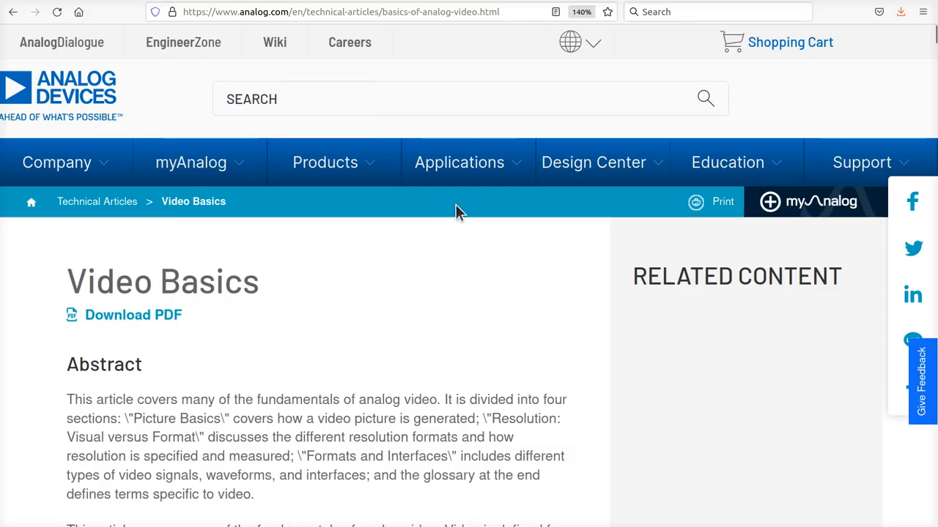
mouse_move(386, 213)
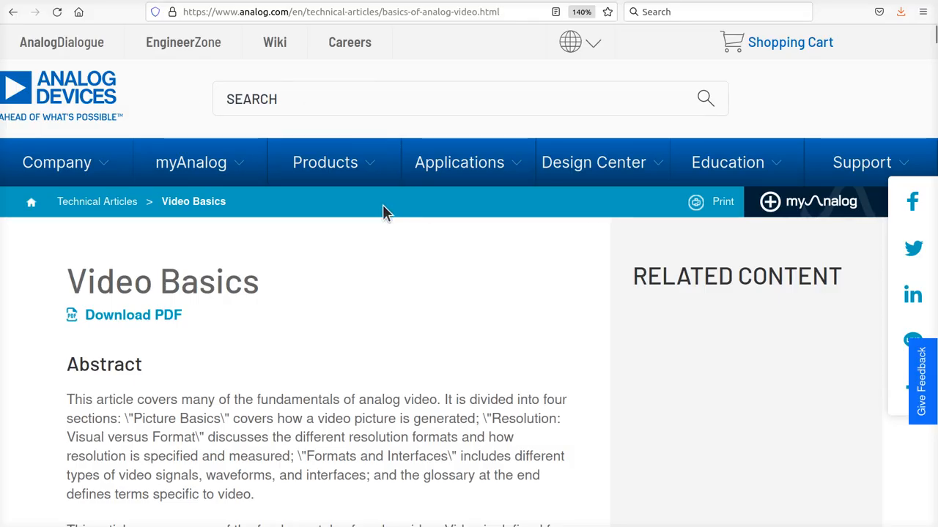
mouse_move(340, 243)
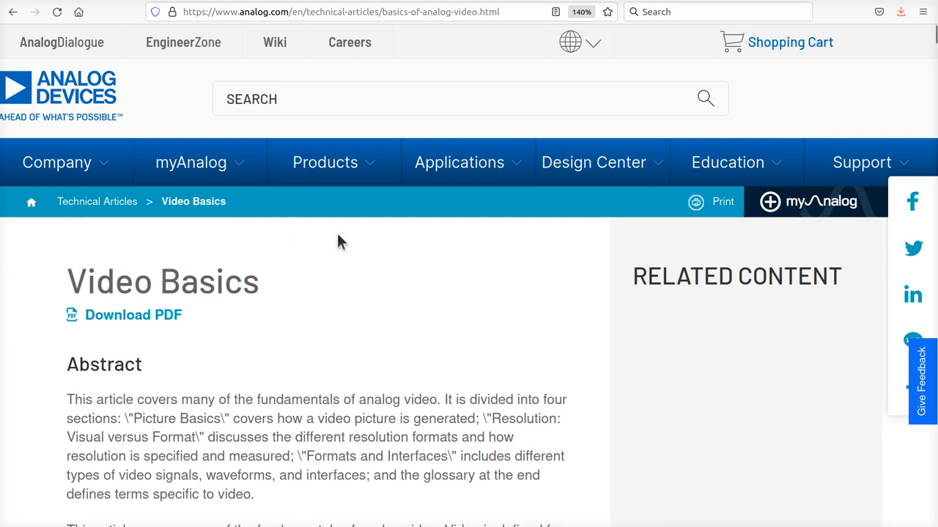
mouse_move(395, 273)
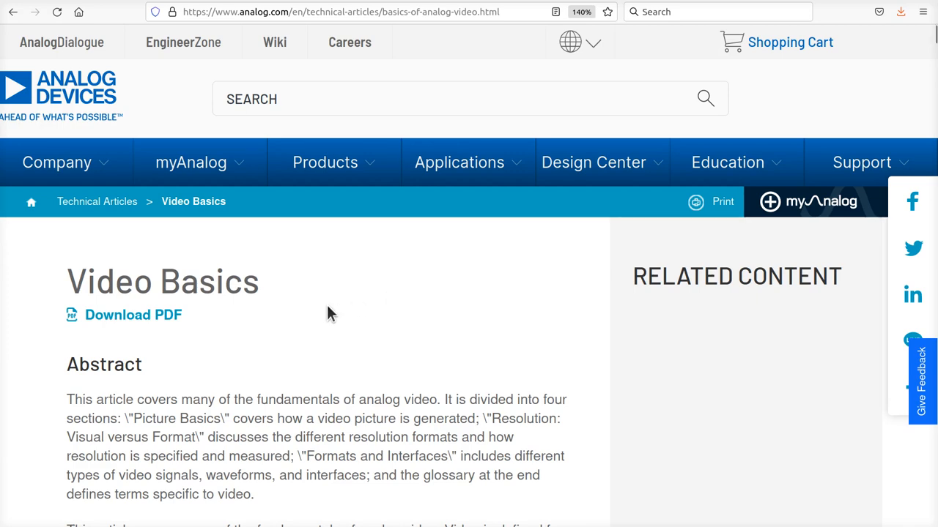
Zoom the Video Basics page back to 200% so Figure 1 under Picture Basics fits fully.
scroll("down", 3)
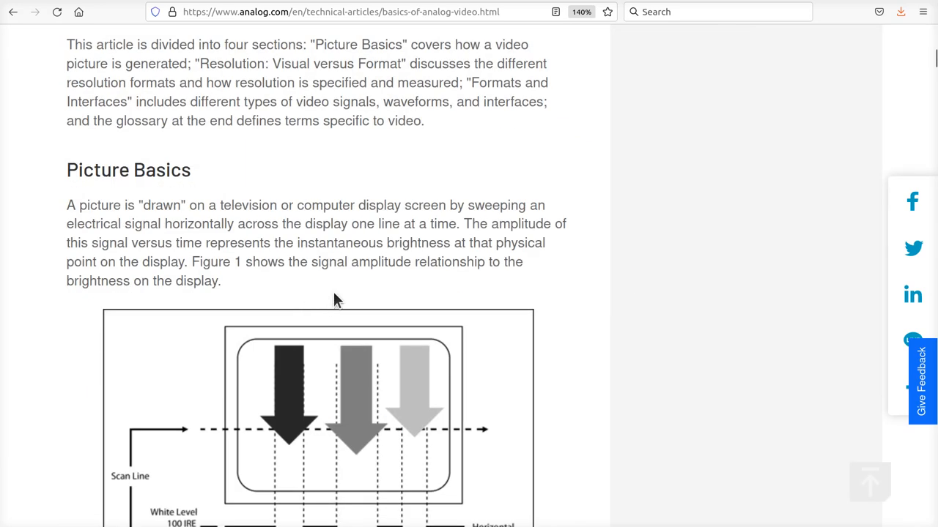
mouse_move(430, 303)
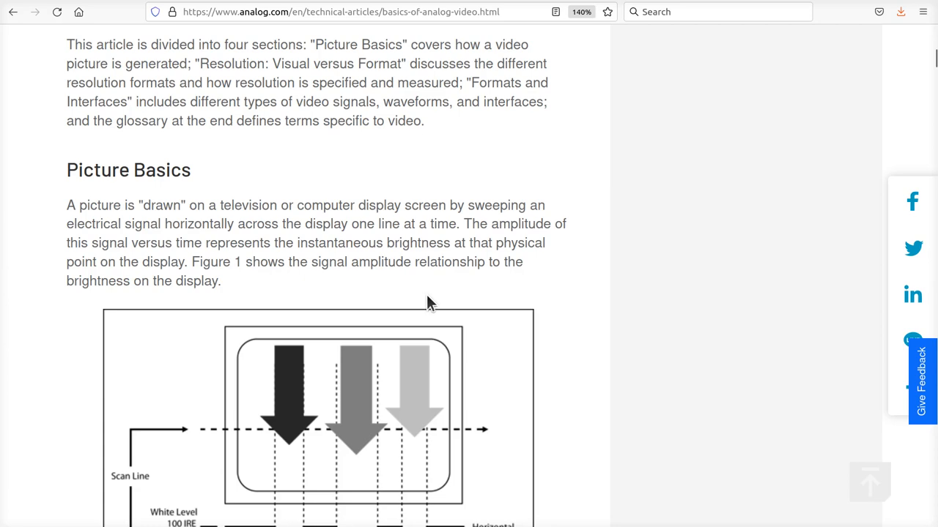
mouse_move(373, 268)
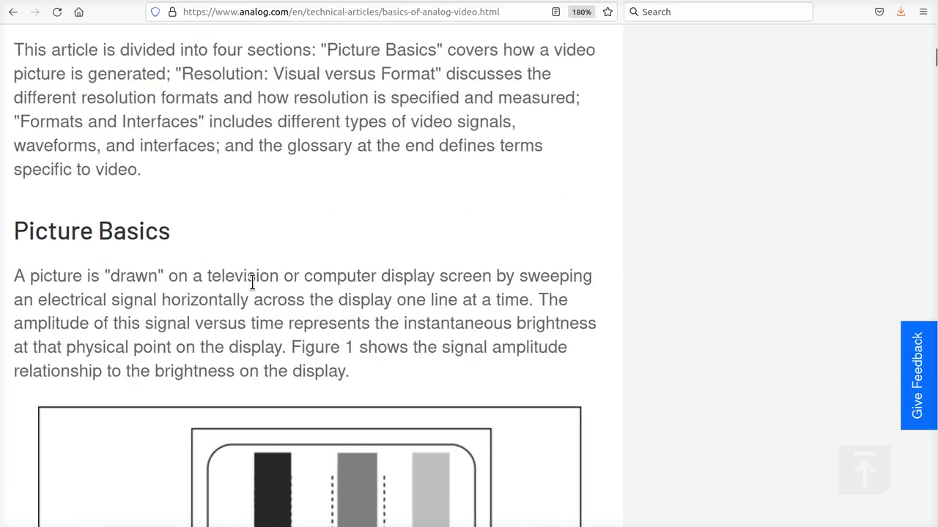
mouse_move(374, 245)
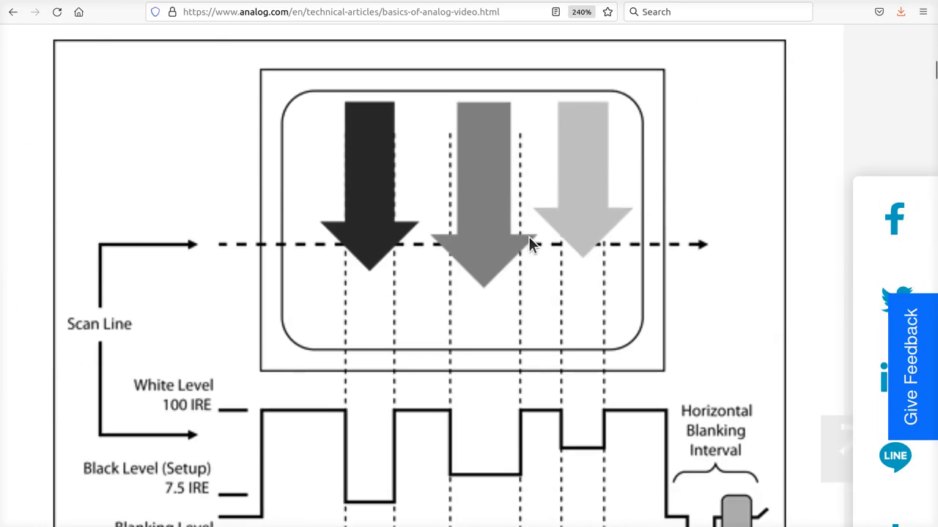
key("ctrl+-")
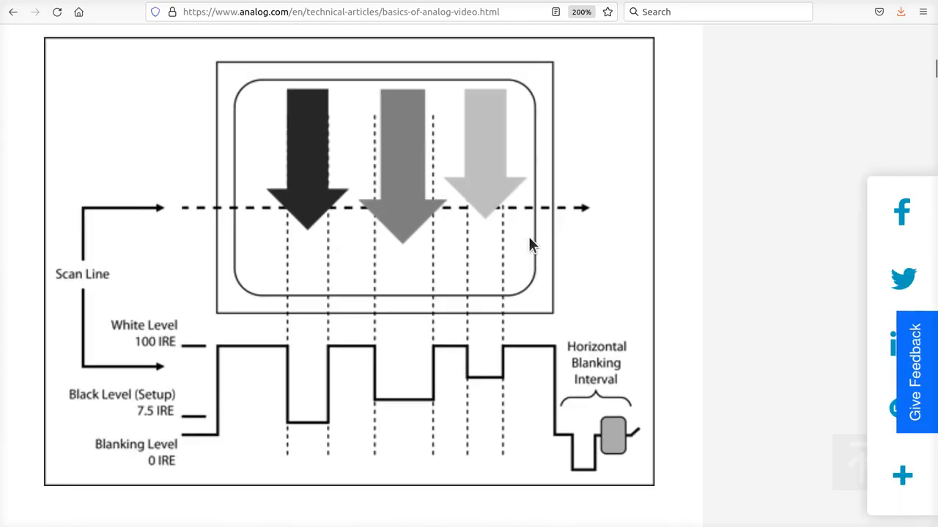
scroll("up", 3)
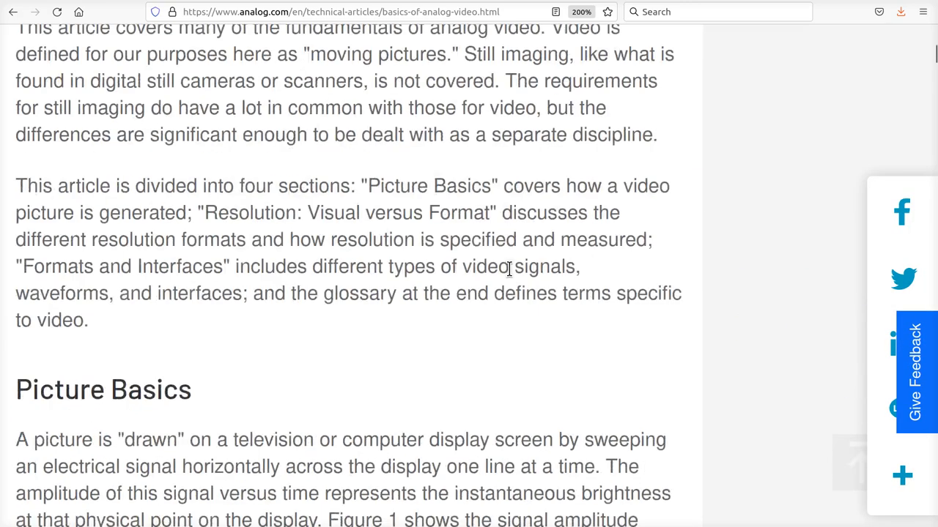
scroll("down", 3)
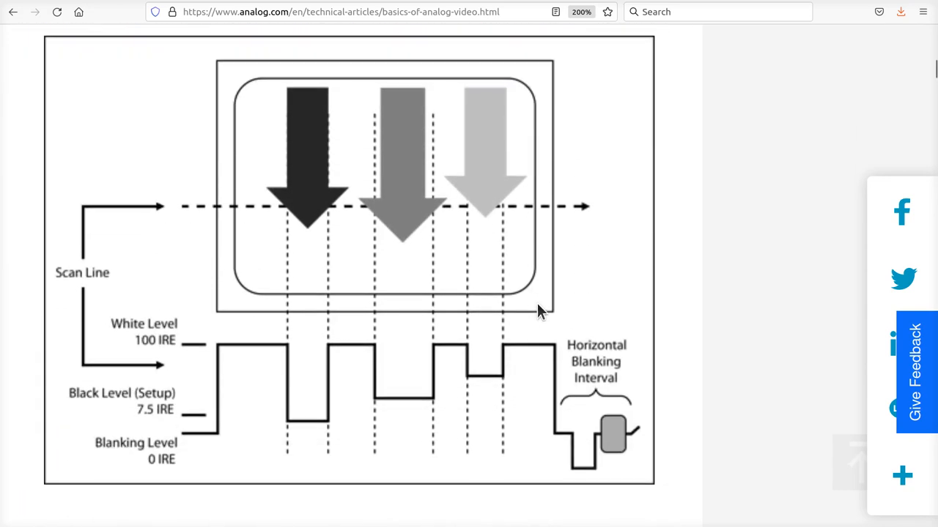
mouse_move(280, 207)
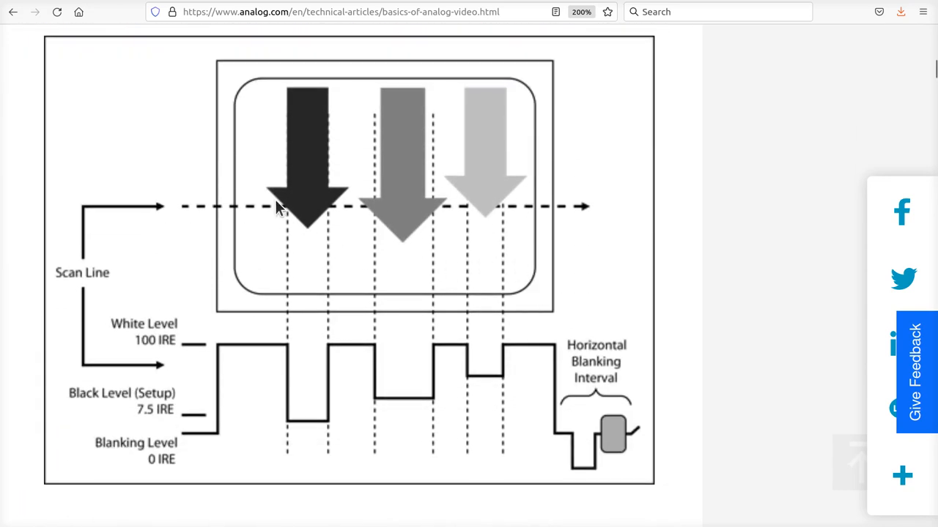
mouse_move(403, 300)
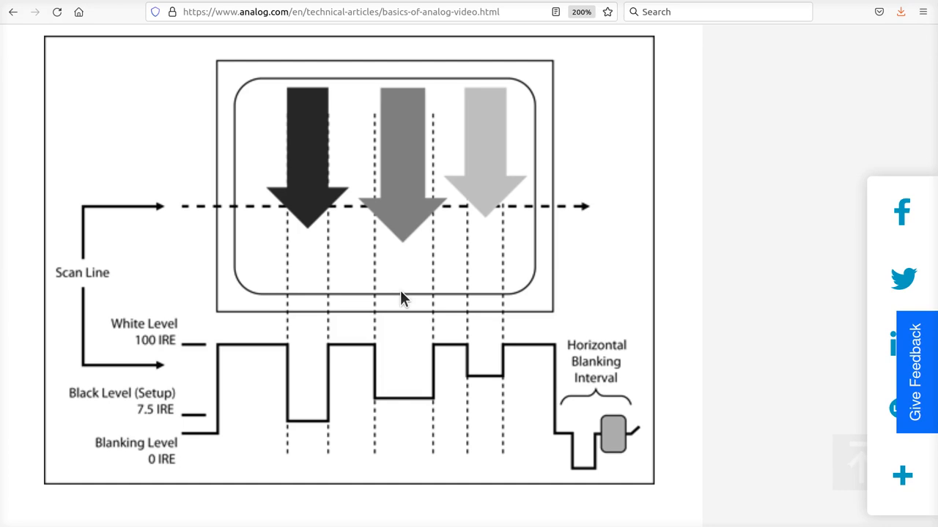
mouse_move(240, 96)
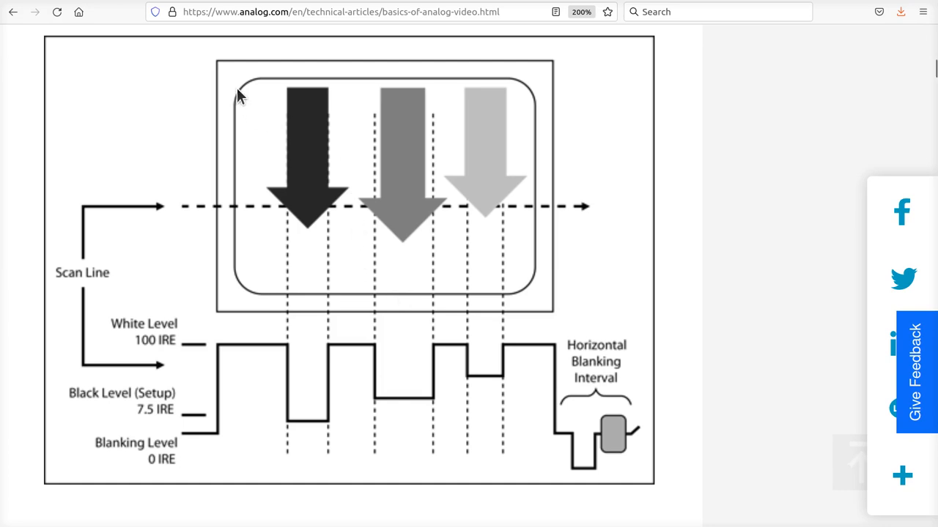
mouse_move(503, 248)
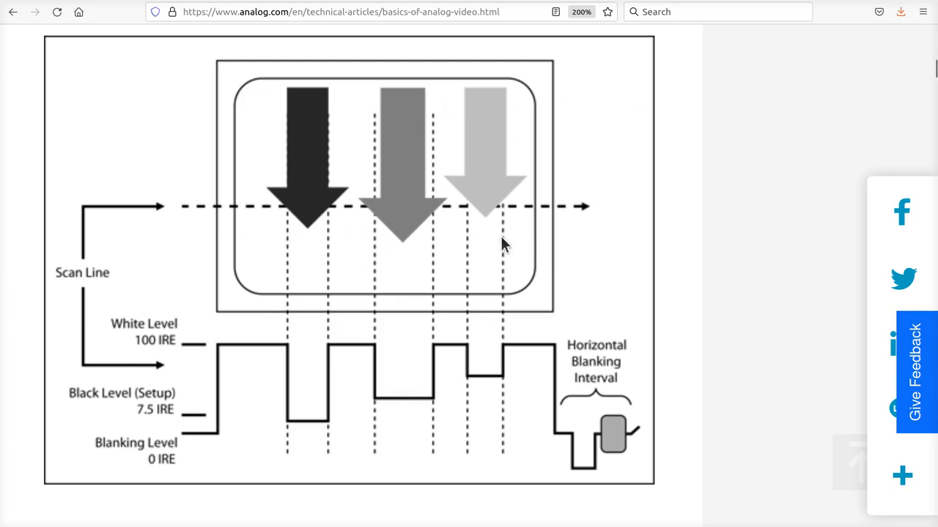
mouse_move(575, 248)
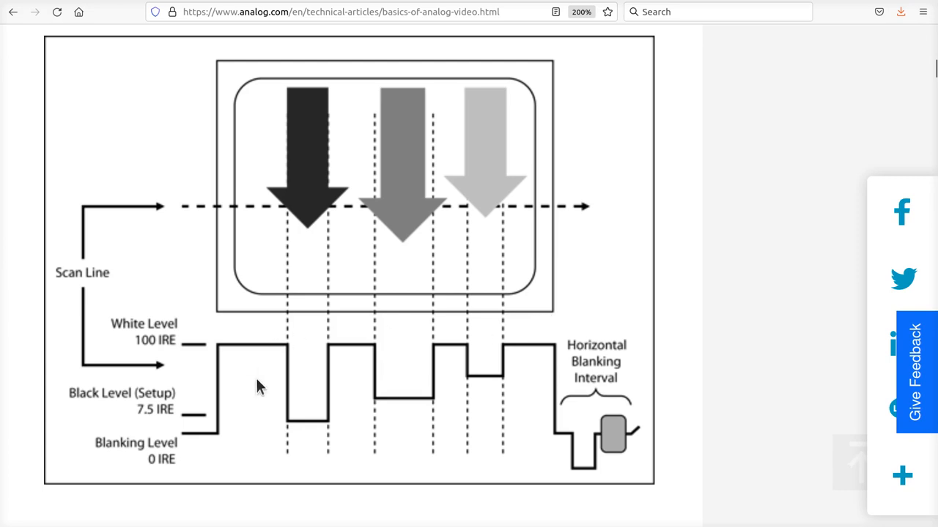
mouse_move(590, 422)
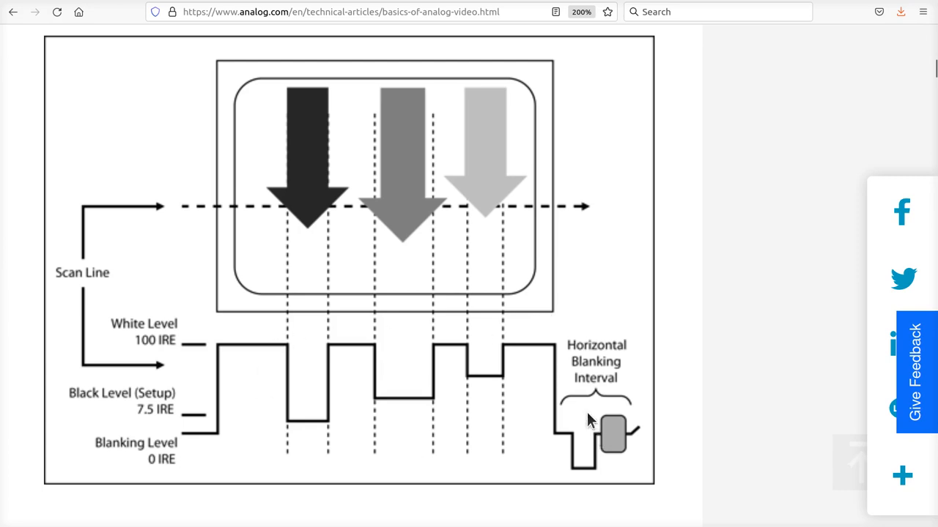
mouse_move(472, 205)
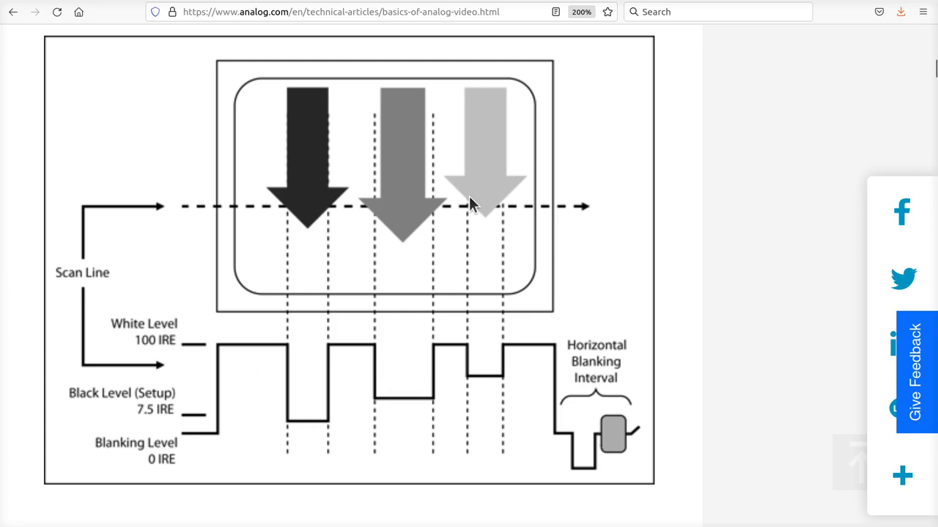
mouse_move(395, 400)
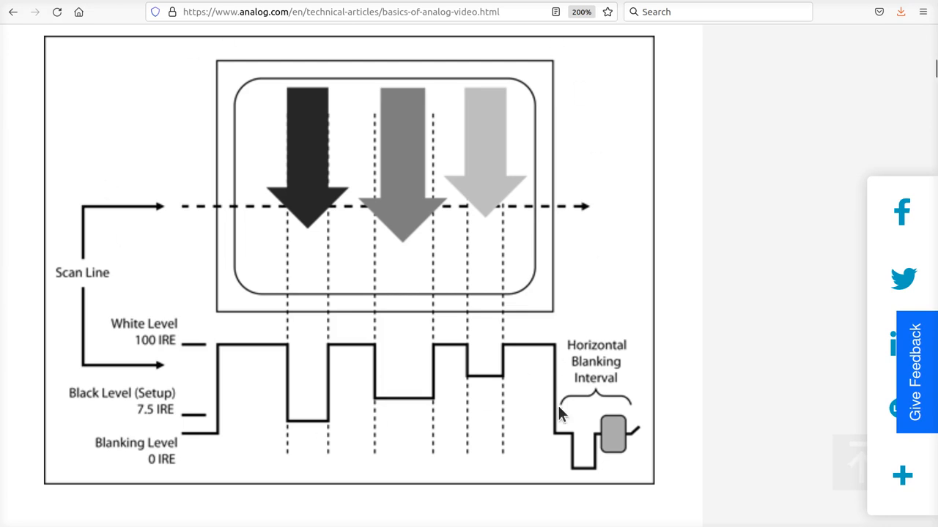
mouse_move(177, 210)
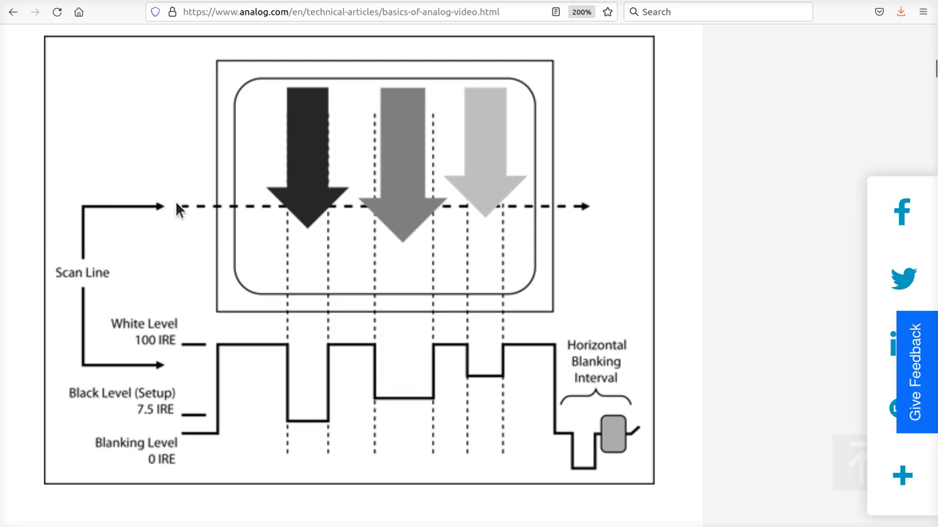
mouse_move(550, 223)
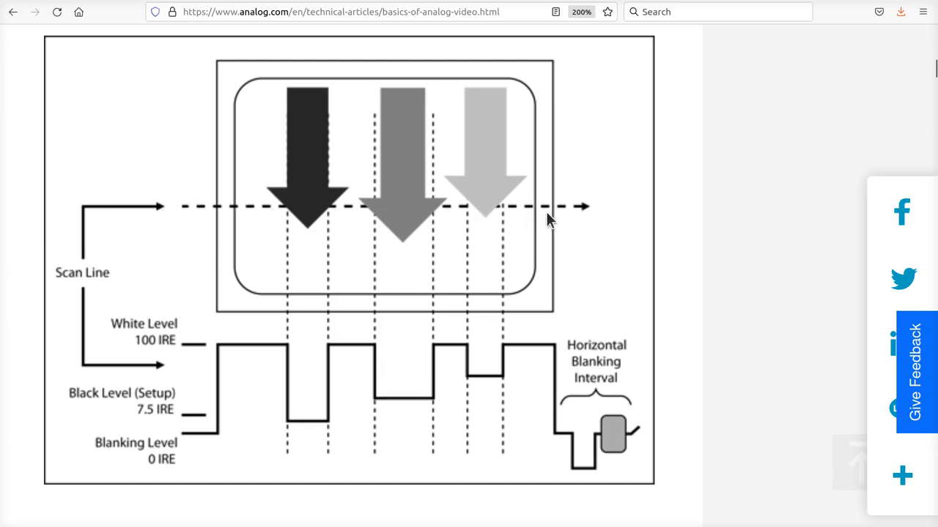
mouse_move(591, 220)
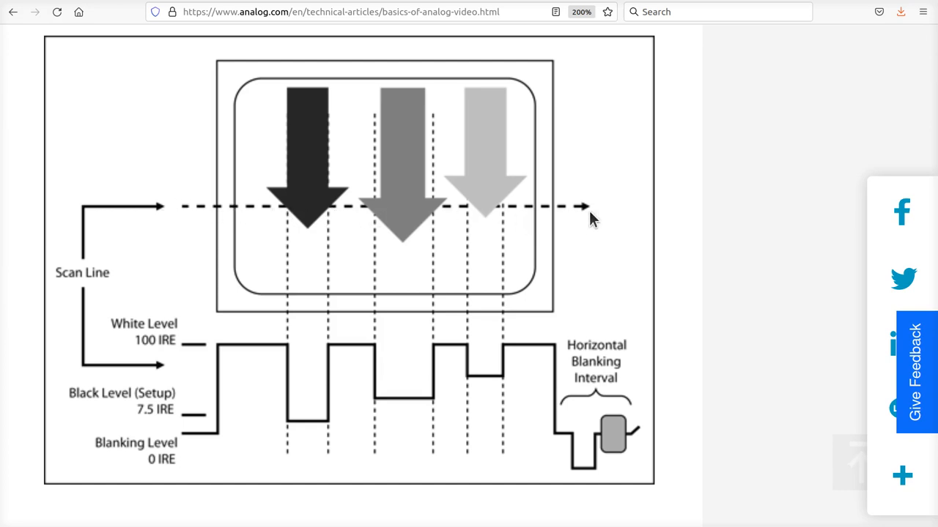
mouse_move(542, 70)
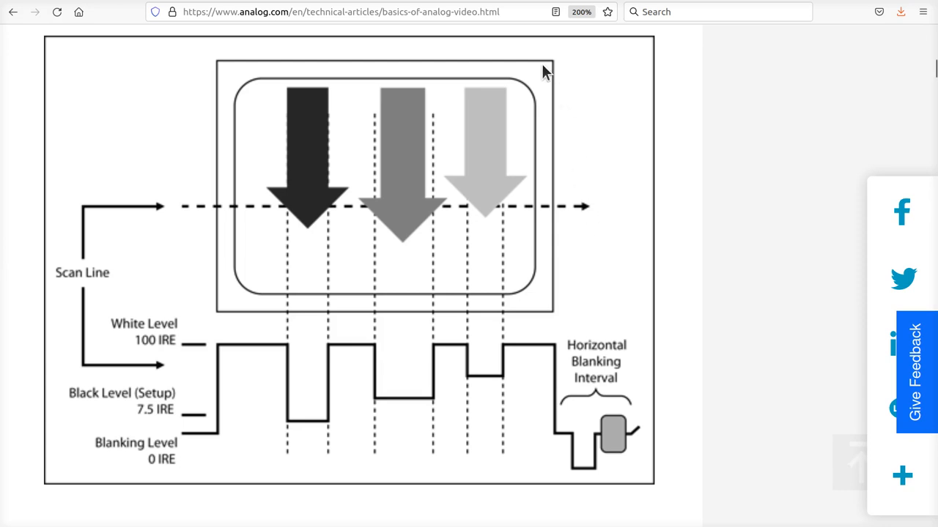
mouse_move(381, 133)
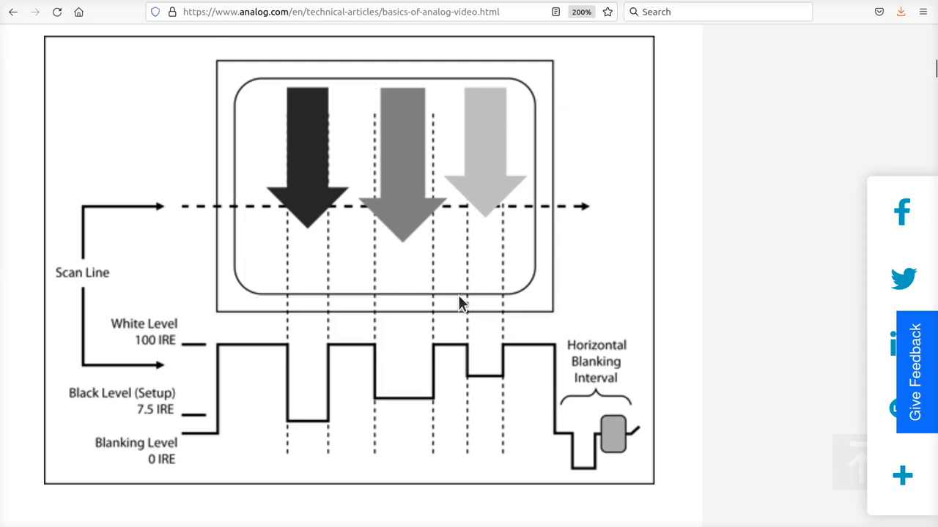
mouse_move(526, 162)
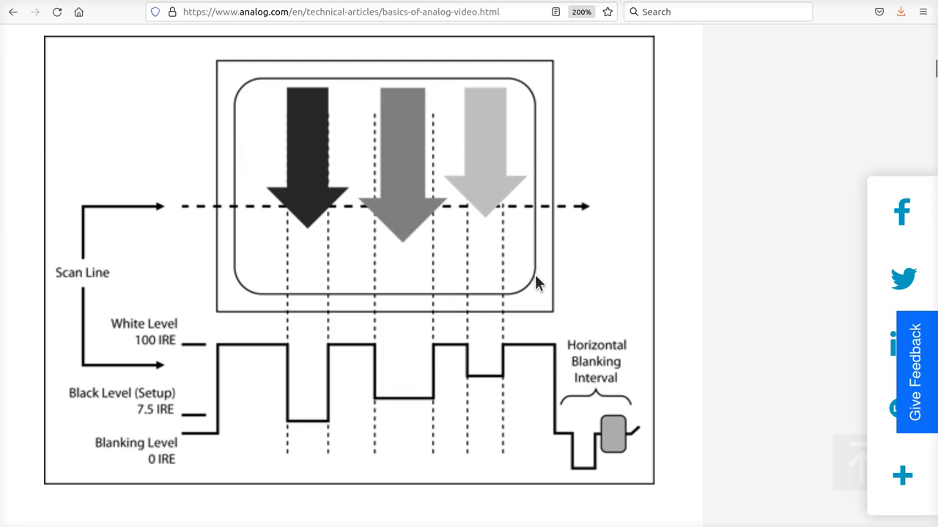
mouse_move(249, 268)
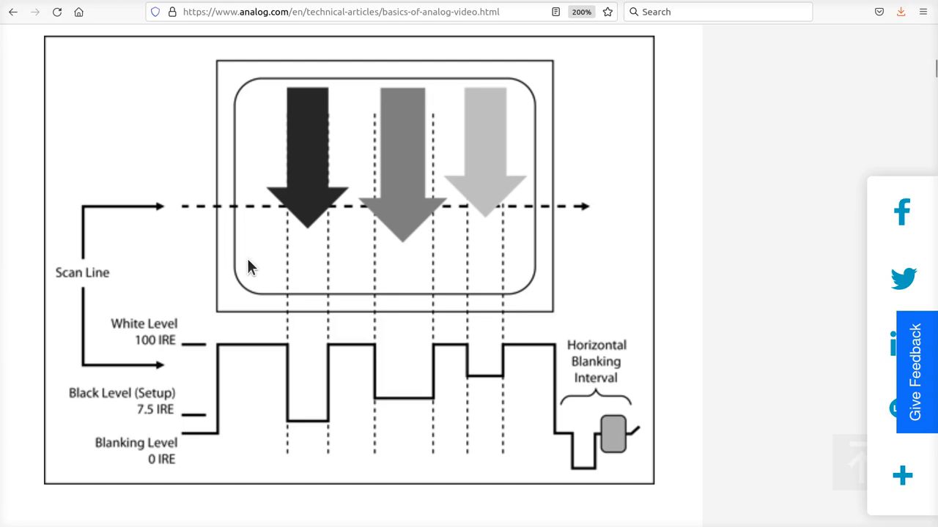
mouse_move(223, 226)
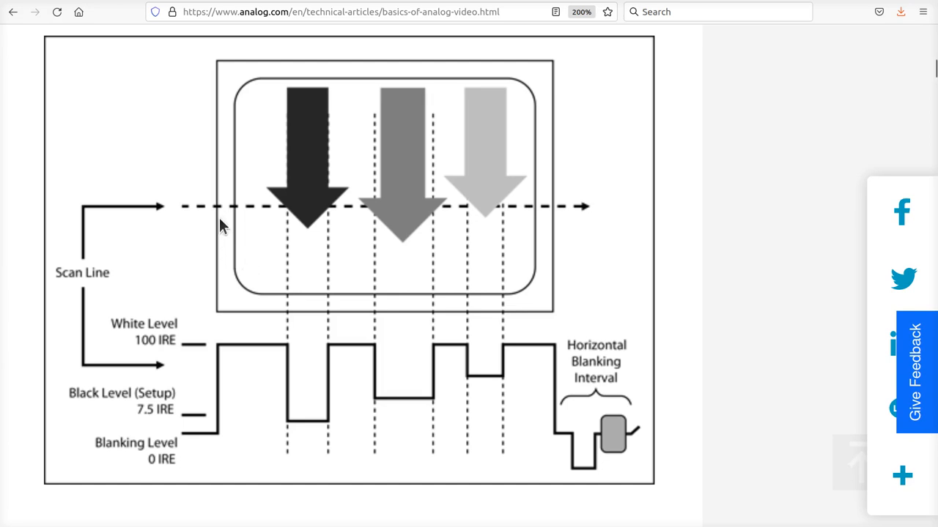
mouse_move(220, 213)
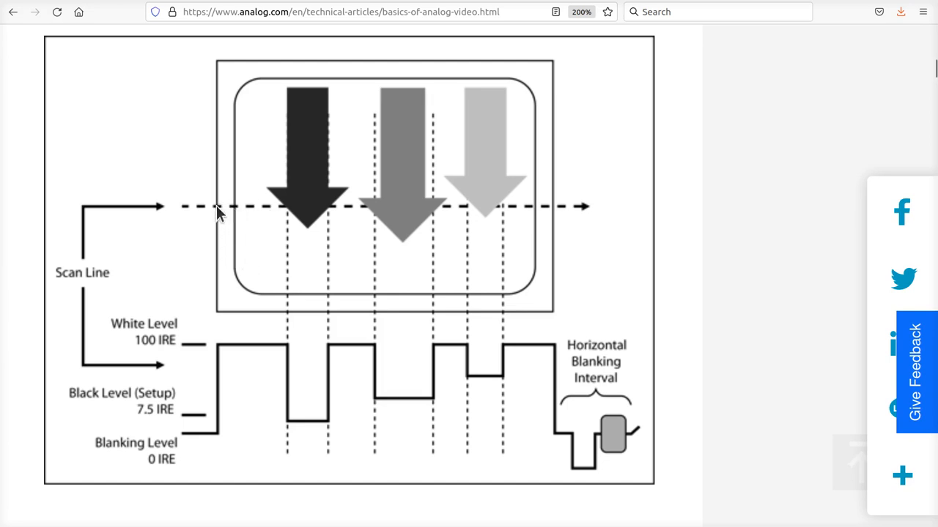
mouse_move(248, 210)
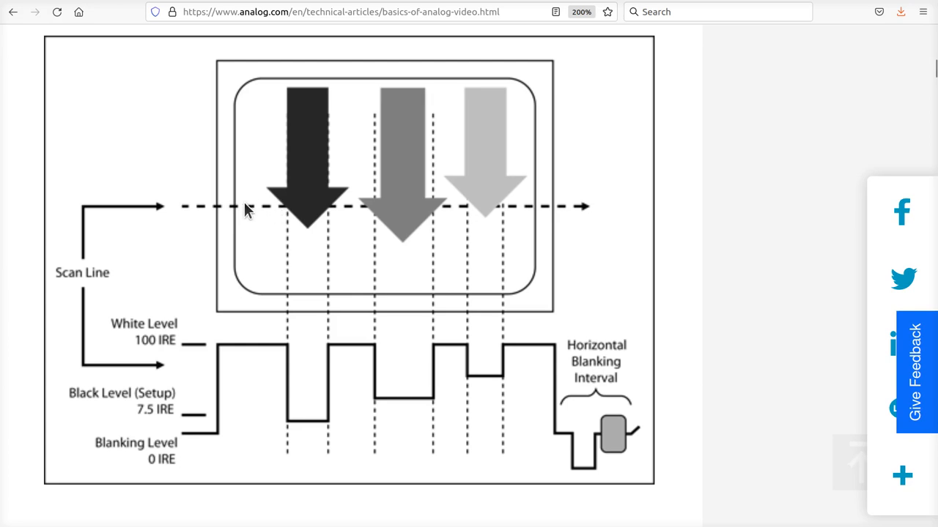
mouse_move(317, 212)
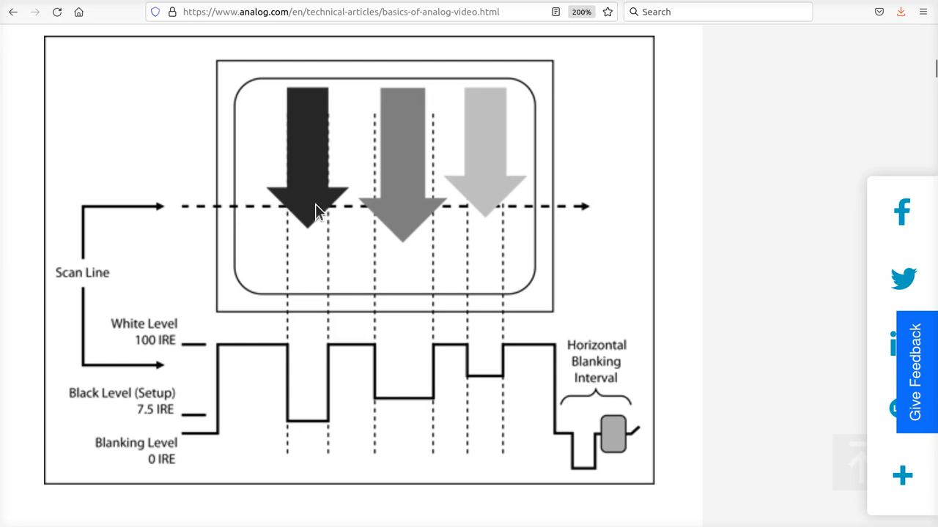
mouse_move(318, 216)
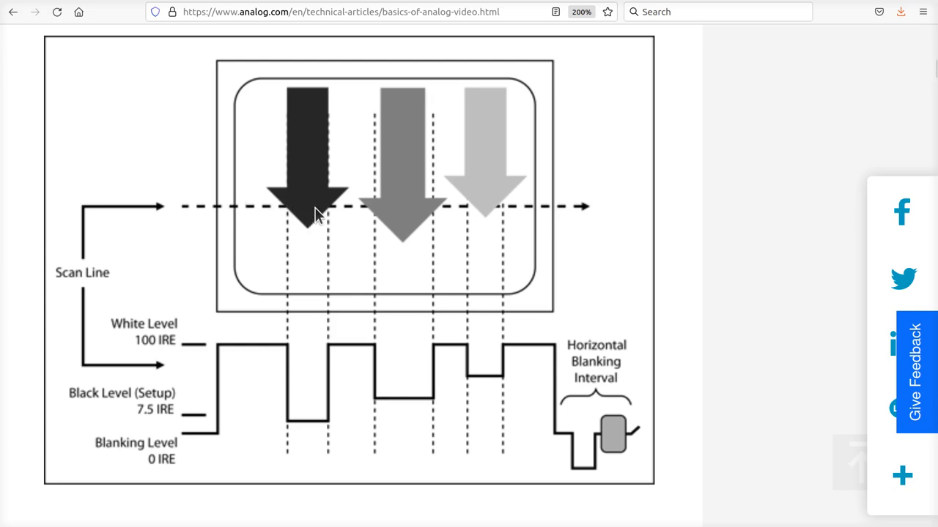
mouse_move(293, 278)
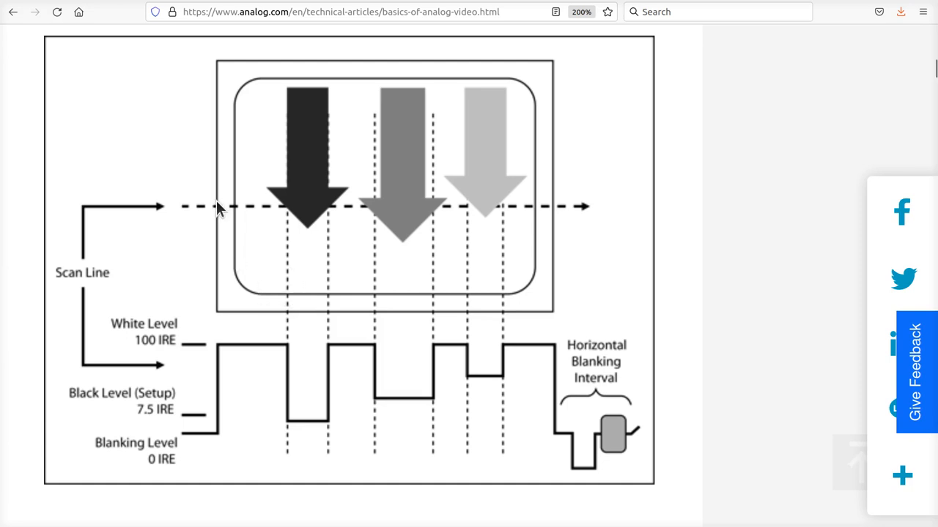
mouse_move(209, 204)
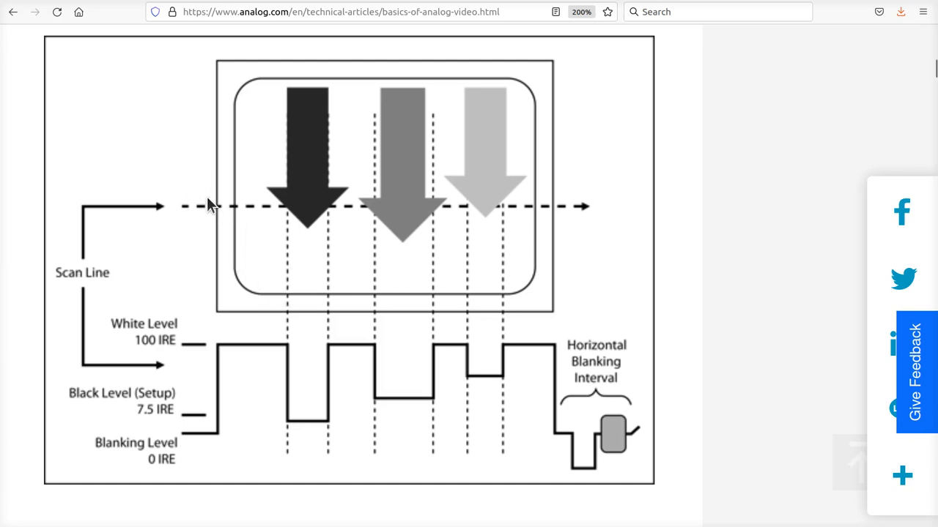
mouse_move(221, 213)
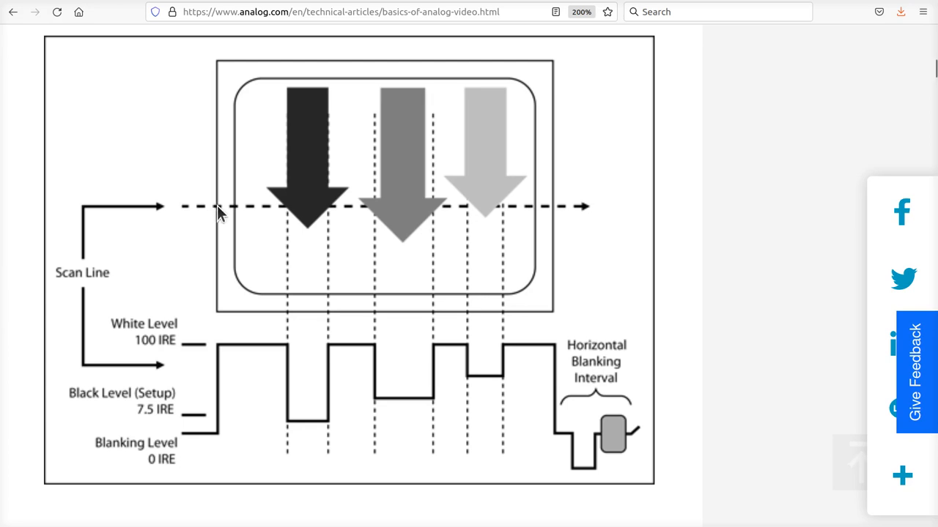
mouse_move(223, 213)
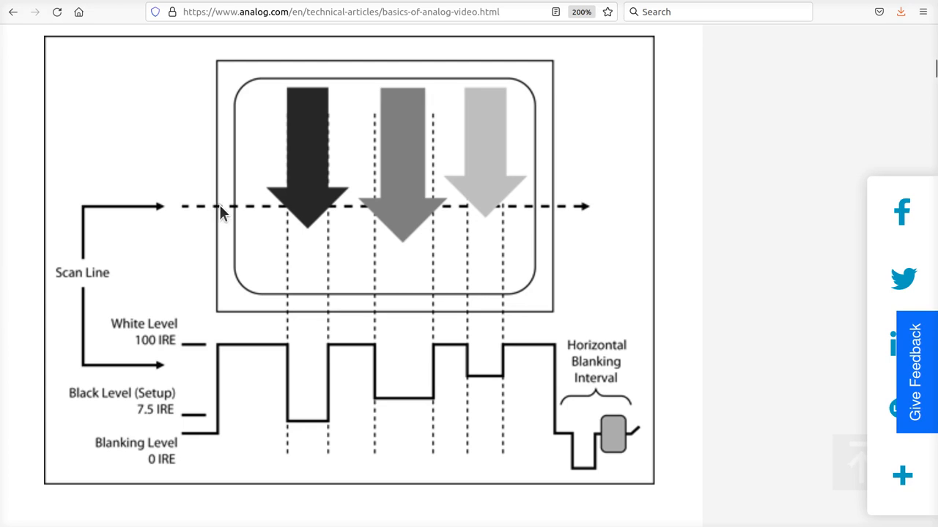
mouse_move(249, 211)
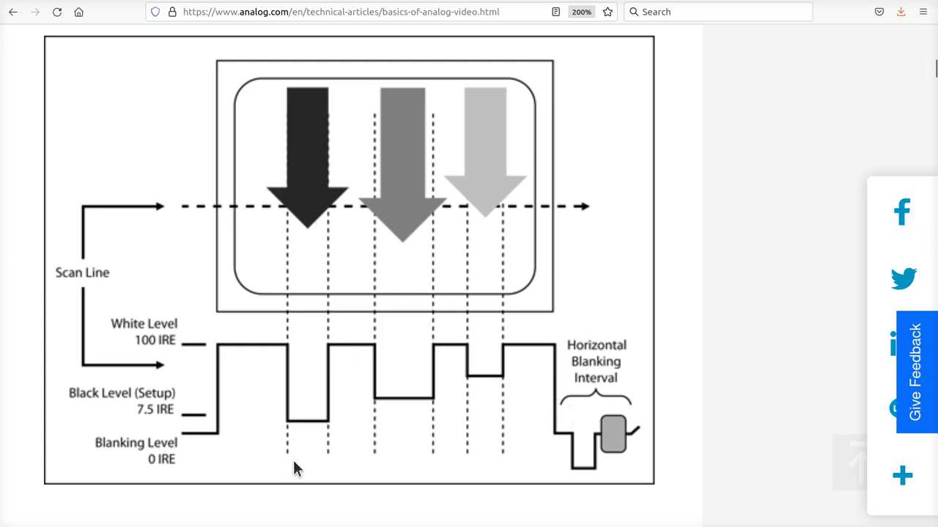
mouse_move(549, 469)
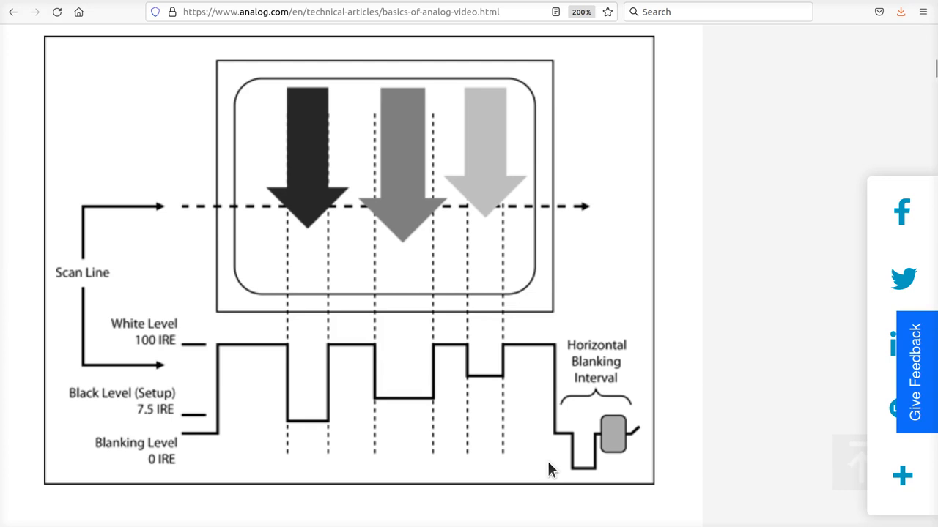
mouse_move(218, 251)
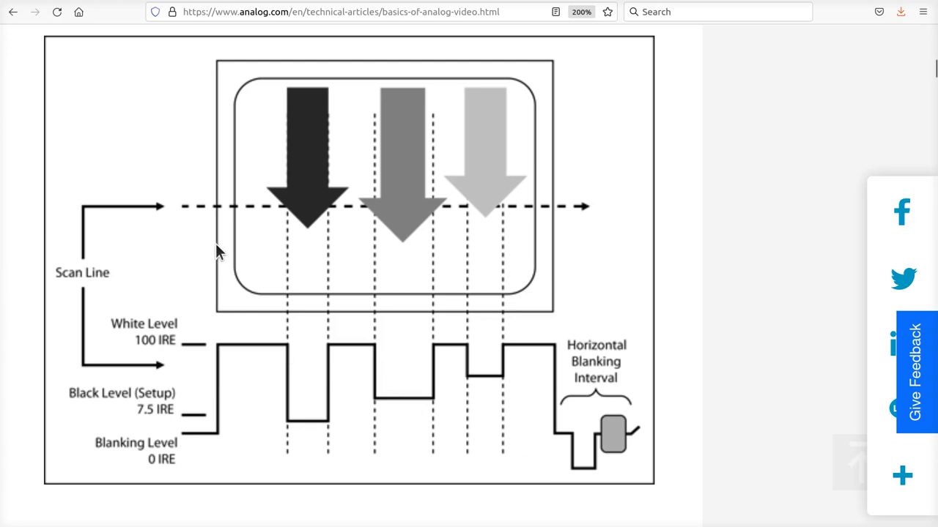
mouse_move(211, 221)
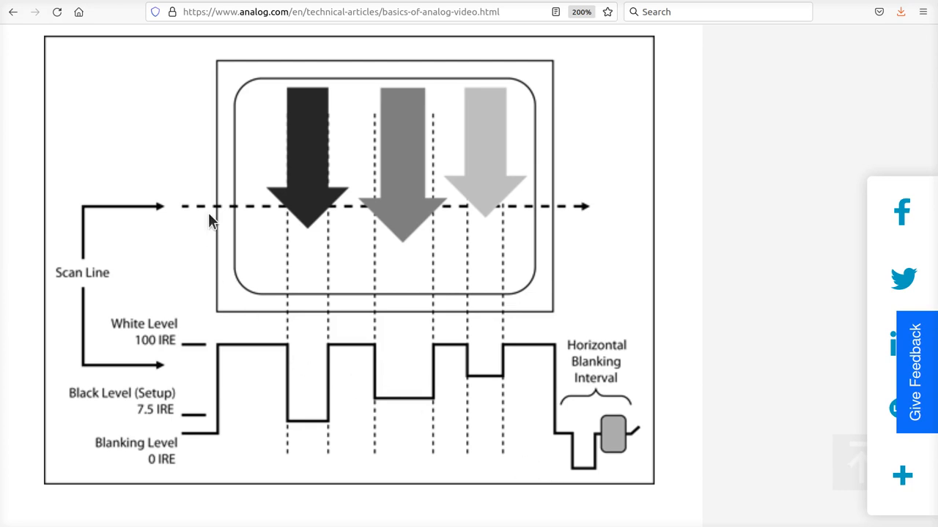
mouse_move(463, 214)
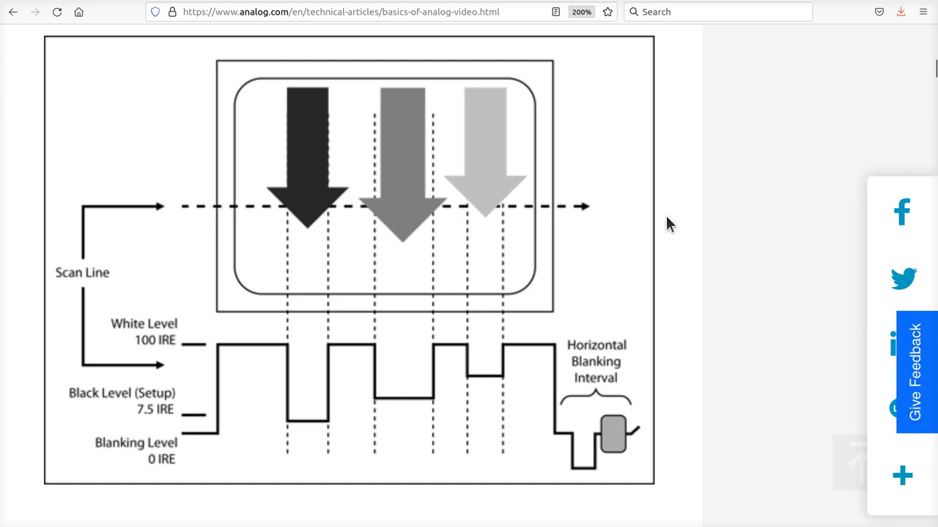
mouse_move(266, 214)
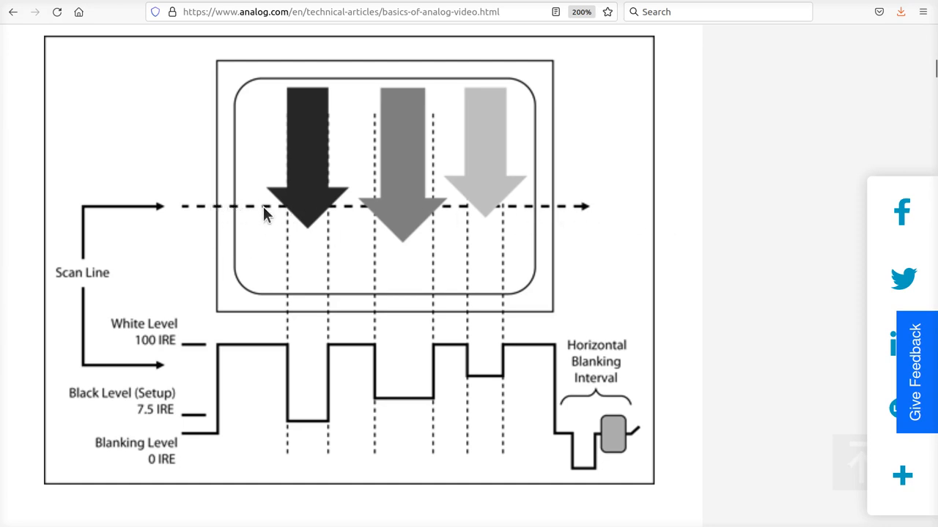
mouse_move(386, 215)
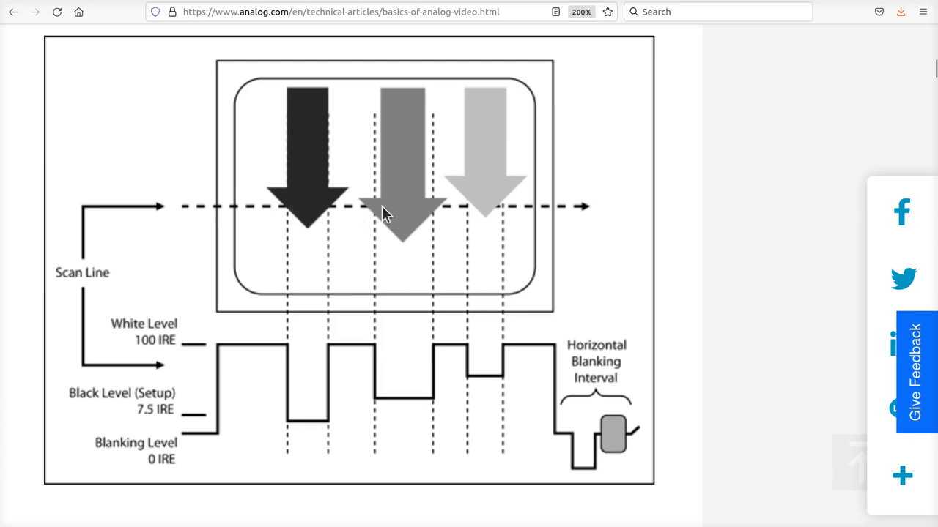
mouse_move(483, 216)
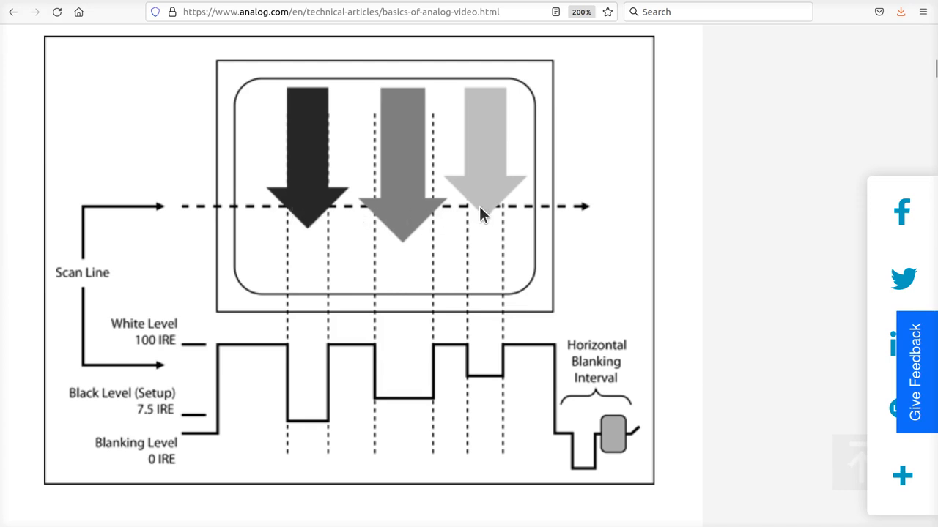
mouse_move(320, 331)
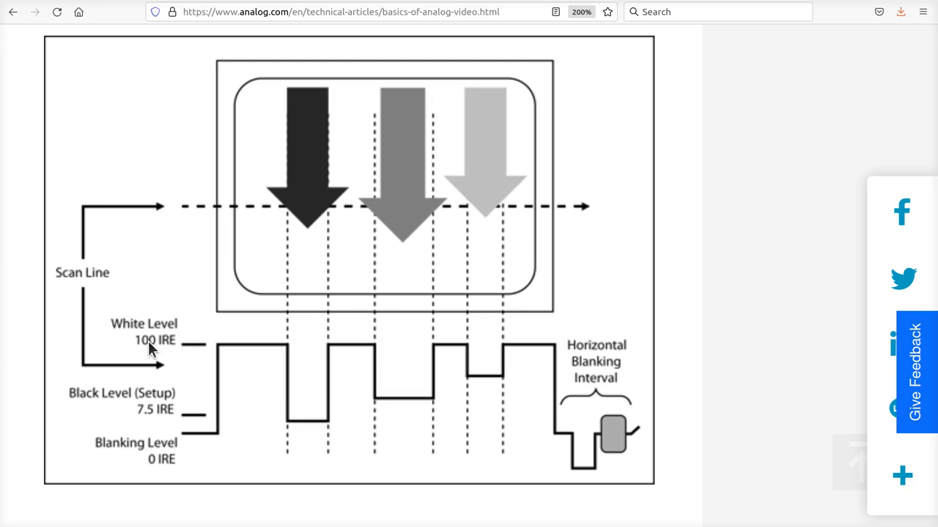
mouse_move(186, 457)
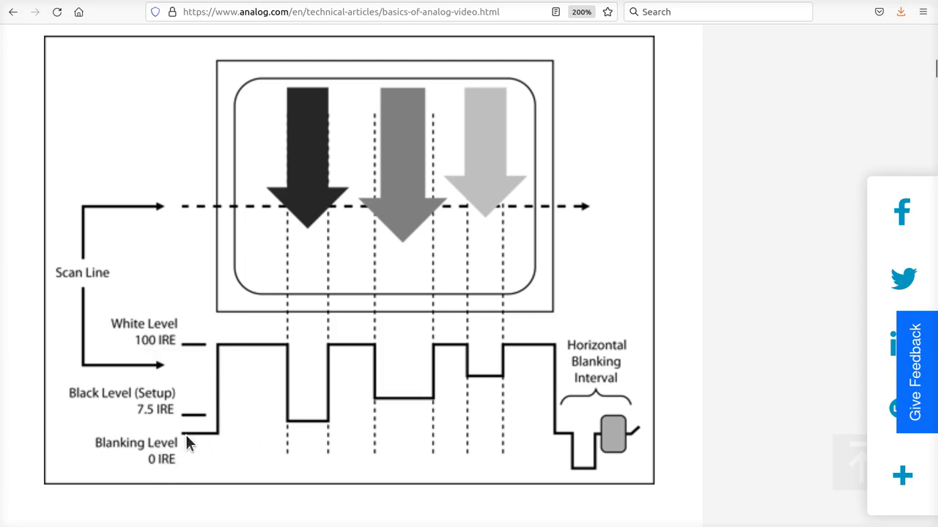
mouse_move(218, 355)
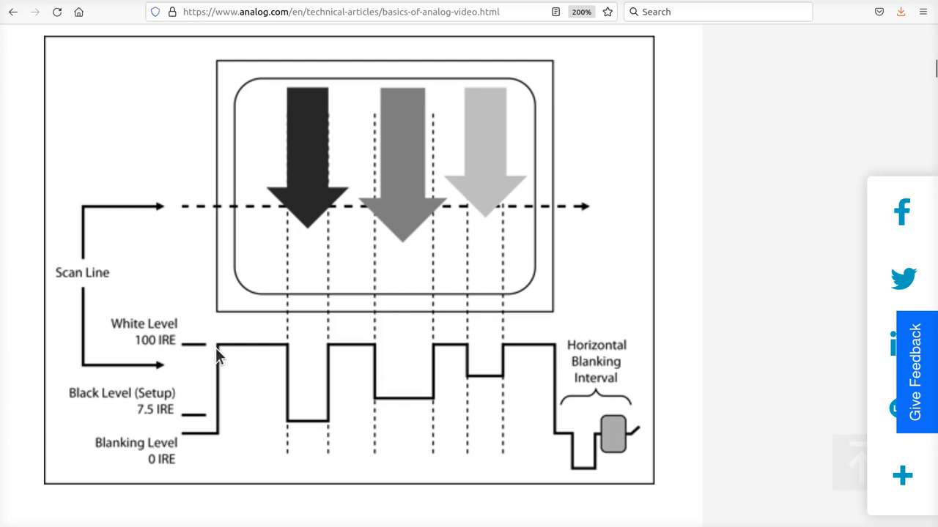
mouse_move(217, 370)
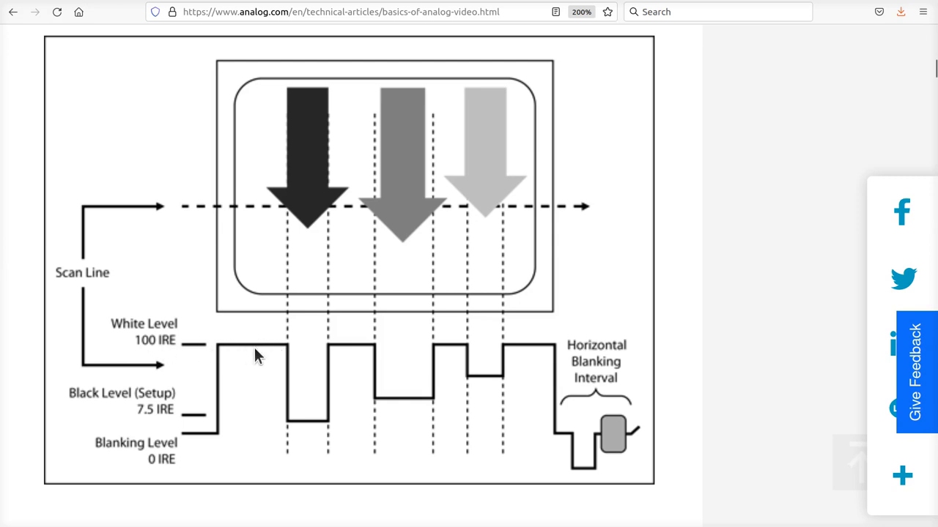
mouse_move(283, 213)
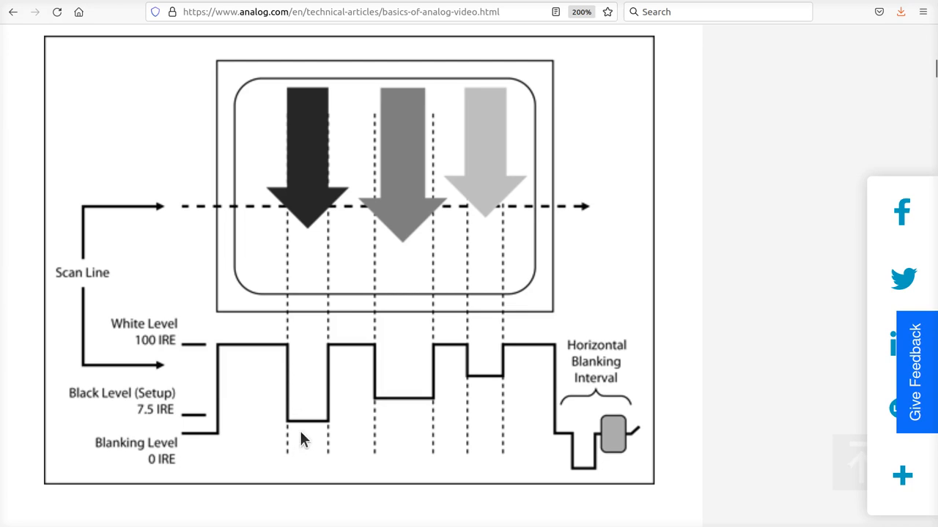
mouse_move(318, 430)
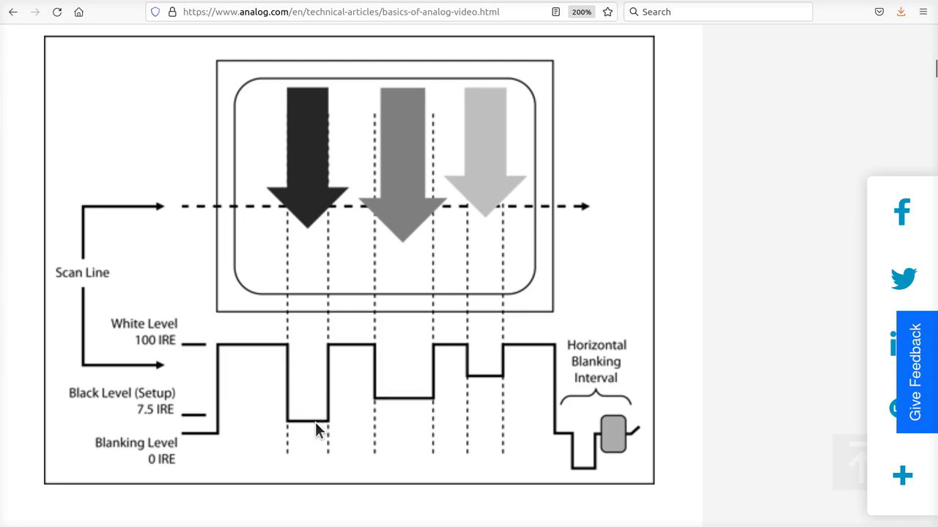
mouse_move(190, 445)
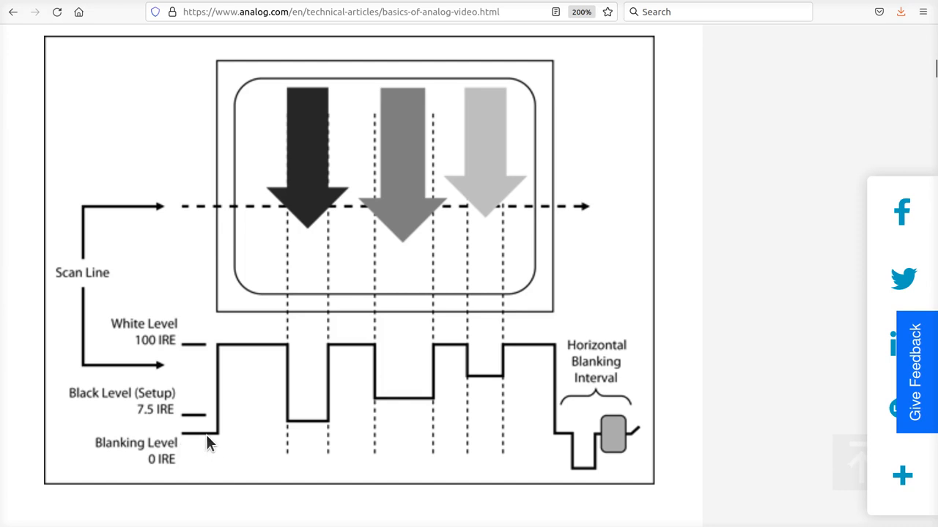
mouse_move(208, 432)
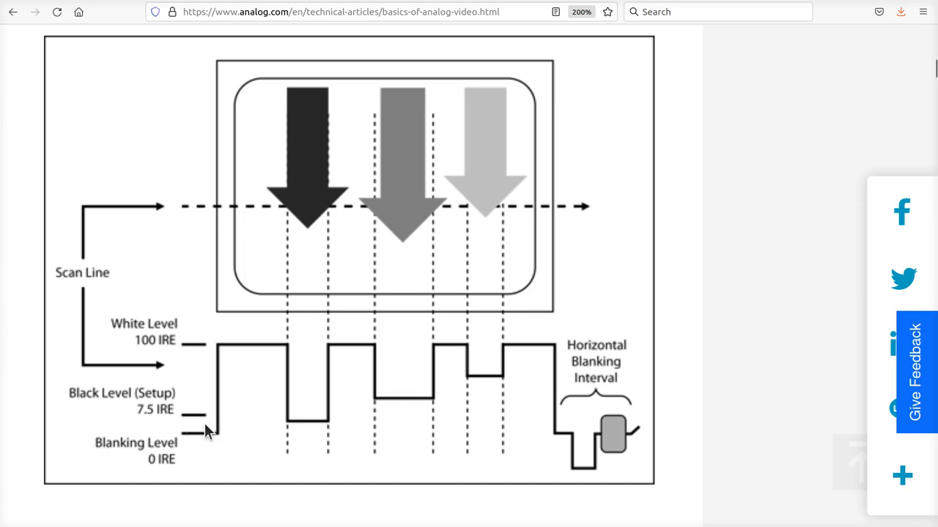
mouse_move(192, 422)
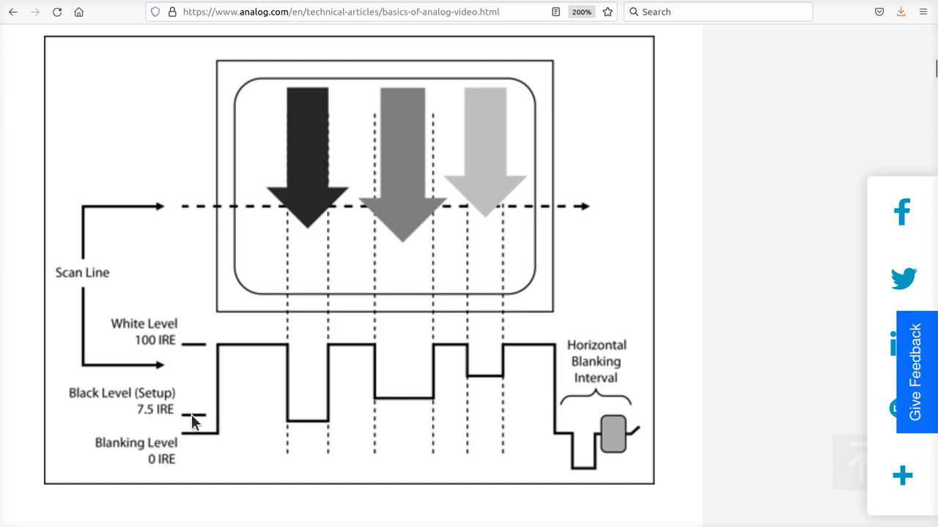
mouse_move(305, 428)
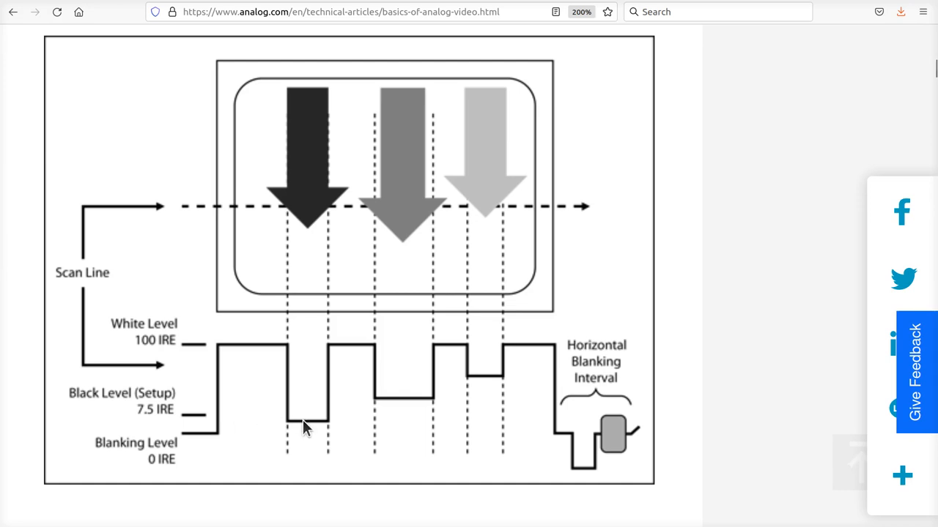
mouse_move(359, 214)
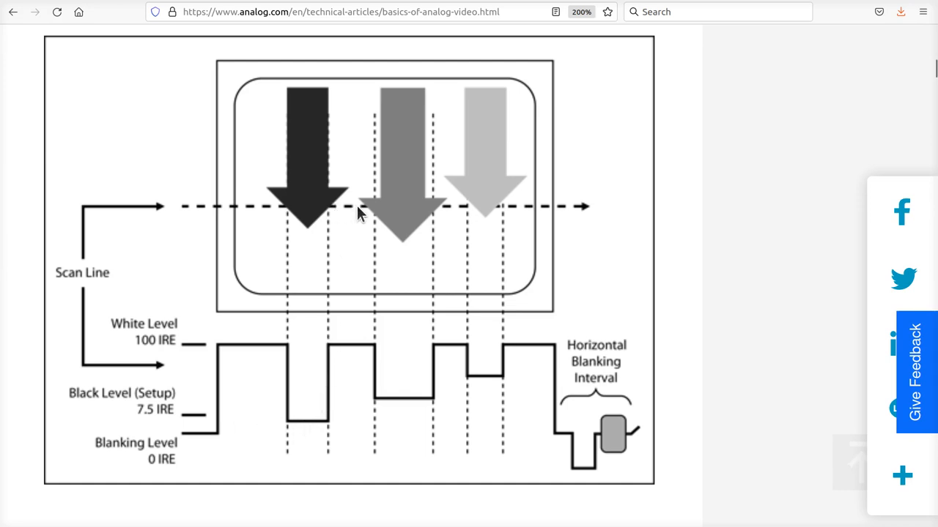
mouse_move(389, 210)
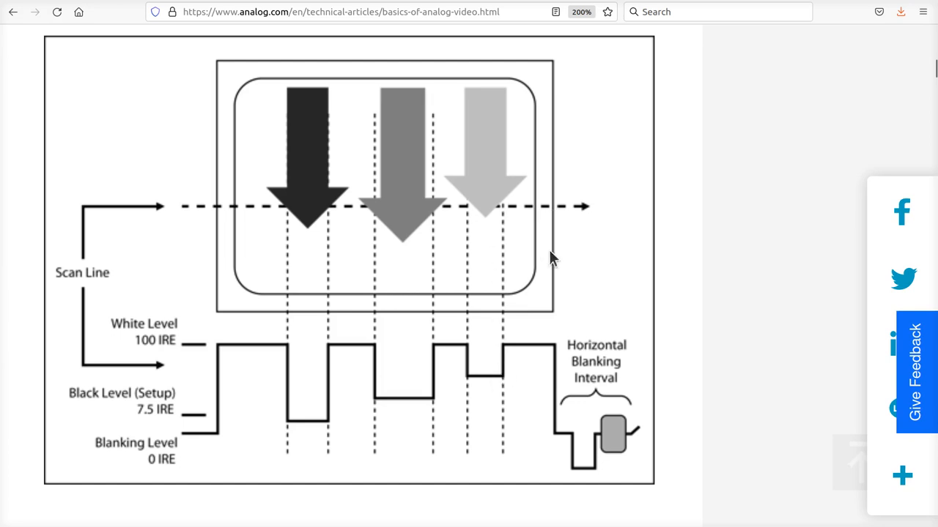
mouse_move(593, 461)
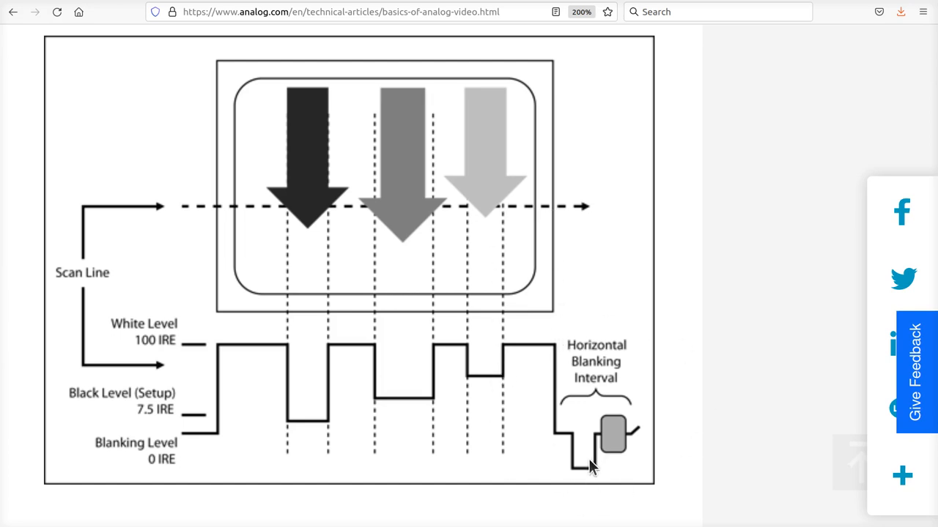
mouse_move(623, 469)
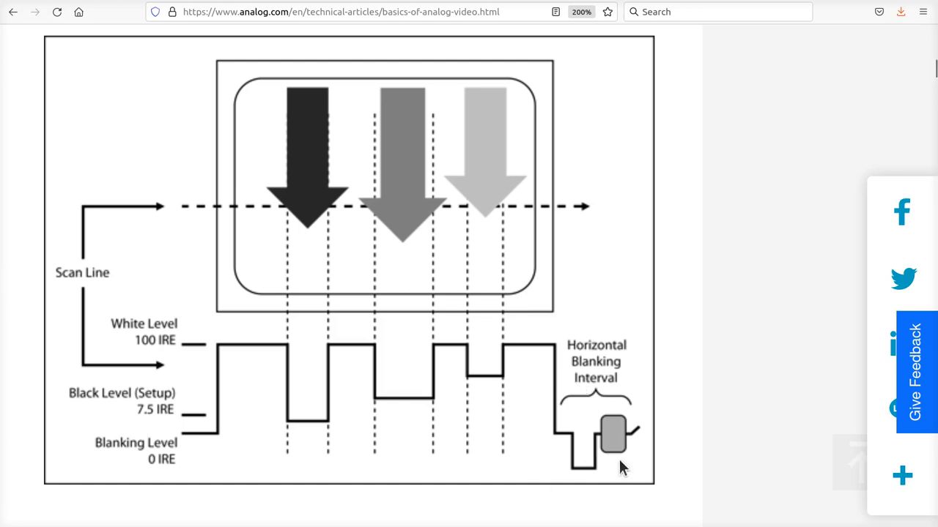
mouse_move(615, 438)
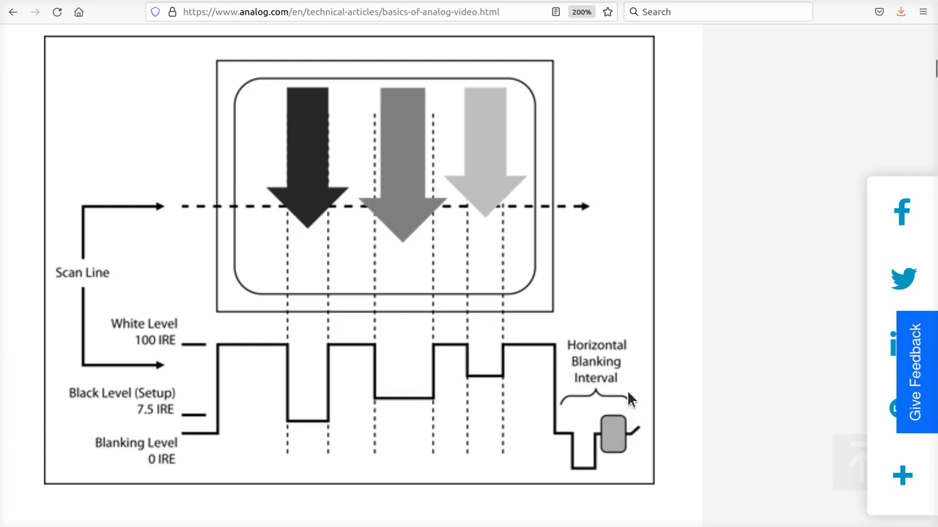
mouse_move(638, 456)
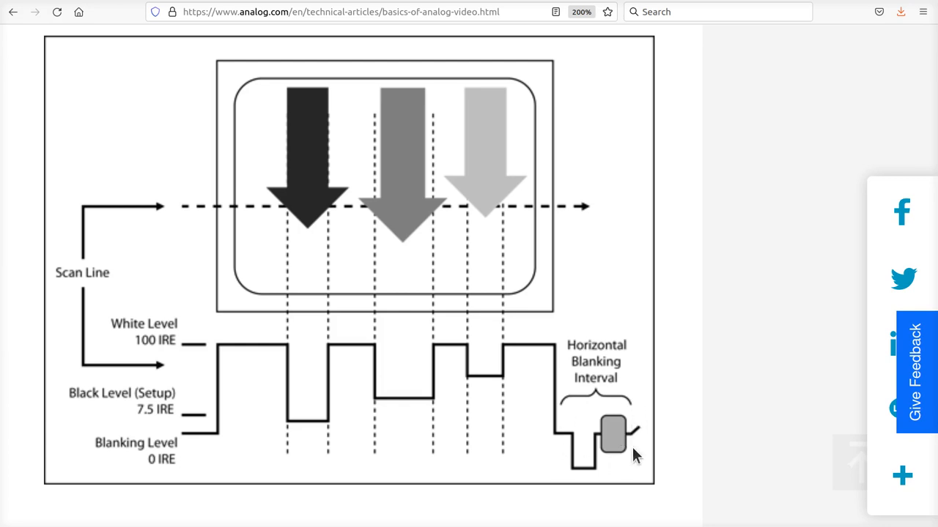
mouse_move(314, 221)
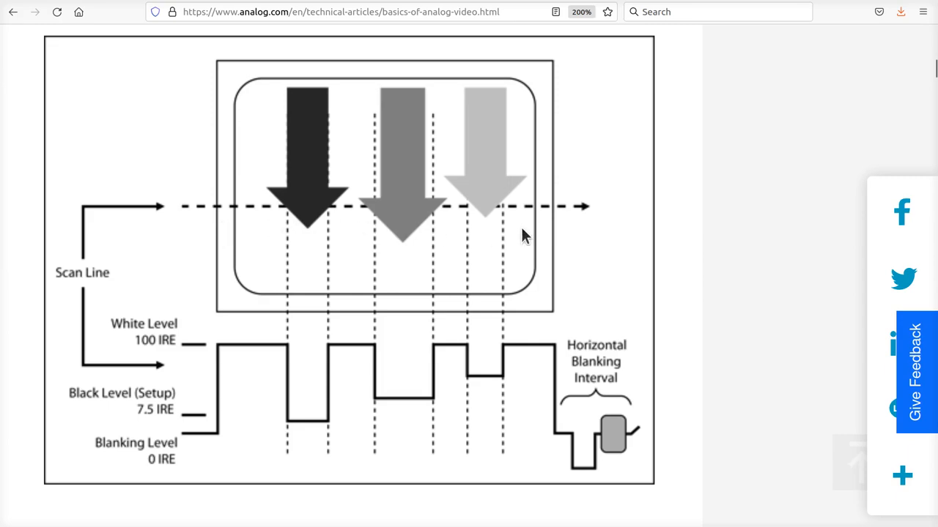
Scroll the analog.com article down to Figure 2, the interlaced scanning diagram.
scroll("down", 3)
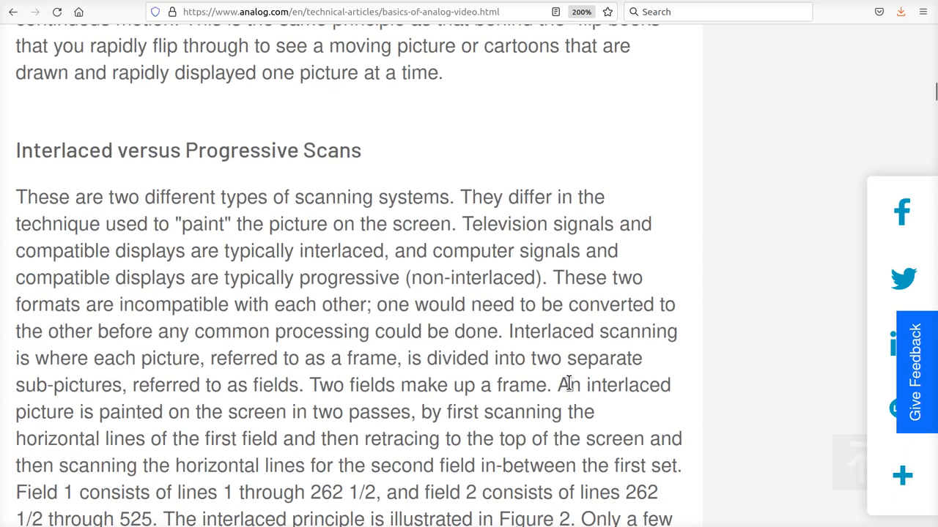
scroll("down", 3)
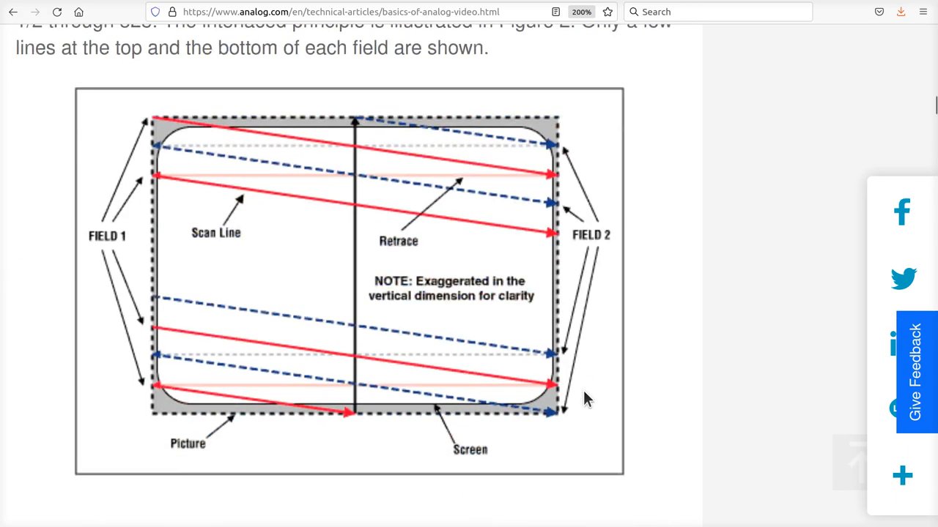
scroll("down", 3)
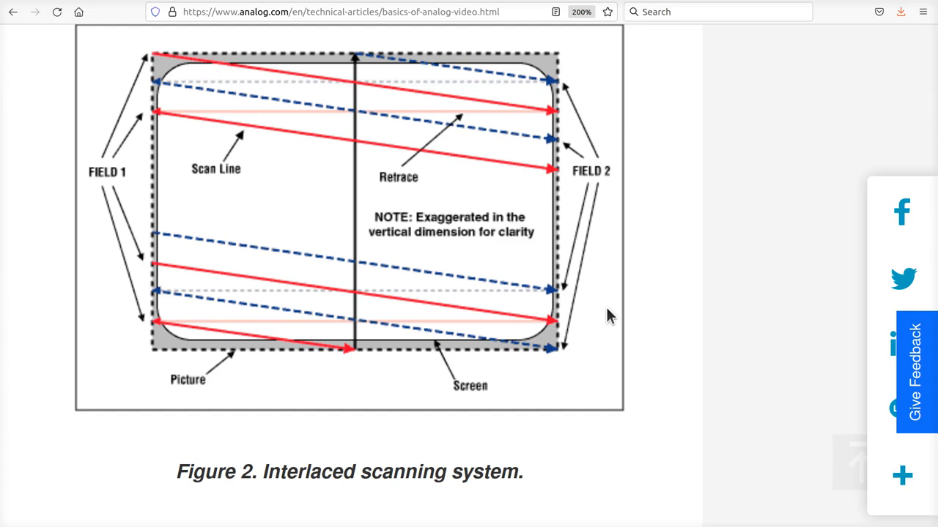
mouse_move(596, 318)
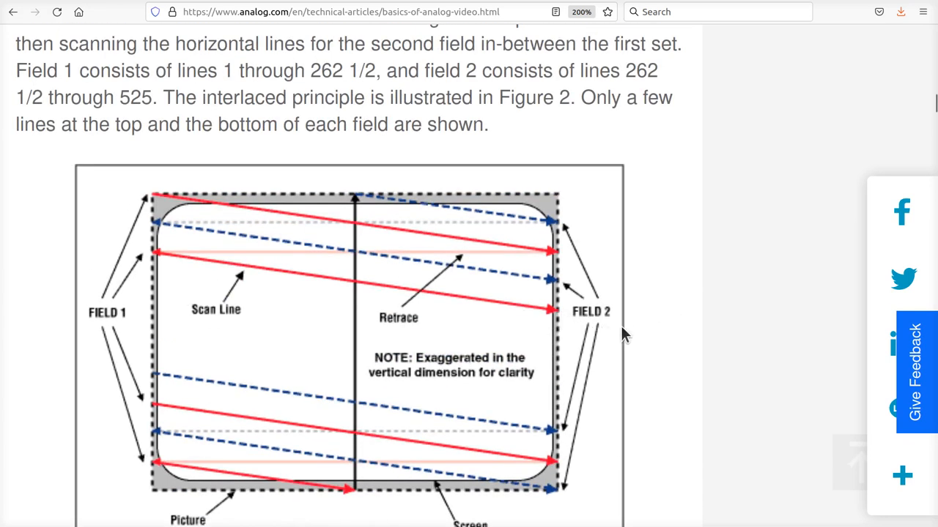
mouse_move(576, 333)
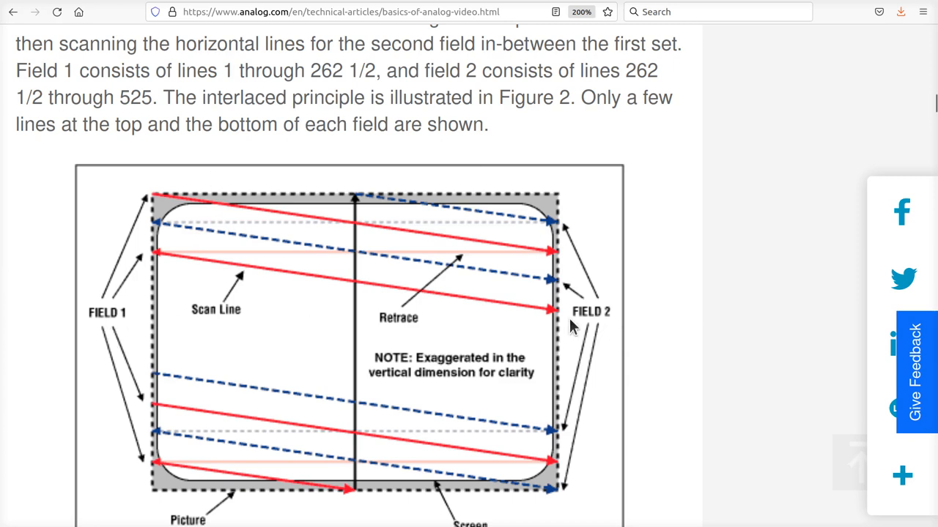
Scroll slightly so Figure 2 and its caption are fully visible.
scroll("down", 3)
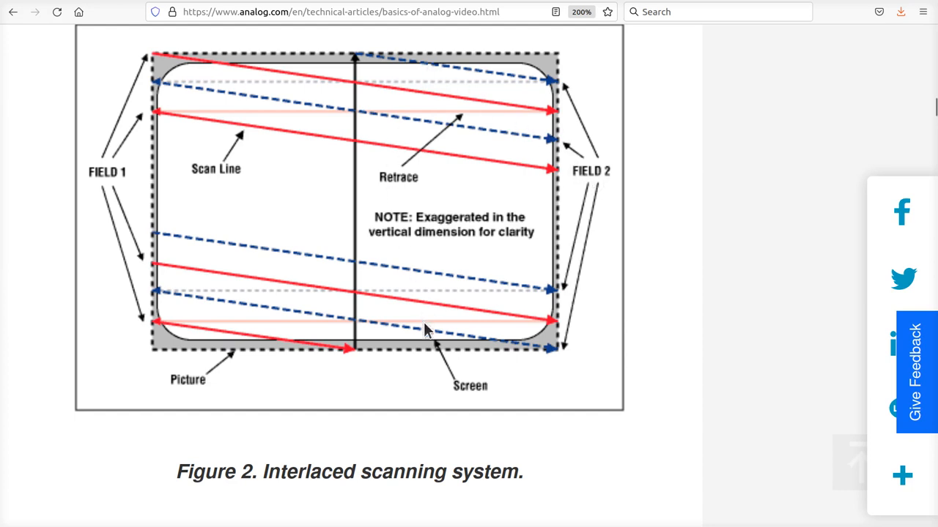
mouse_move(148, 181)
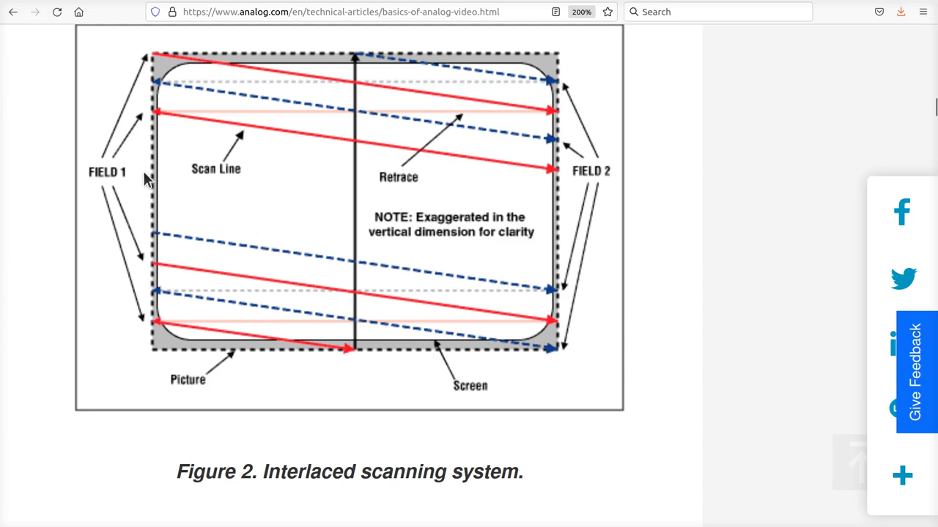
mouse_move(114, 178)
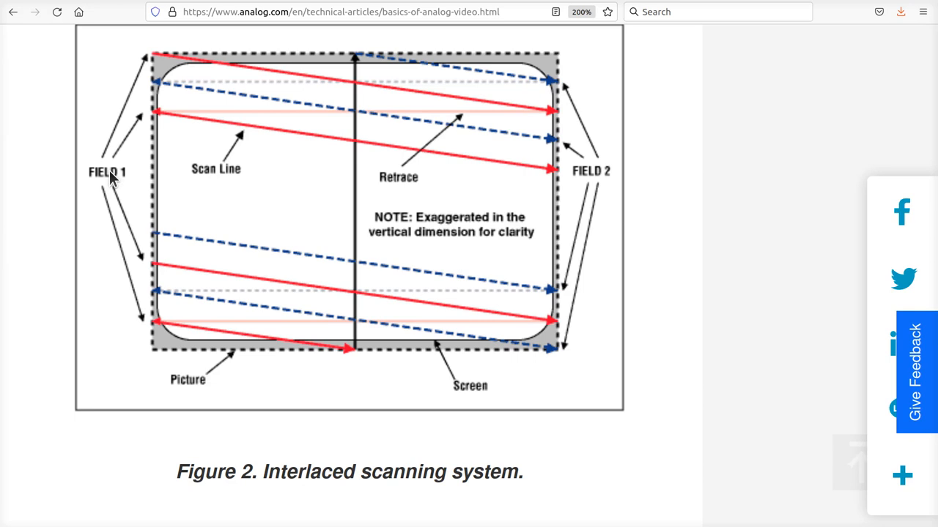
mouse_move(162, 181)
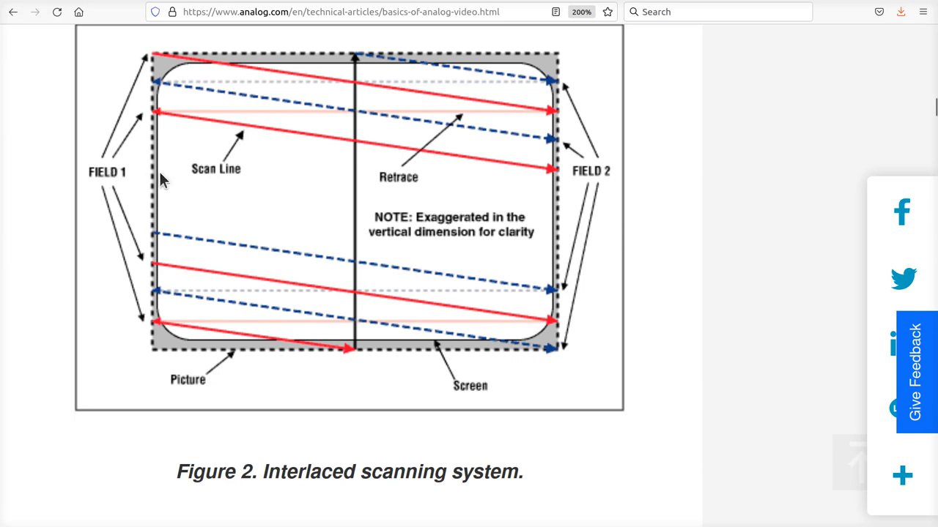
mouse_move(376, 262)
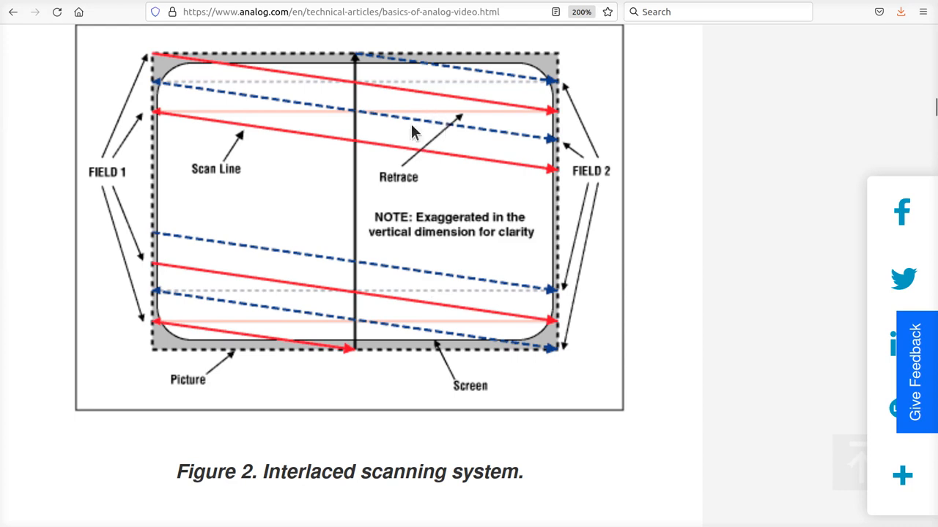
mouse_move(158, 59)
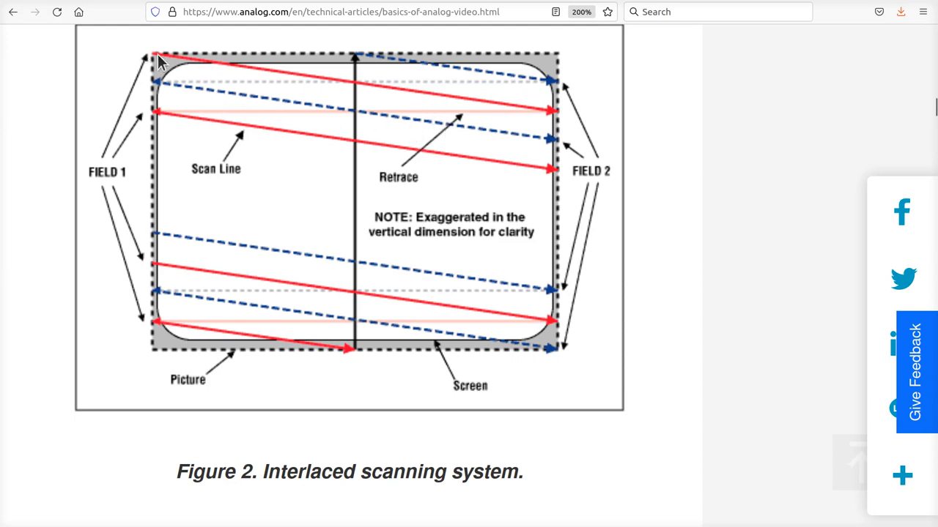
mouse_move(291, 92)
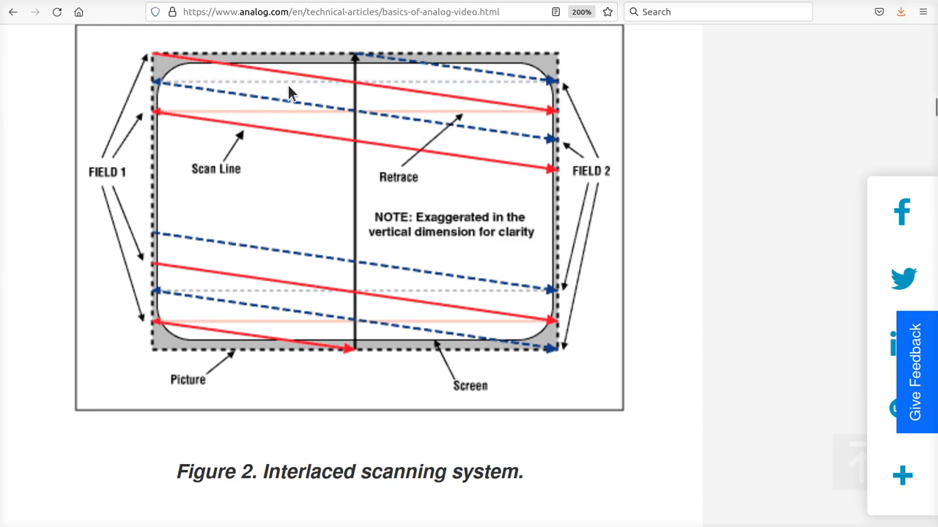
mouse_move(152, 121)
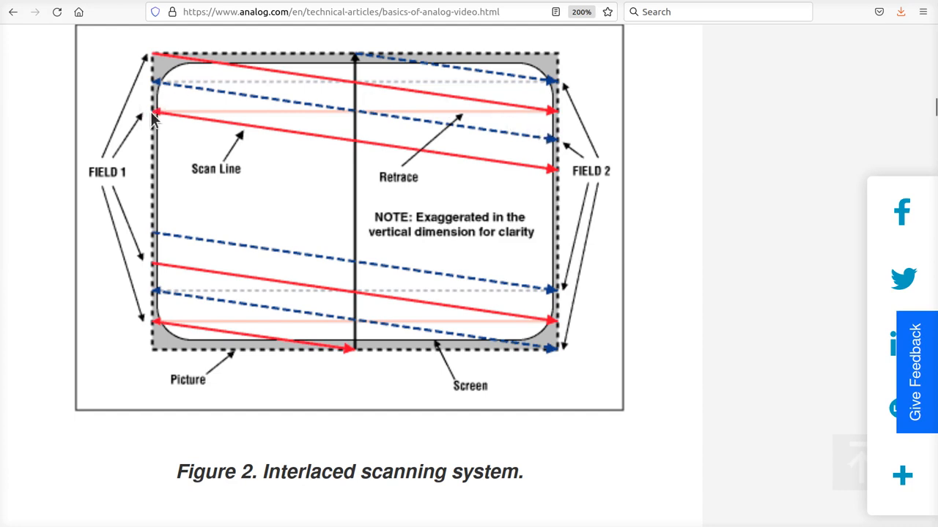
mouse_move(445, 236)
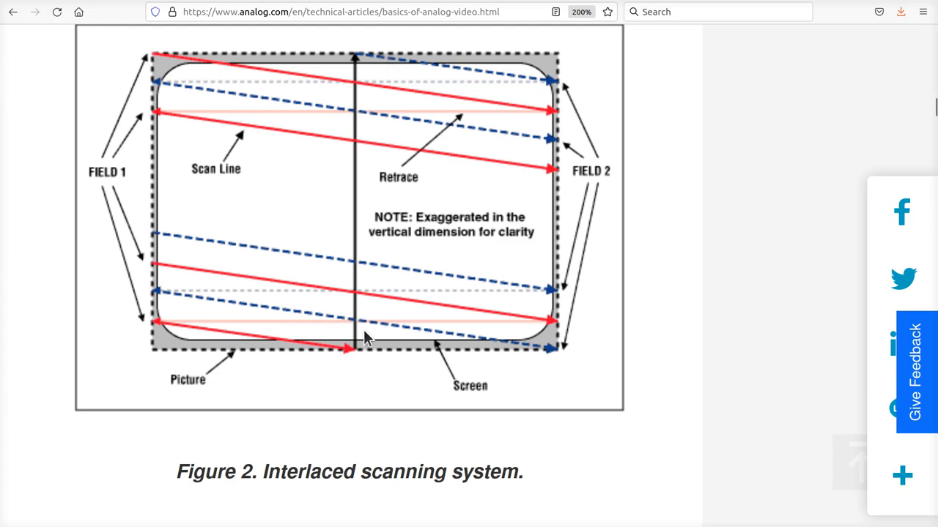
mouse_move(126, 170)
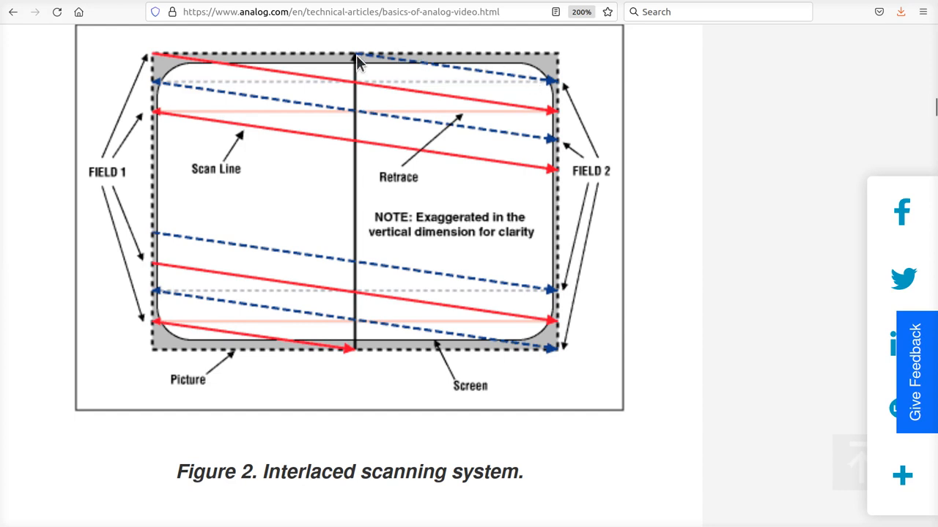
mouse_move(198, 68)
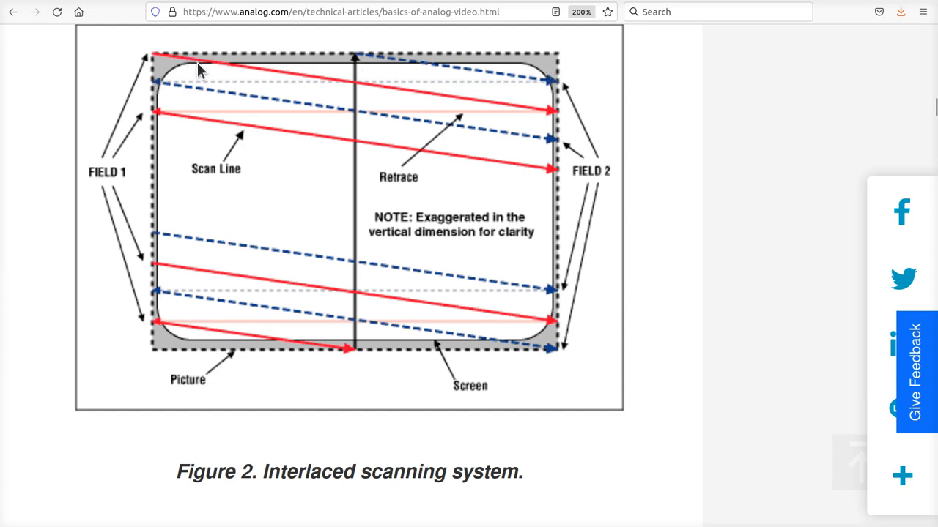
mouse_move(475, 73)
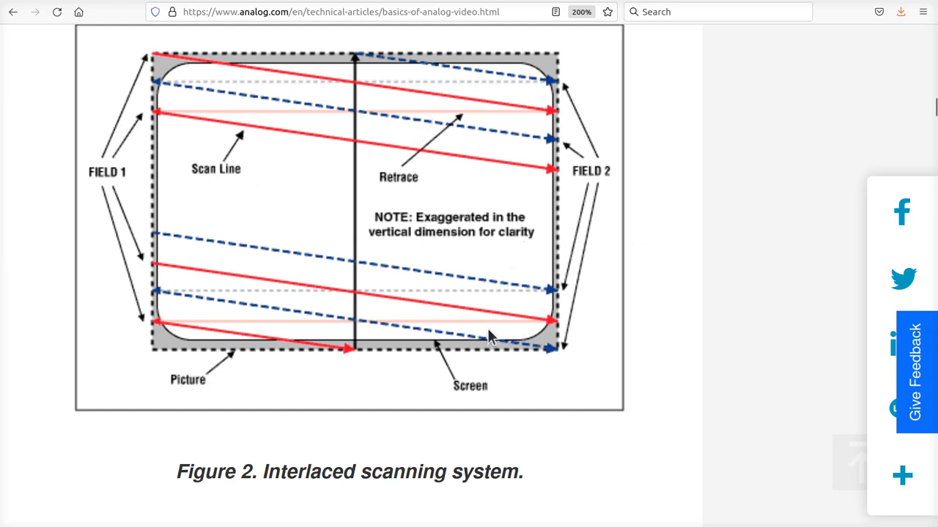
mouse_move(485, 133)
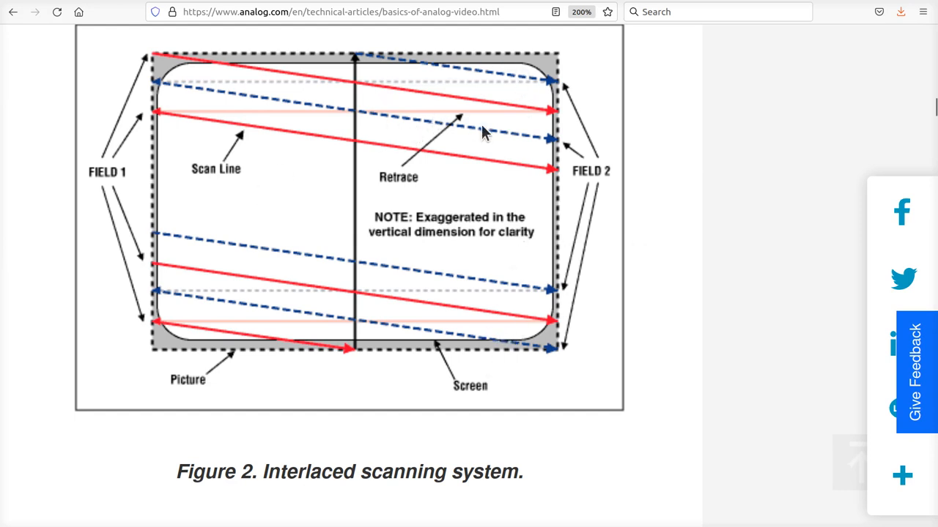
mouse_move(506, 279)
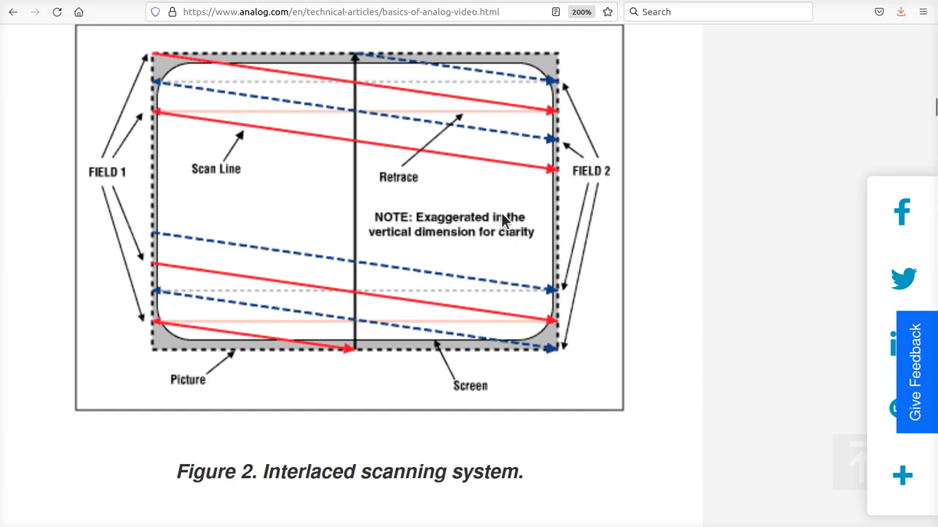
mouse_move(521, 211)
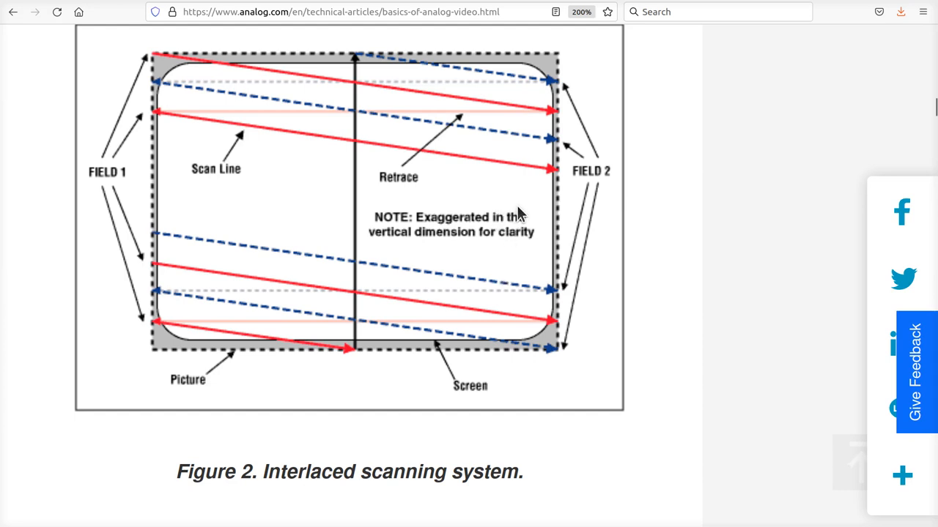
mouse_move(528, 228)
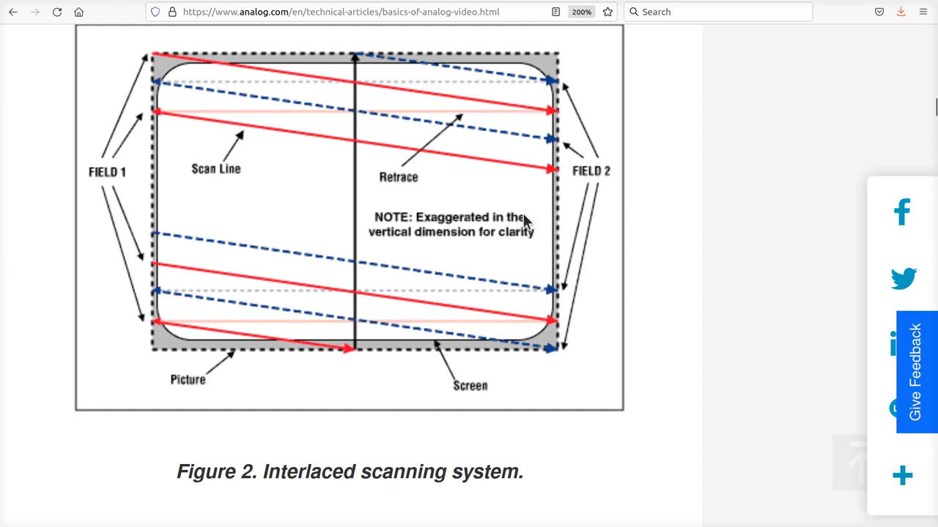
mouse_move(306, 97)
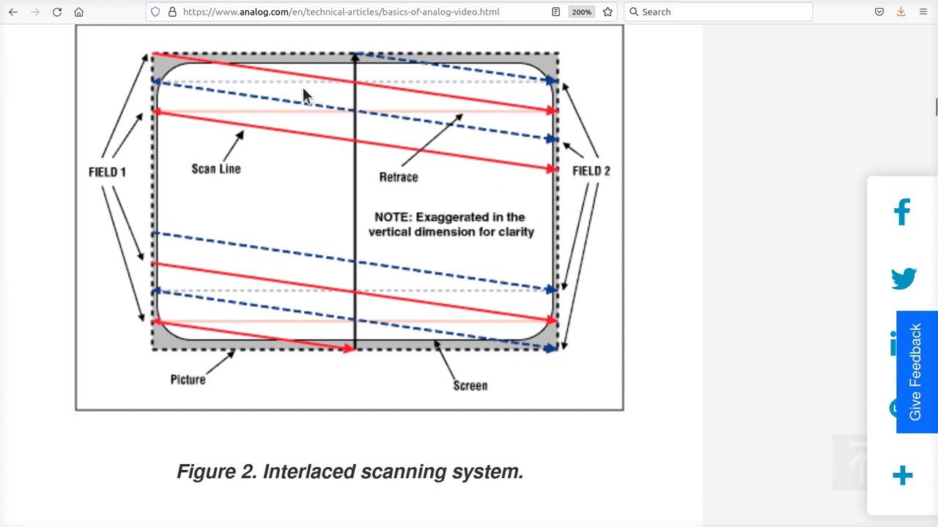
mouse_move(419, 178)
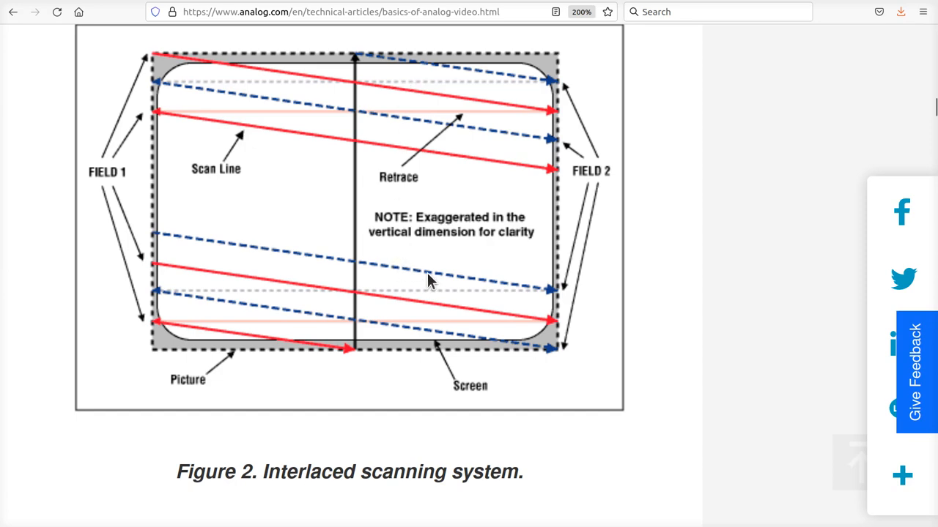
Scroll the article down through Figure 3 to the Resolution: Visual versus Format section.
scroll("down", 3)
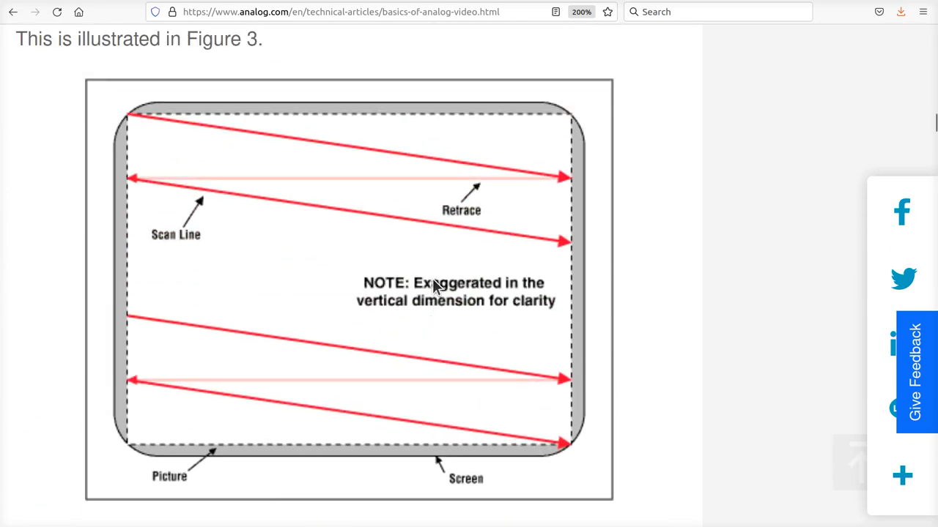
mouse_move(175, 117)
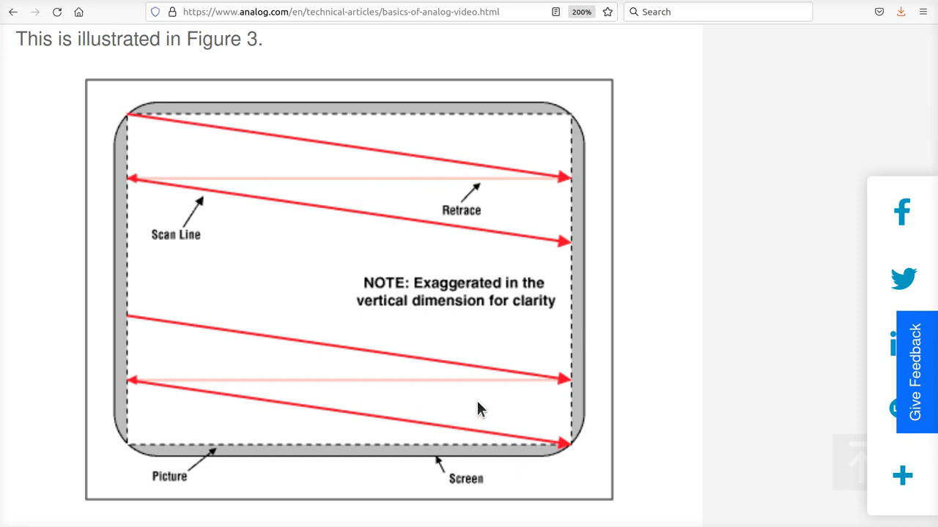
mouse_move(283, 157)
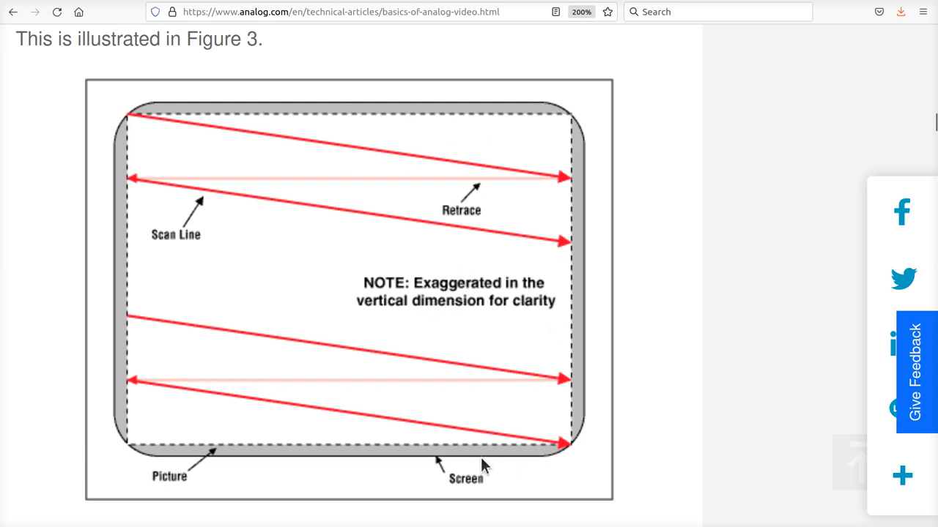
mouse_move(596, 476)
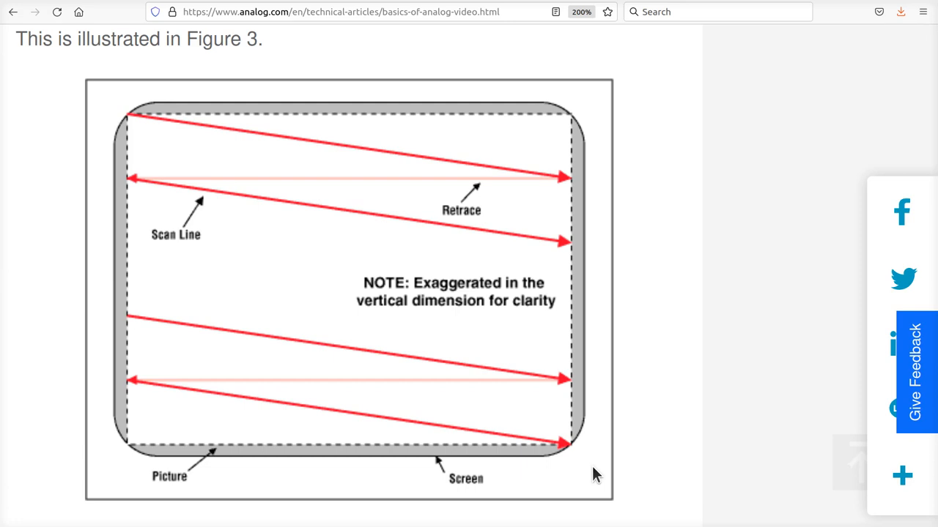
mouse_move(636, 418)
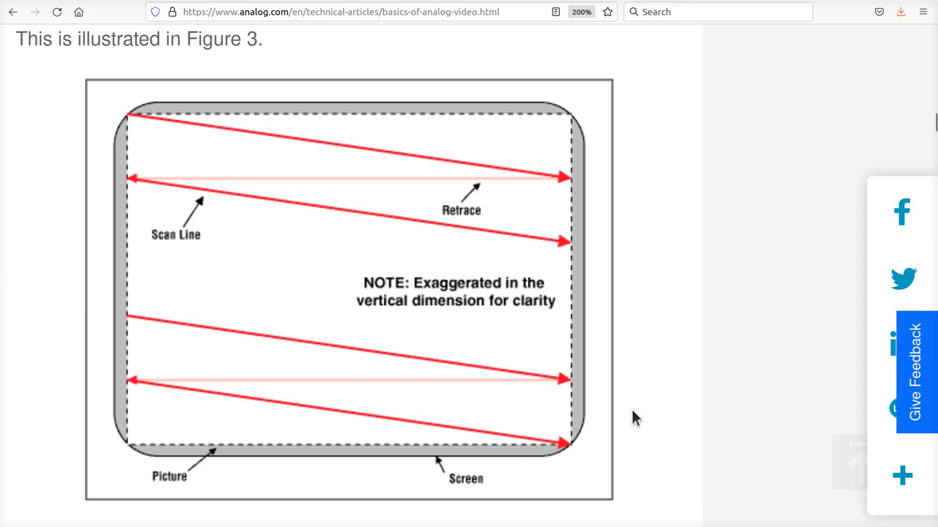
scroll("down", 3)
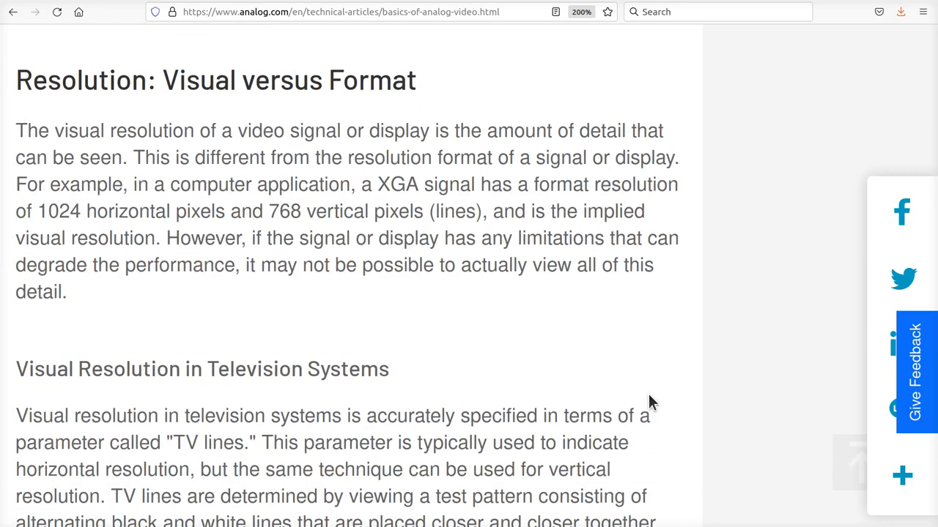
mouse_move(467, 329)
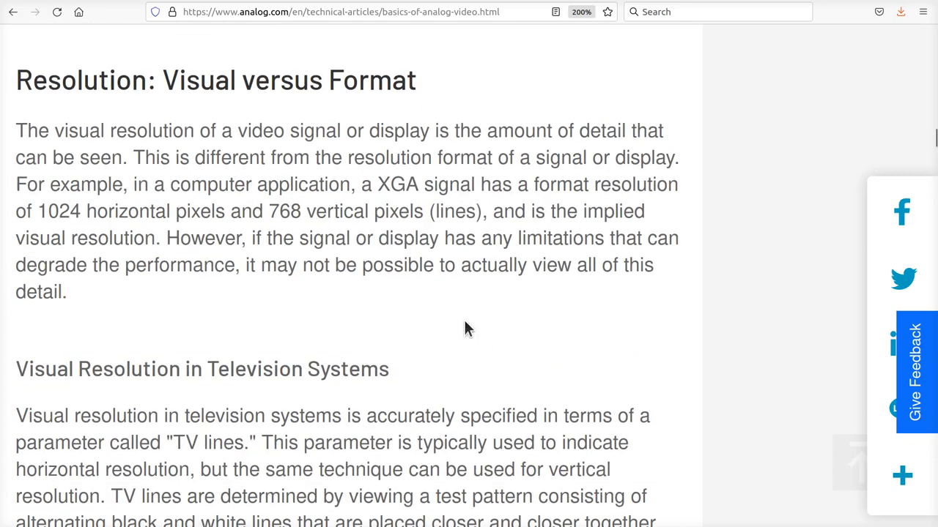
Scroll down to Figure 4, the TV-lines resolution test pattern.
scroll("down", 3)
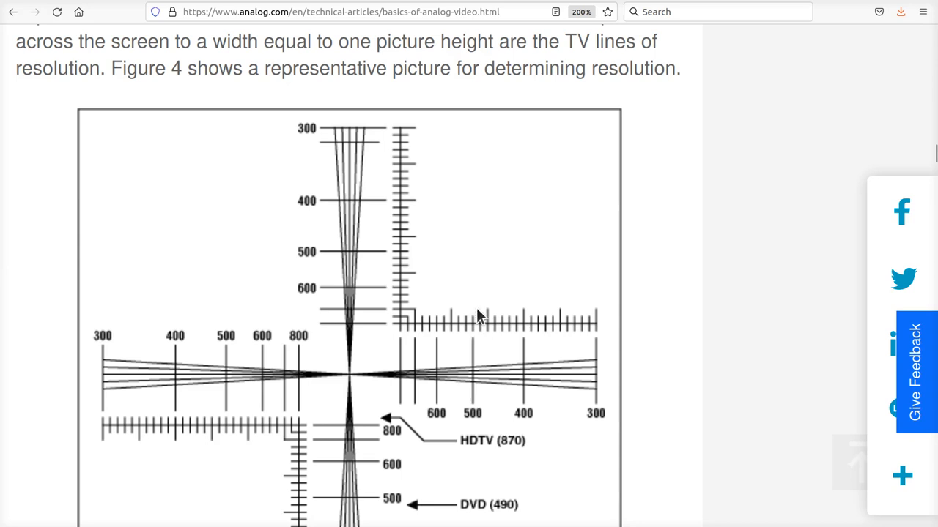
scroll("down", 3)
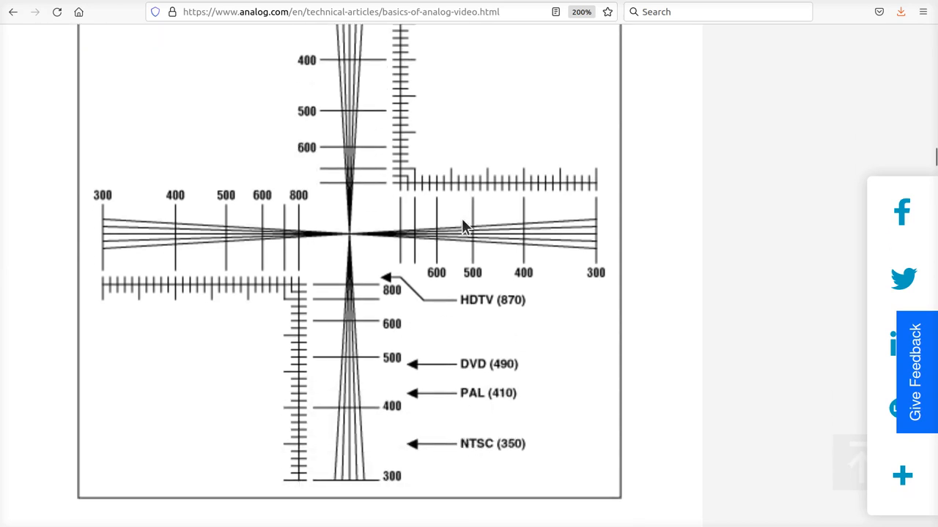
mouse_move(588, 387)
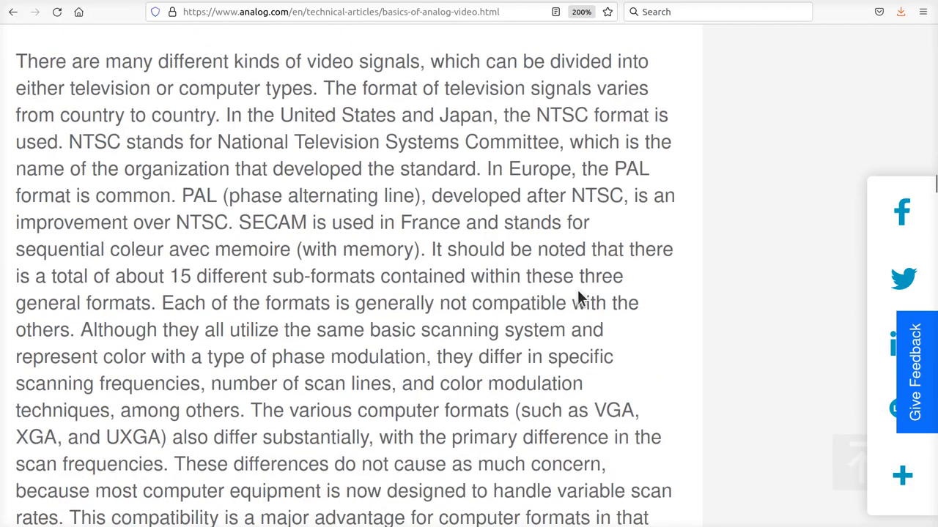
Scroll to Table 1, typical frequencies for NTSC, PAL, HDTV/SDTV, VGA and XGA.
scroll("down", 3)
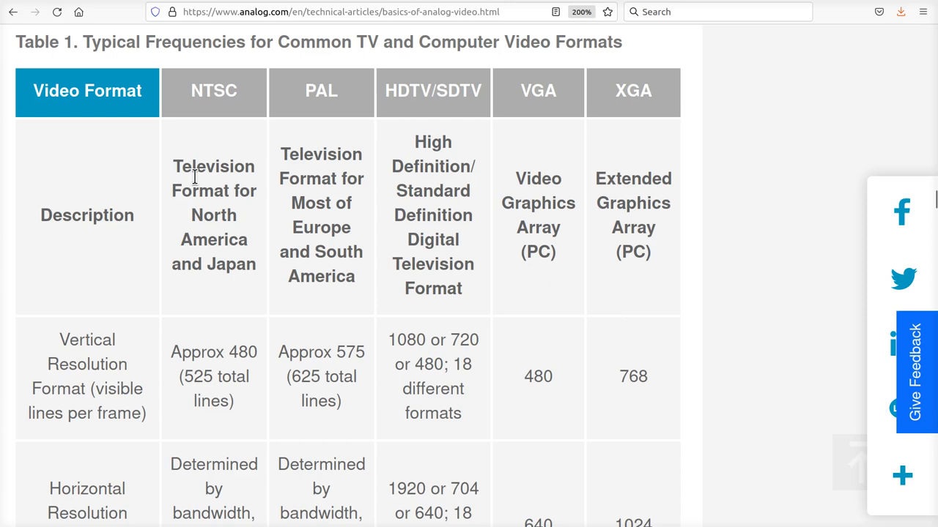
mouse_move(389, 321)
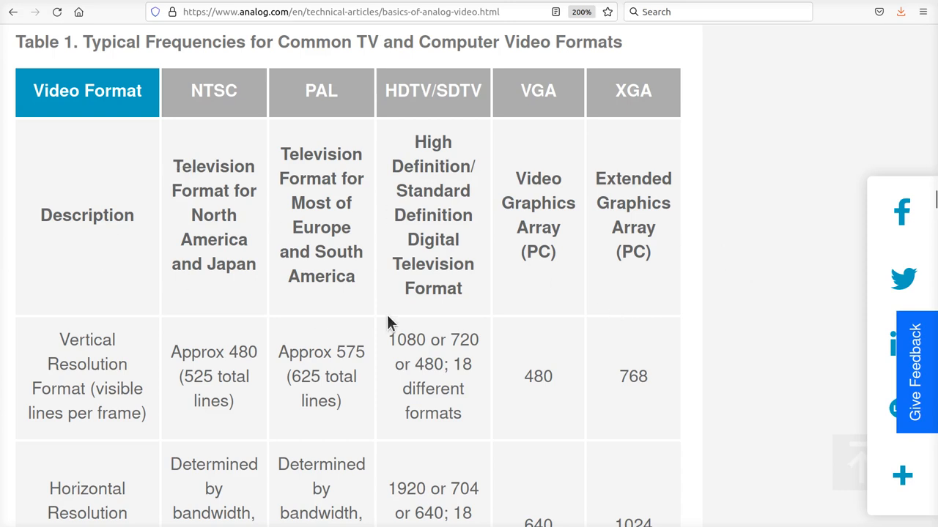
mouse_move(470, 284)
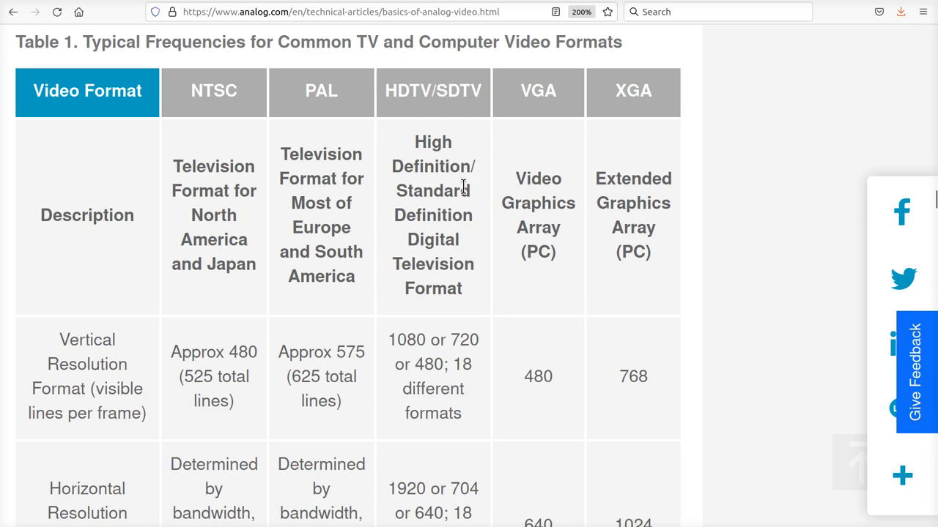
mouse_move(408, 349)
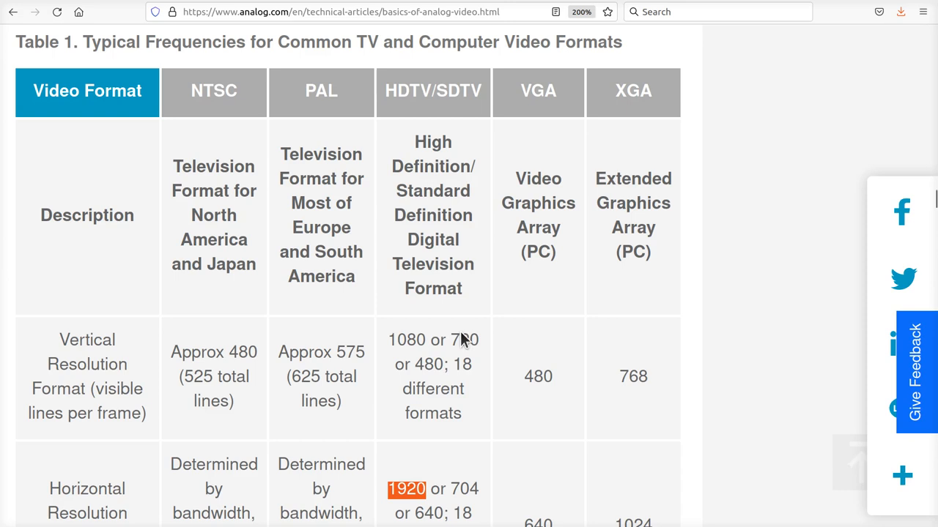
scroll("down", 3)
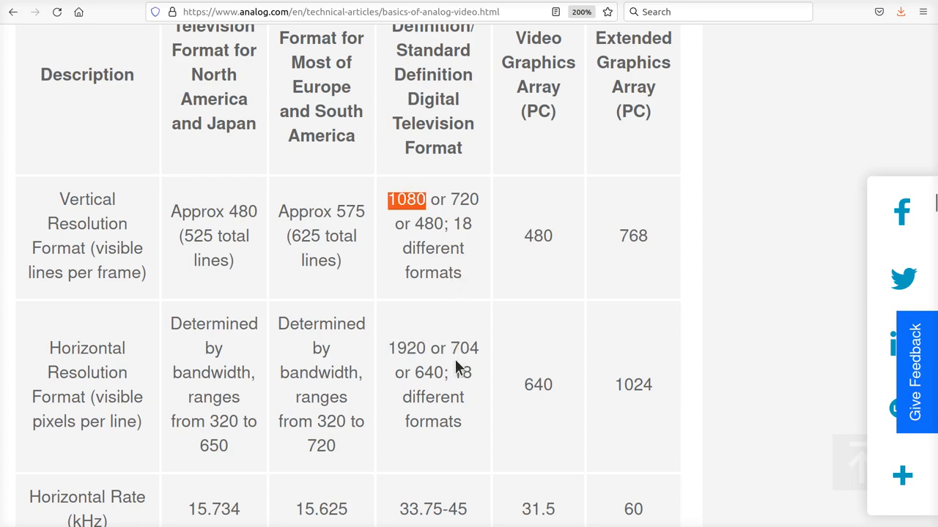
scroll("up", 3)
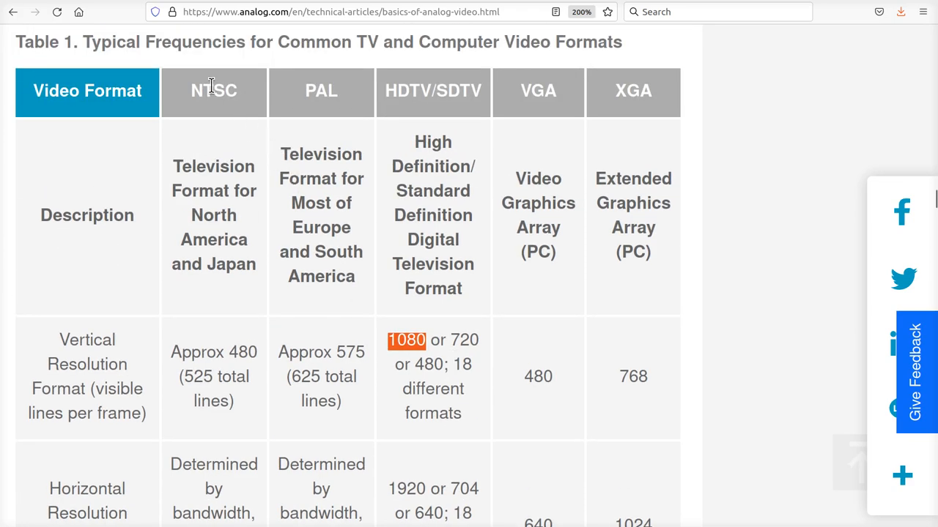
mouse_move(229, 384)
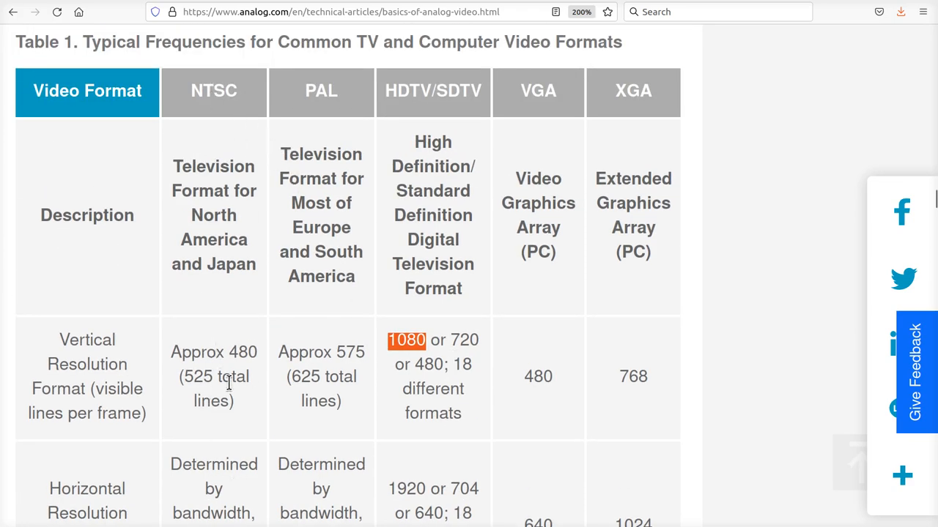
Scroll down to the table's horizontal and vertical rate rows, with NTSC's 525 marked.
scroll("down", 3)
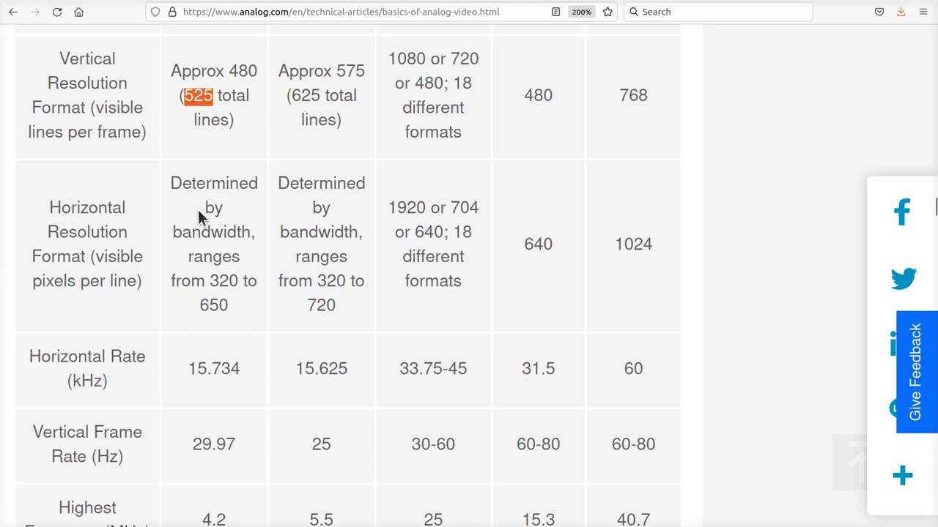
mouse_move(181, 107)
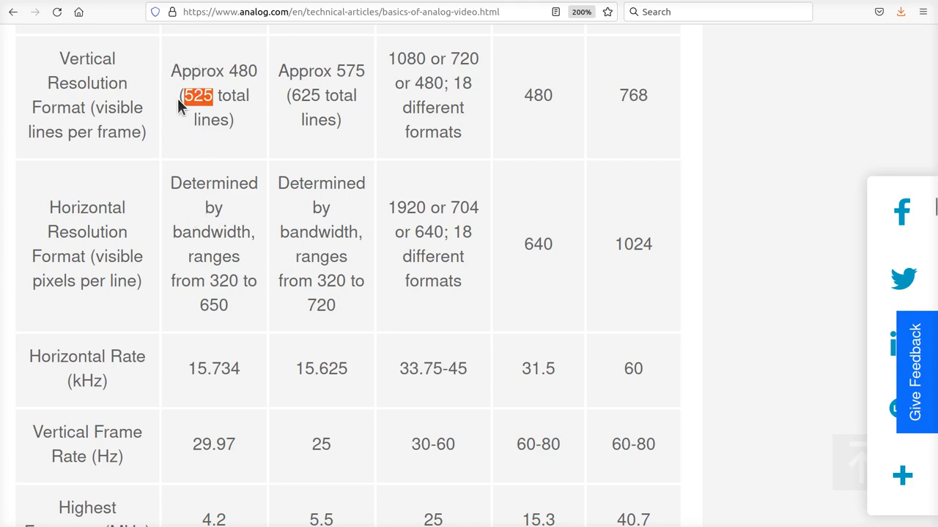
mouse_move(261, 66)
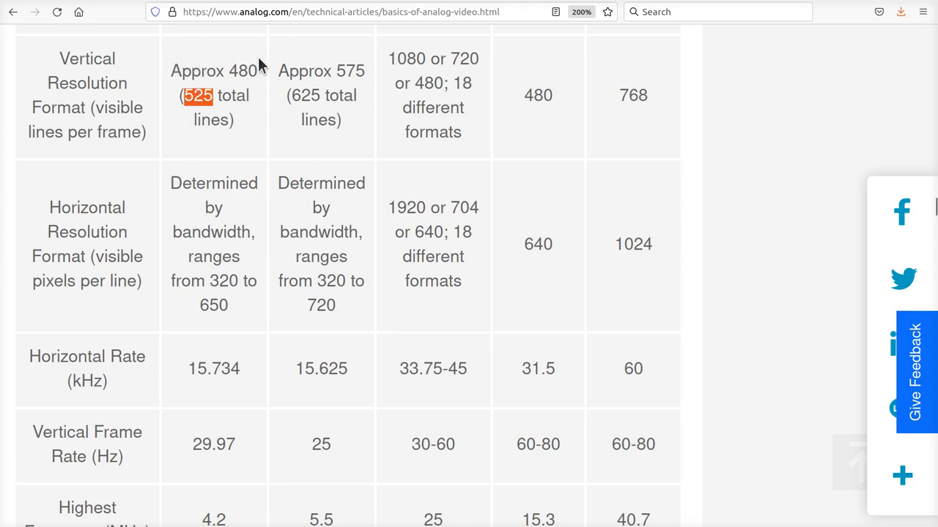
mouse_move(208, 150)
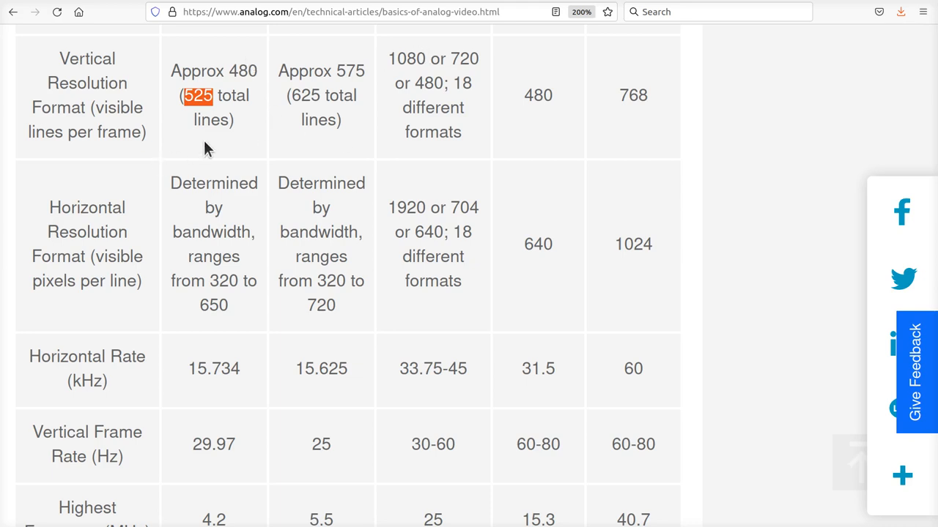
mouse_move(150, 281)
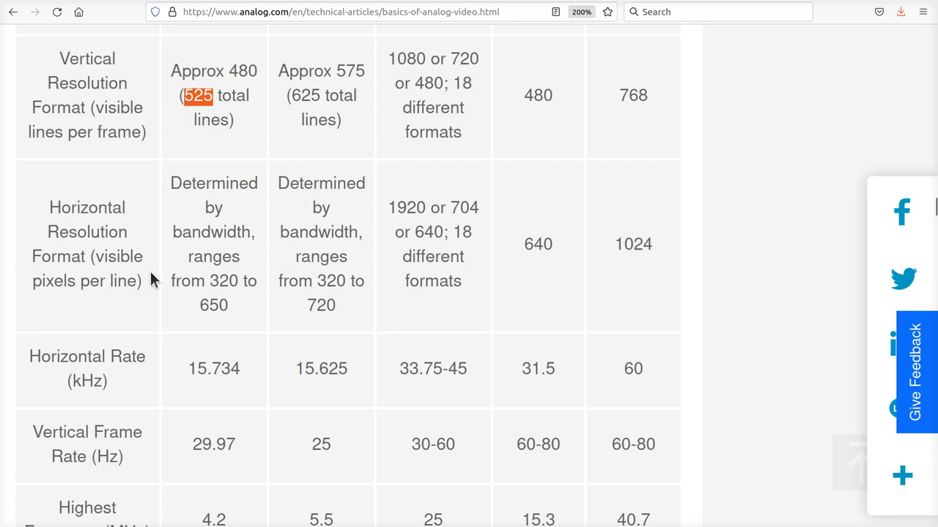
mouse_move(214, 290)
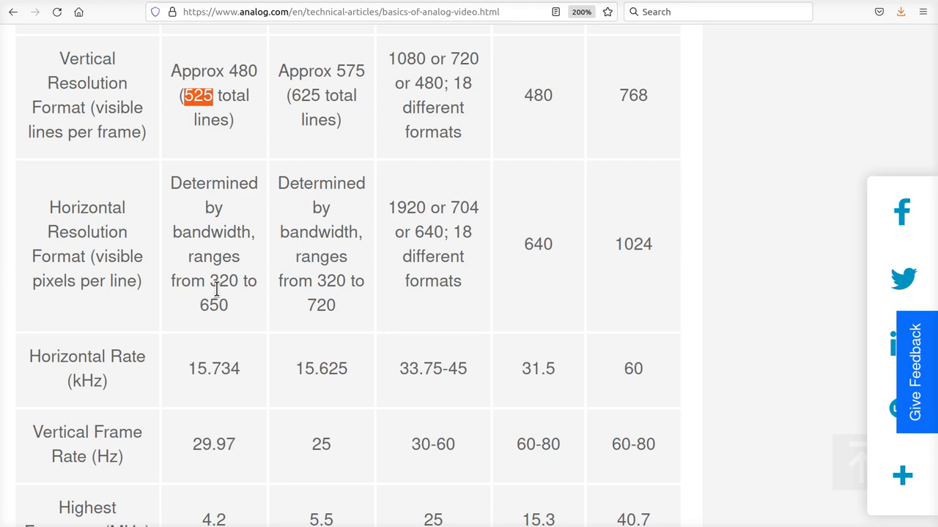
mouse_move(206, 205)
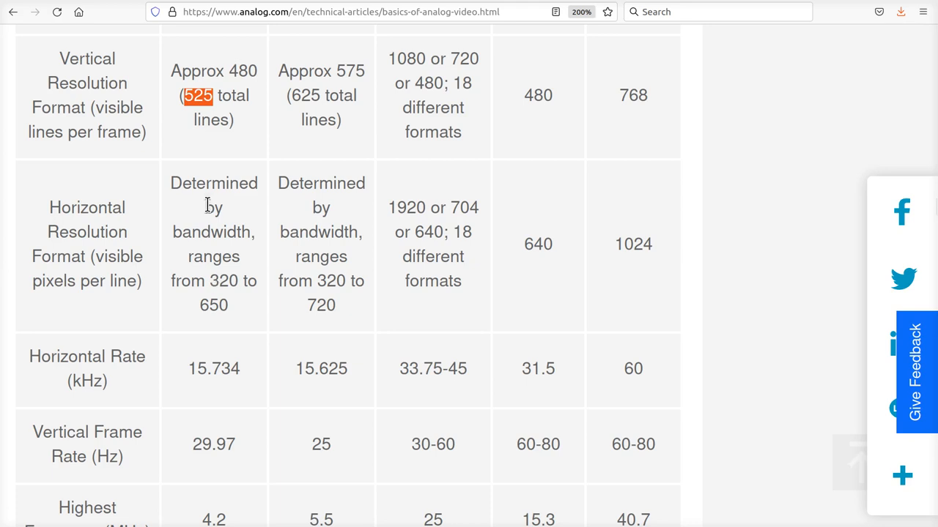
mouse_move(141, 206)
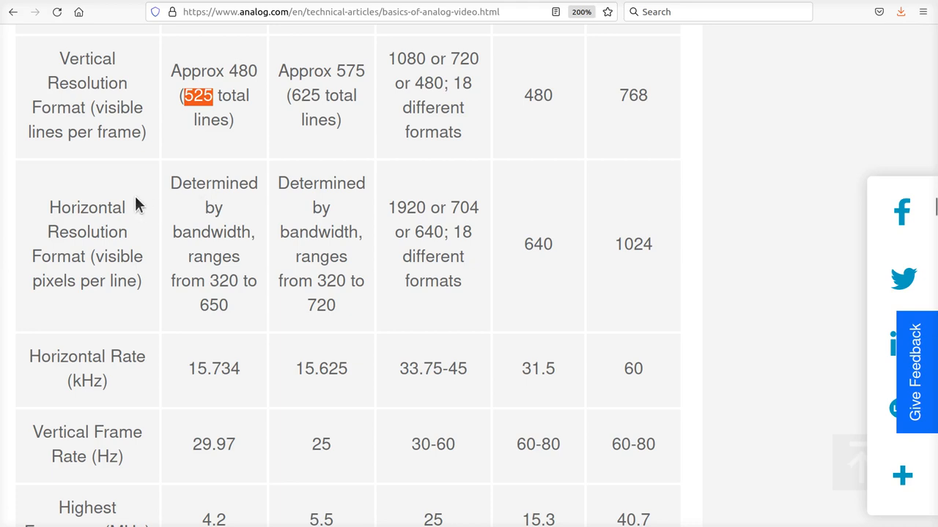
mouse_move(229, 68)
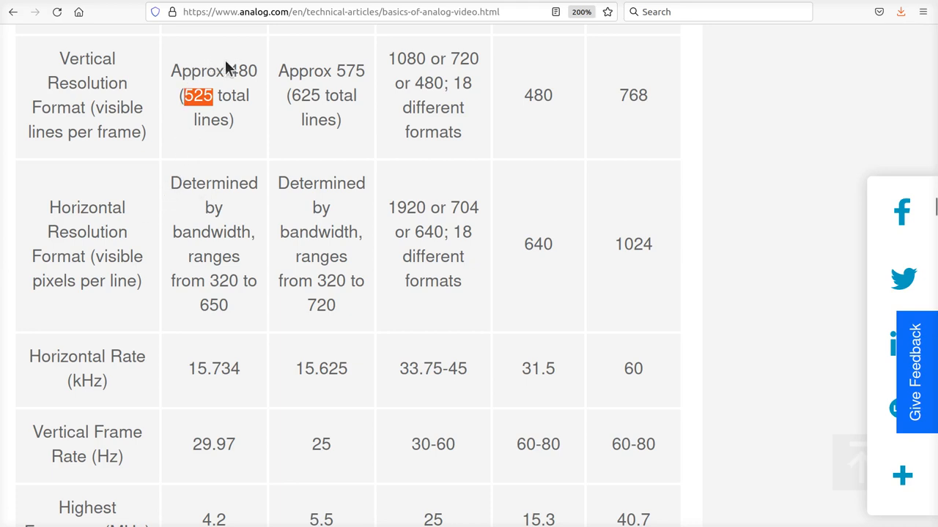
mouse_move(375, 79)
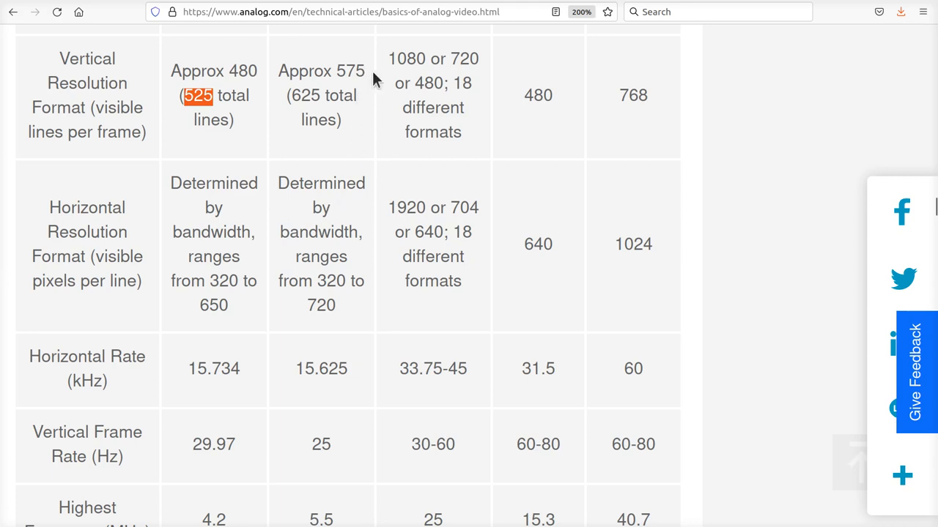
mouse_move(396, 200)
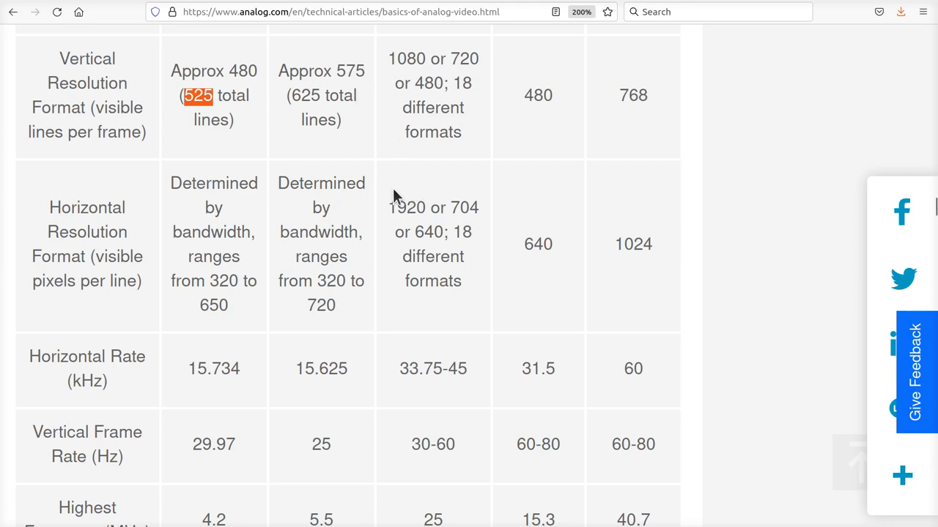
mouse_move(82, 184)
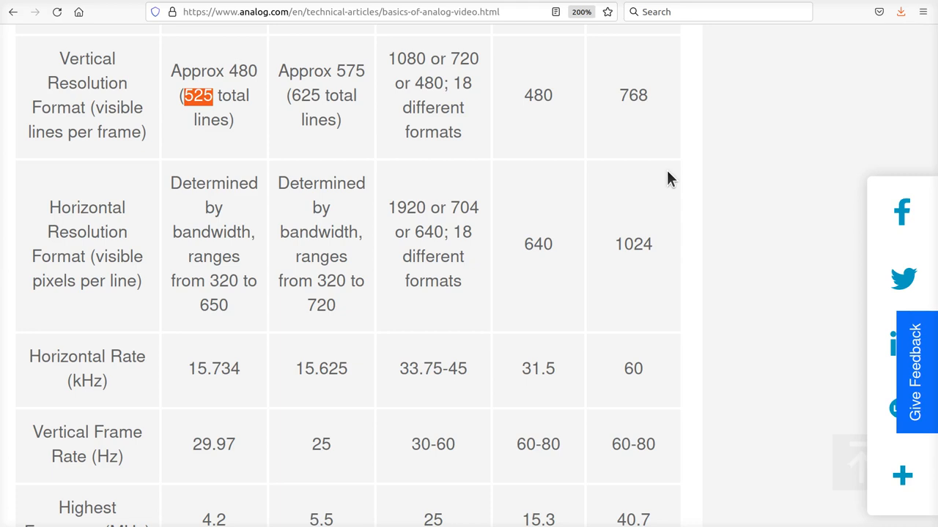
mouse_move(225, 148)
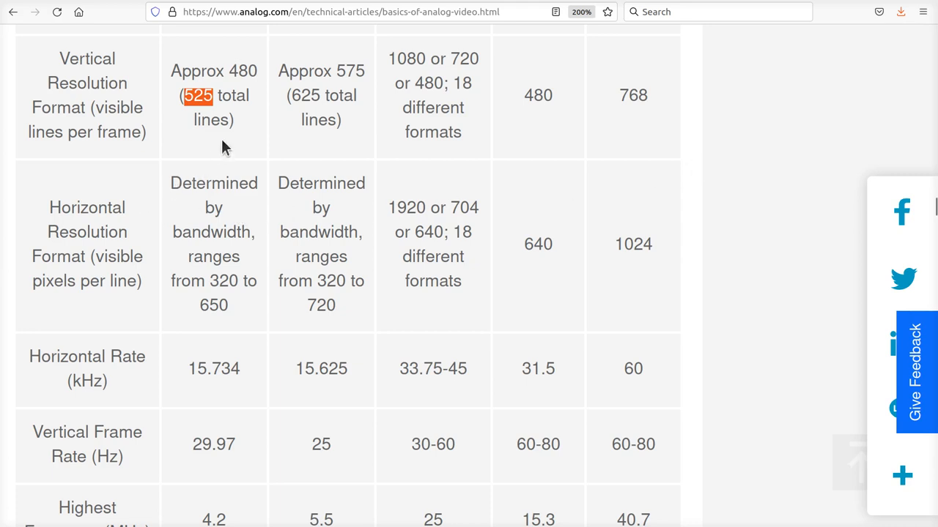
mouse_move(429, 225)
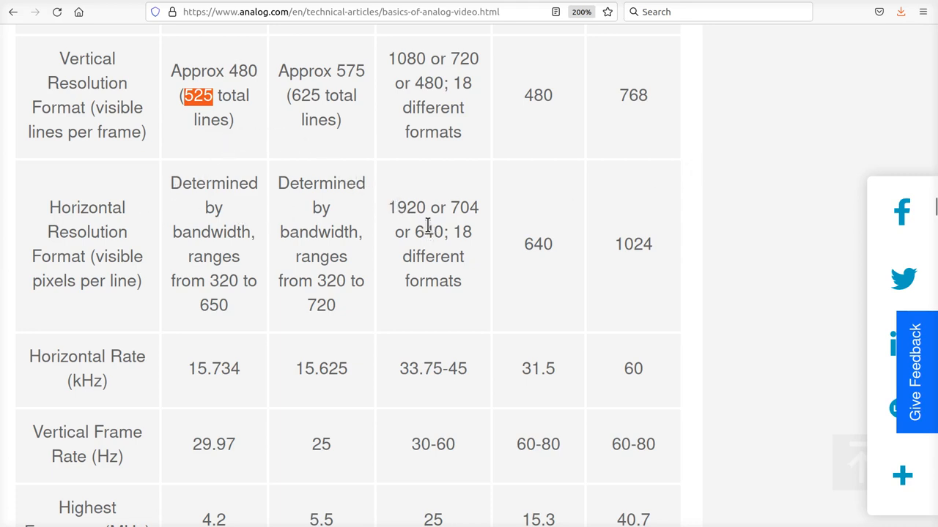
mouse_move(669, 102)
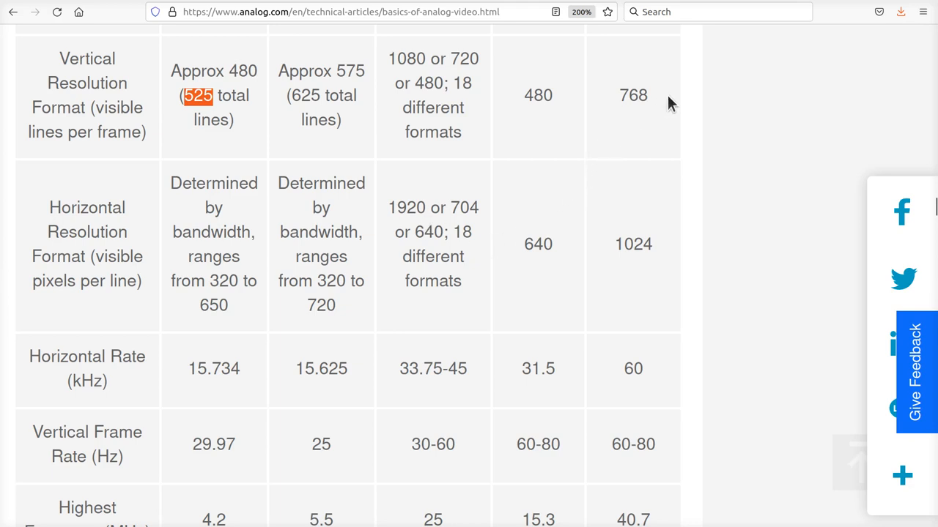
mouse_move(680, 229)
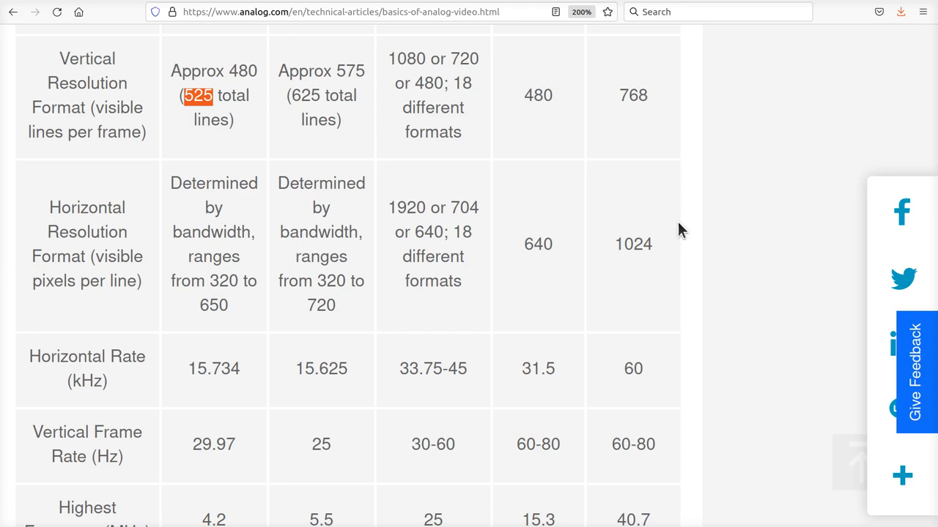
mouse_move(264, 279)
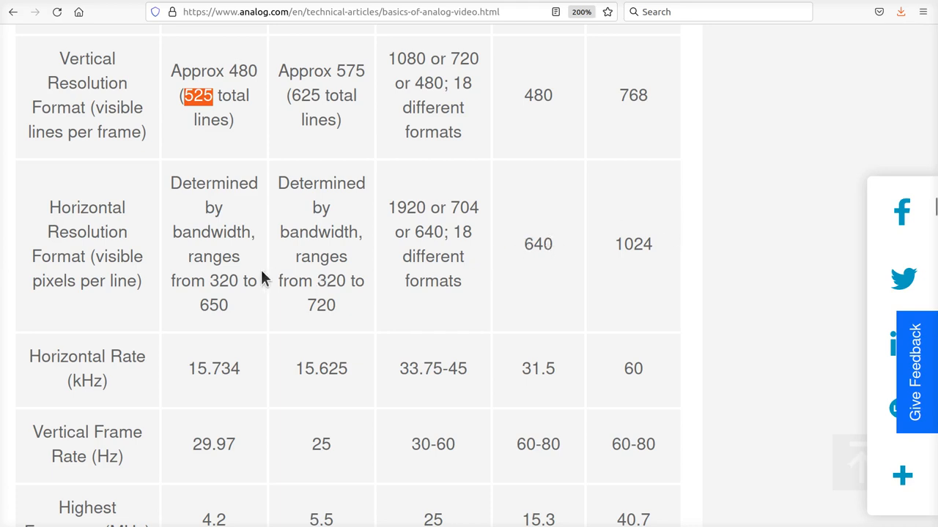
mouse_move(353, 208)
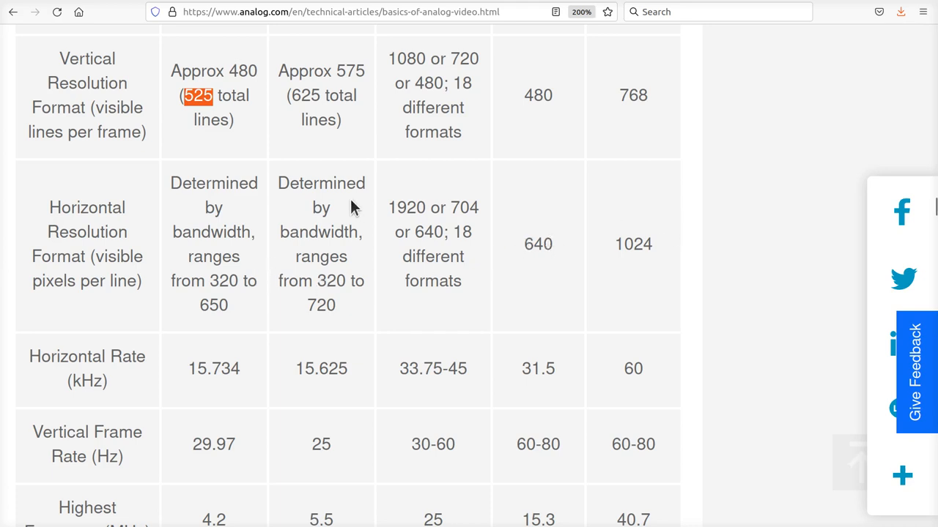
mouse_move(343, 172)
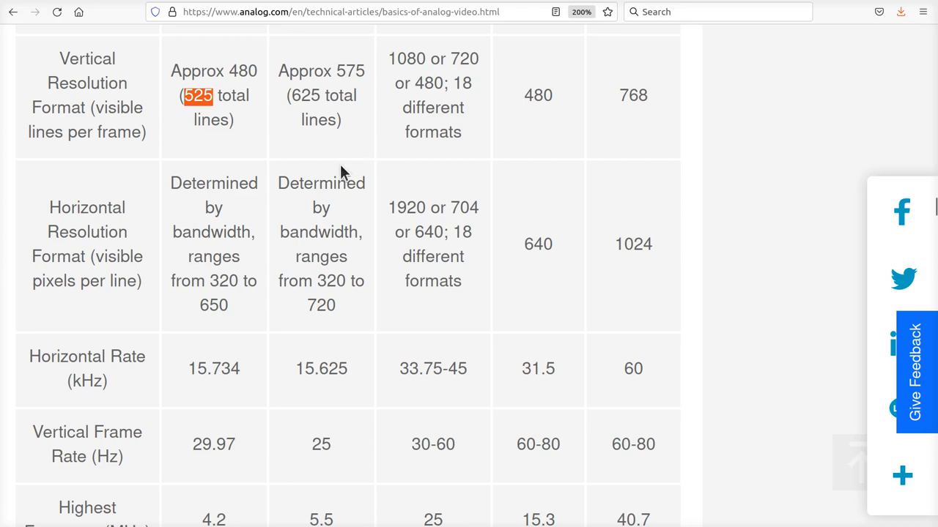
mouse_move(350, 136)
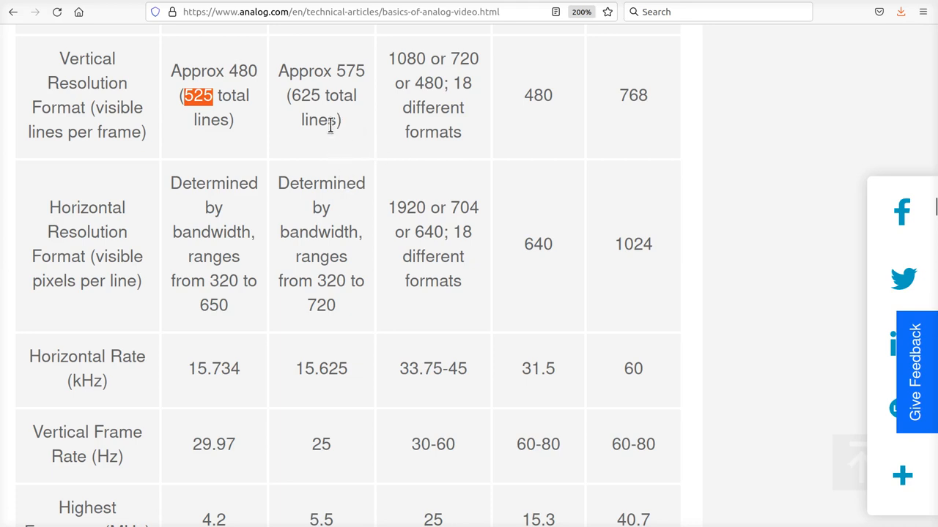
mouse_move(611, 198)
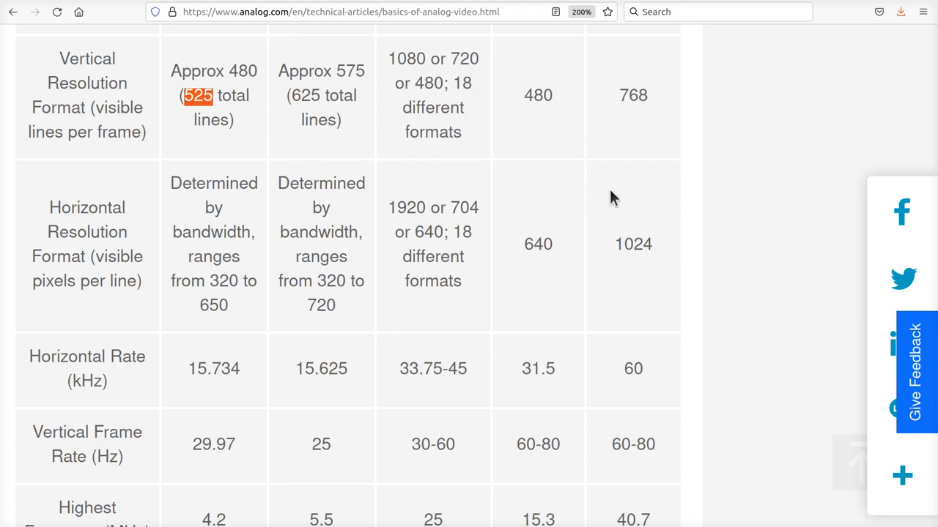
mouse_move(548, 204)
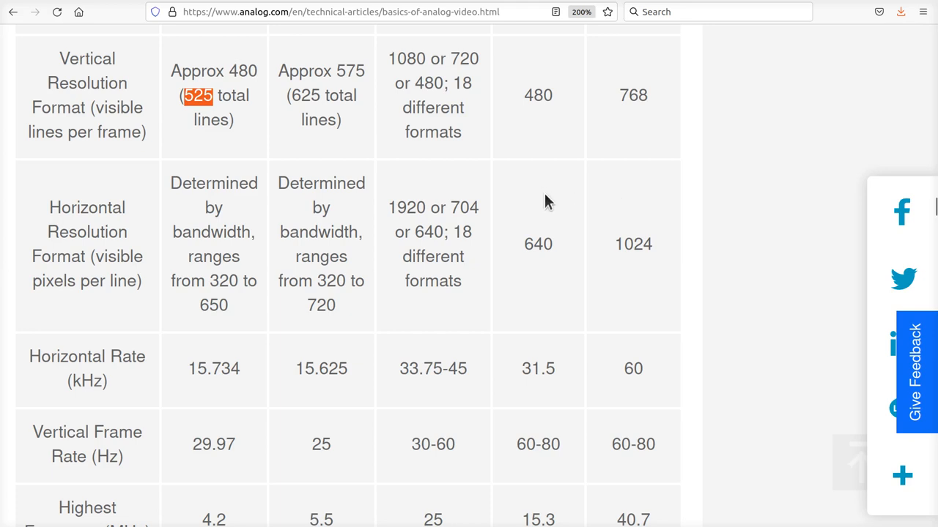
mouse_move(345, 204)
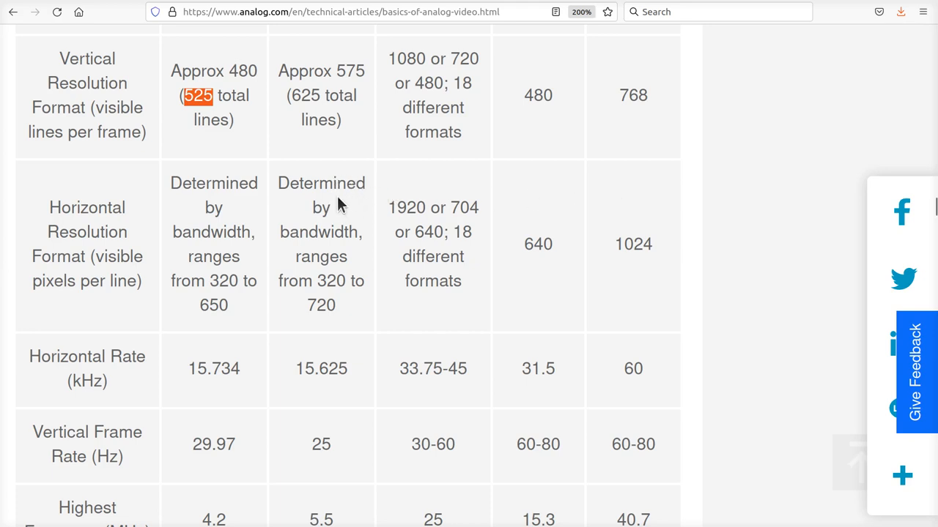
Scroll from Figure 1 down to Figure 2, Interlaced scanning system, and its caption.
scroll("down", 3)
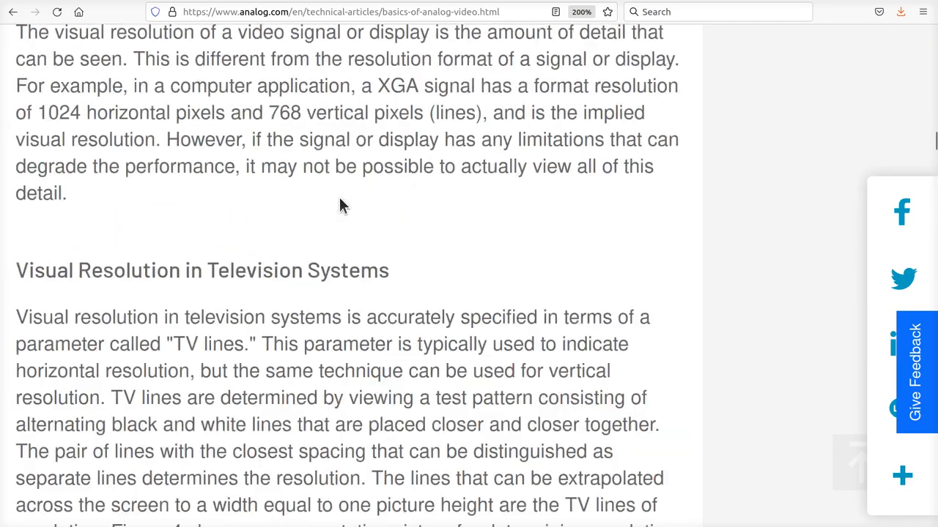
scroll("down", 3)
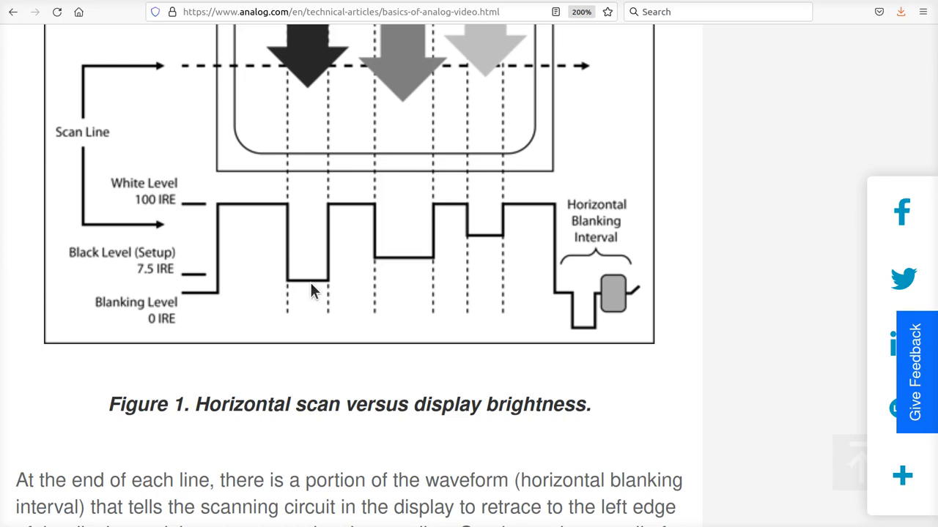
mouse_move(321, 214)
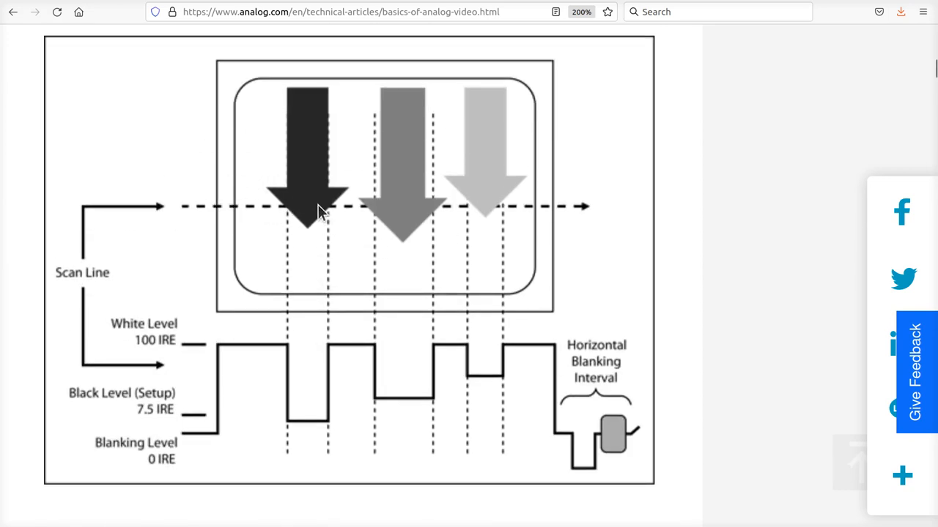
mouse_move(653, 222)
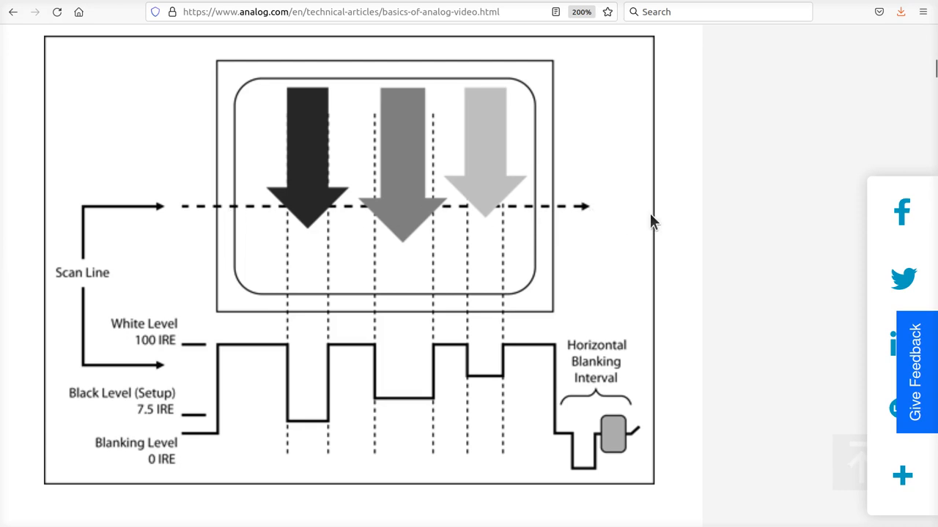
mouse_move(236, 217)
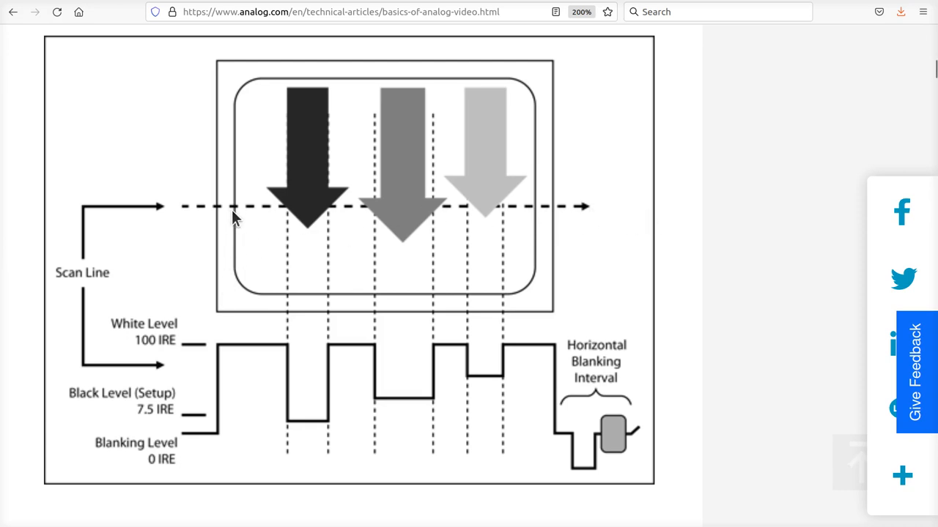
mouse_move(279, 220)
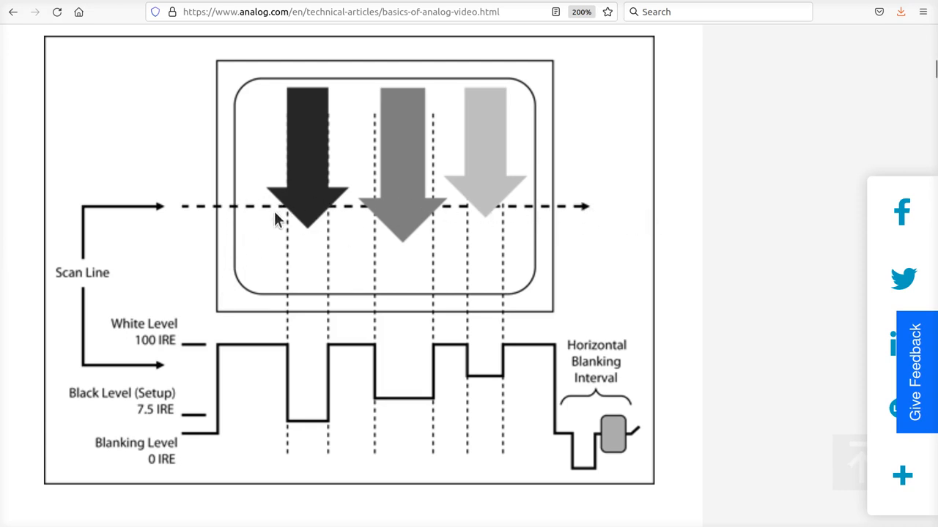
mouse_move(350, 208)
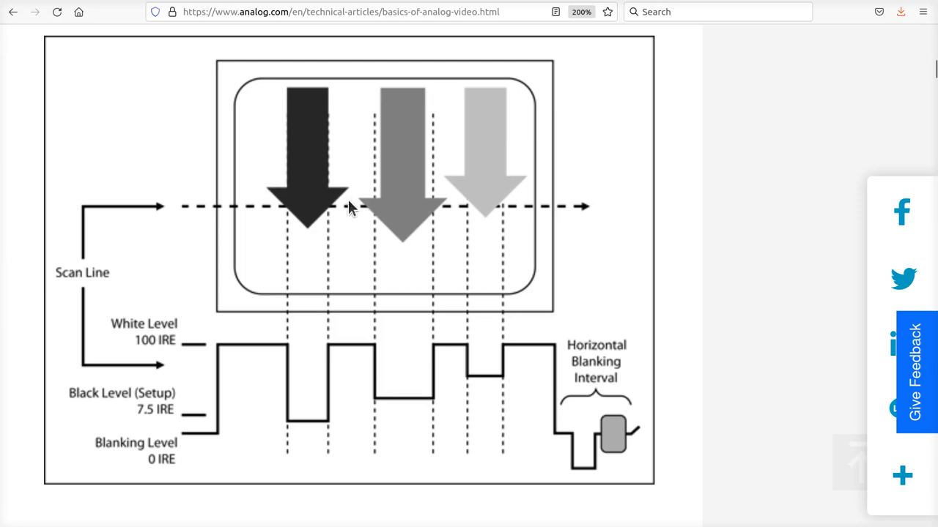
mouse_move(520, 218)
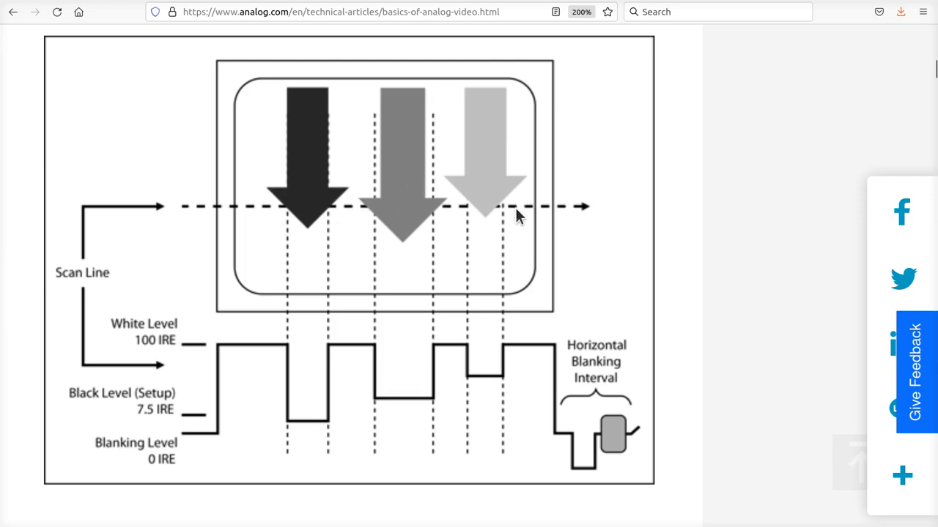
mouse_move(374, 282)
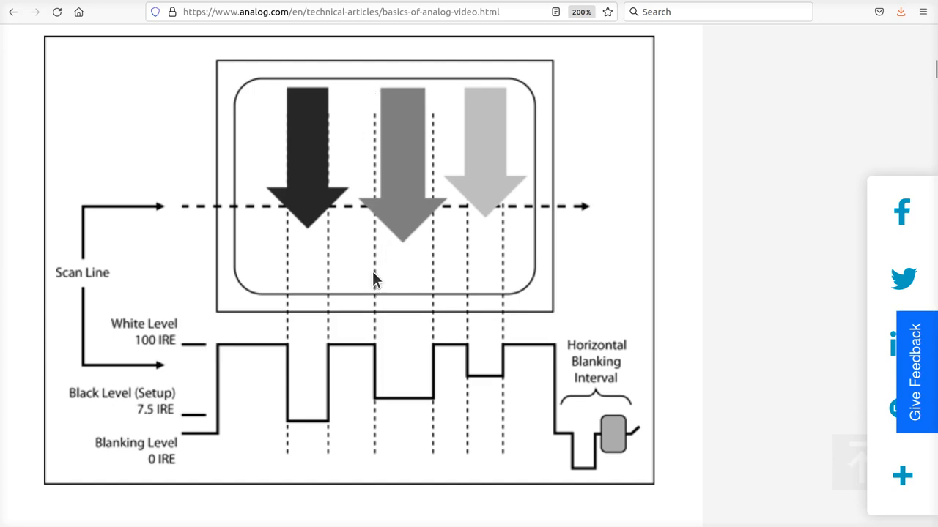
scroll("down", 3)
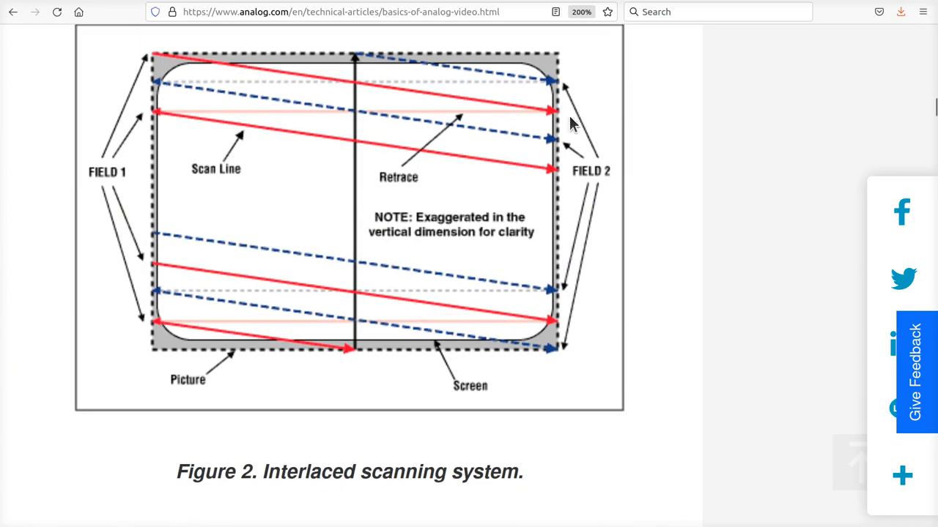
mouse_move(555, 169)
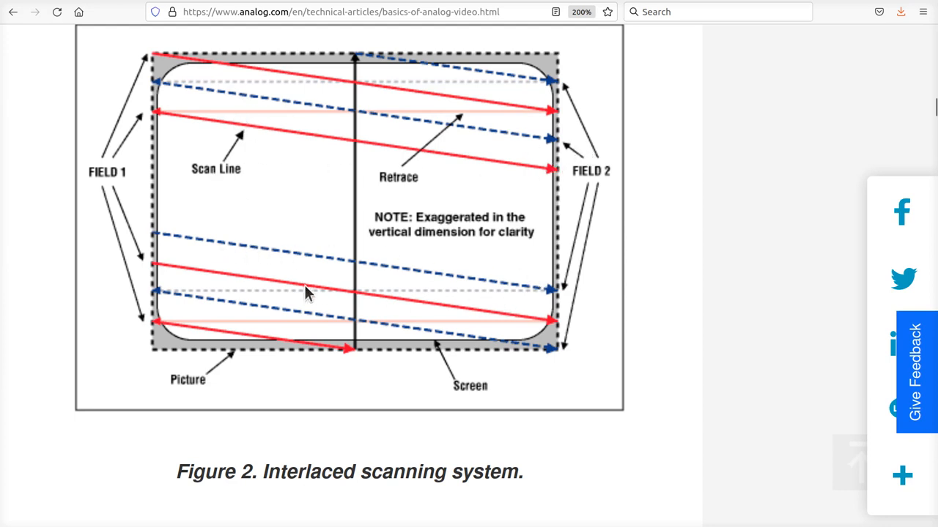
mouse_move(440, 339)
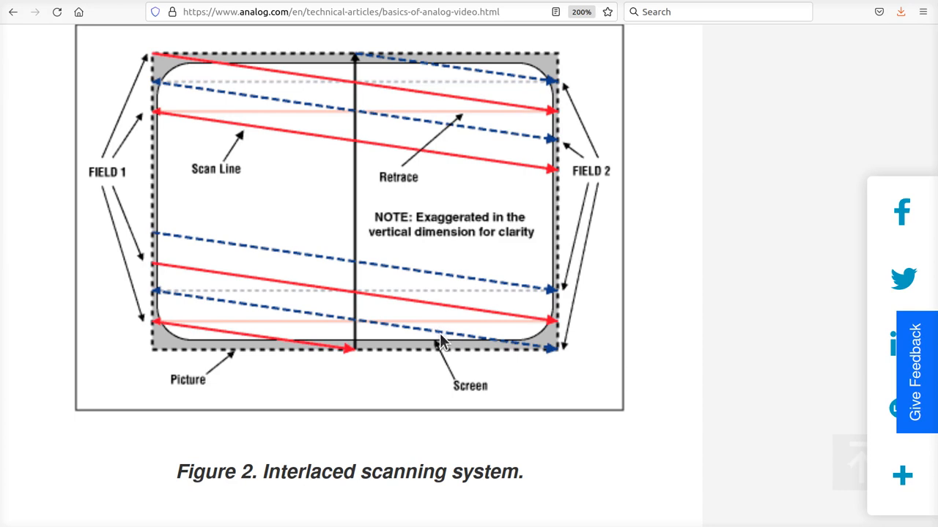
mouse_move(176, 241)
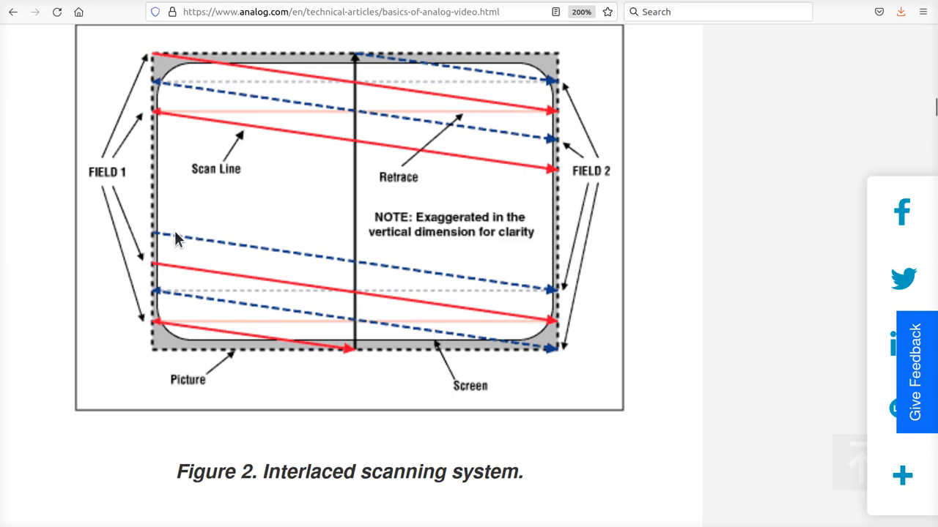
mouse_move(637, 181)
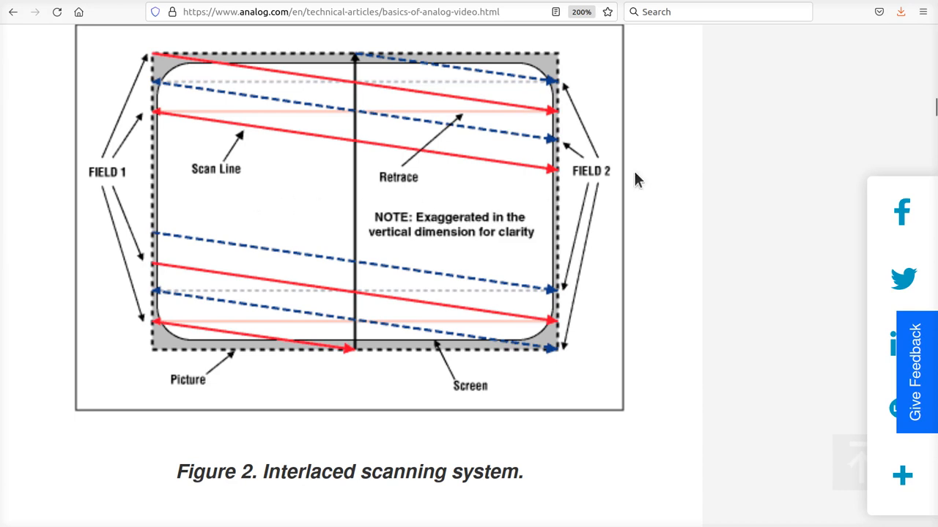
mouse_move(496, 156)
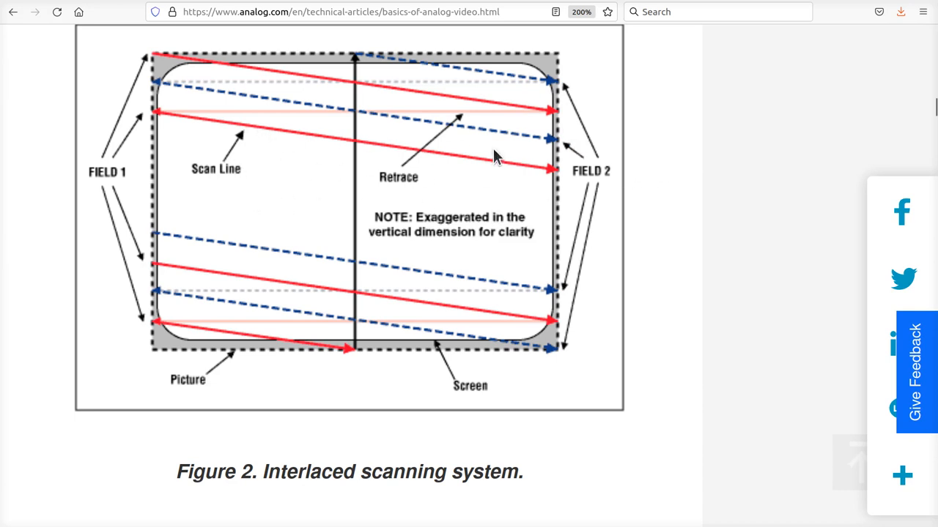
mouse_move(357, 140)
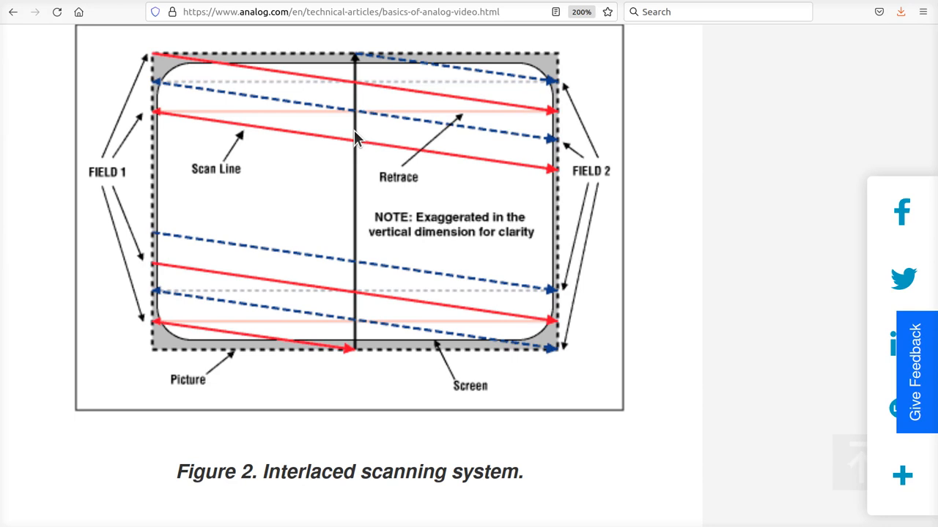
mouse_move(289, 200)
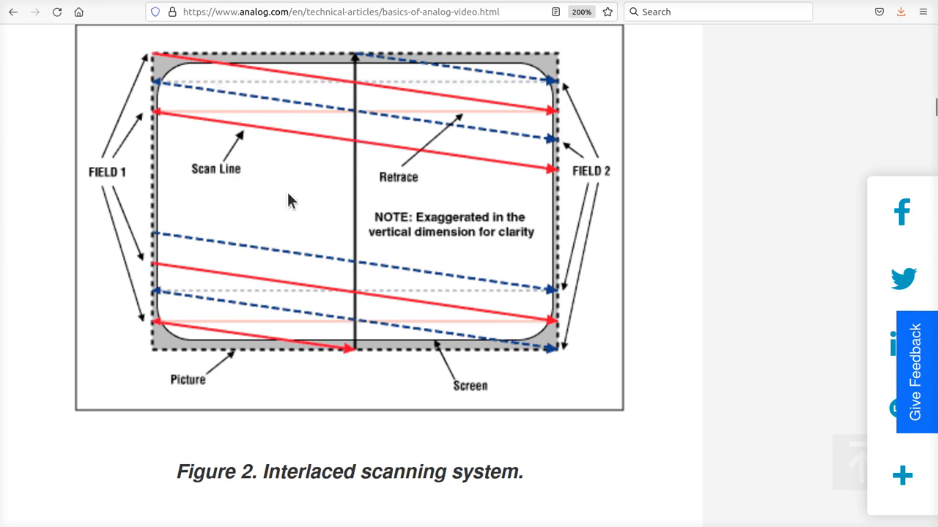
mouse_move(293, 253)
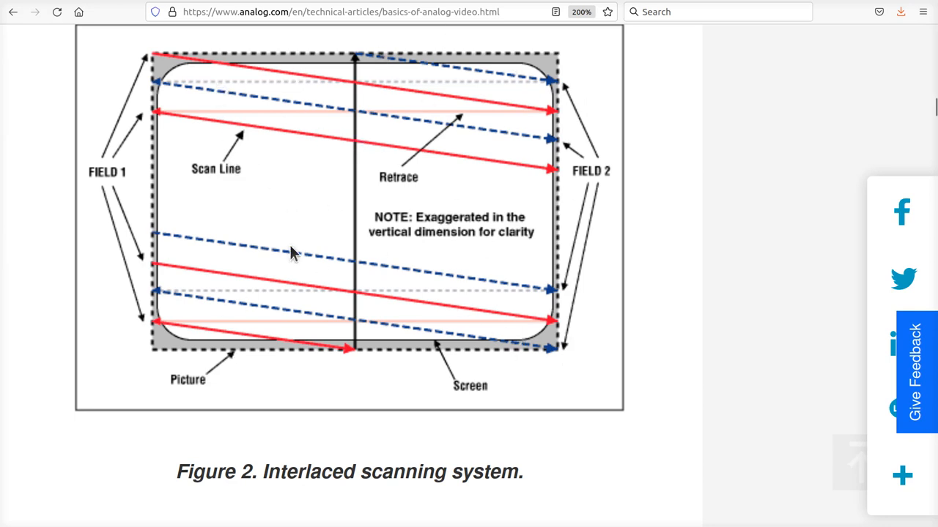
mouse_move(394, 185)
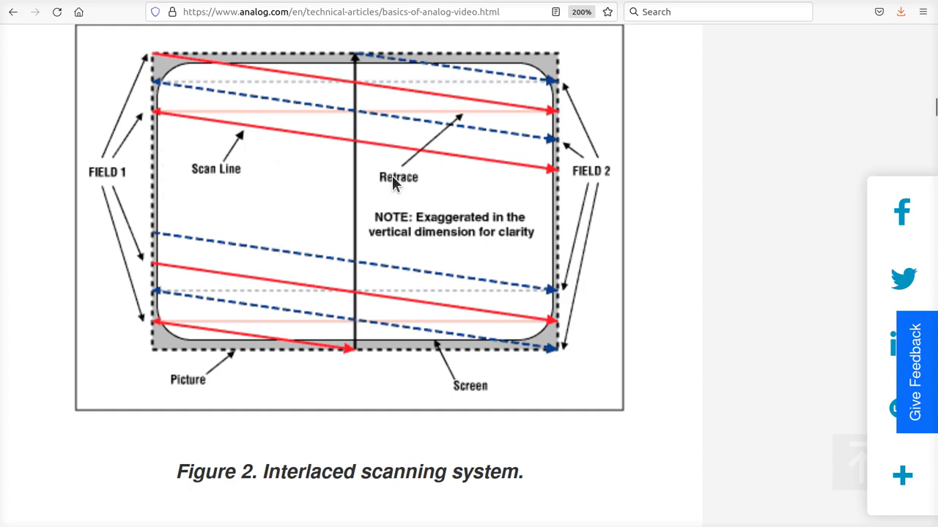
Scroll past Figure 3 to the formats table and select 650 in Horizontal Resolution.
scroll("down", 3)
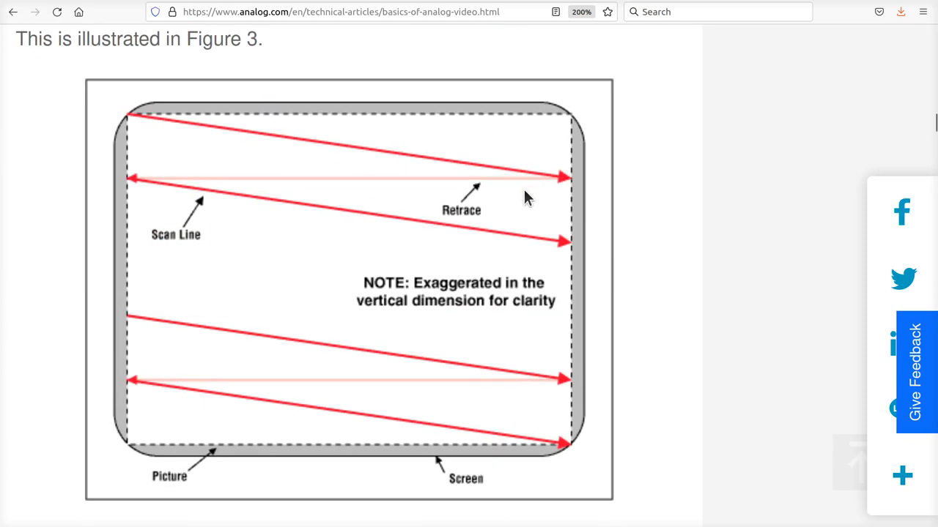
scroll("down", 3)
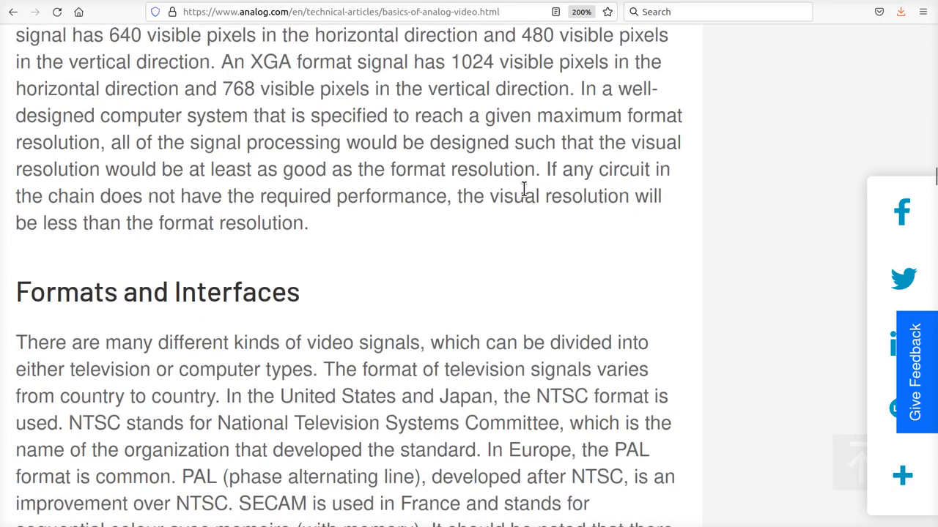
scroll("down", 3)
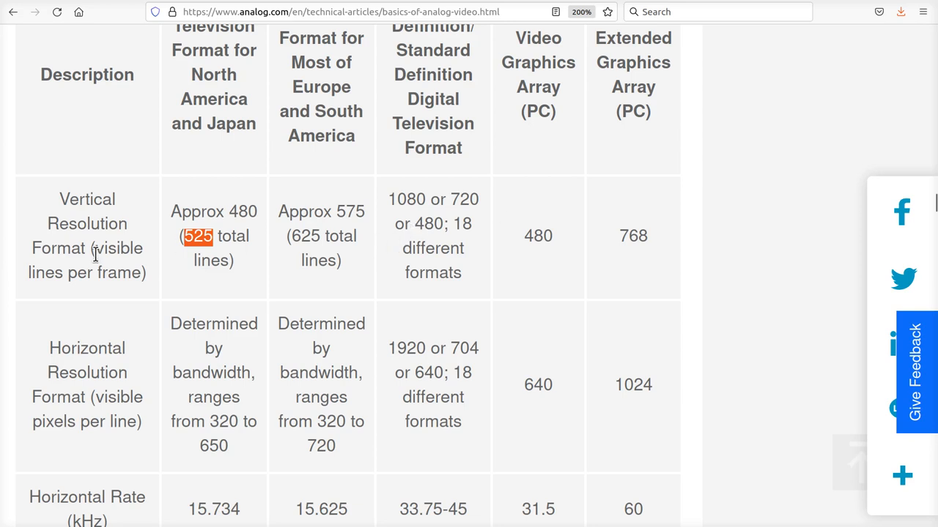
mouse_move(236, 260)
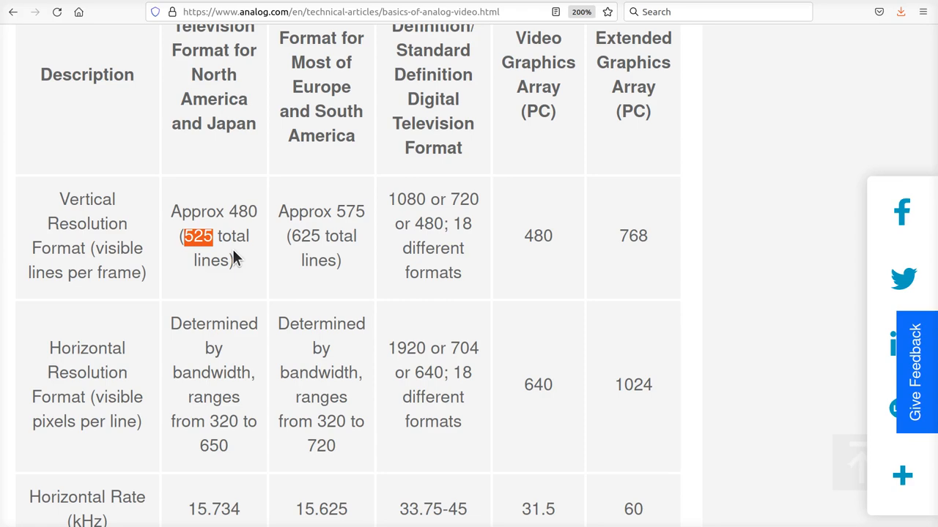
mouse_move(231, 245)
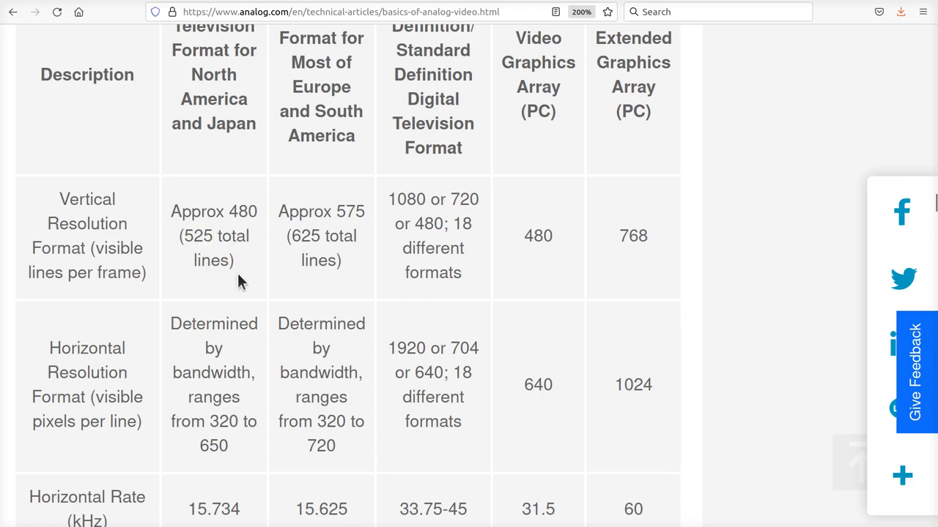
scroll("down", 3)
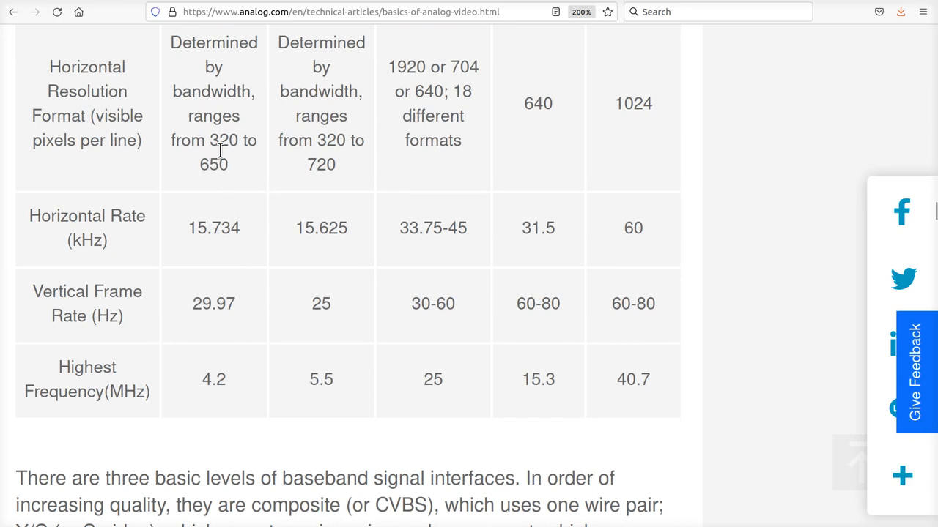
double_click(213, 164)
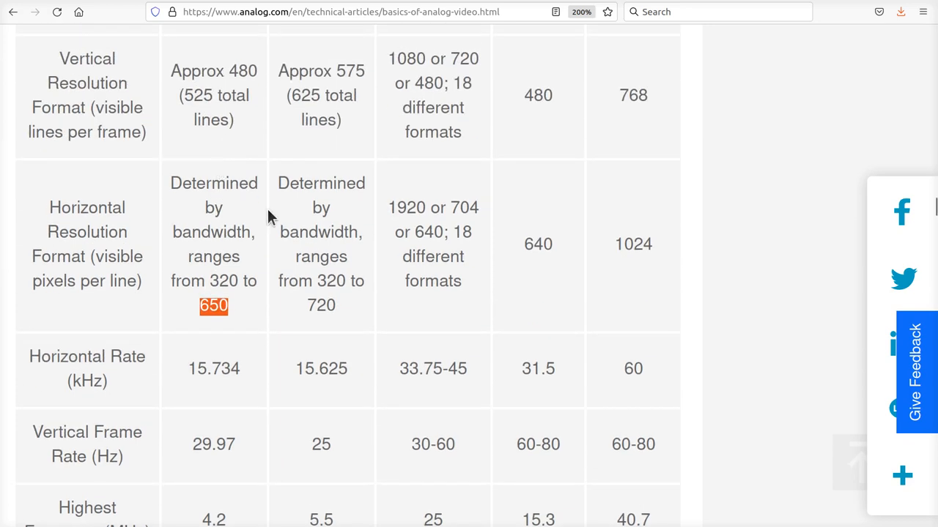
mouse_move(218, 326)
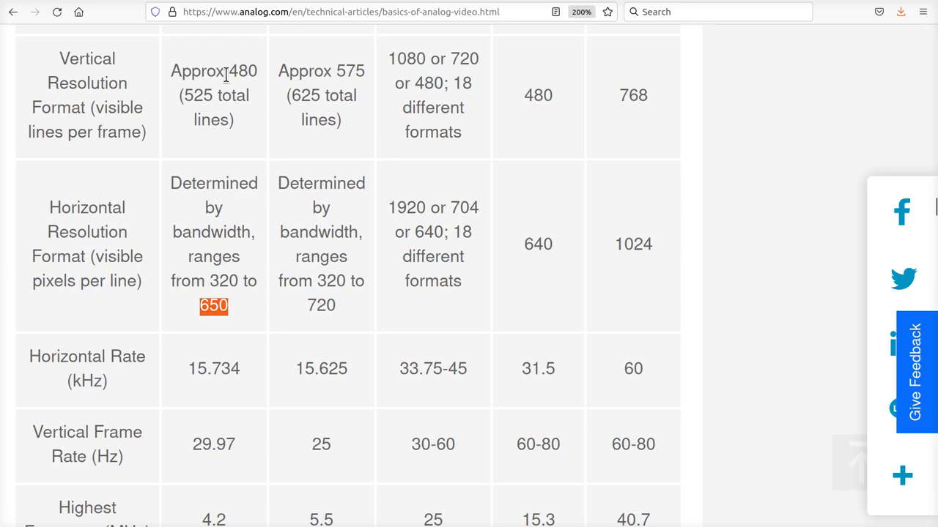
mouse_move(233, 319)
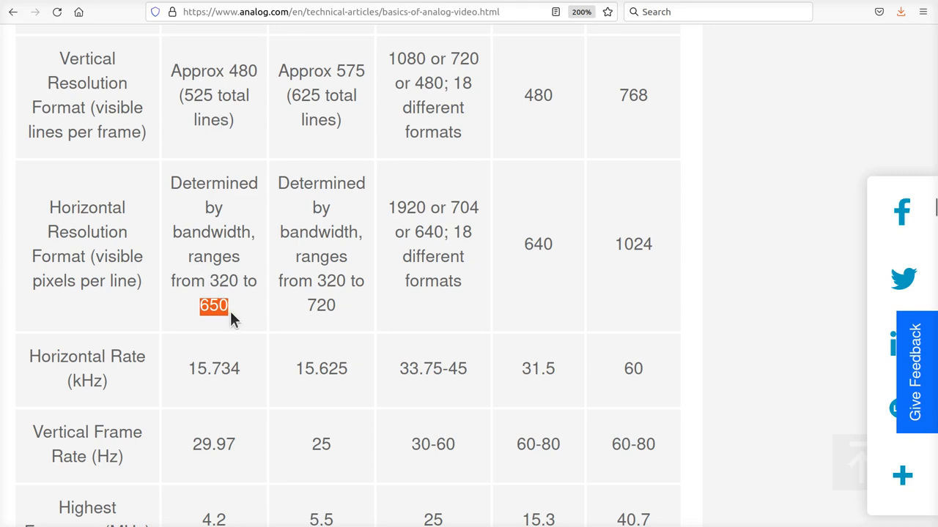
scroll("down", 3)
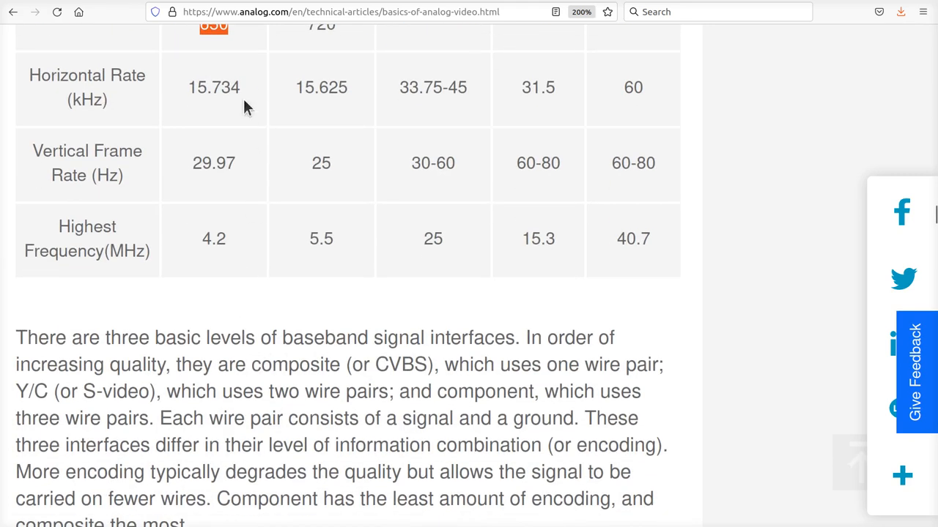
mouse_move(193, 118)
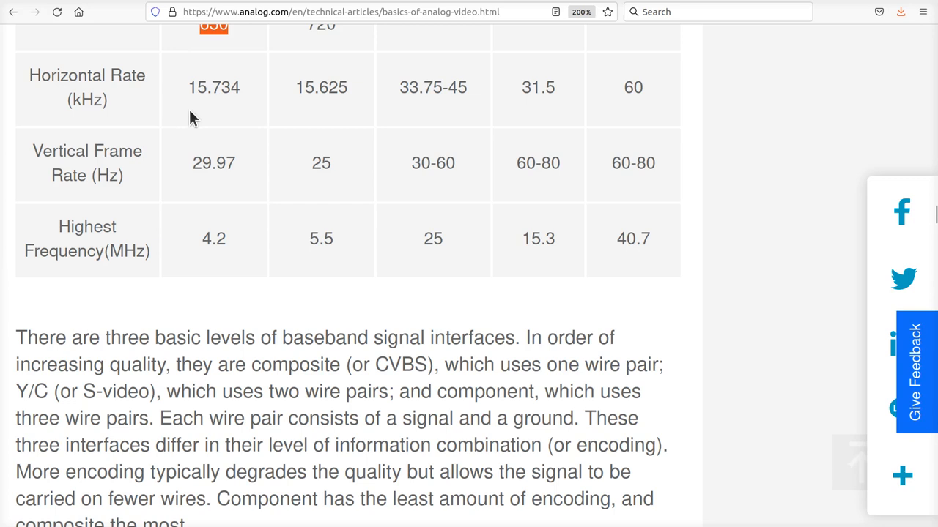
scroll("up", 3)
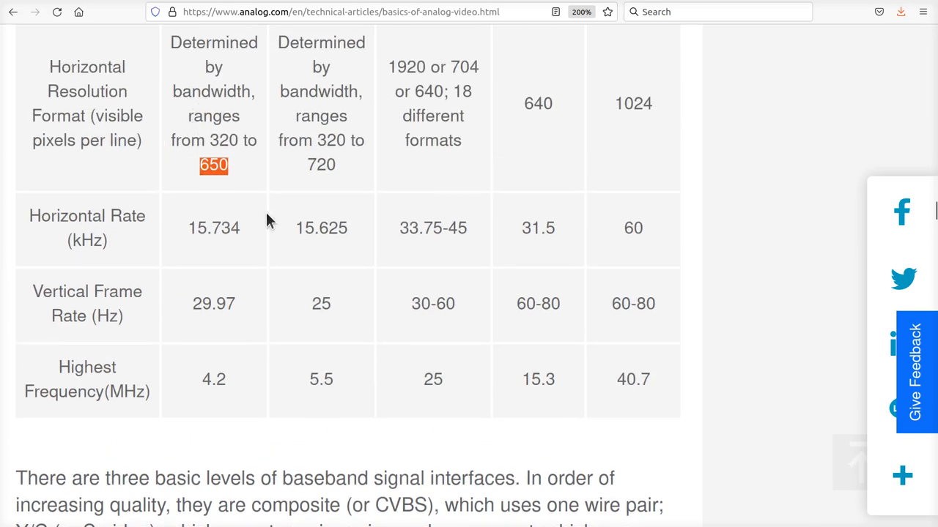
mouse_move(213, 236)
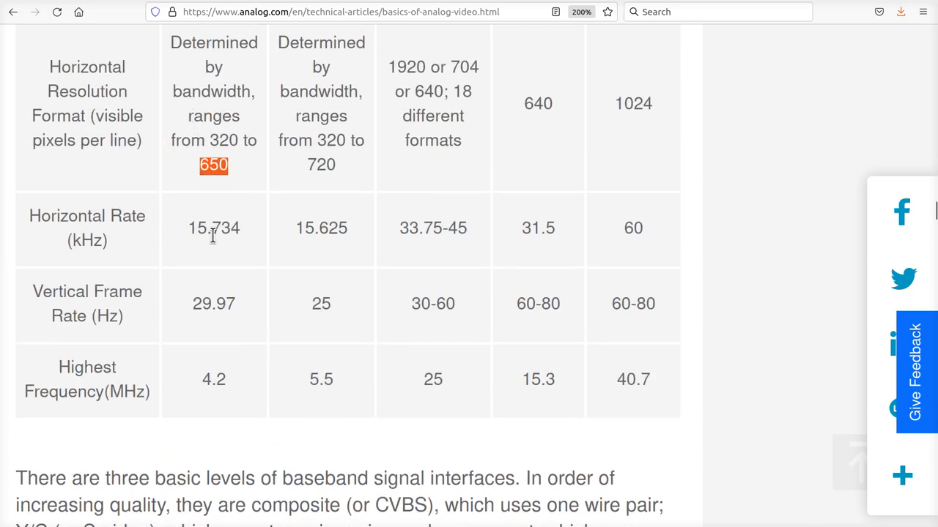
mouse_move(75, 241)
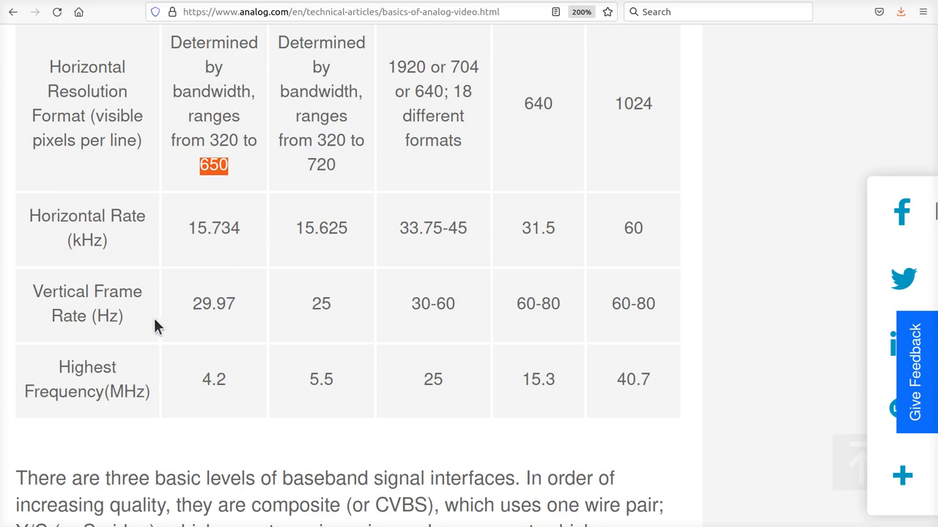
mouse_move(212, 325)
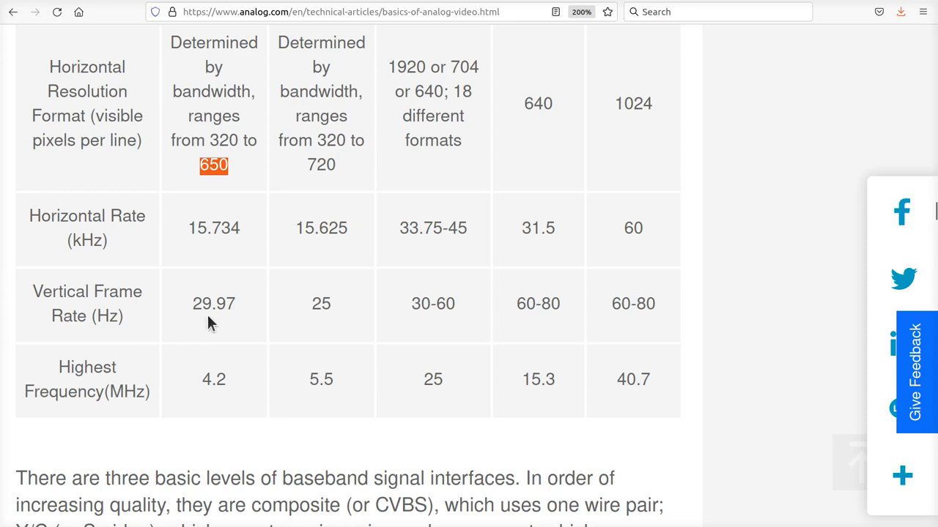
mouse_move(233, 327)
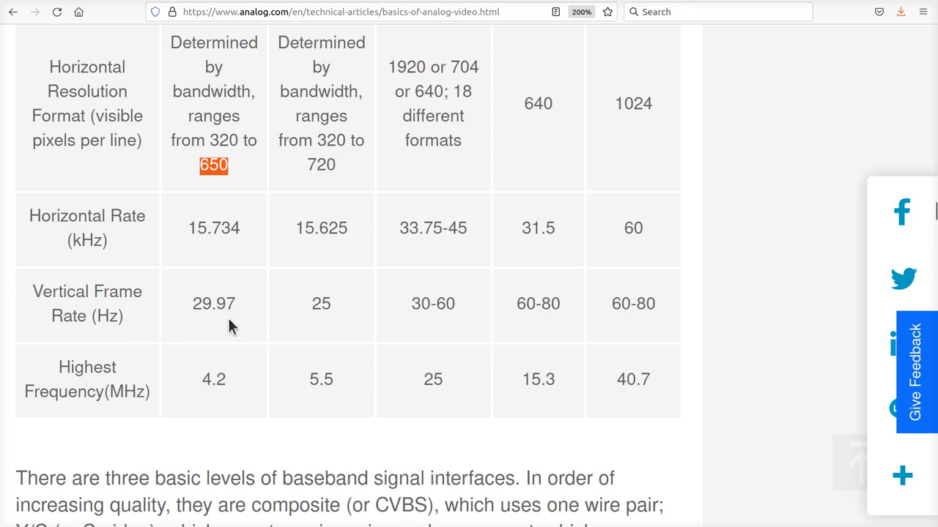
mouse_move(197, 310)
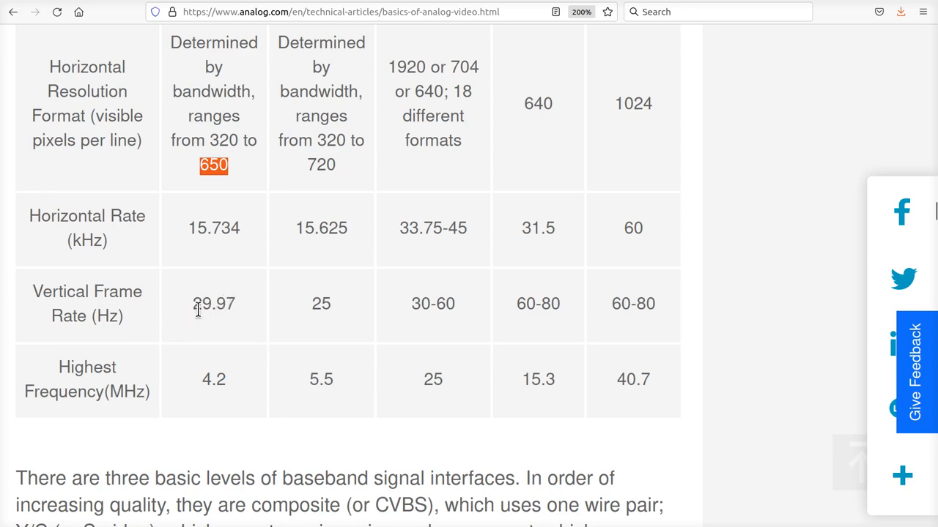
mouse_move(258, 329)
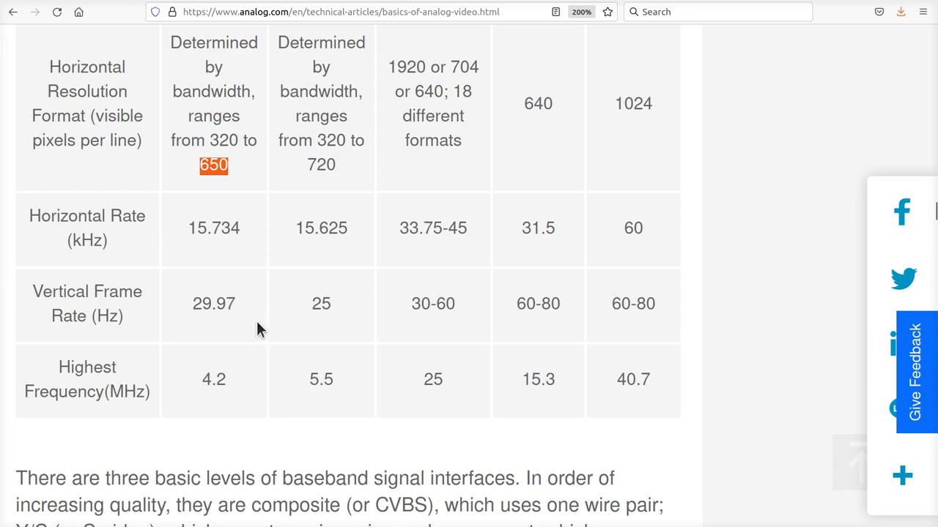
mouse_move(255, 320)
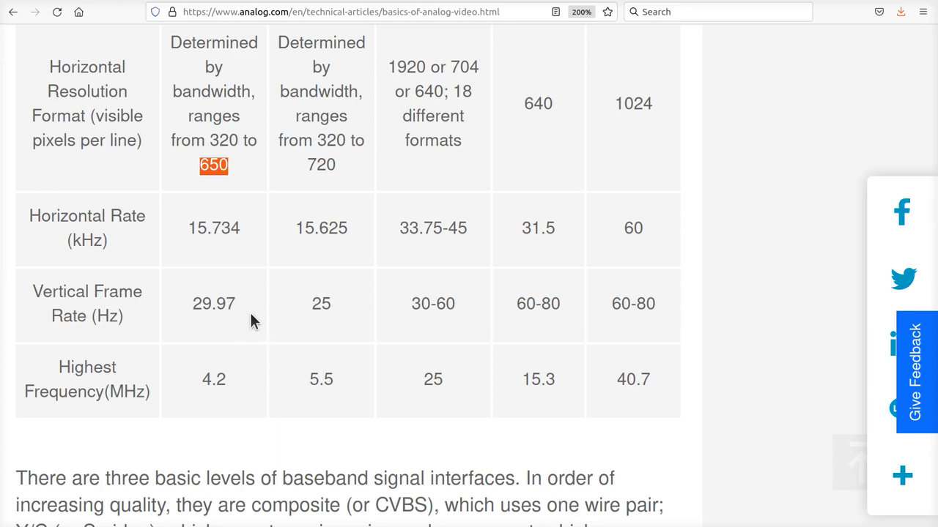
mouse_move(208, 402)
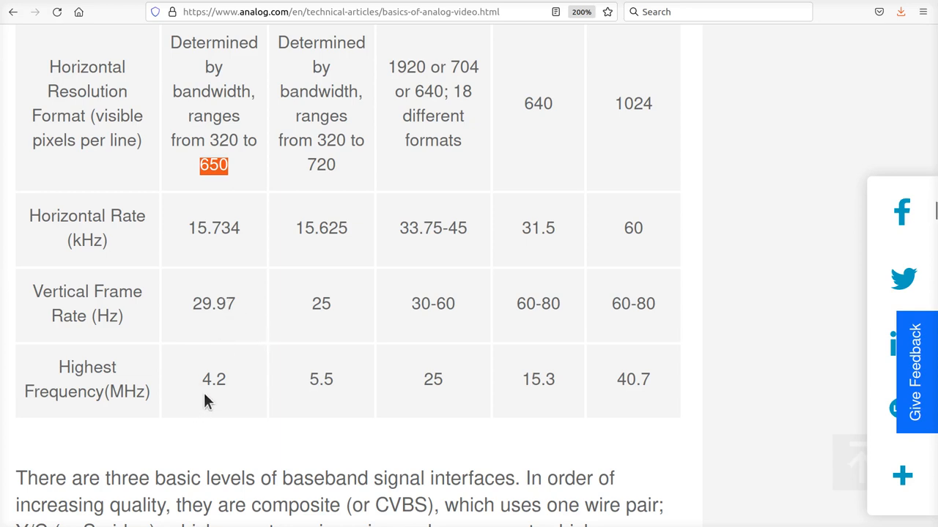
mouse_move(232, 395)
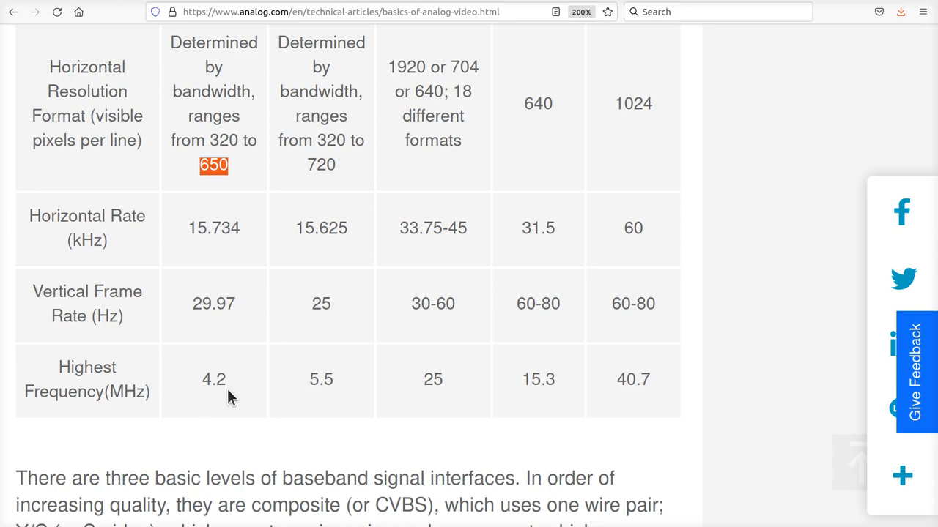
mouse_move(300, 317)
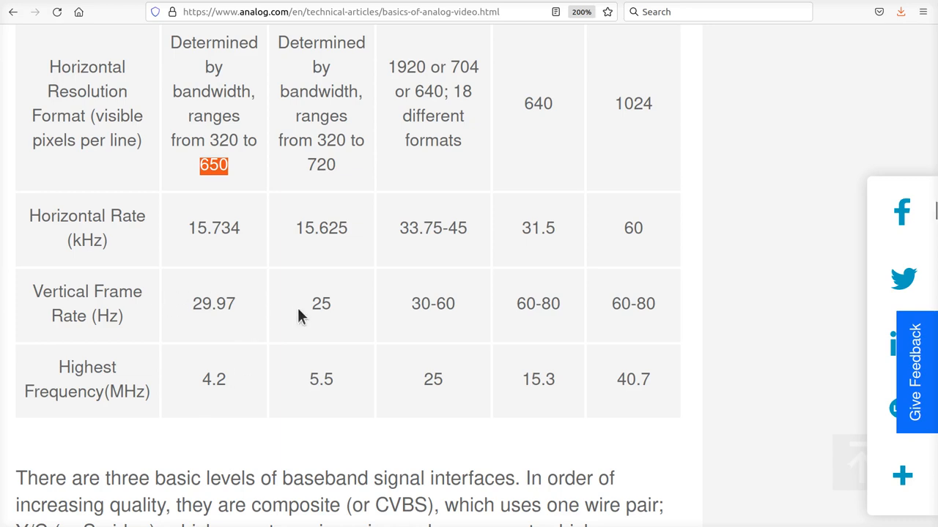
mouse_move(513, 332)
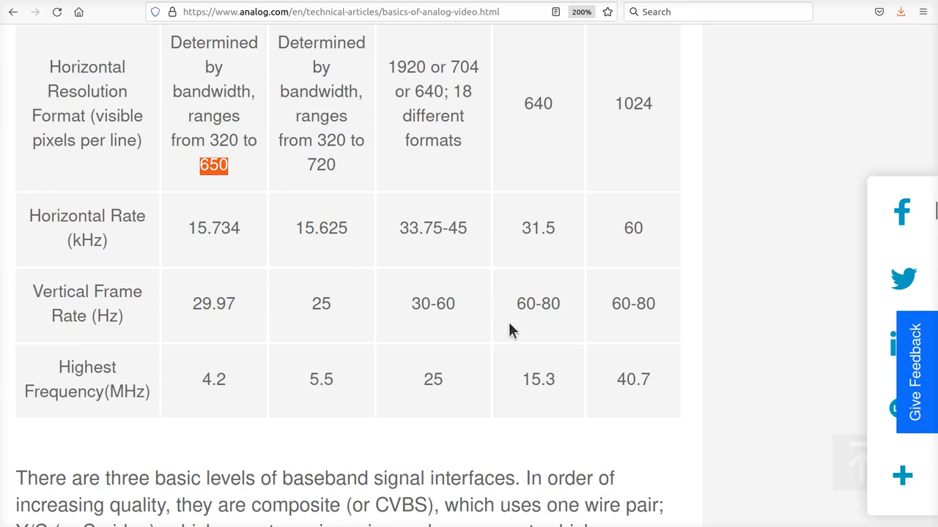
mouse_move(198, 383)
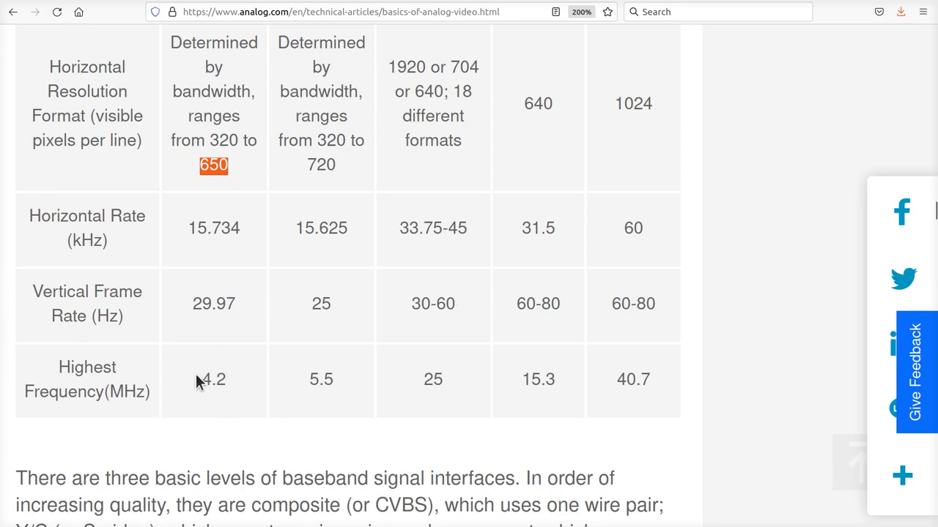
mouse_move(197, 384)
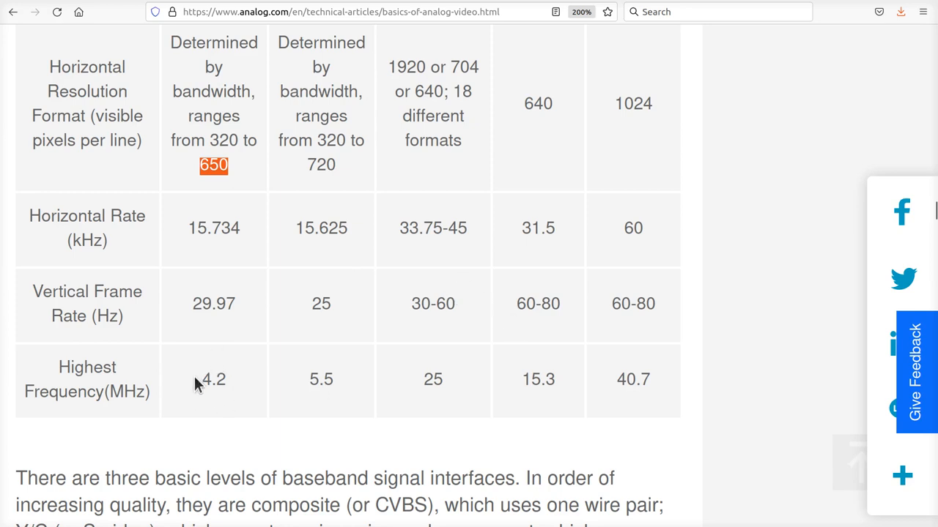
mouse_move(193, 389)
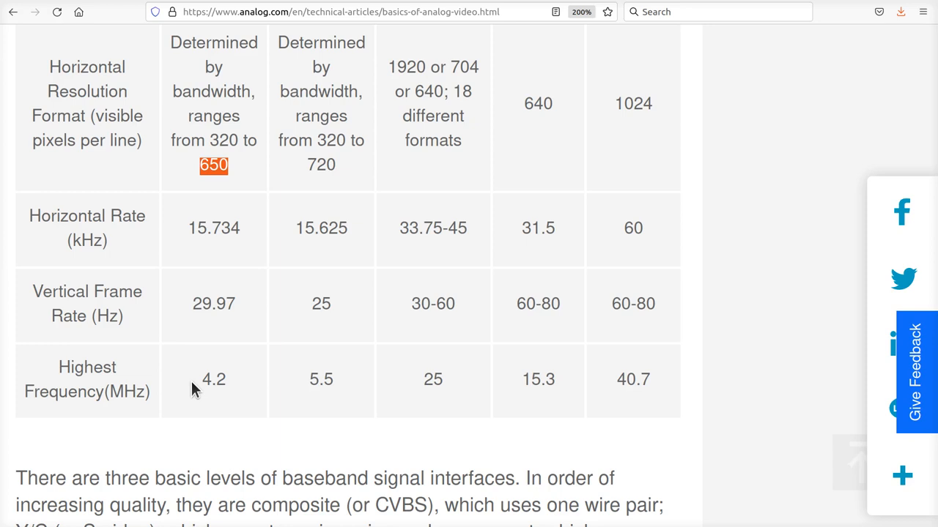
mouse_move(205, 422)
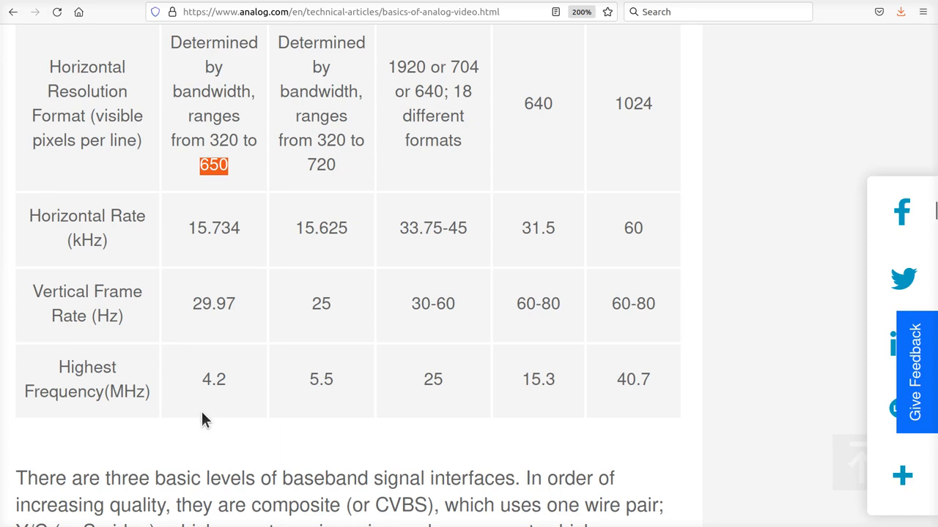
scroll("up", 3)
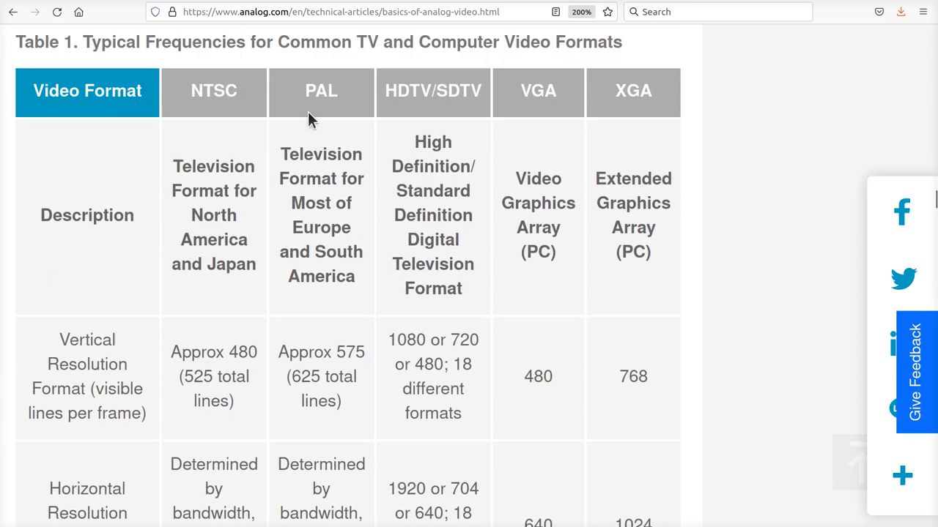
scroll("down", 3)
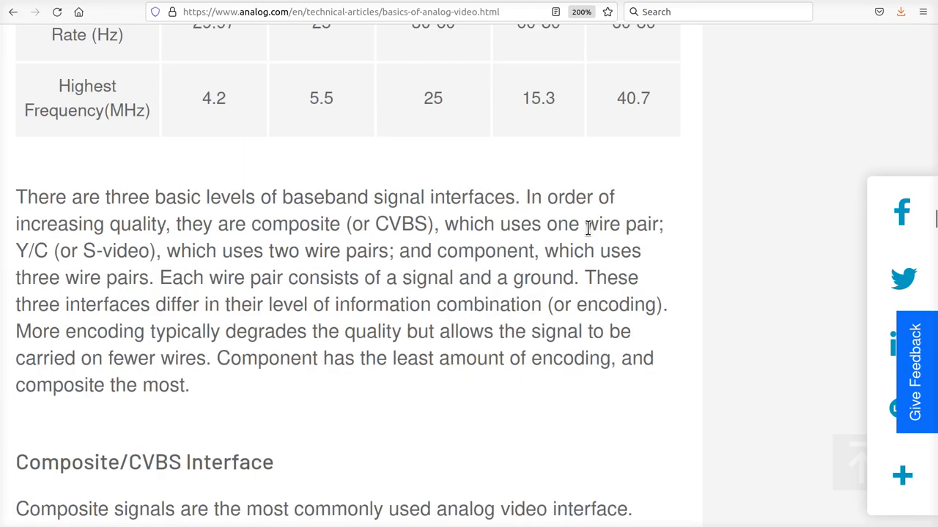
scroll("up", 3)
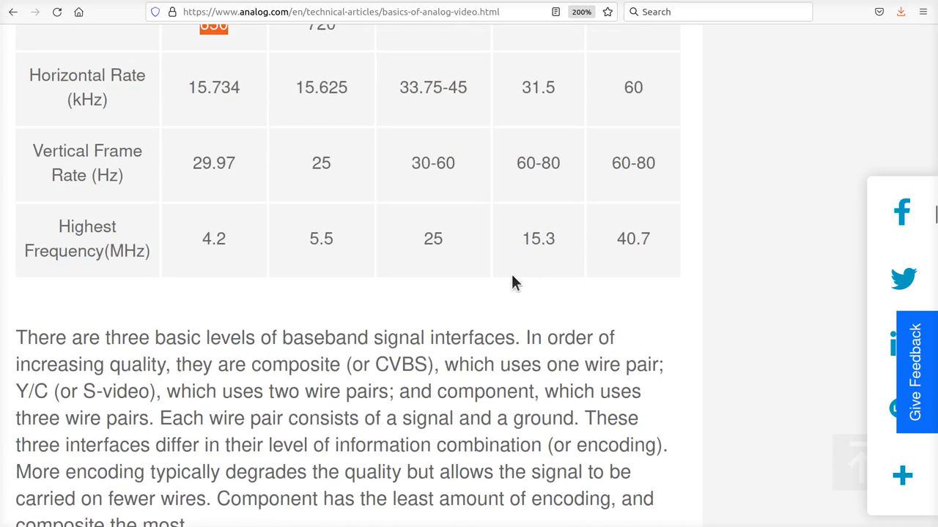
mouse_move(213, 260)
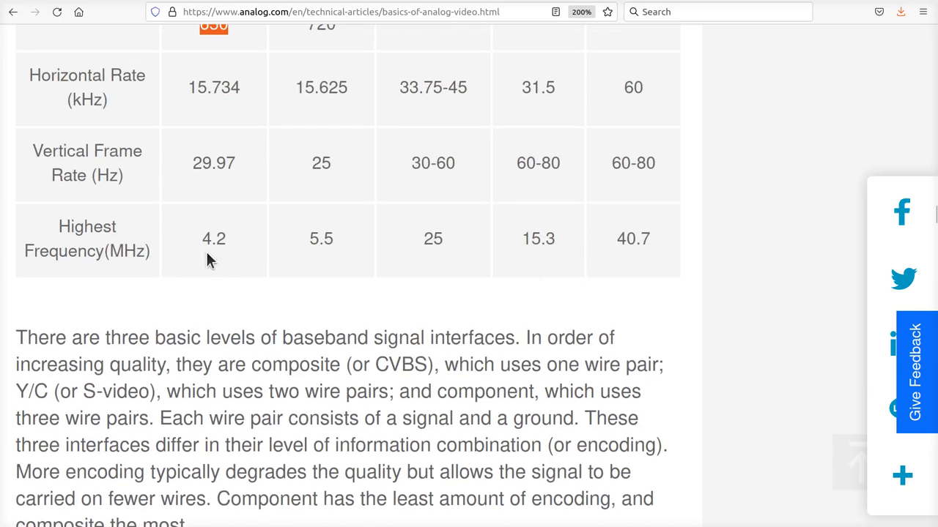
mouse_move(310, 242)
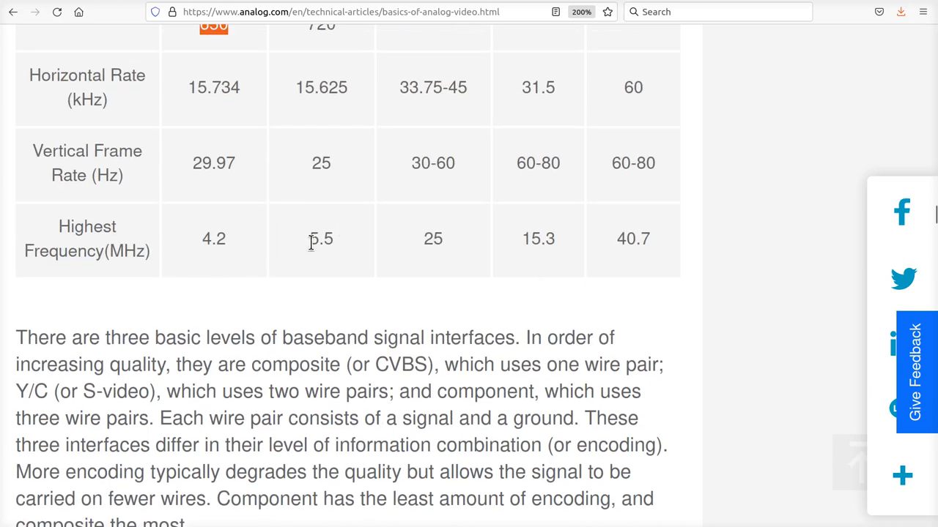
mouse_move(322, 262)
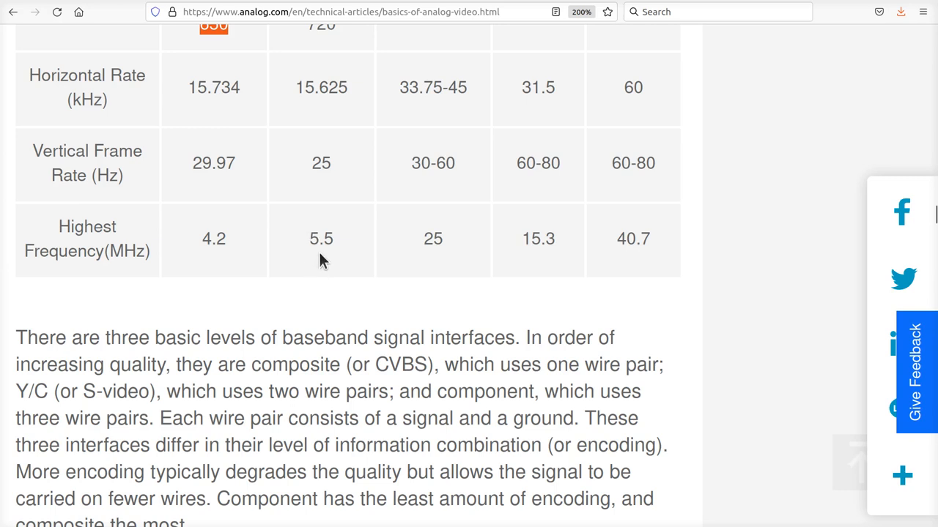
mouse_move(430, 263)
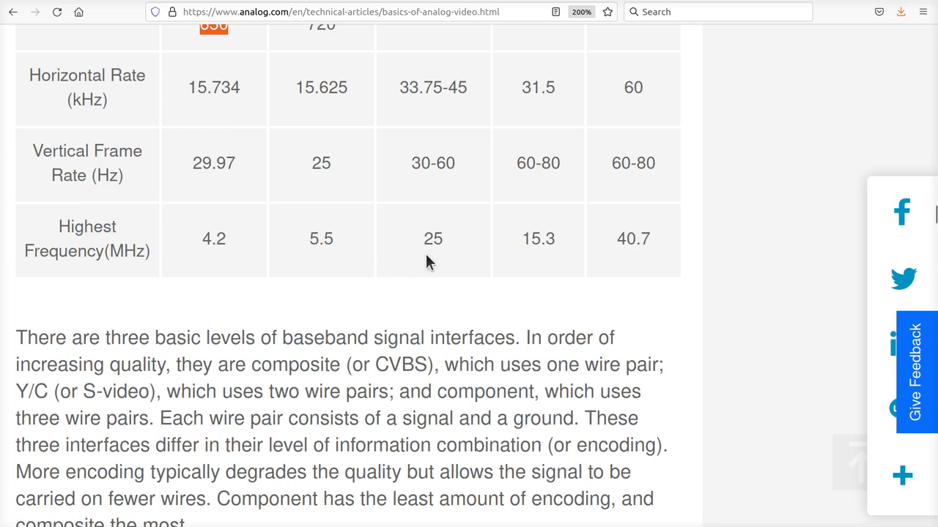
mouse_move(645, 274)
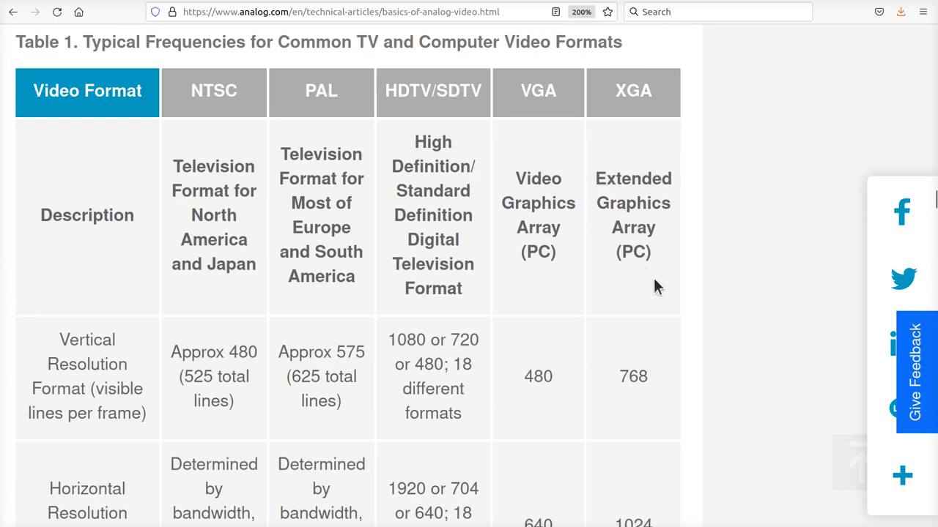
scroll("down", 3)
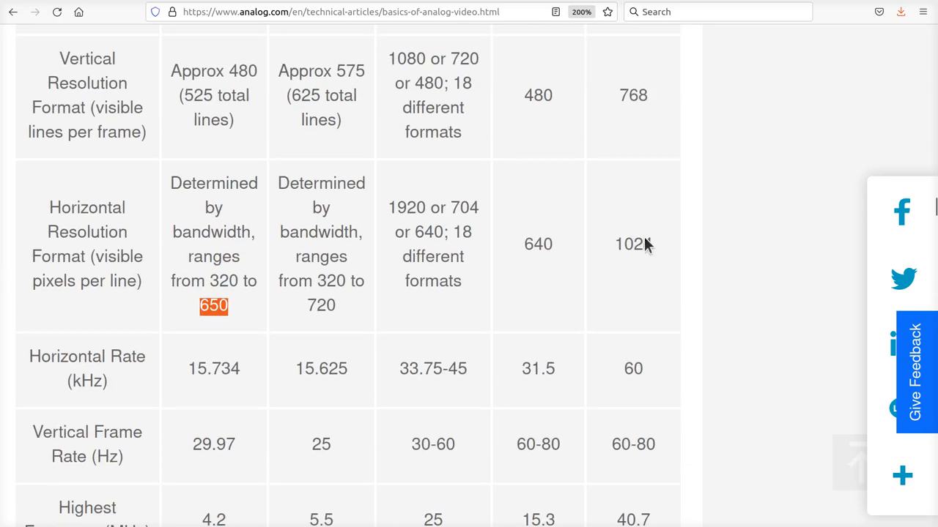
scroll("down", 3)
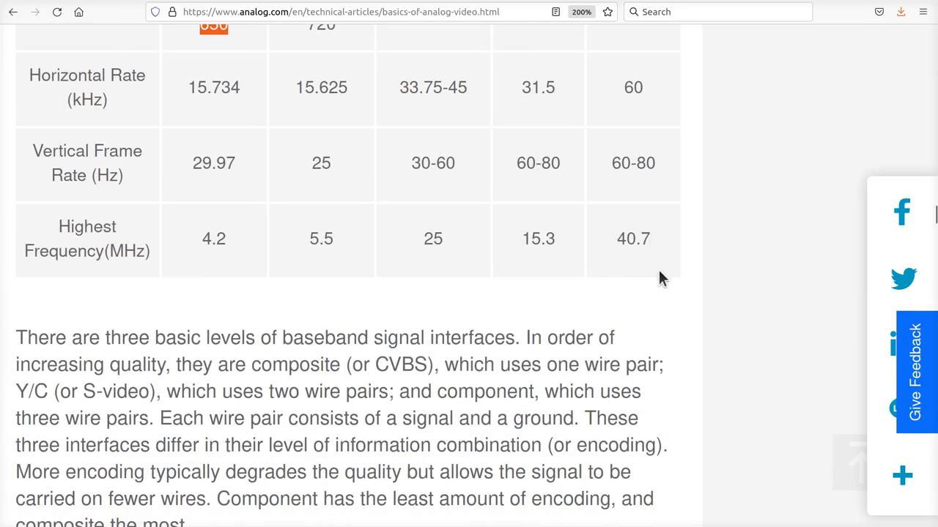
mouse_move(647, 246)
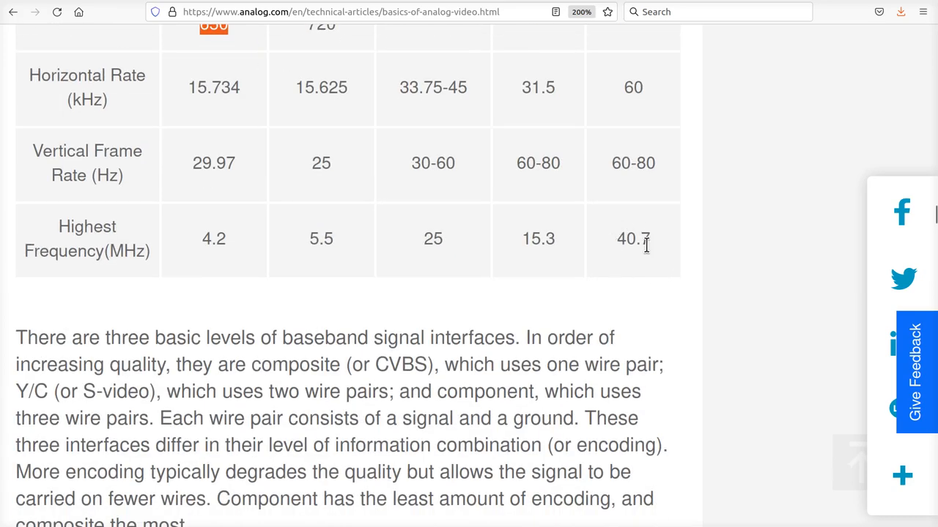
mouse_move(266, 246)
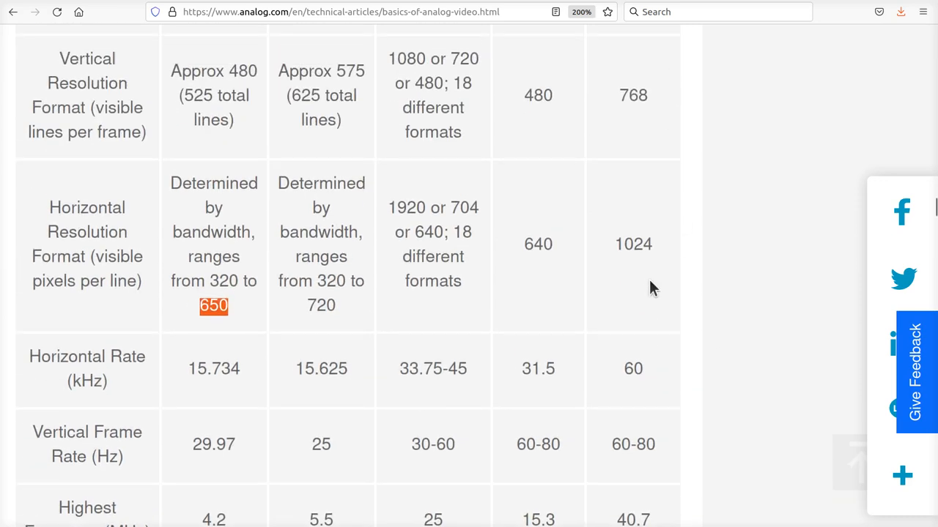
mouse_move(690, 268)
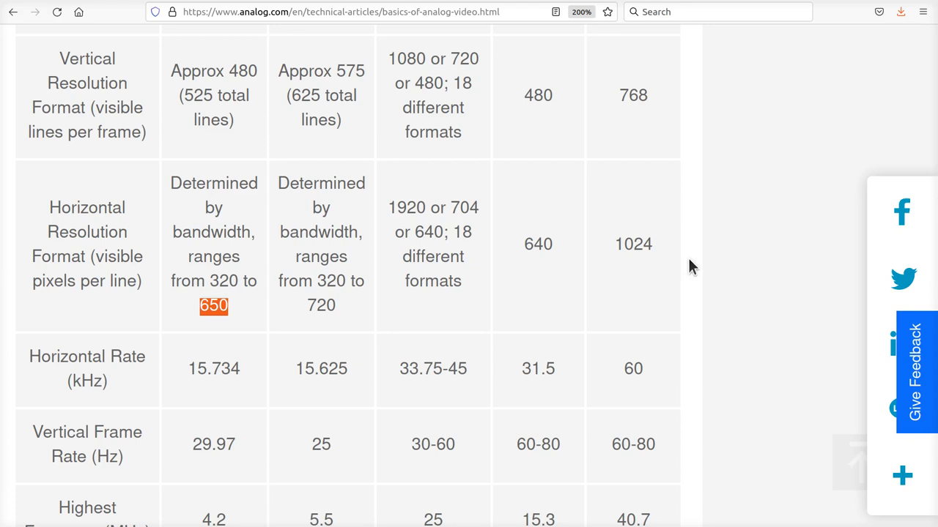
mouse_move(717, 274)
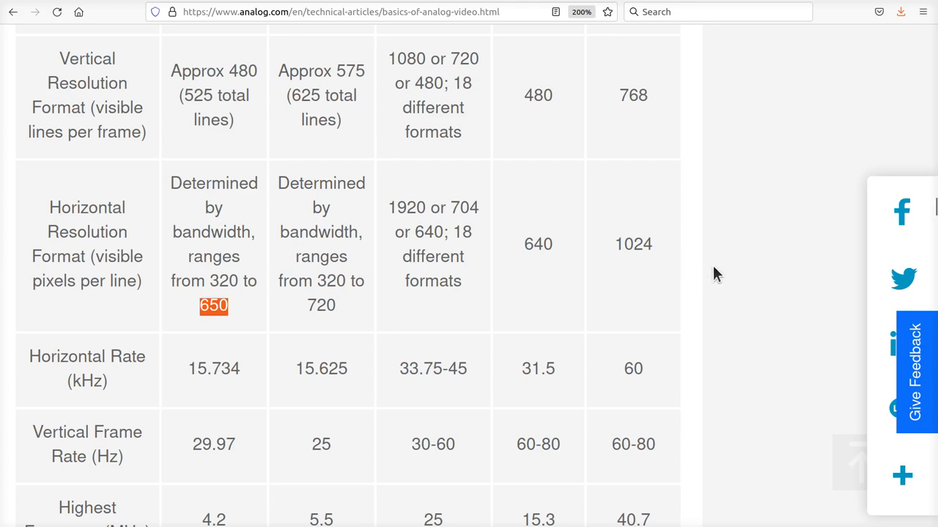
scroll("down", 3)
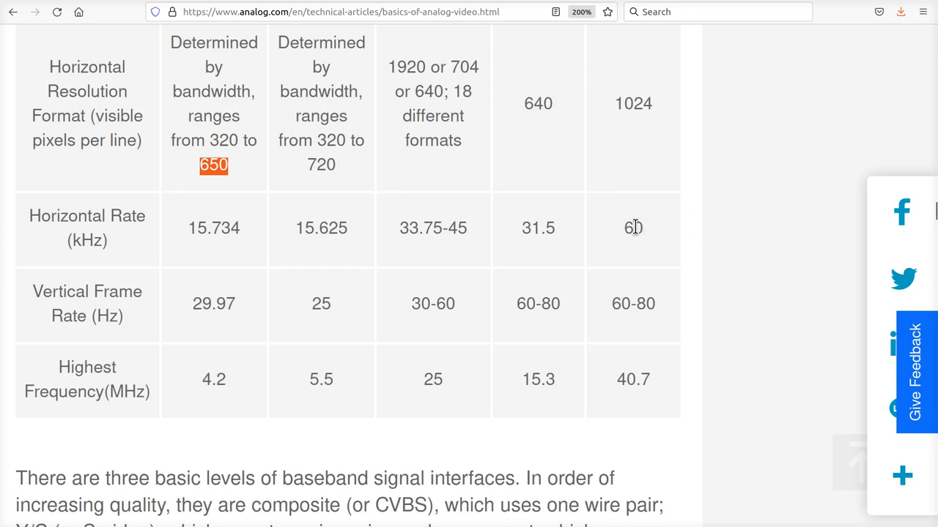
double_click(632, 227)
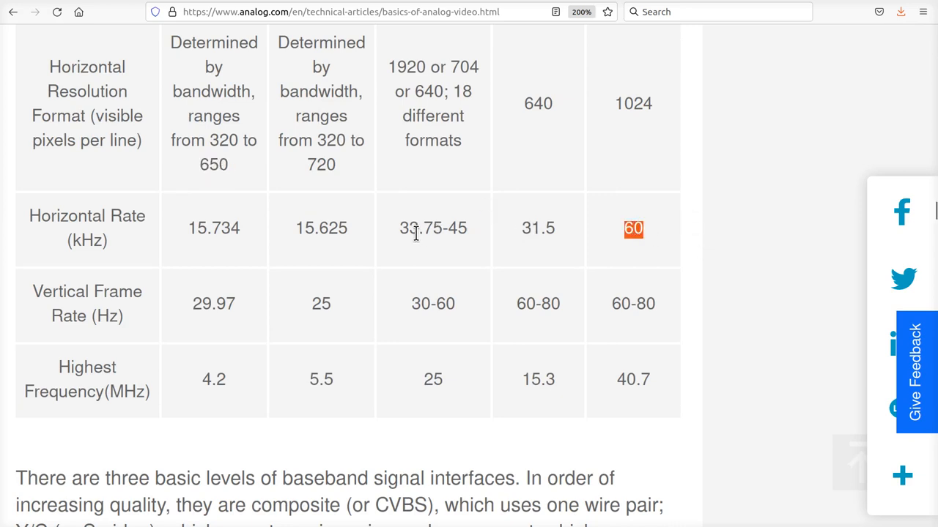
mouse_move(419, 247)
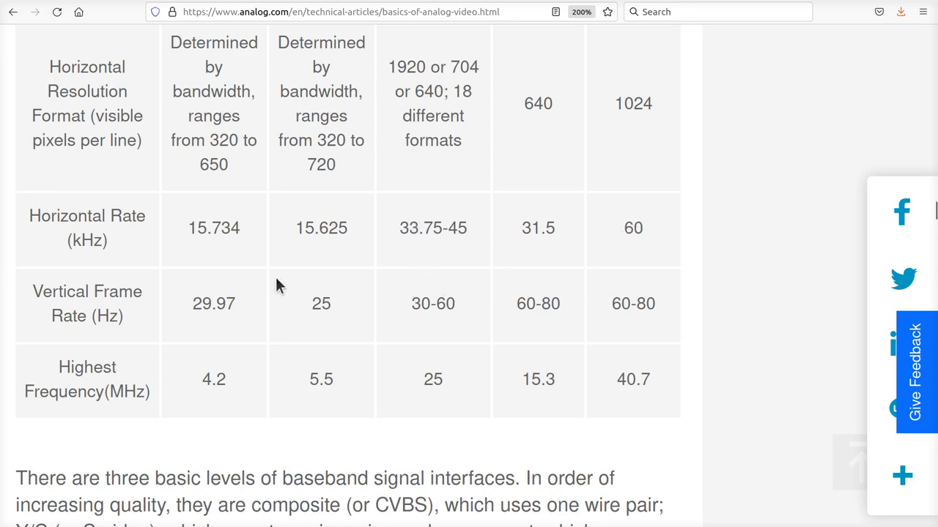
mouse_move(615, 308)
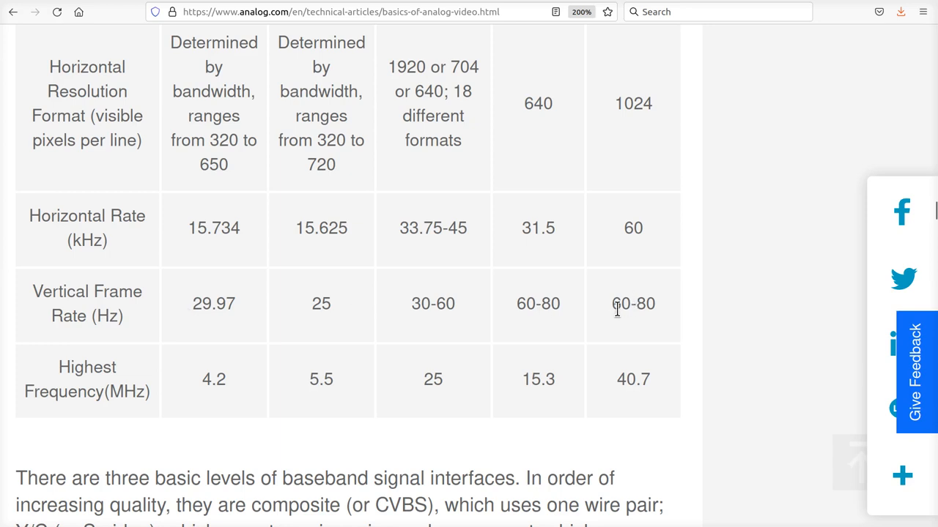
double_click(634, 304)
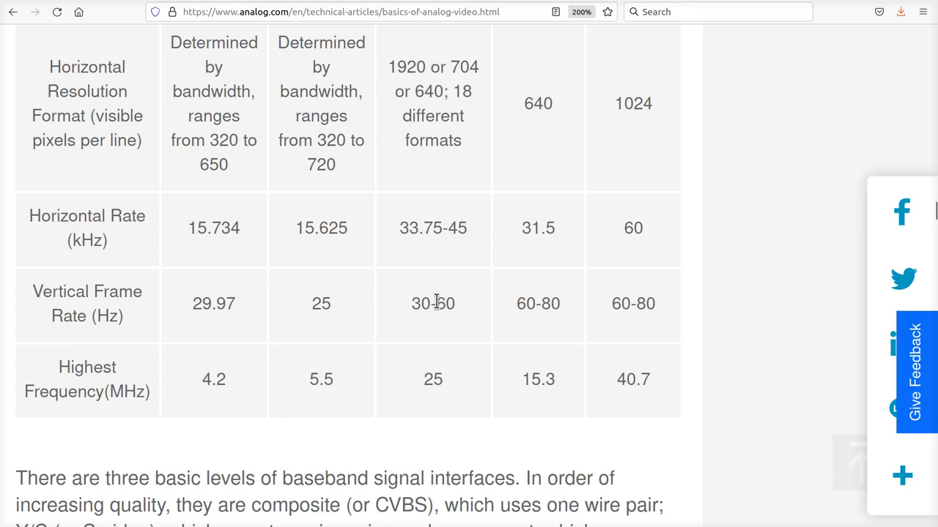
double_click(445, 304)
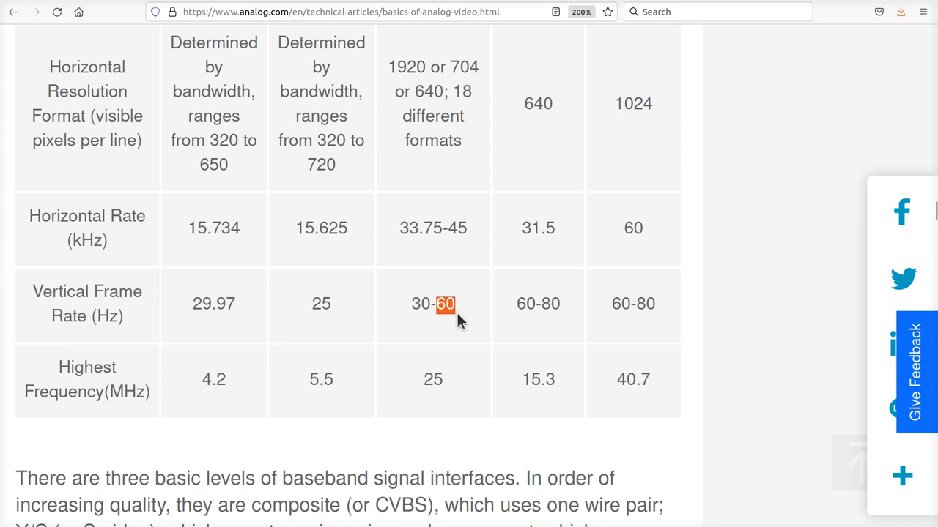
mouse_move(445, 339)
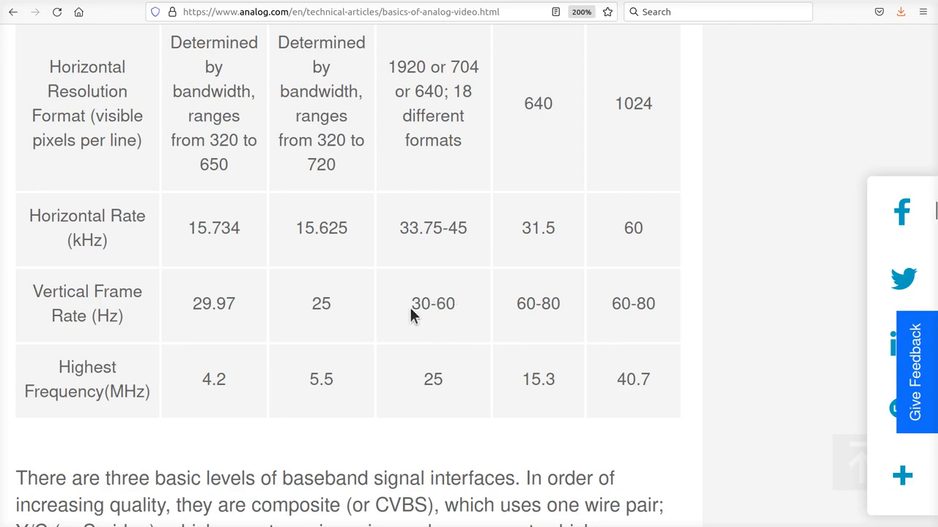
scroll("down", 3)
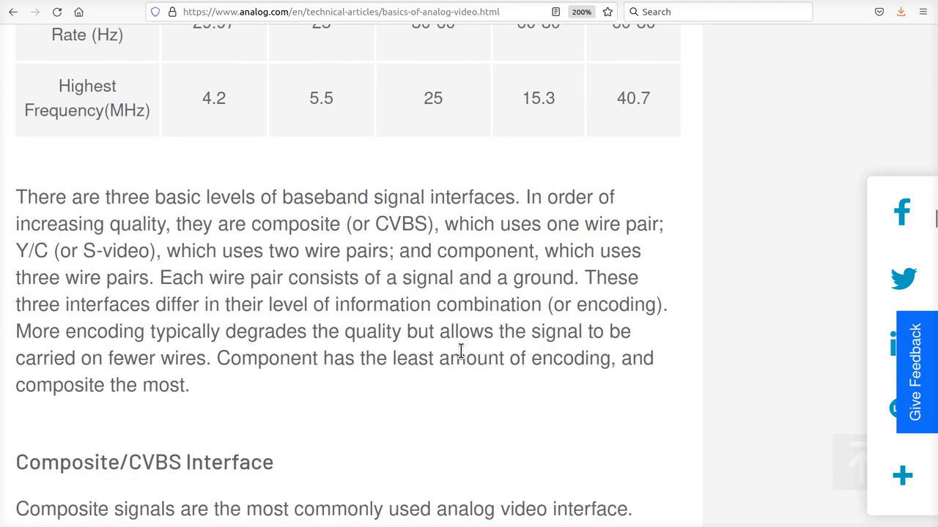
mouse_move(440, 276)
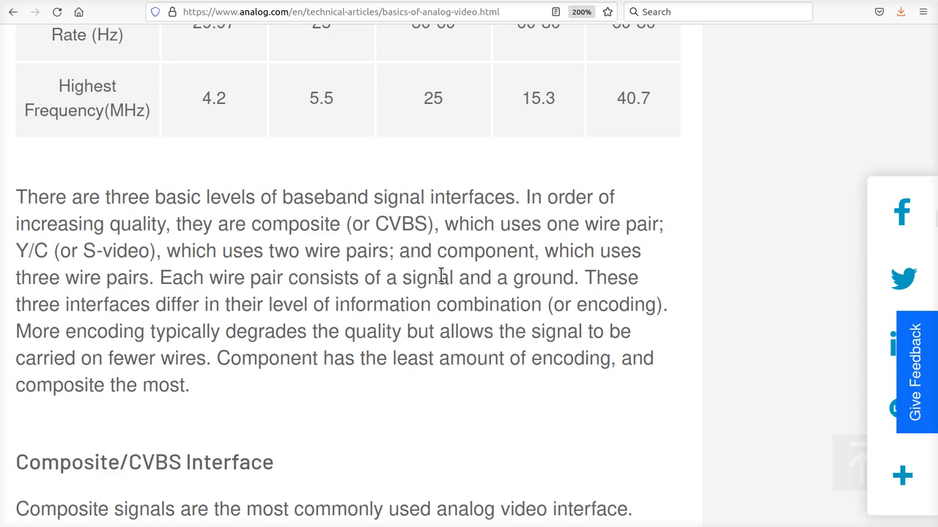
mouse_move(202, 98)
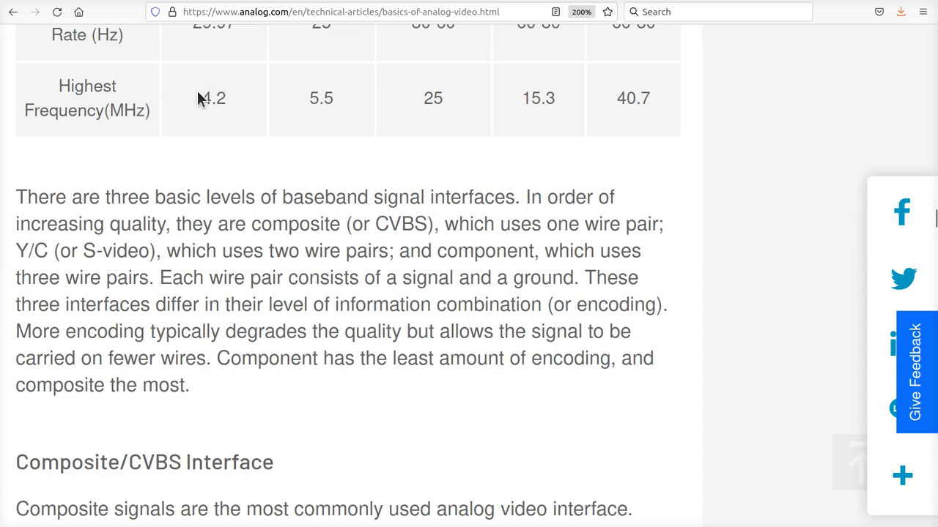
double_click(213, 98)
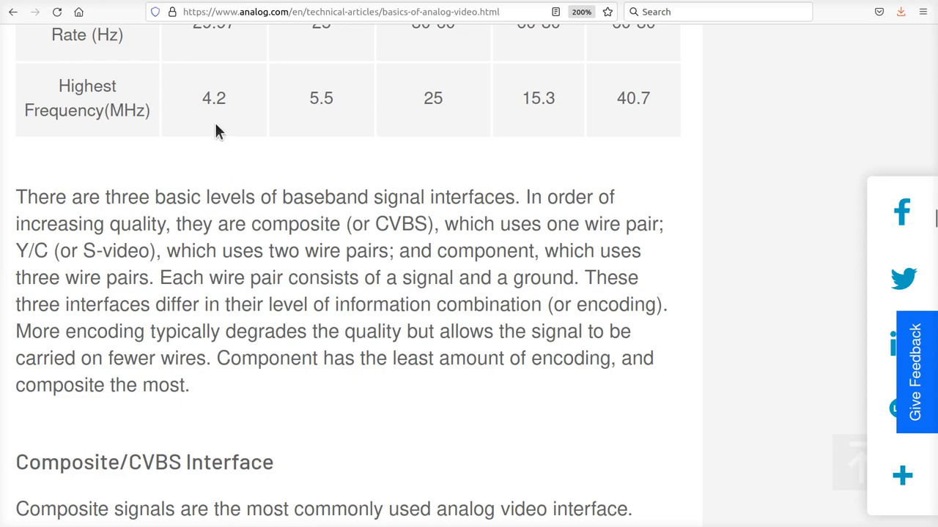
mouse_move(271, 201)
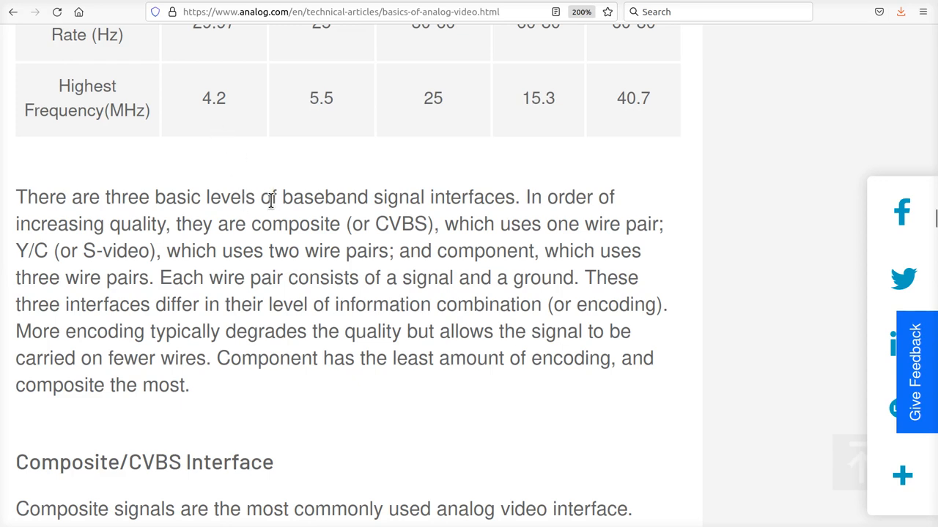
scroll("down", 3)
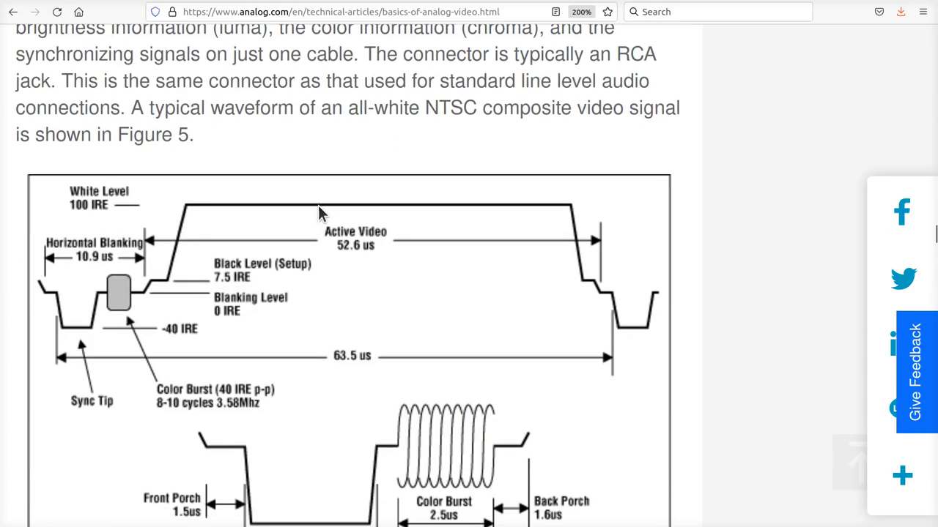
scroll("down", 3)
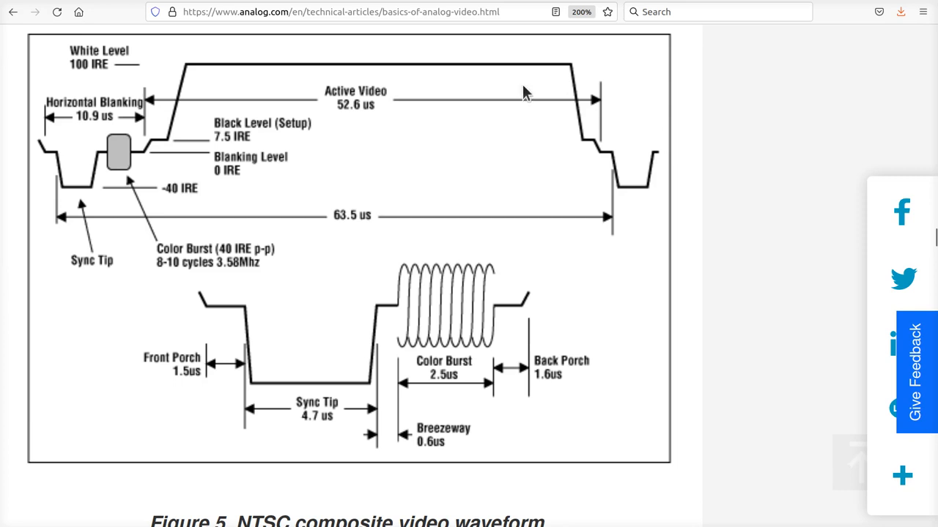
mouse_move(88, 205)
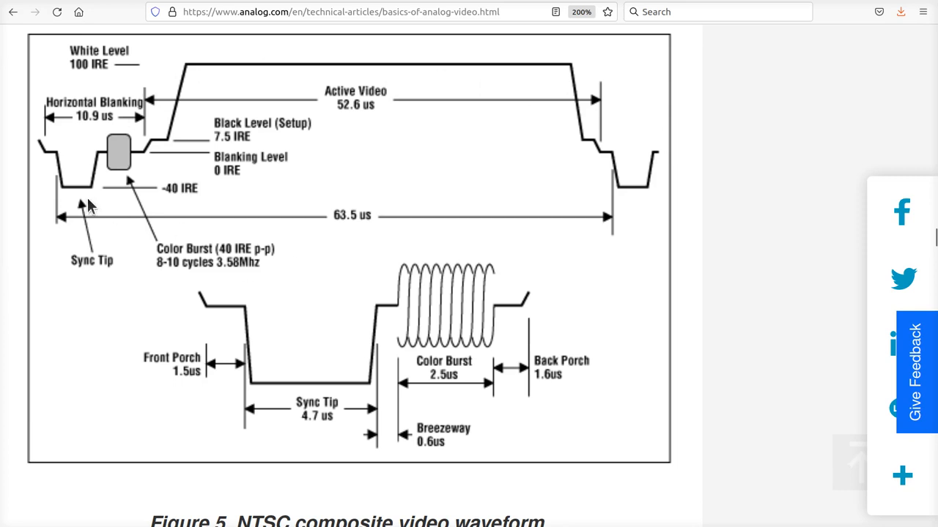
mouse_move(122, 182)
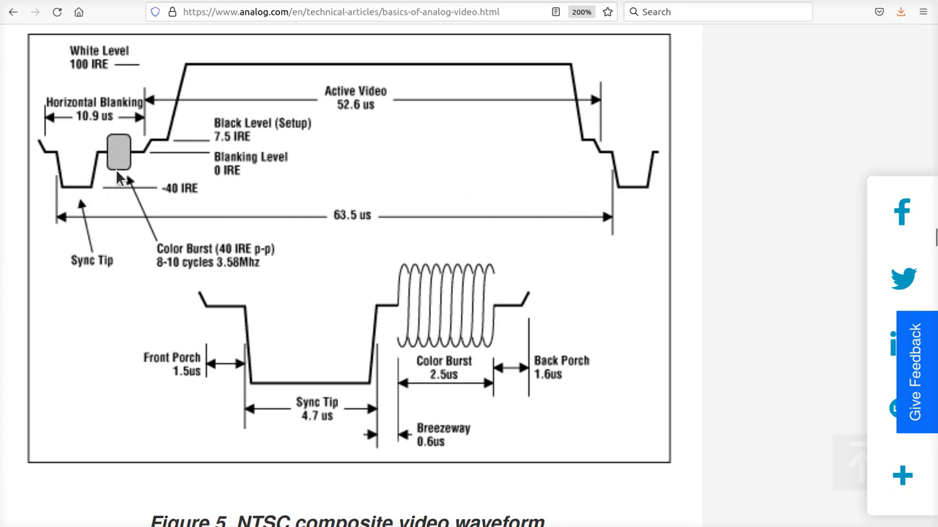
mouse_move(71, 197)
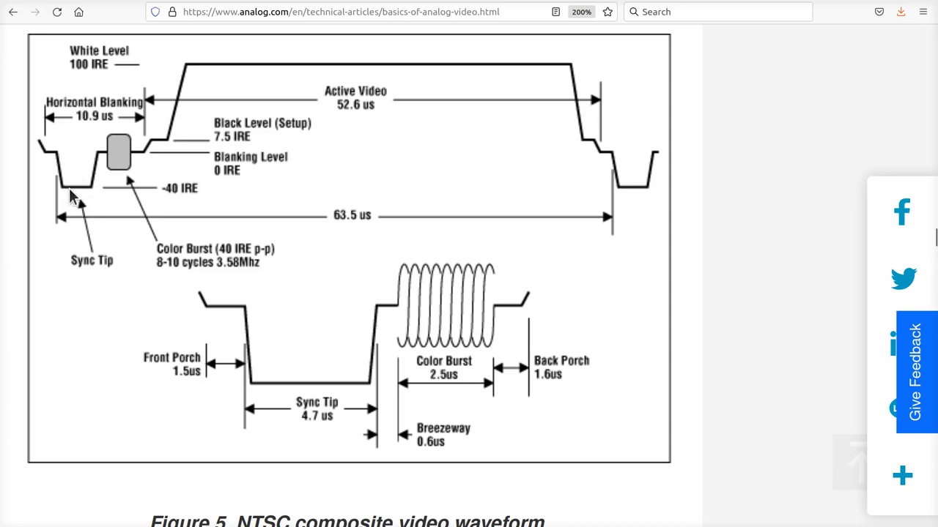
mouse_move(218, 126)
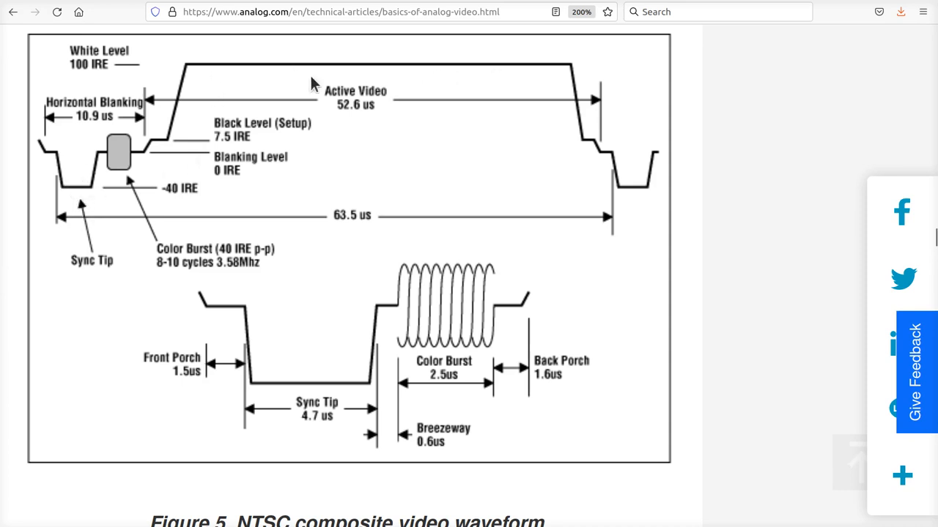
mouse_move(189, 72)
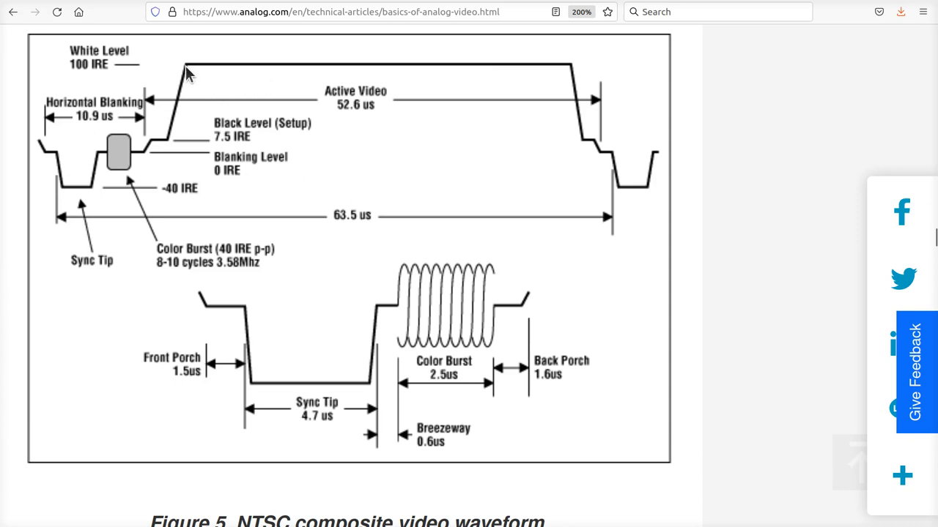
scroll("down", 3)
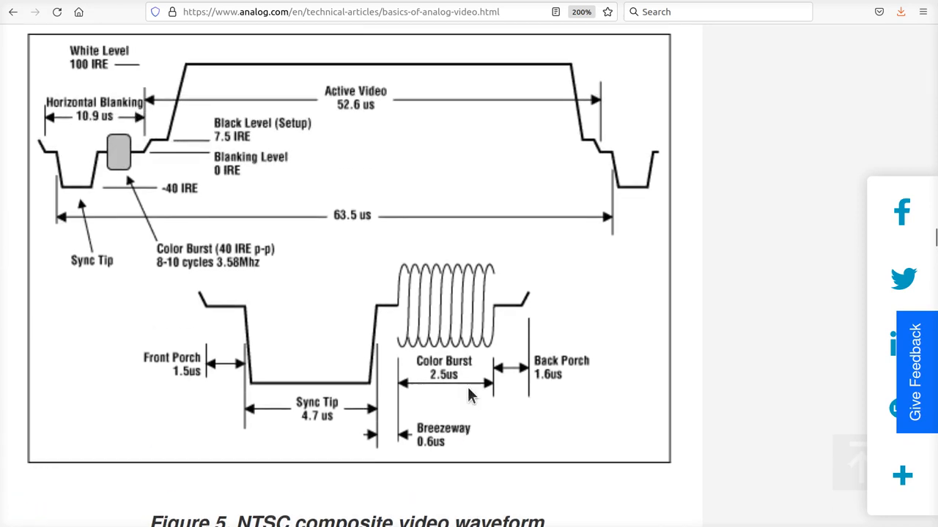
mouse_move(456, 118)
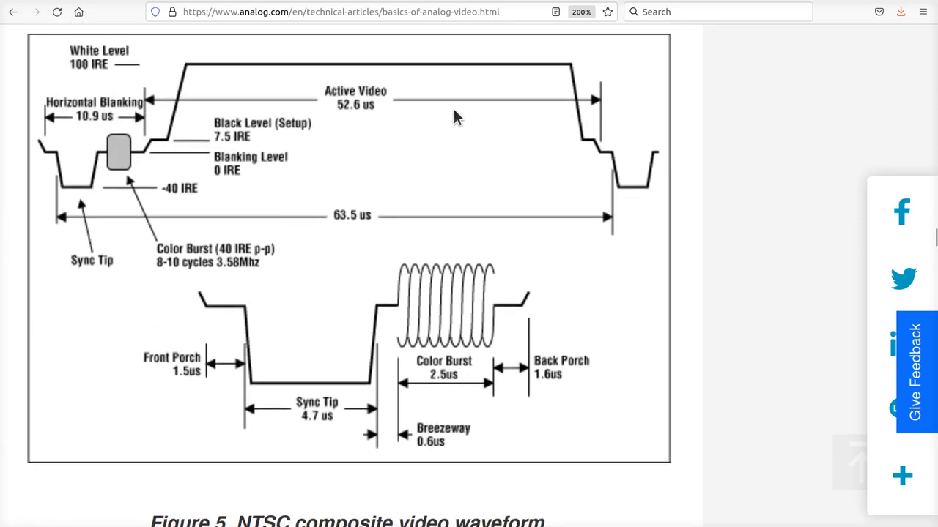
mouse_move(74, 189)
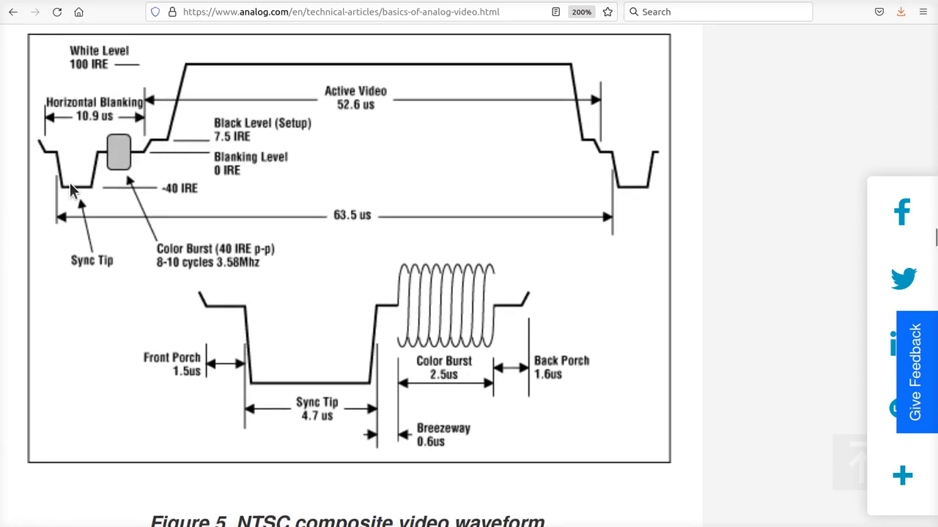
mouse_move(114, 180)
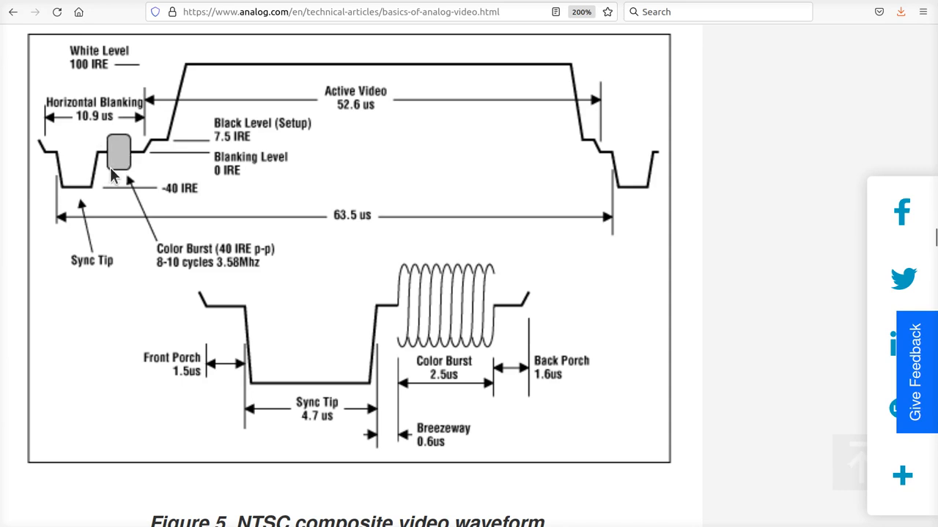
mouse_move(133, 159)
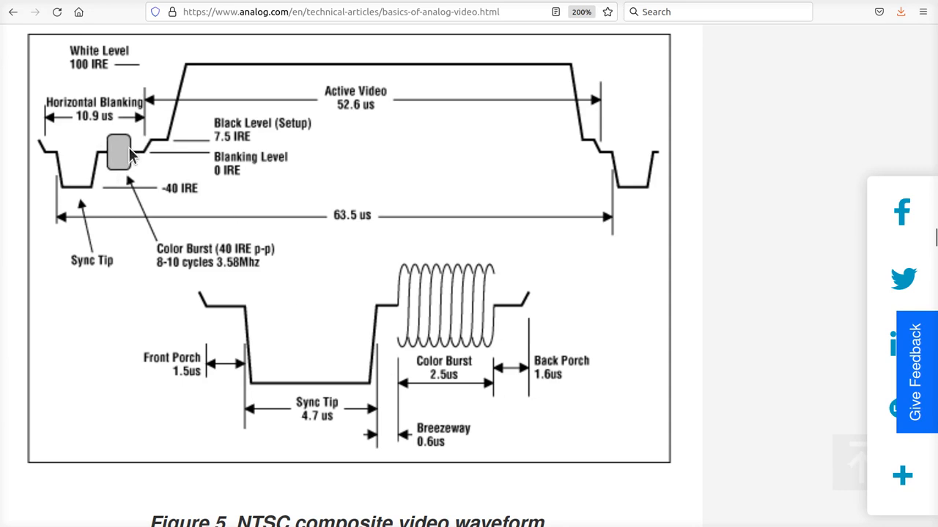
mouse_move(465, 171)
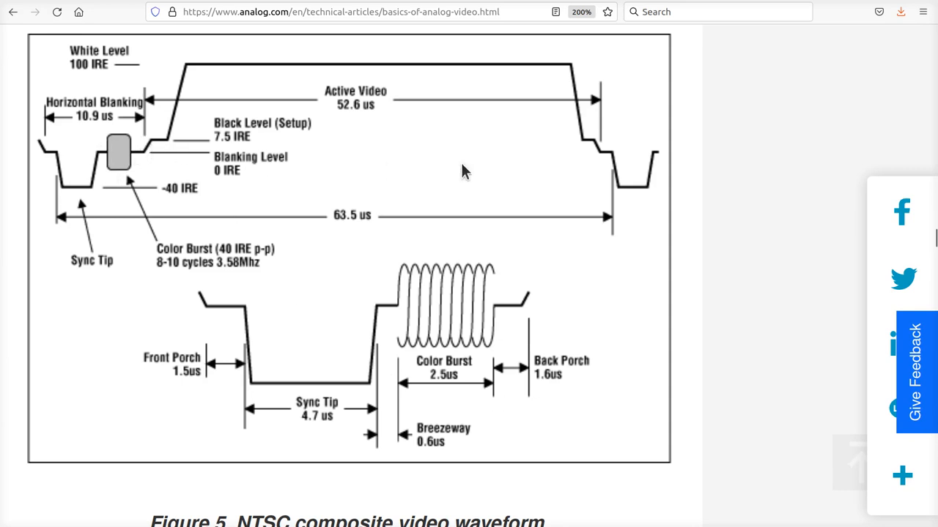
mouse_move(355, 102)
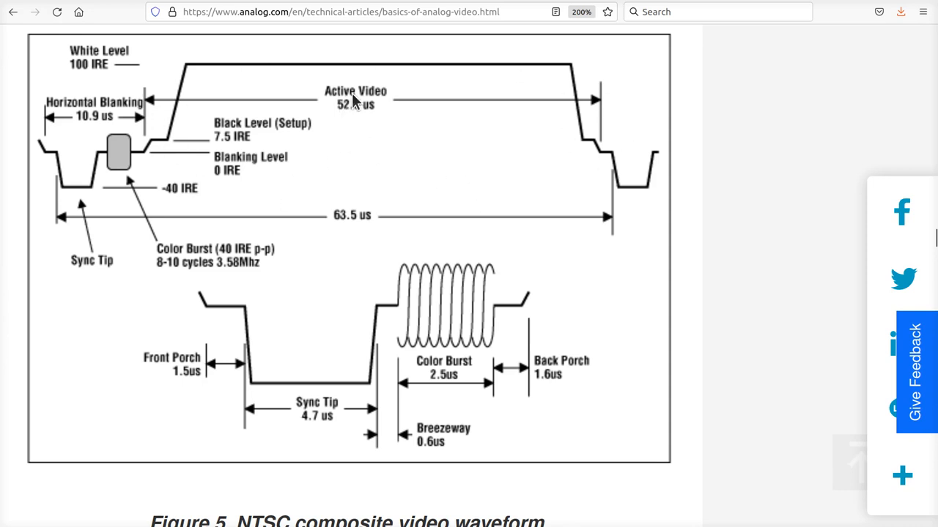
mouse_move(352, 110)
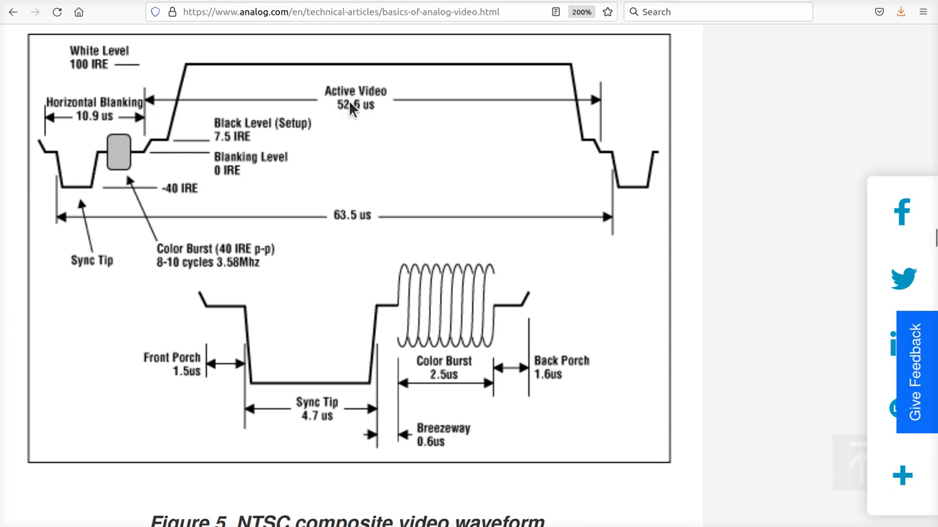
mouse_move(607, 176)
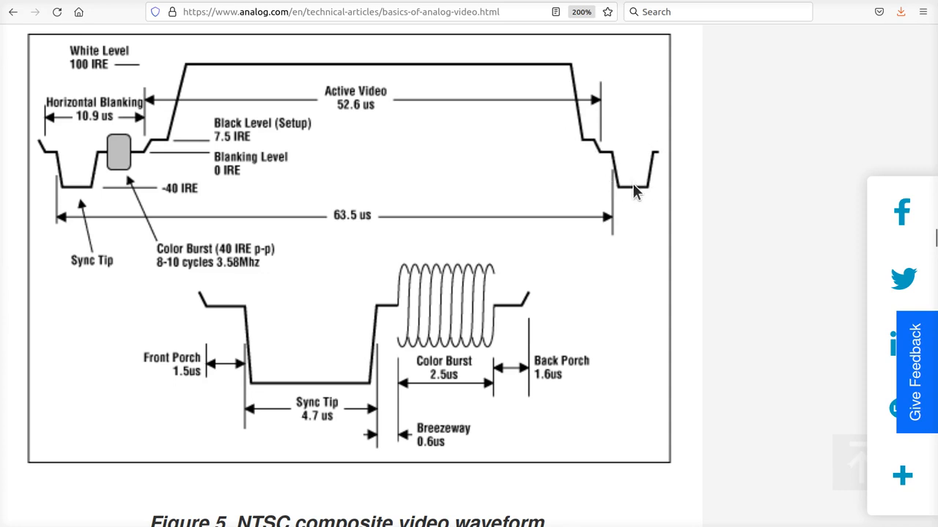
mouse_move(92, 184)
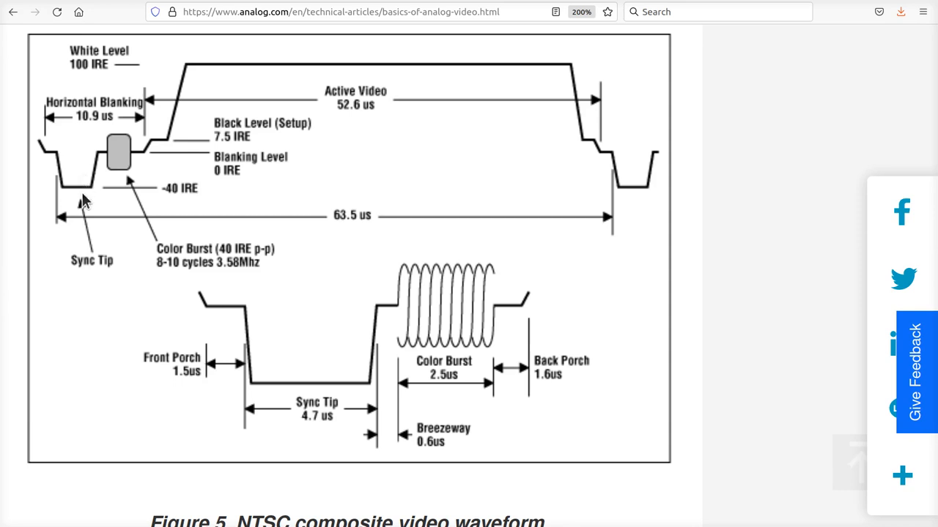
mouse_move(50, 179)
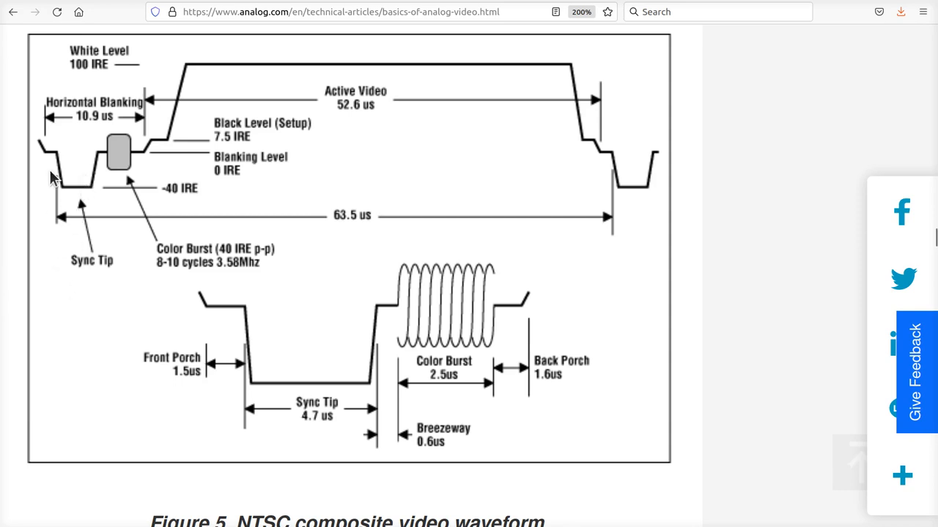
mouse_move(710, 163)
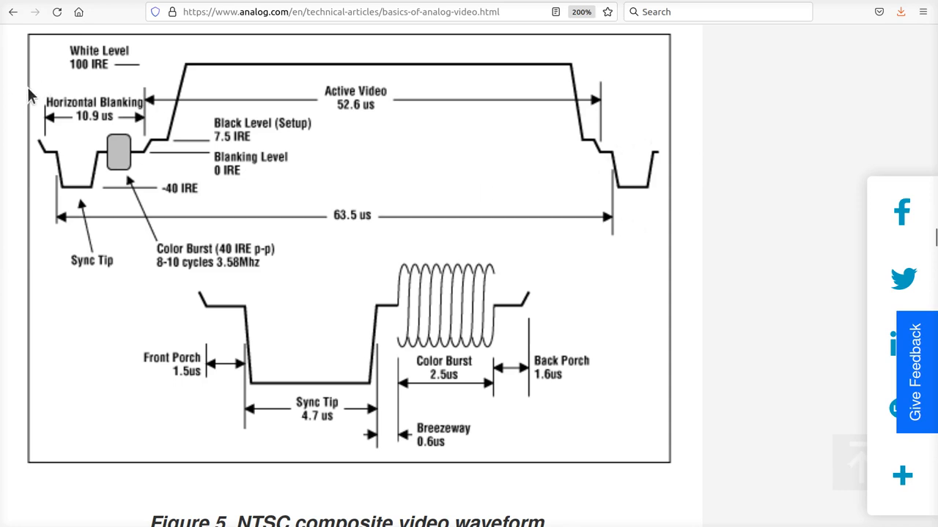
mouse_move(68, 149)
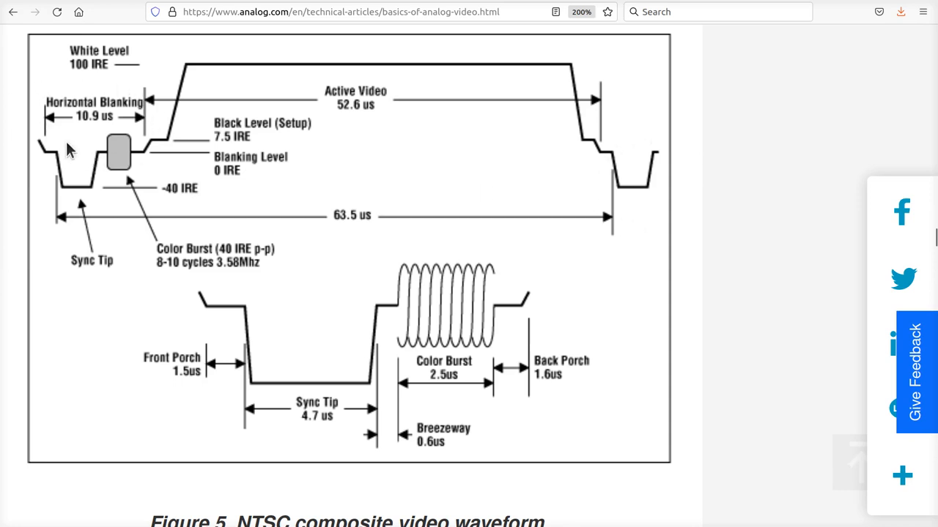
mouse_move(110, 106)
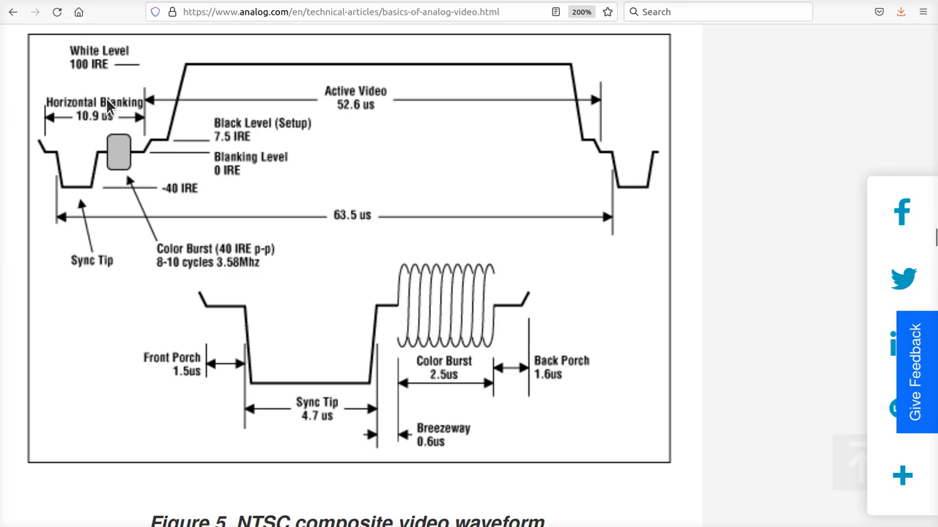
mouse_move(205, 60)
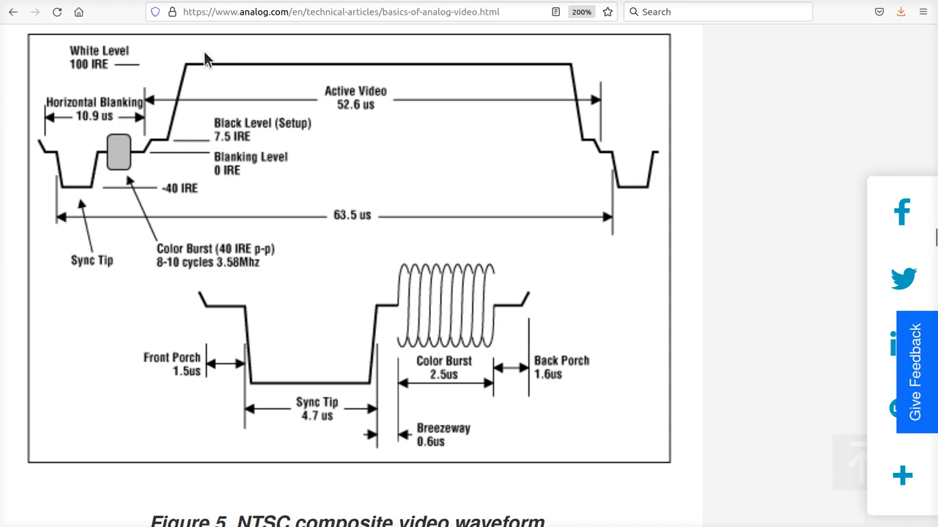
mouse_move(526, 93)
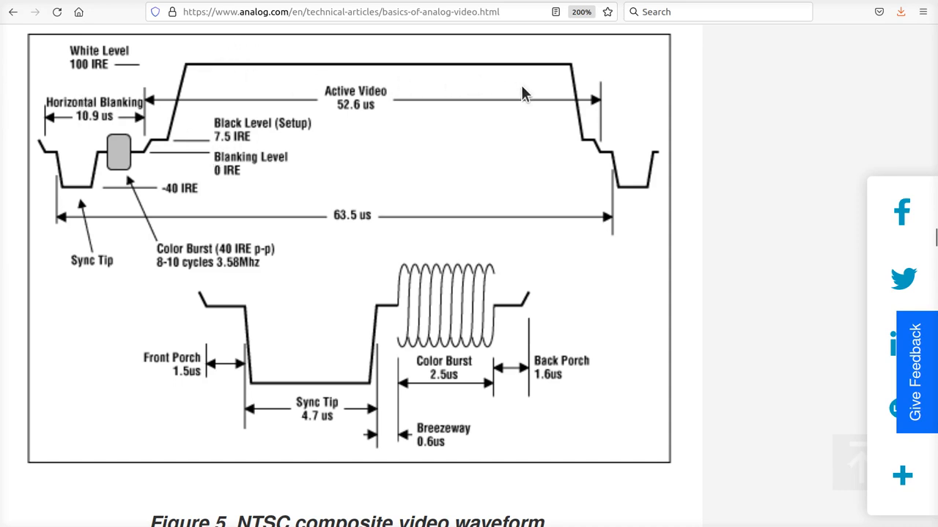
mouse_move(523, 83)
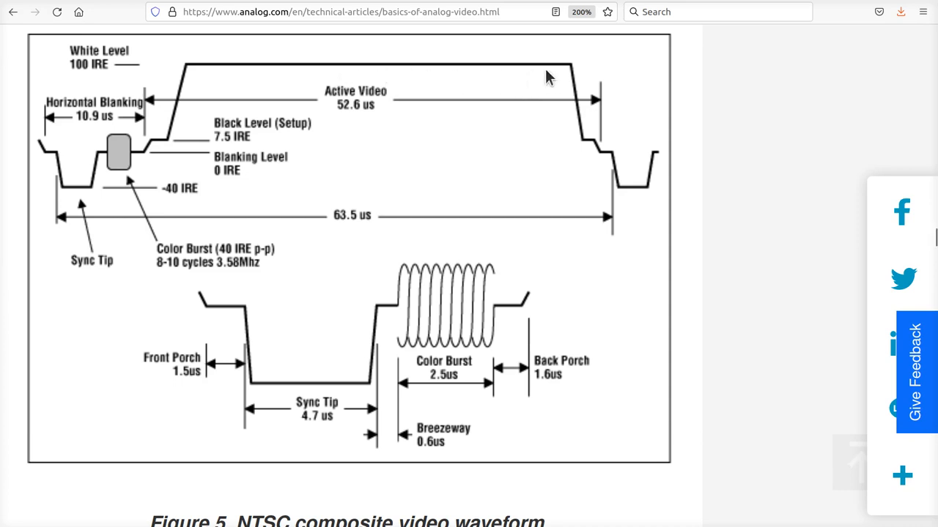
mouse_move(597, 149)
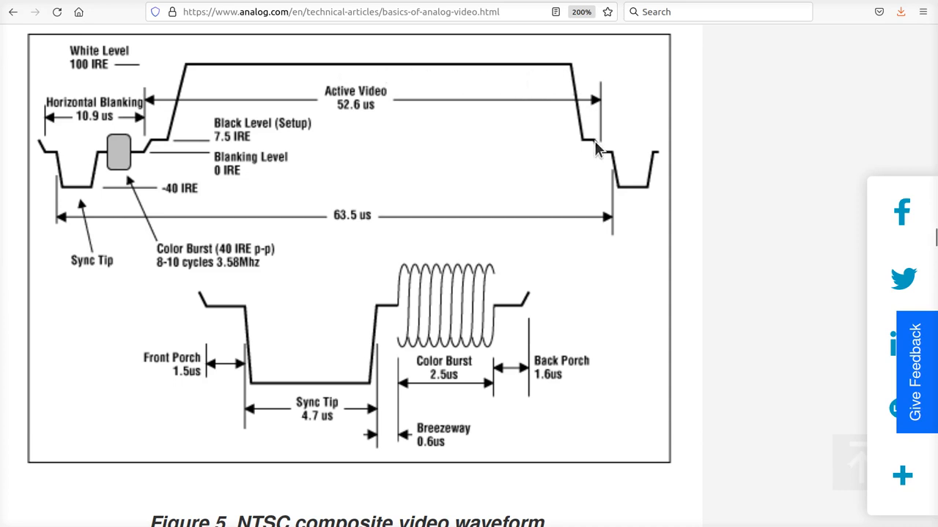
mouse_move(607, 163)
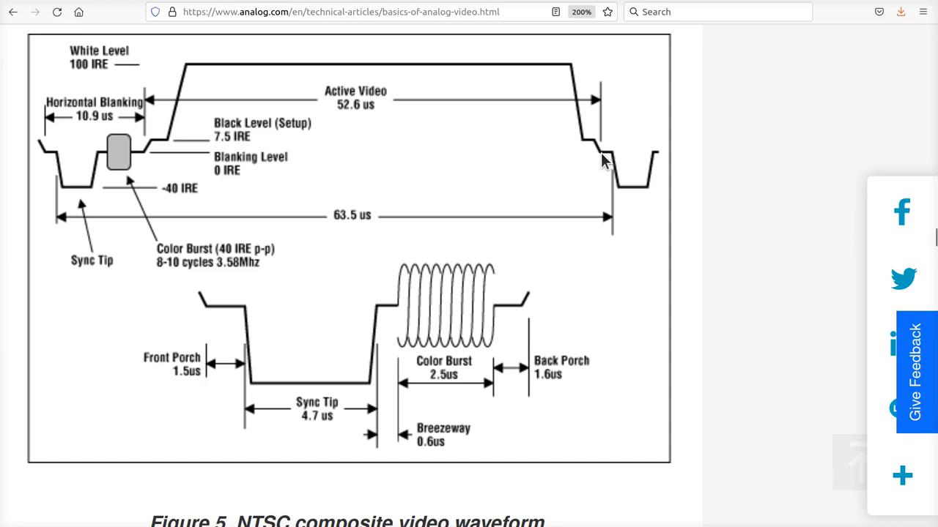
mouse_move(614, 145)
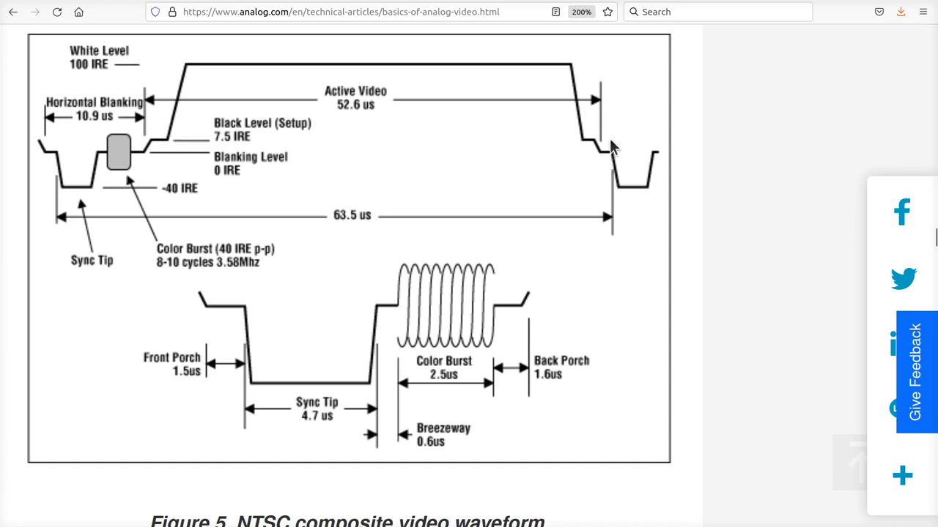
mouse_move(657, 202)
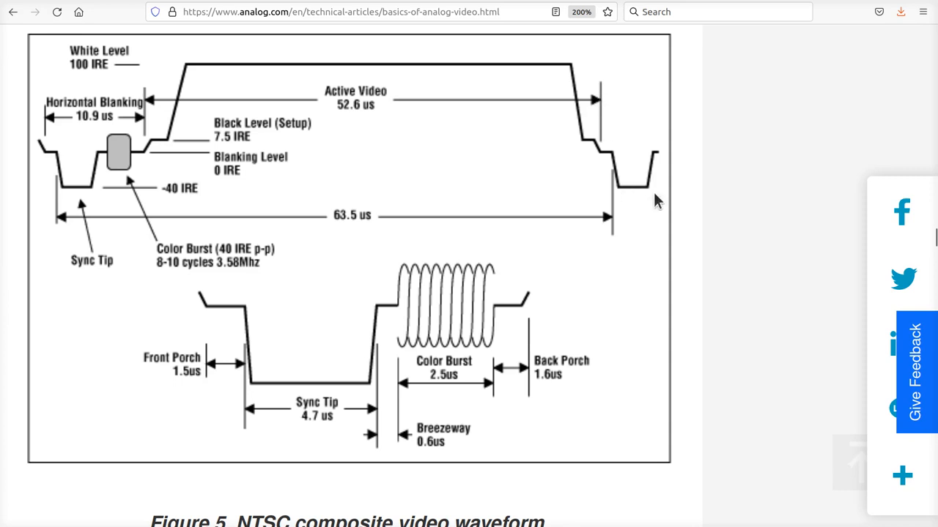
mouse_move(618, 126)
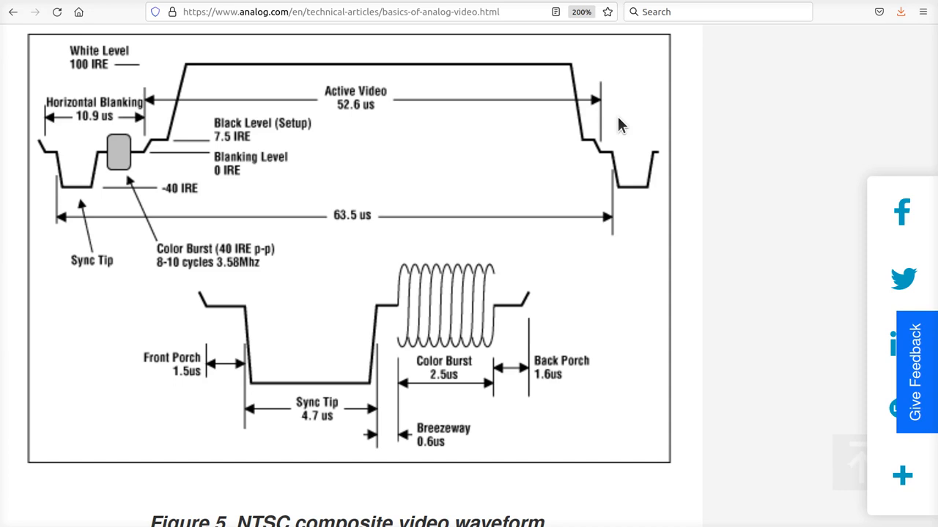
mouse_move(612, 141)
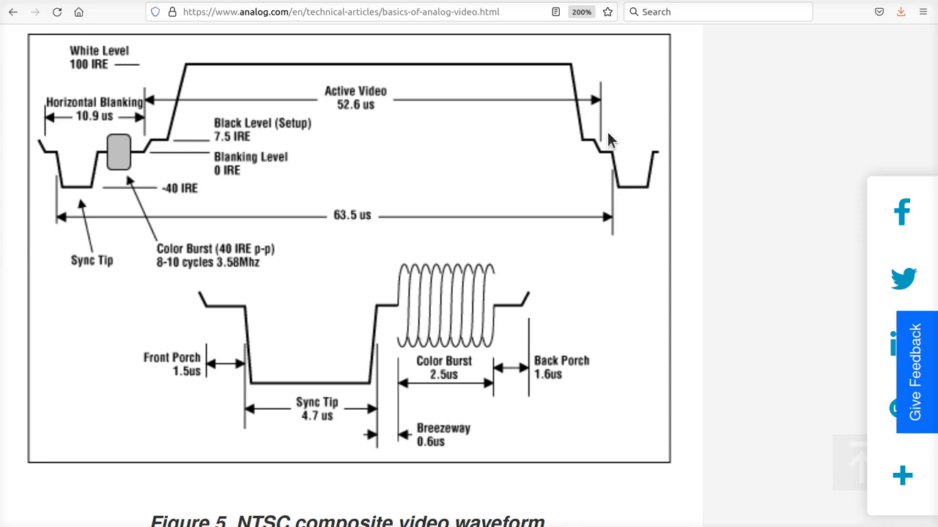
mouse_move(491, 138)
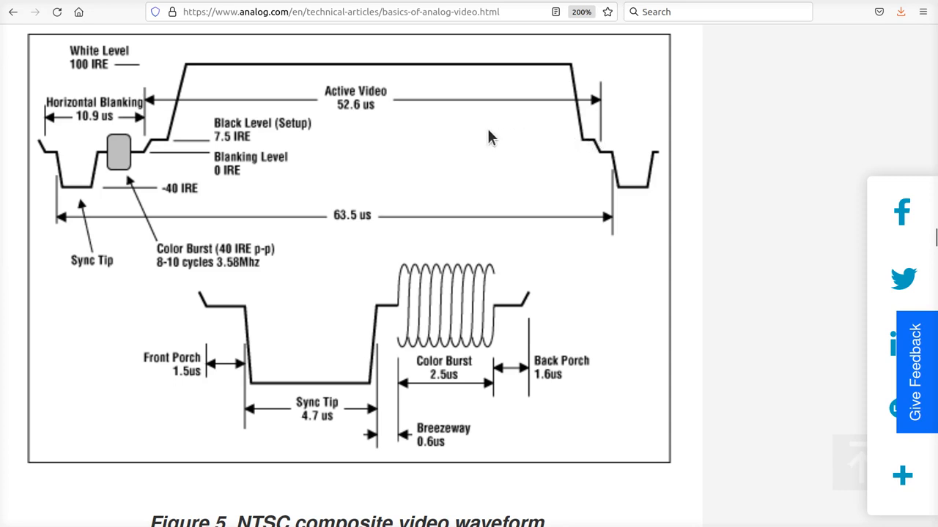
mouse_move(68, 137)
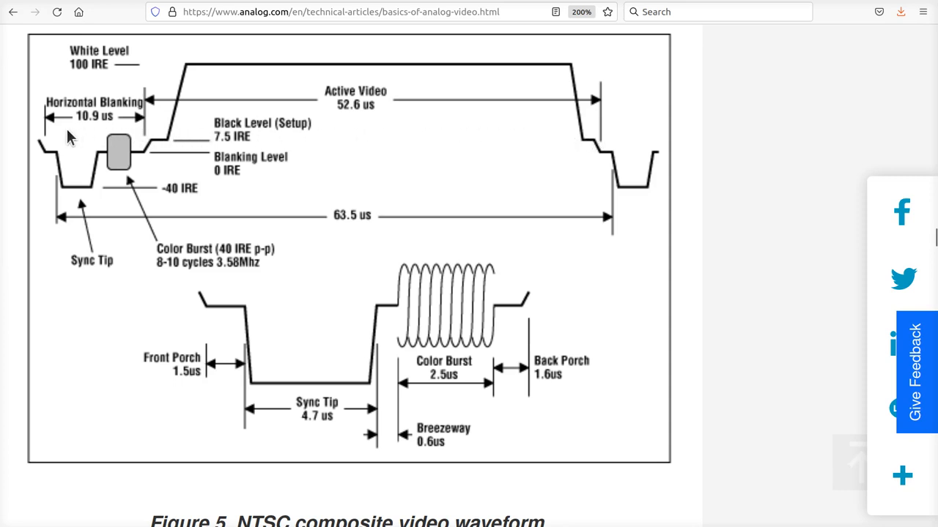
mouse_move(73, 168)
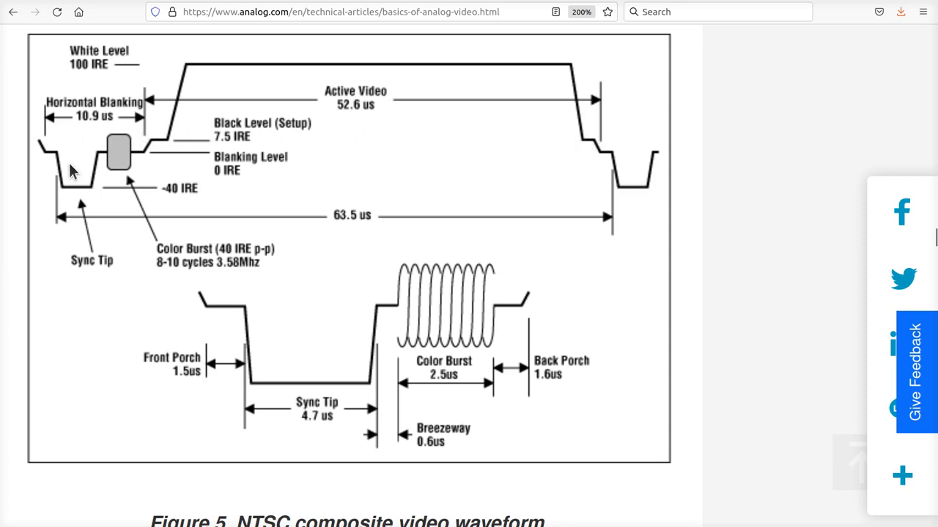
mouse_move(116, 145)
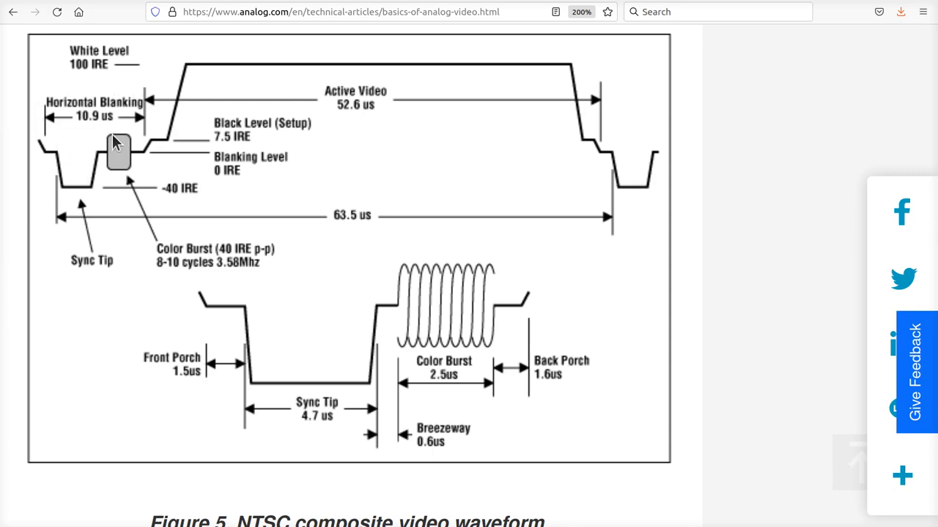
mouse_move(659, 171)
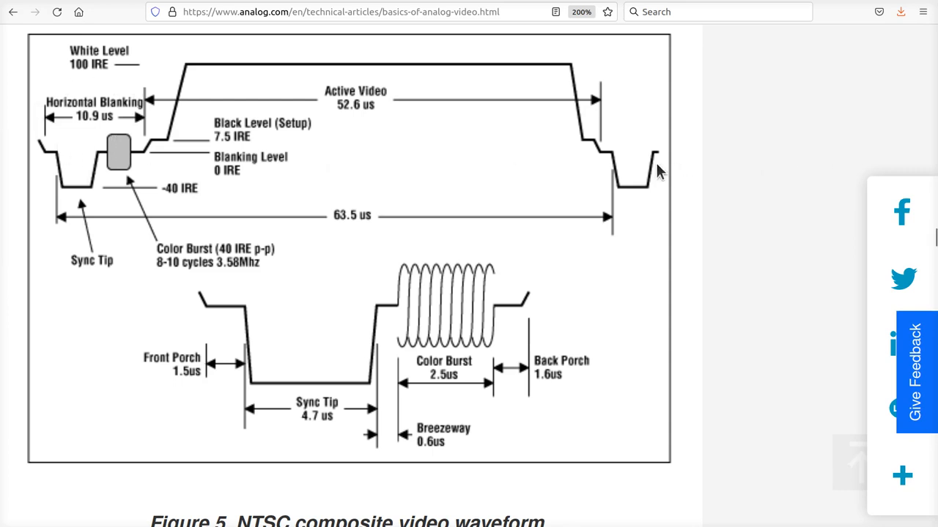
mouse_move(111, 158)
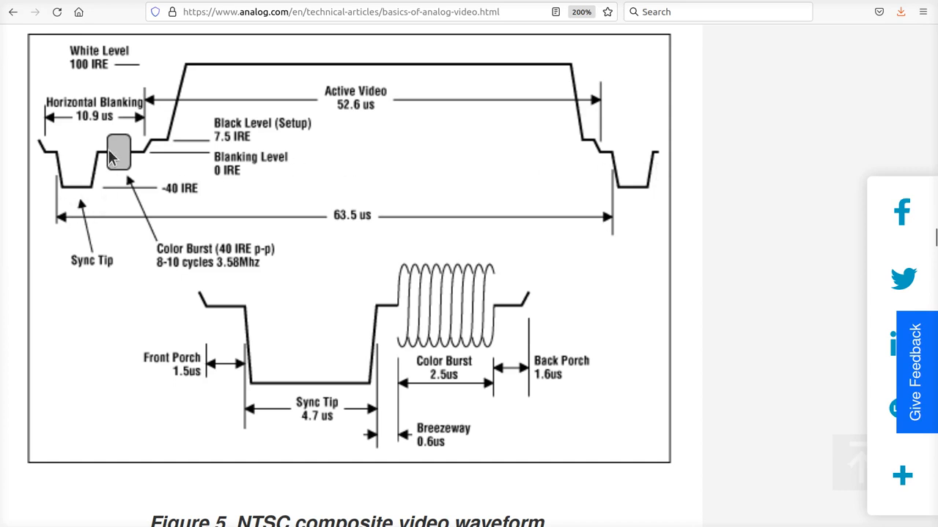
mouse_move(101, 207)
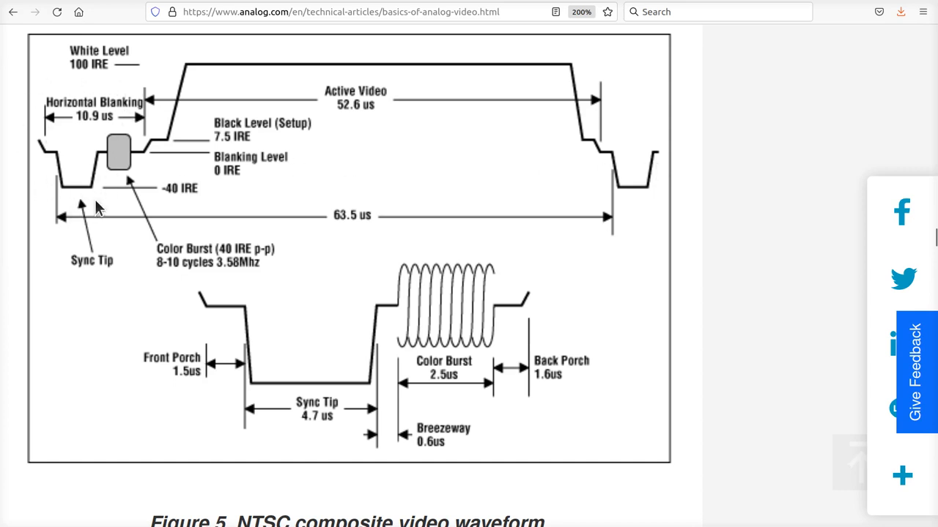
mouse_move(78, 108)
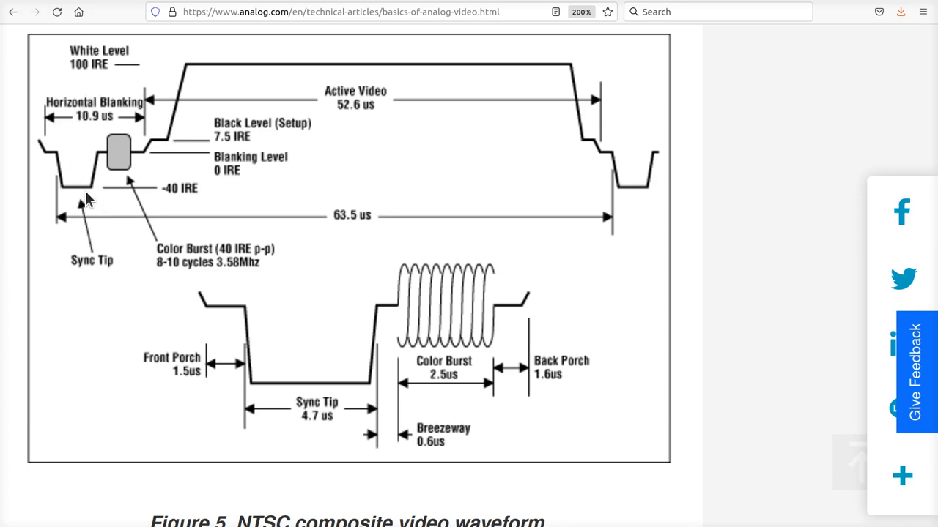
mouse_move(323, 383)
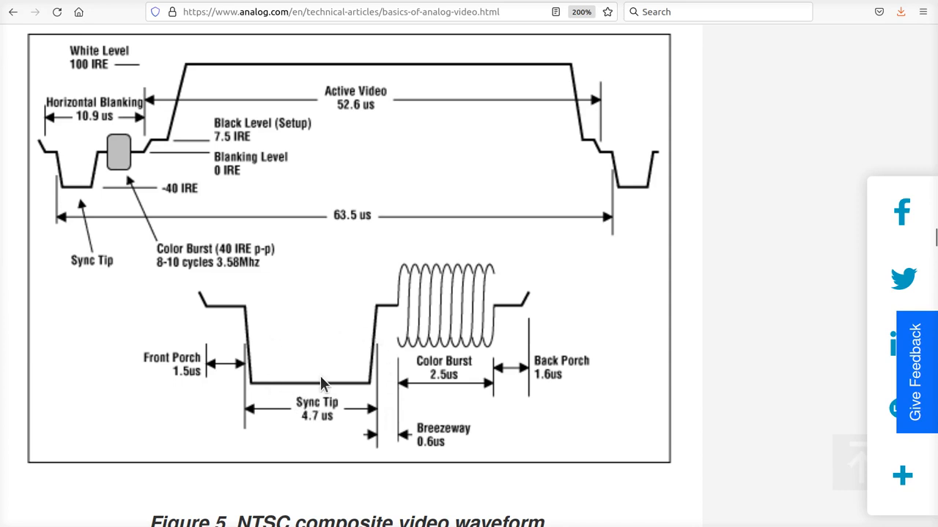
mouse_move(67, 163)
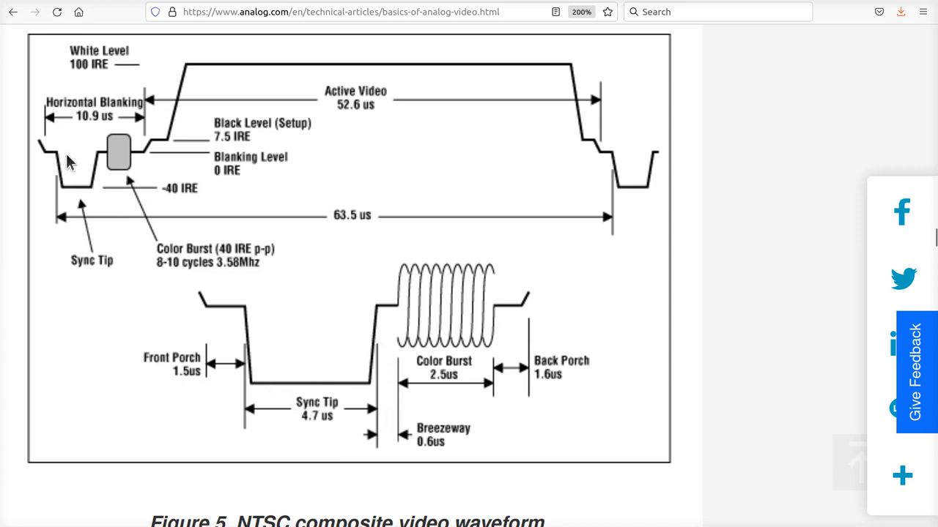
mouse_move(56, 155)
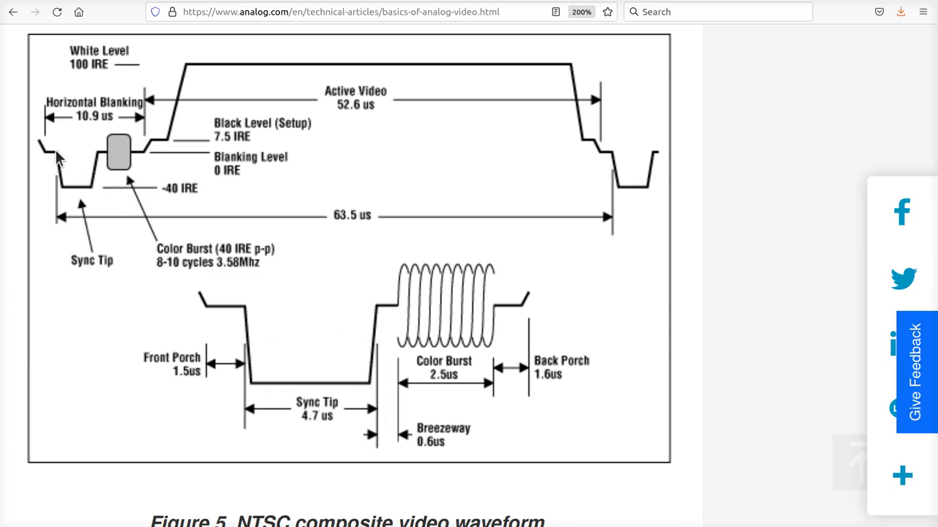
mouse_move(529, 50)
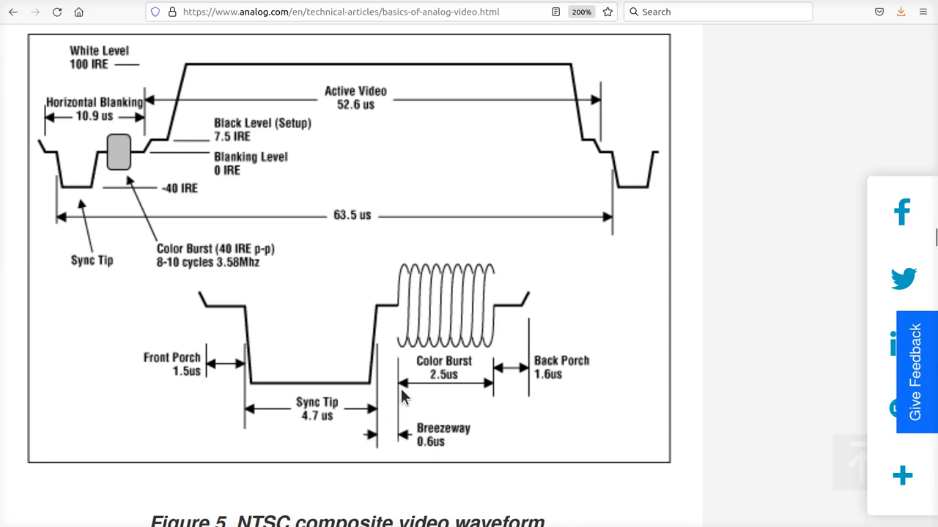
mouse_move(499, 229)
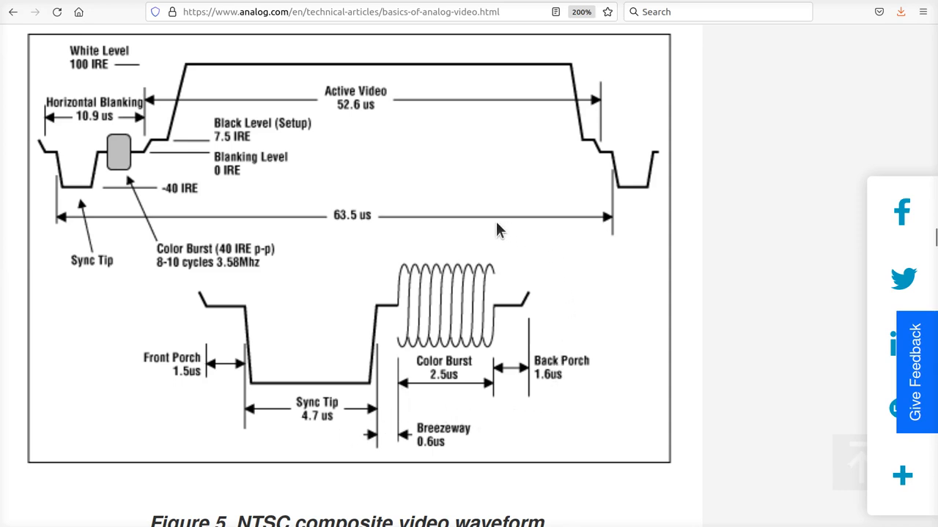
mouse_move(501, 222)
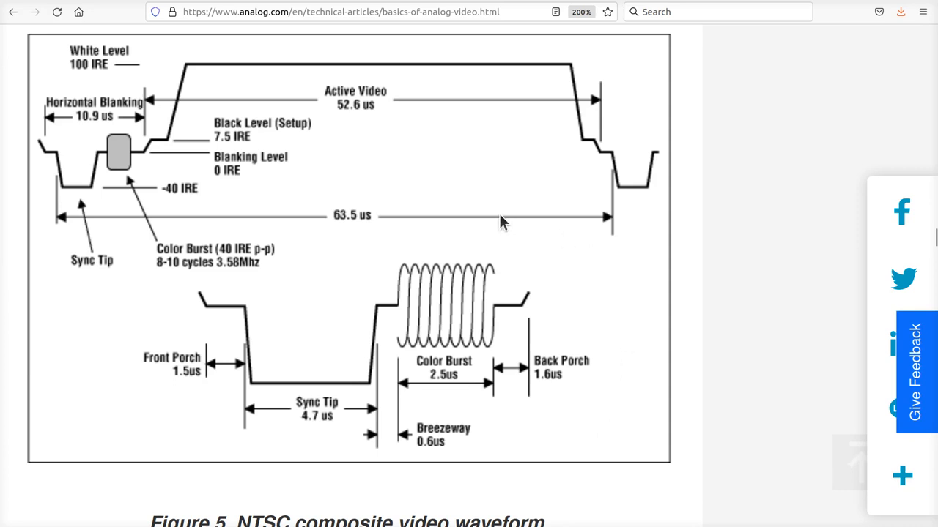
mouse_move(389, 280)
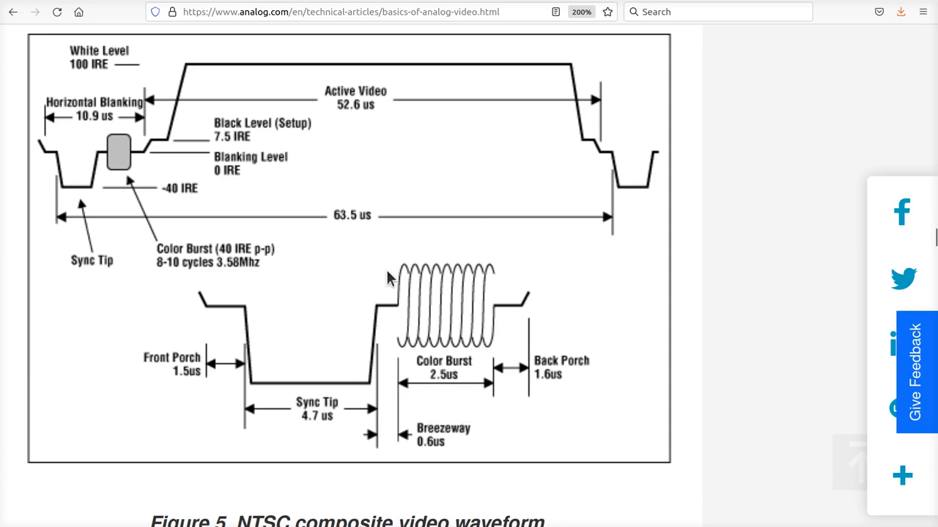
mouse_move(456, 365)
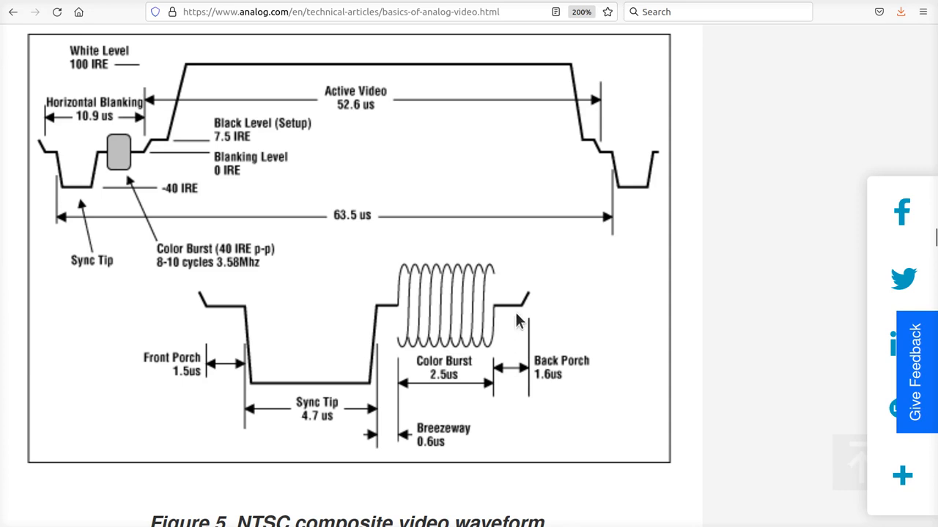
mouse_move(521, 315)
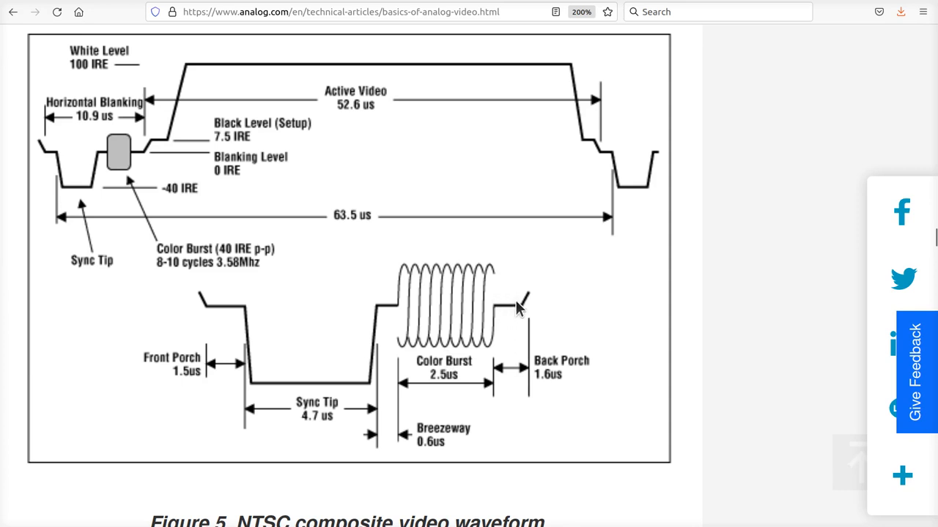
mouse_move(150, 156)
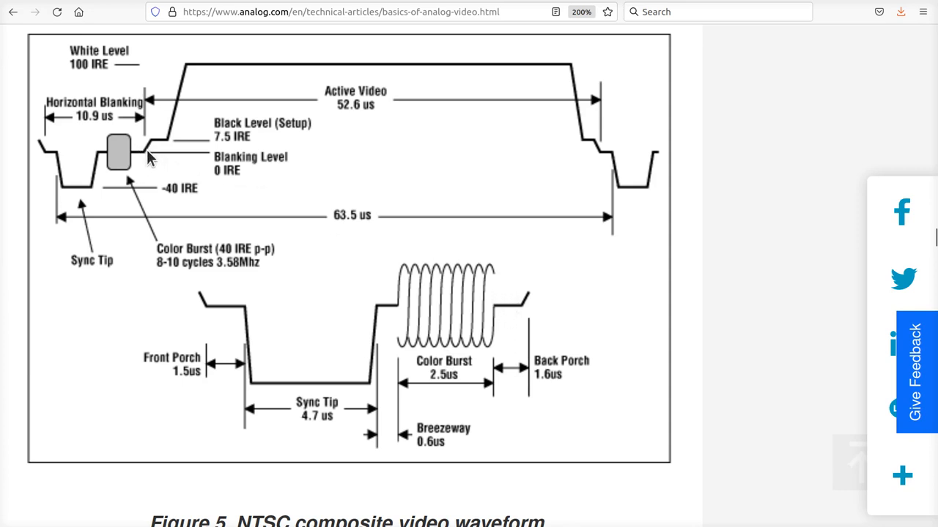
mouse_move(178, 68)
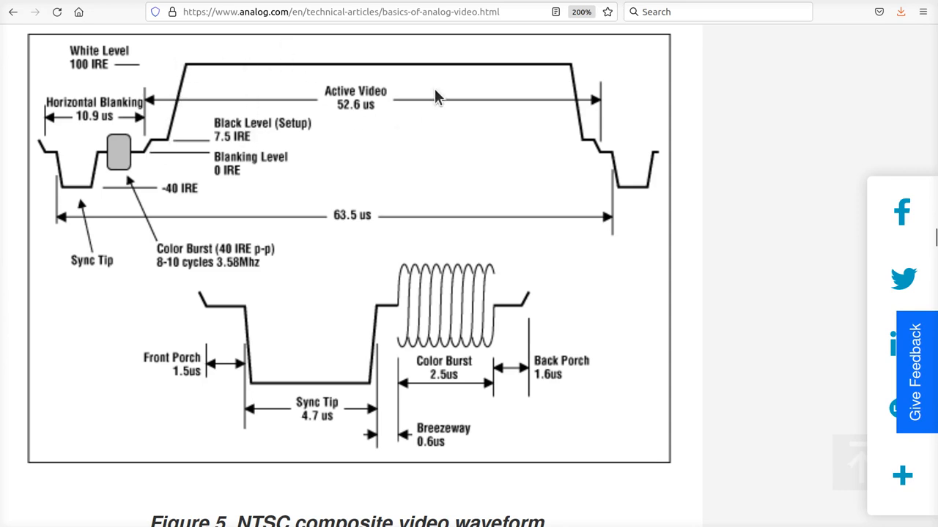
mouse_move(405, 65)
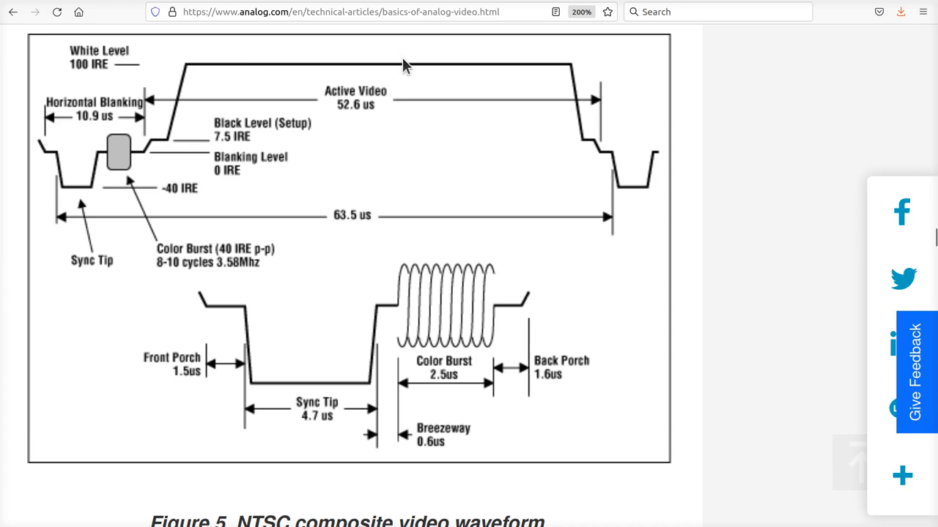
mouse_move(548, 154)
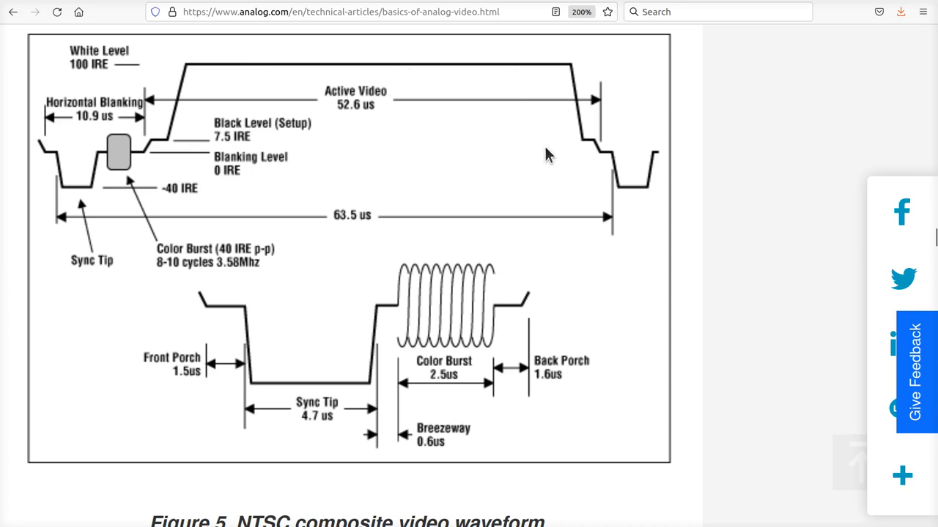
mouse_move(520, 161)
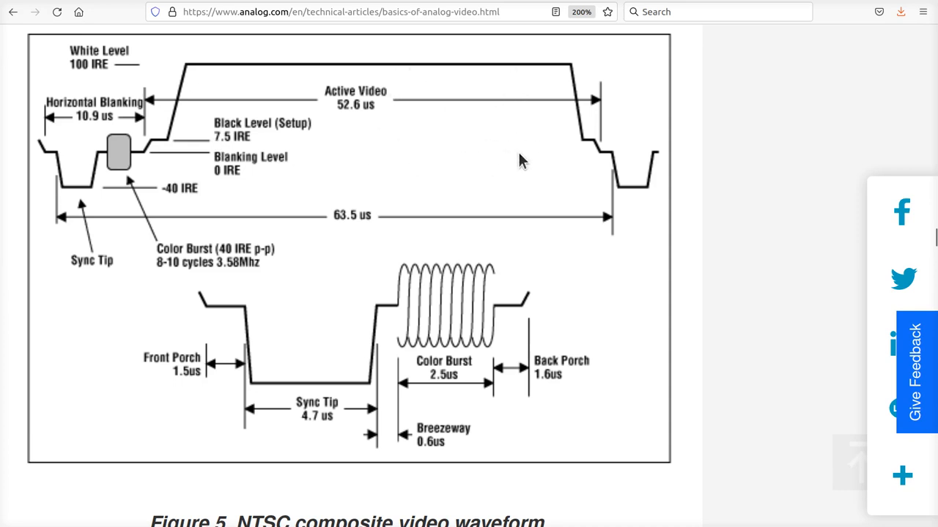
mouse_move(451, 271)
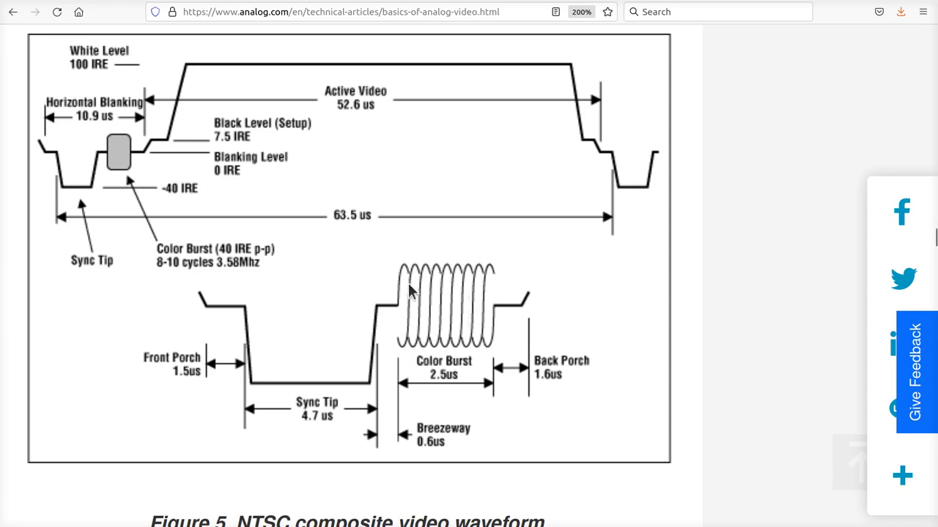
mouse_move(468, 338)
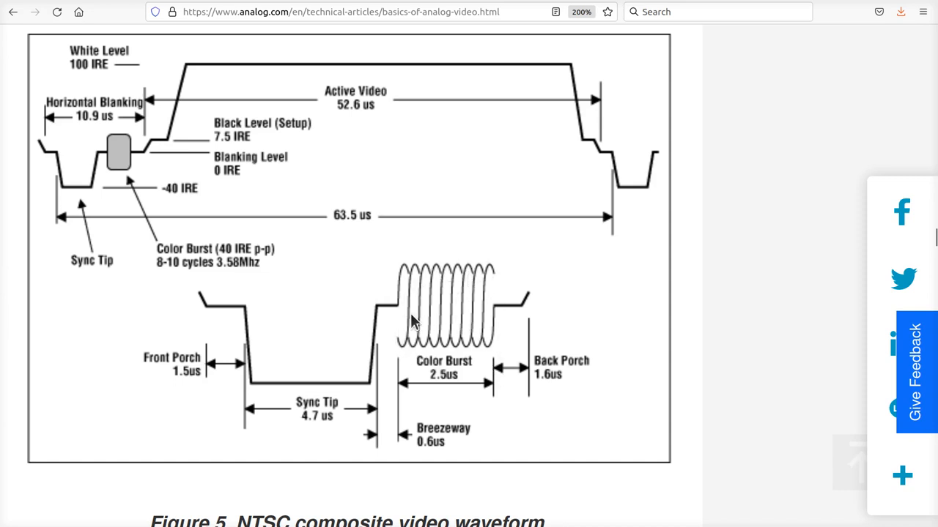
mouse_move(491, 342)
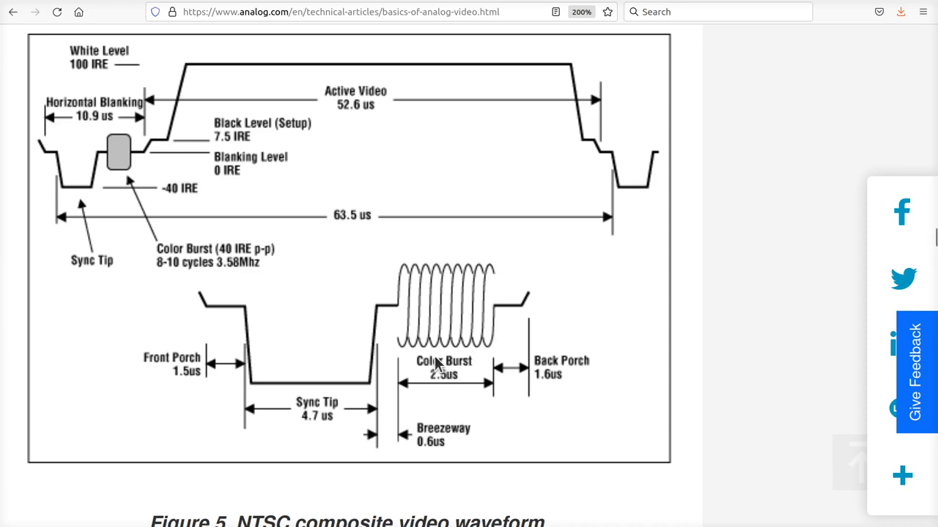
mouse_move(442, 376)
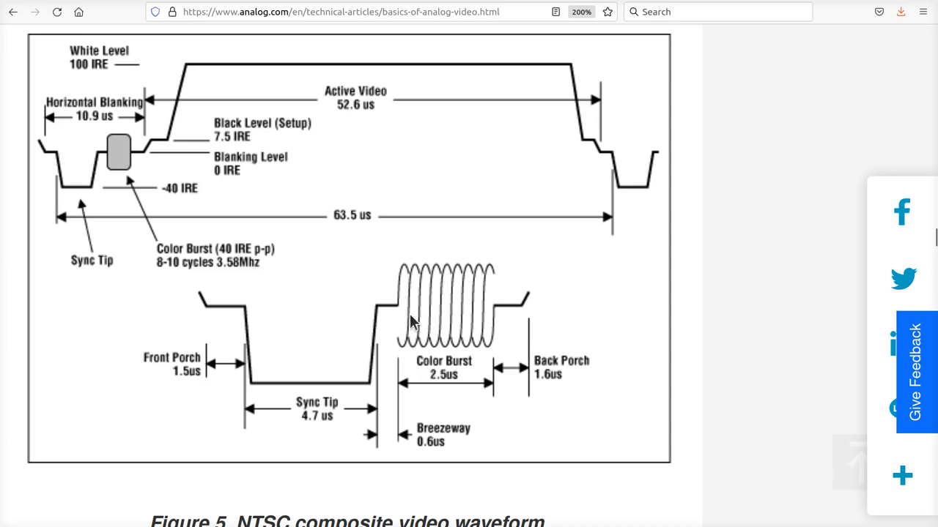
mouse_move(442, 283)
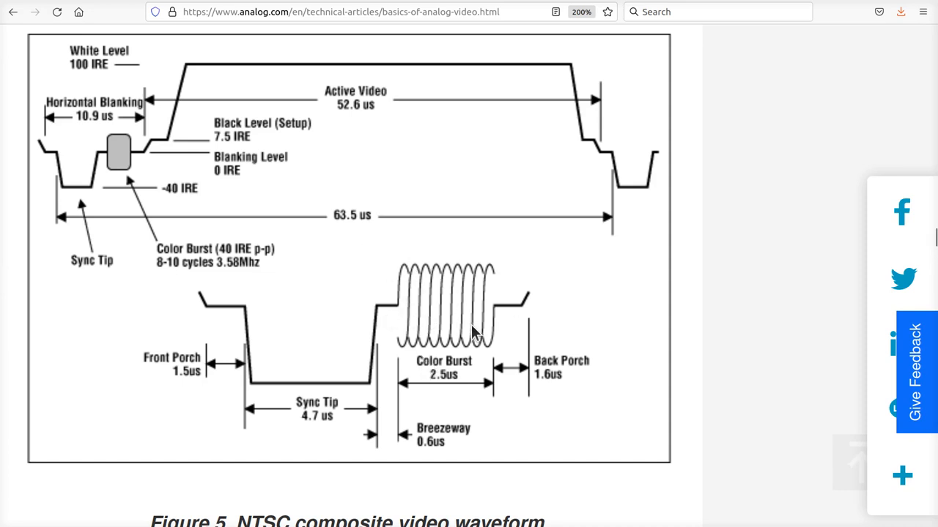
mouse_move(167, 79)
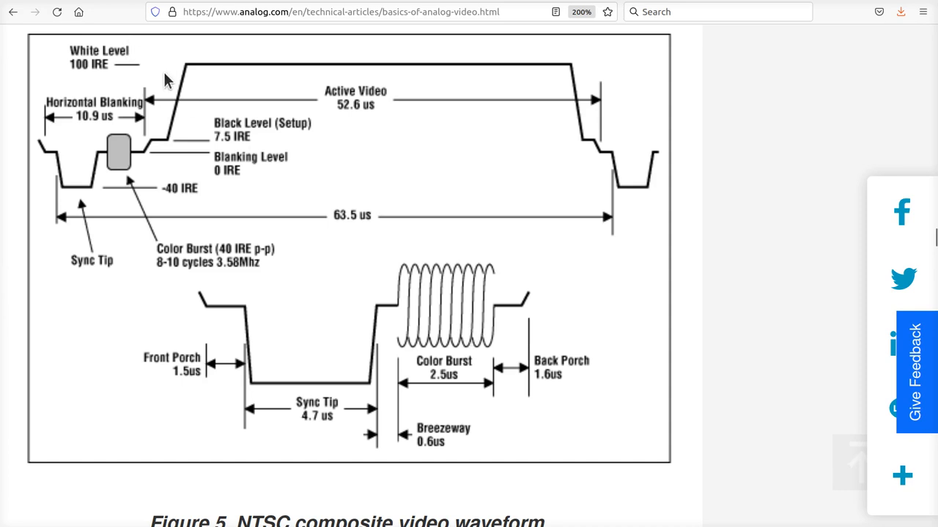
mouse_move(355, 166)
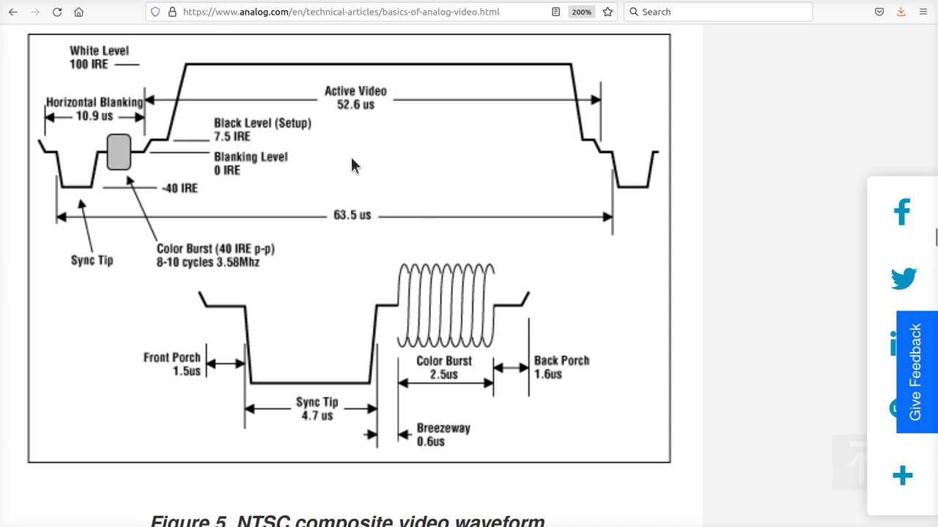
mouse_move(480, 141)
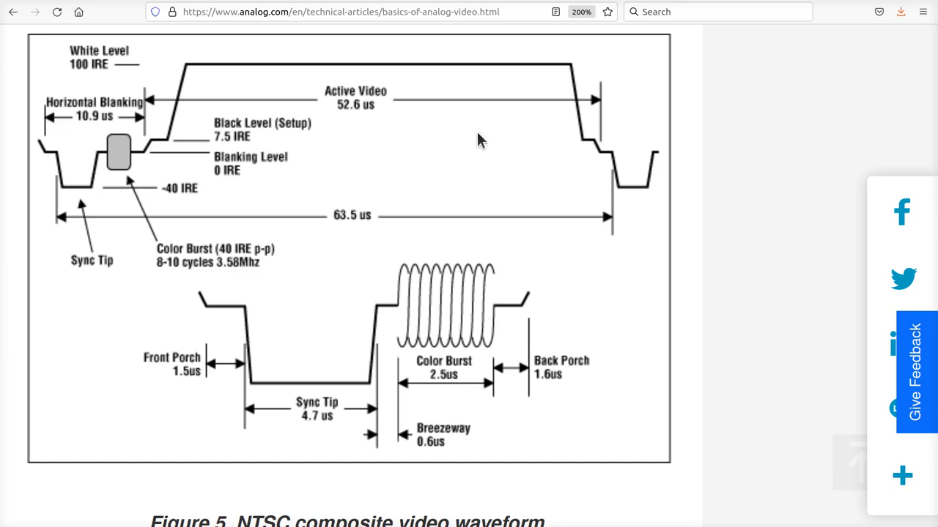
mouse_move(313, 29)
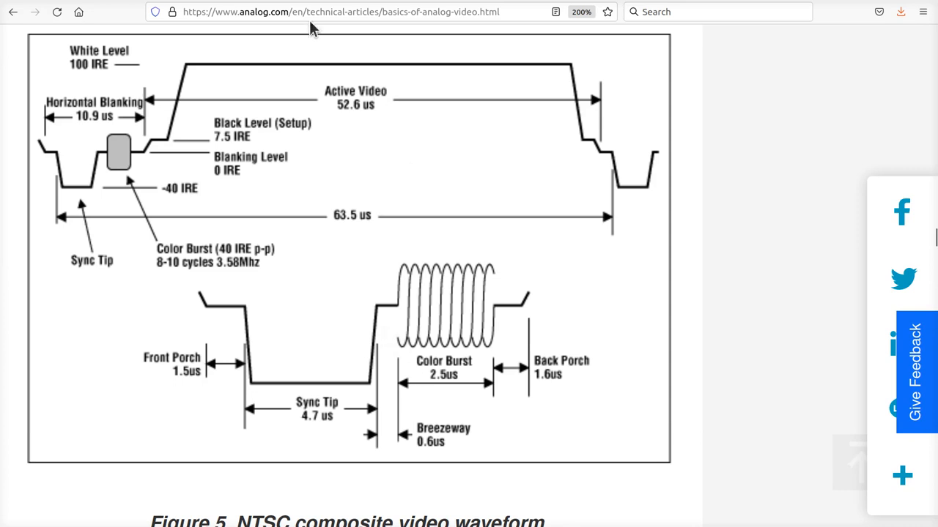
mouse_move(566, 135)
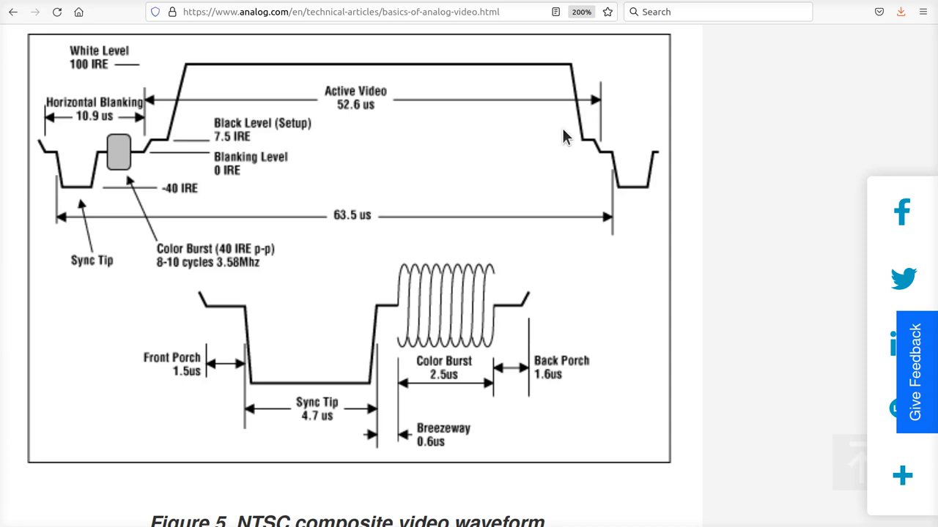
mouse_move(513, 103)
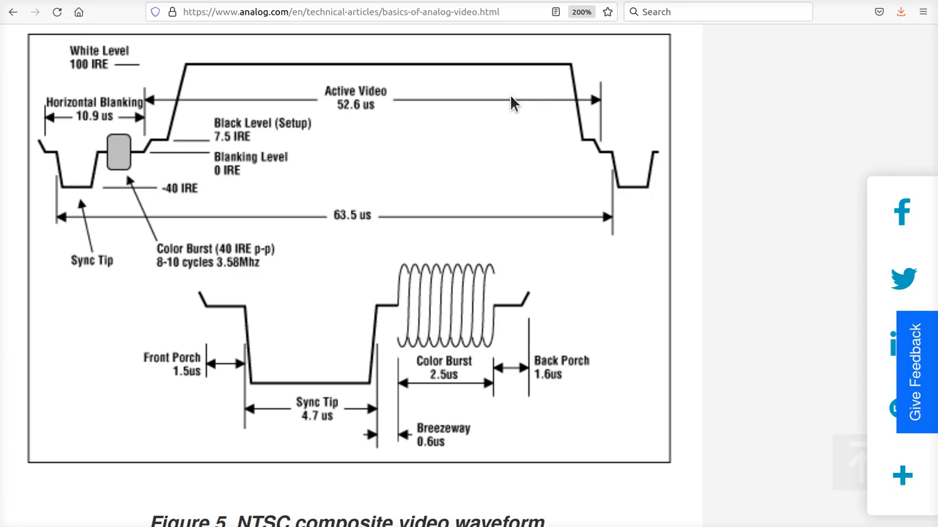
mouse_move(438, 162)
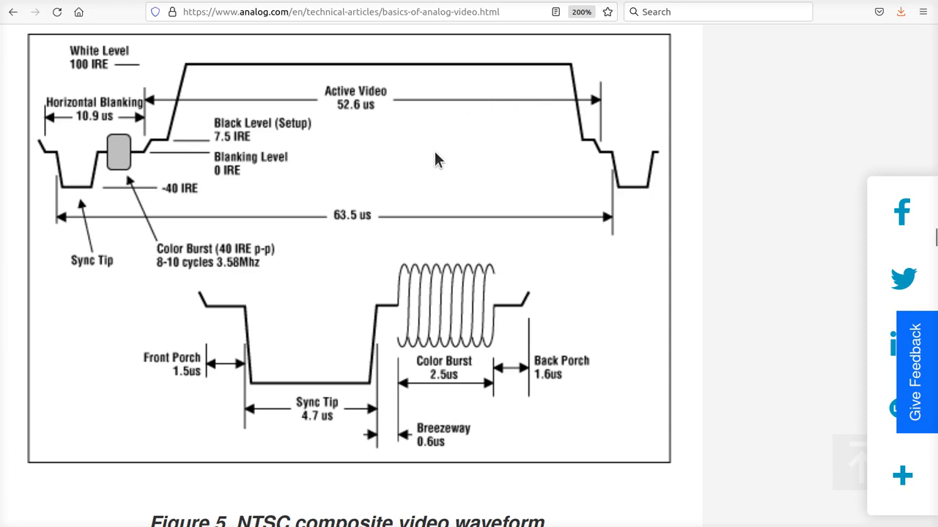
mouse_move(544, 202)
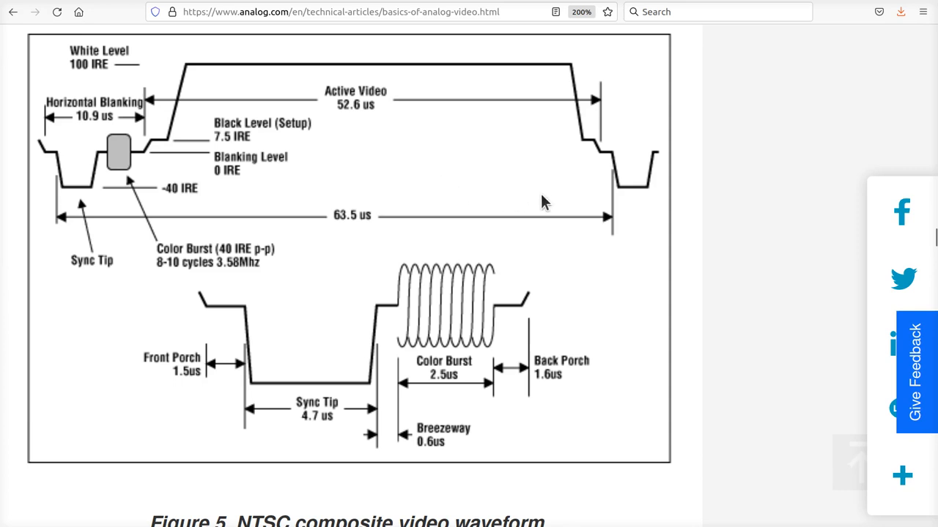
mouse_move(123, 162)
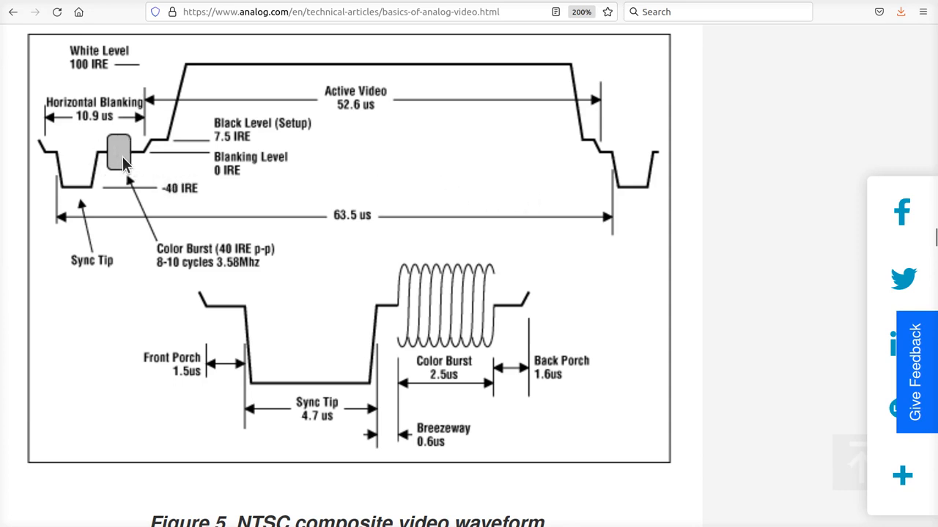
mouse_move(220, 151)
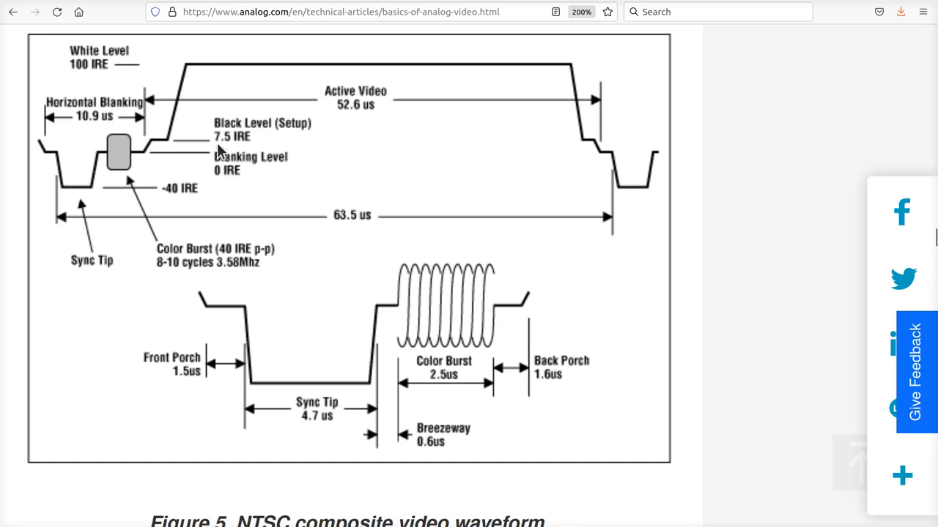
mouse_move(292, 64)
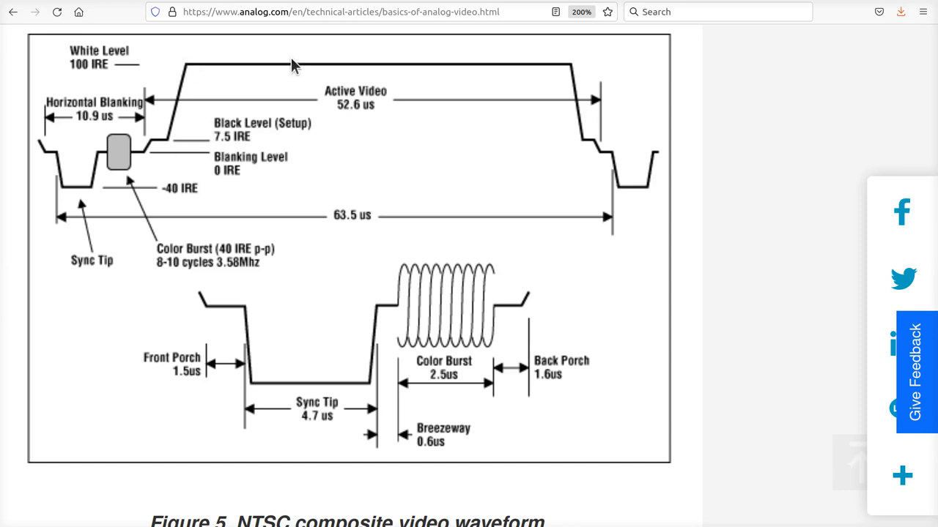
mouse_move(308, 79)
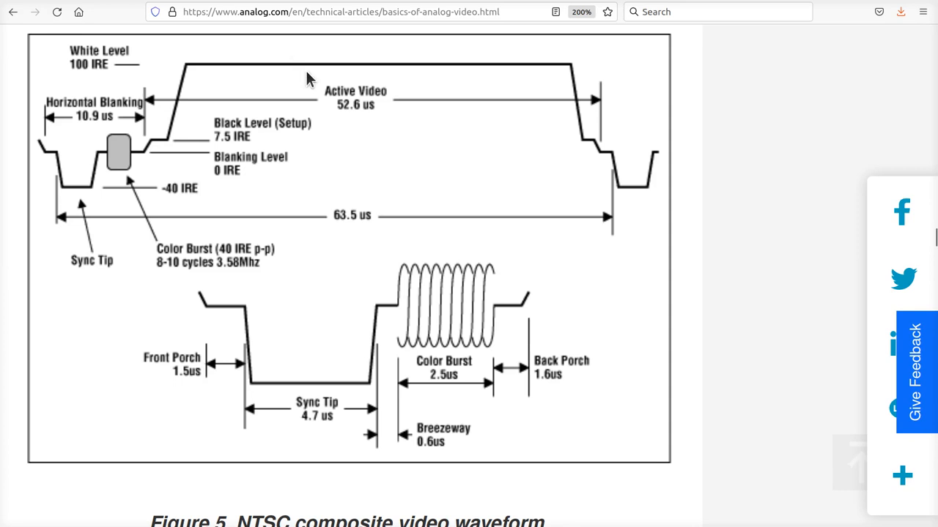
mouse_move(347, 135)
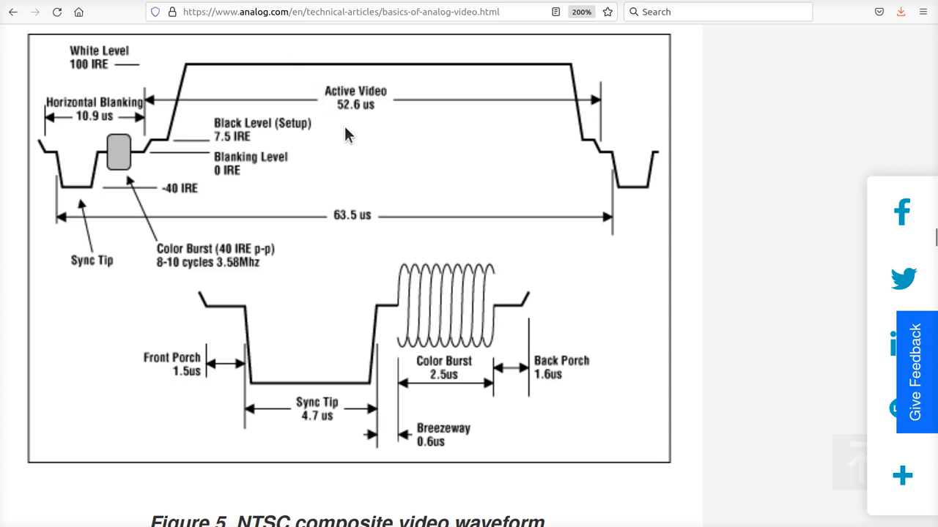
mouse_move(606, 208)
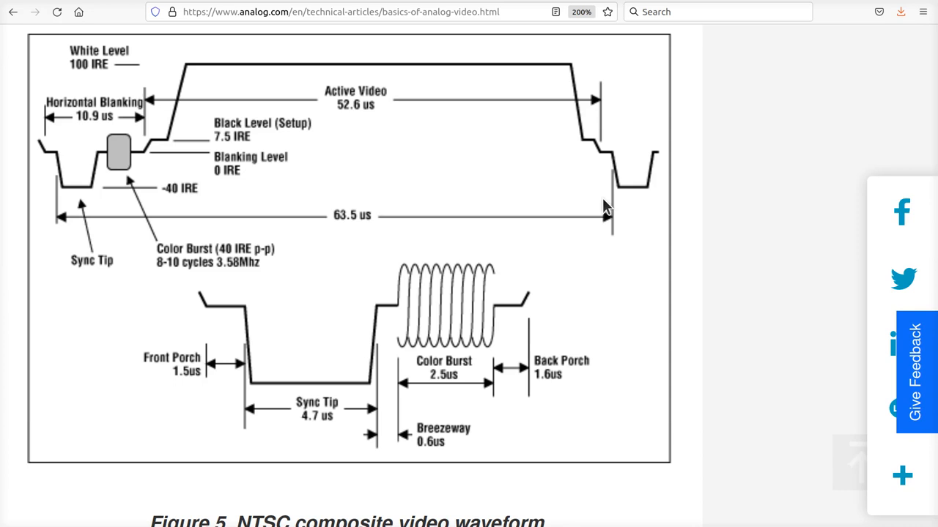
mouse_move(72, 181)
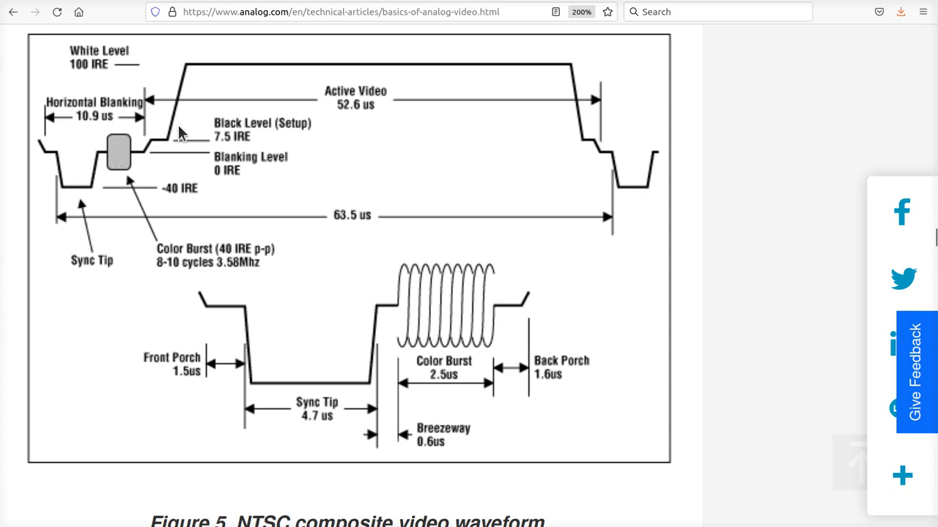
mouse_move(441, 78)
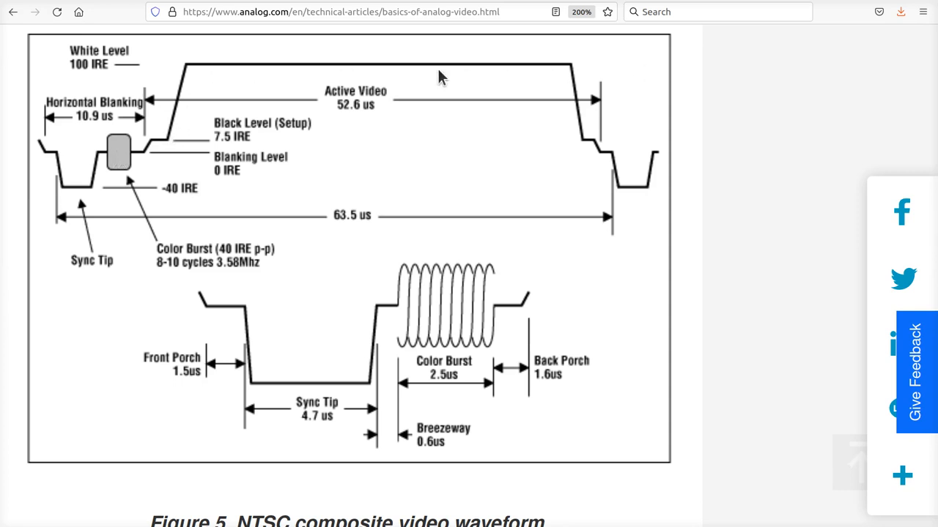
mouse_move(313, 122)
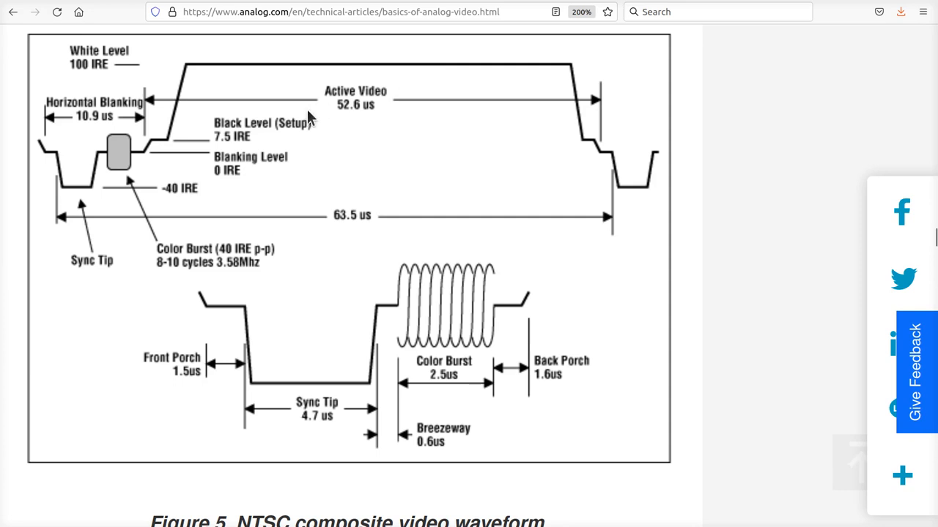
mouse_move(124, 164)
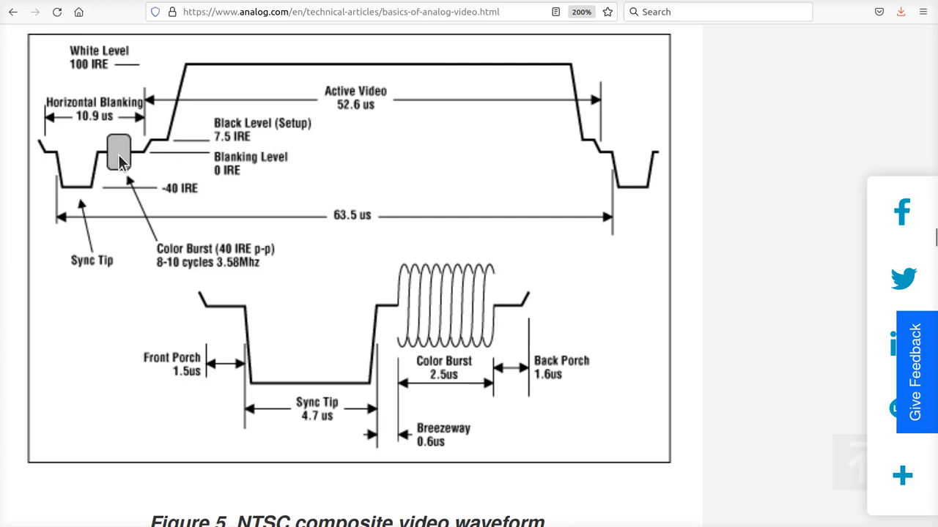
Scroll down to Figure 5's caption and the horizontal scan line explanation.
scroll("down", 3)
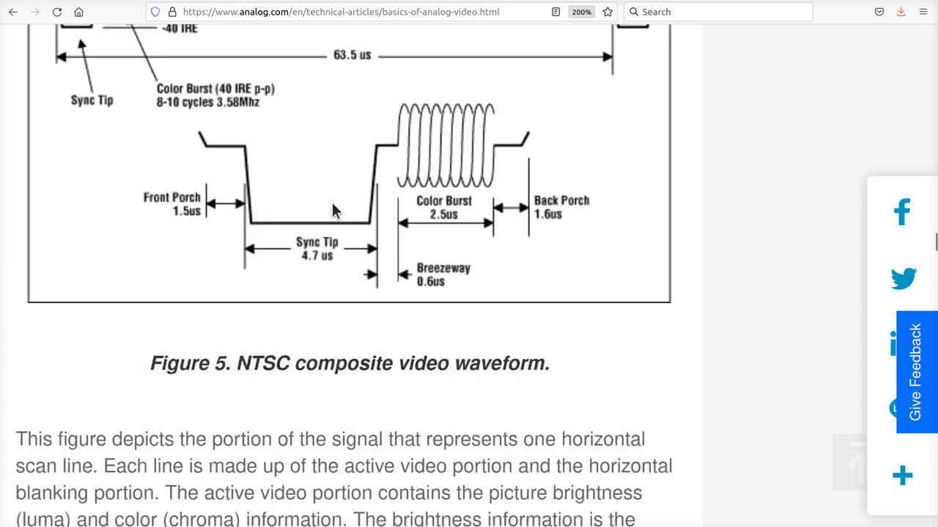
Scroll down the article to Figure 6, the composite video color bars waveform.
scroll("down", 3)
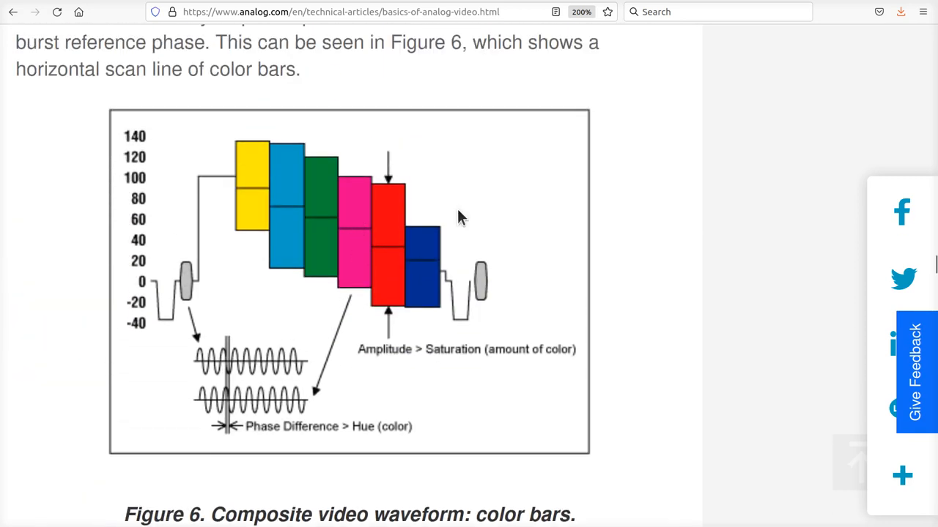
mouse_move(463, 223)
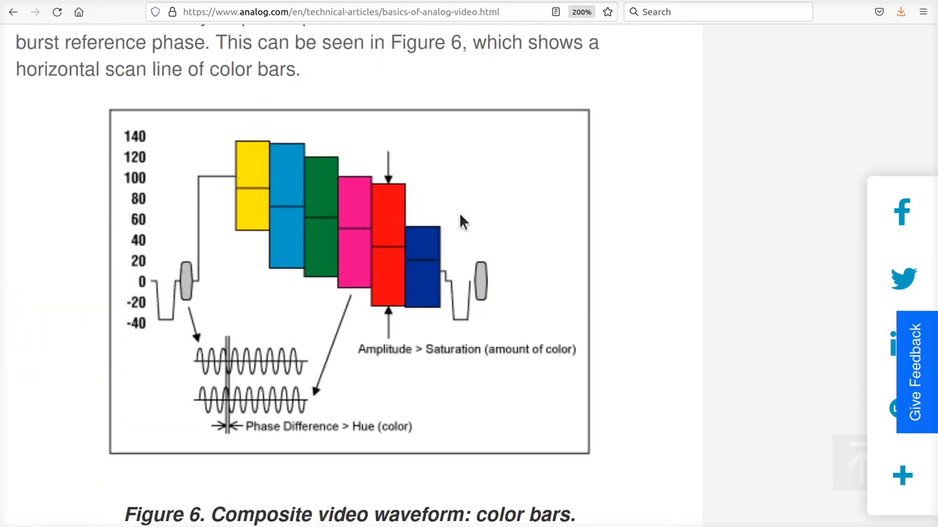
mouse_move(438, 271)
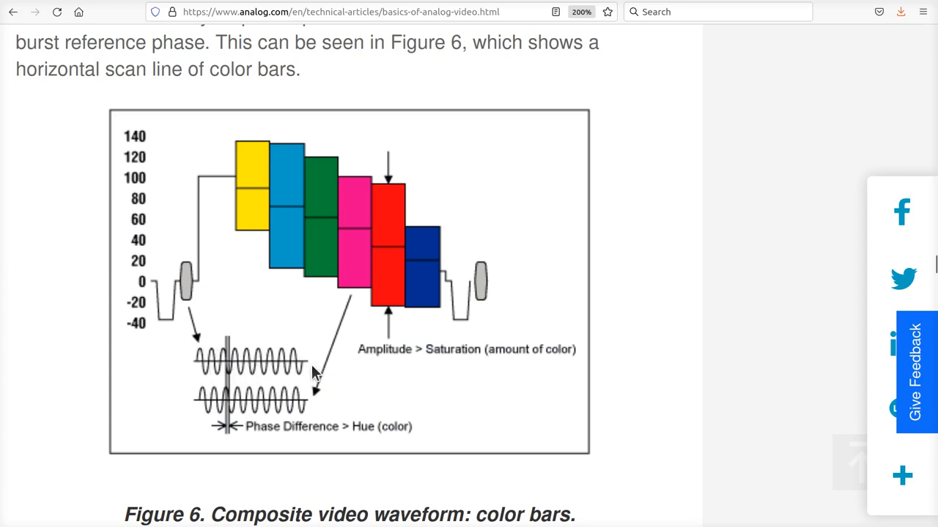
mouse_move(226, 181)
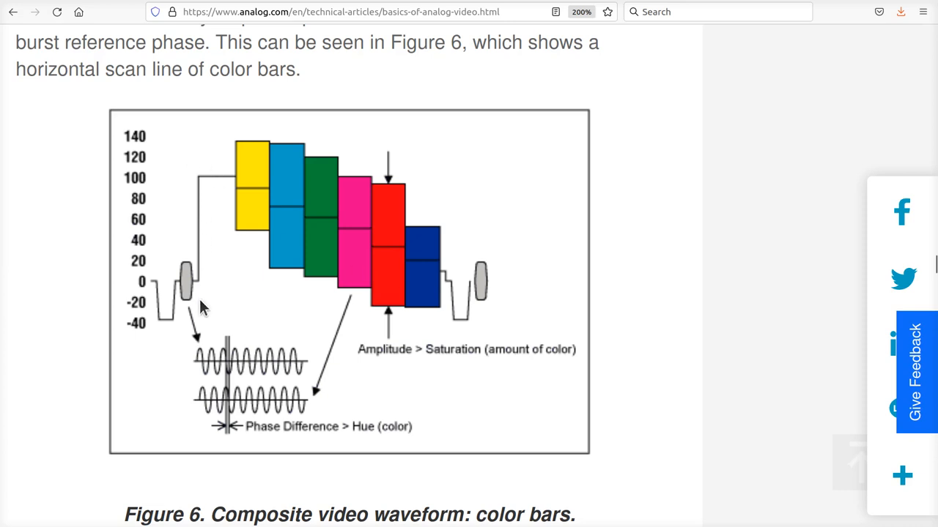
mouse_move(221, 184)
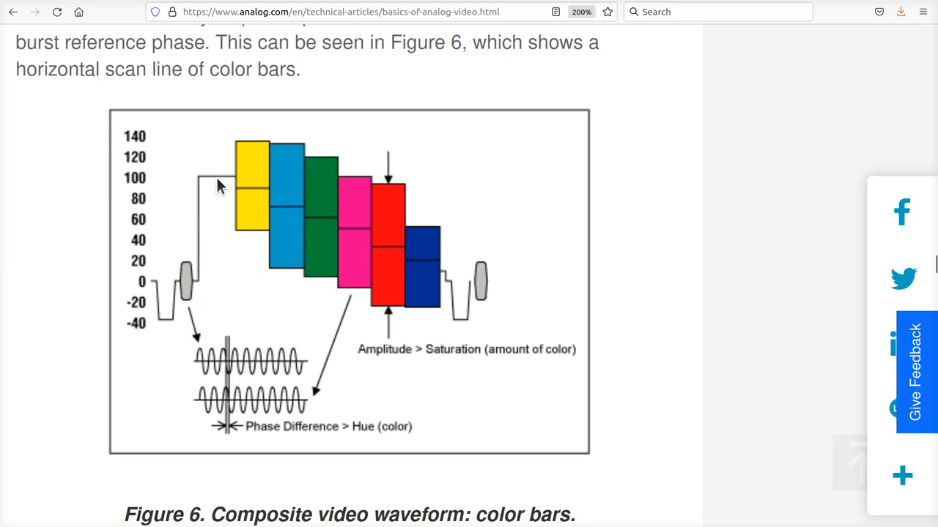
mouse_move(357, 248)
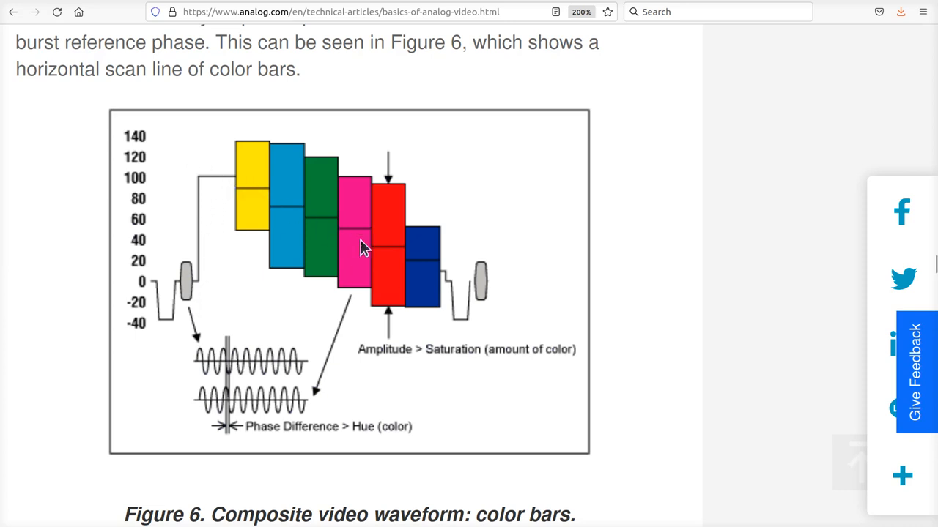
mouse_move(415, 295)
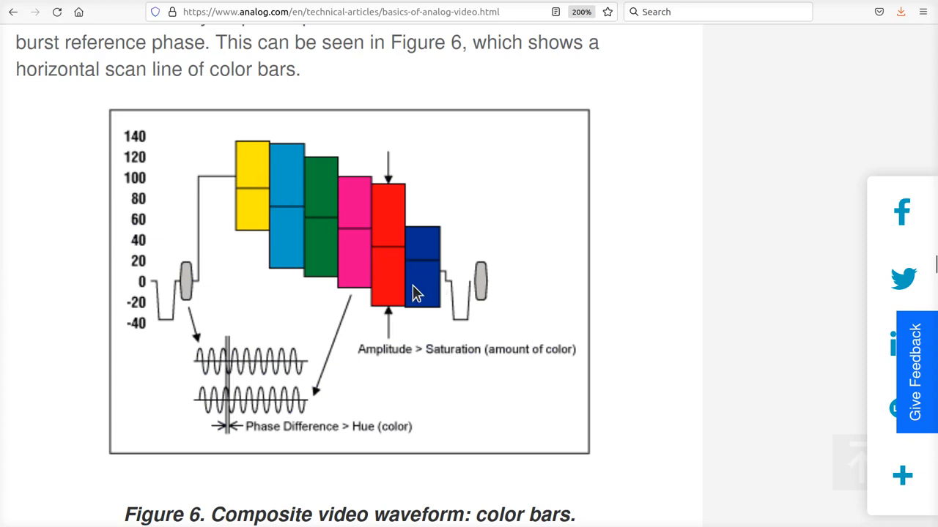
mouse_move(267, 211)
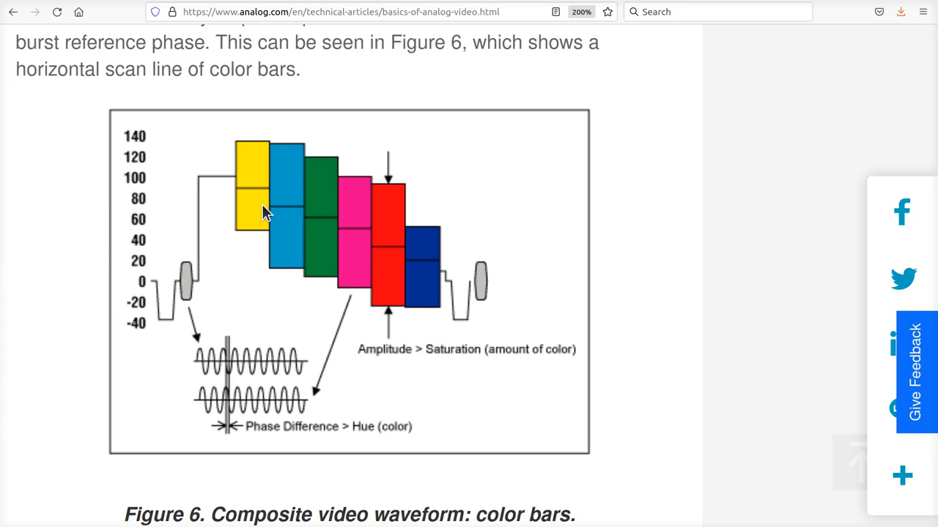
mouse_move(304, 229)
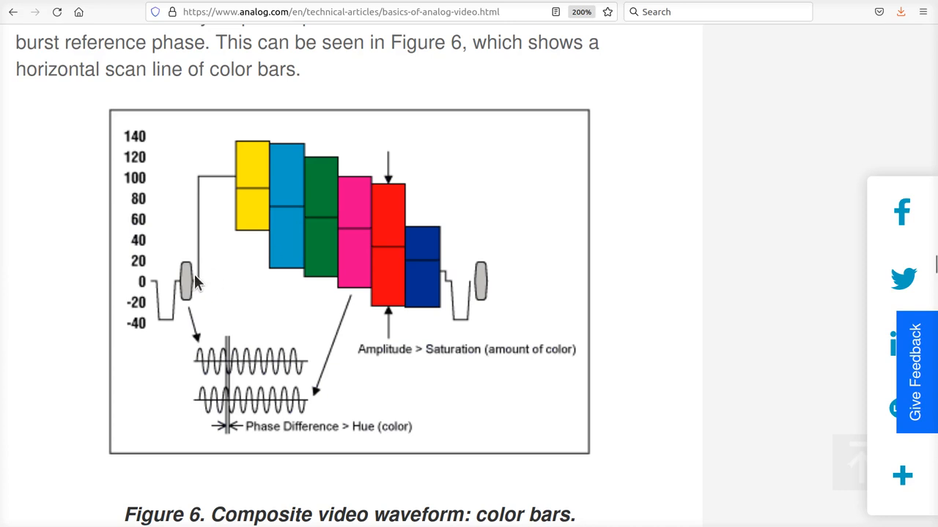
mouse_move(189, 200)
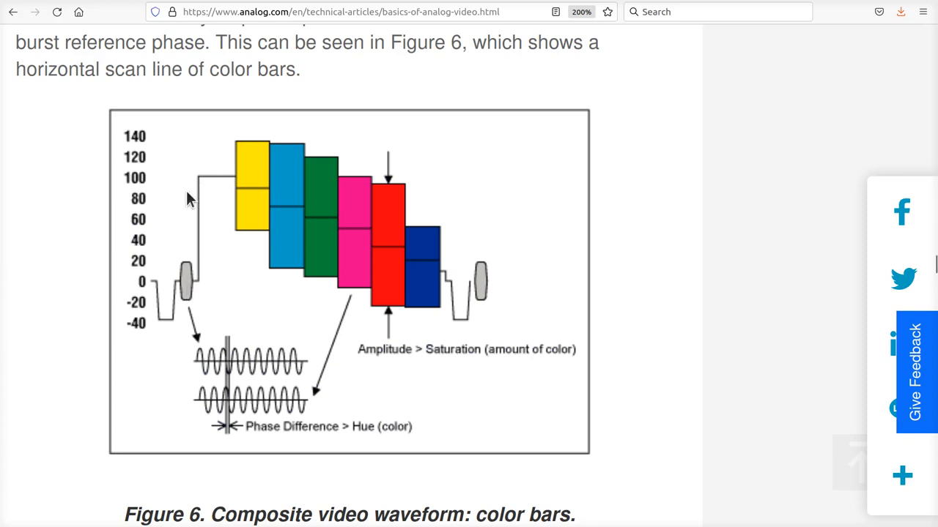
mouse_move(430, 265)
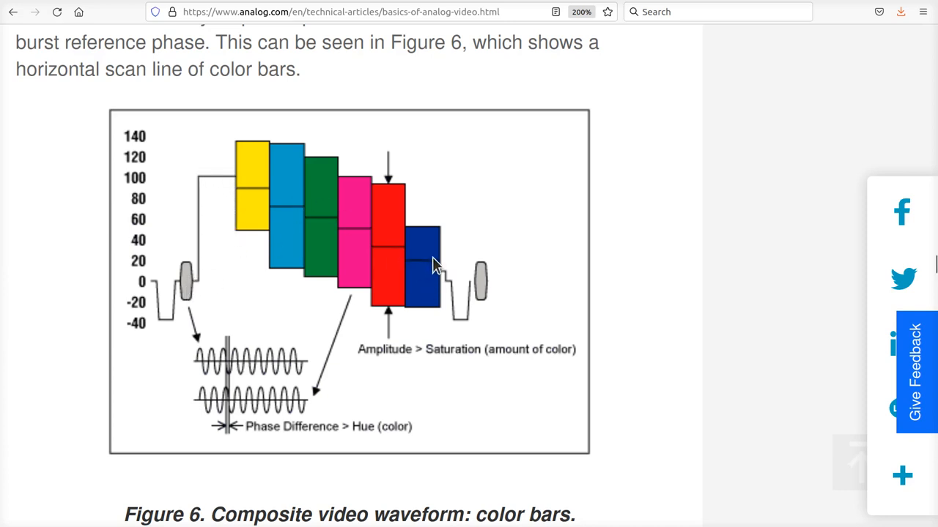
mouse_move(427, 285)
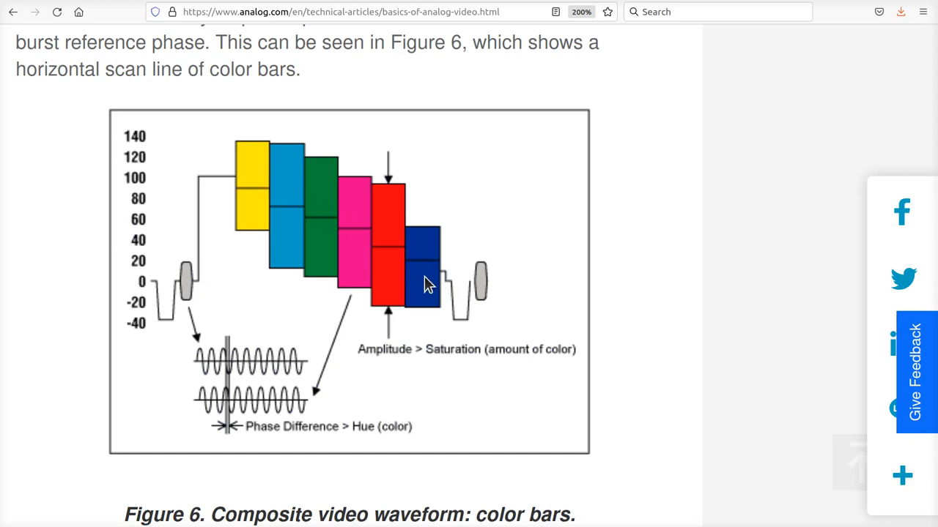
mouse_move(236, 187)
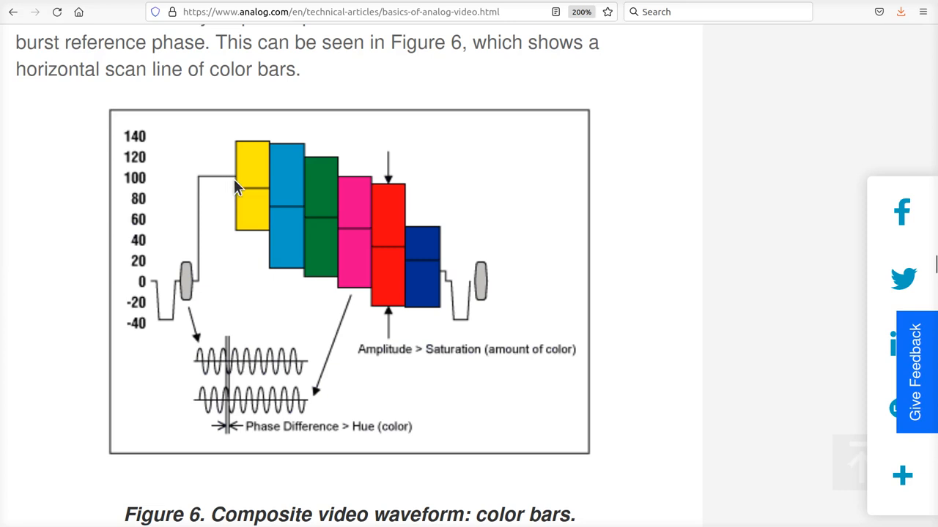
mouse_move(251, 193)
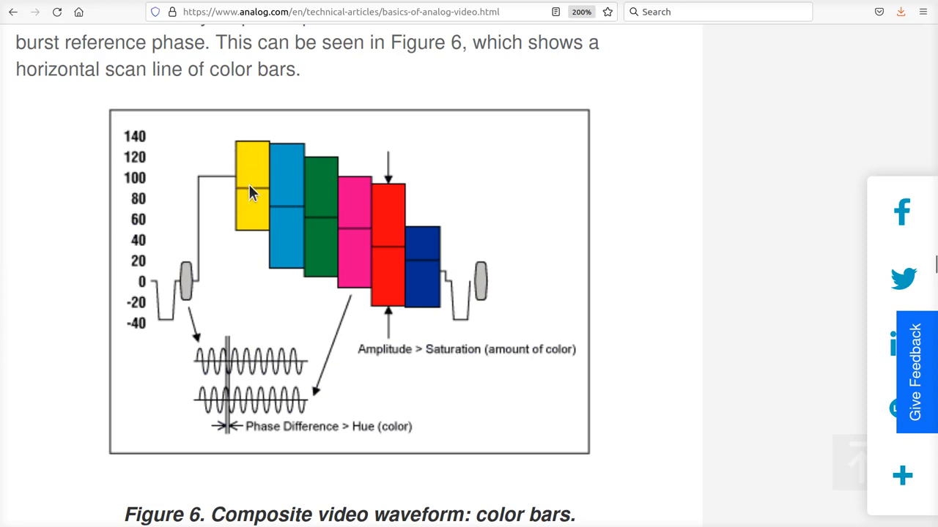
mouse_move(242, 193)
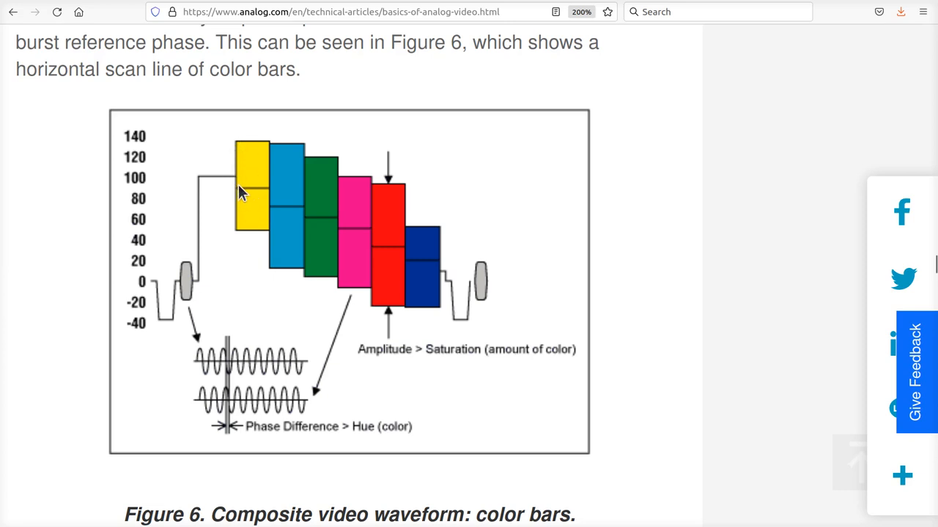
mouse_move(268, 194)
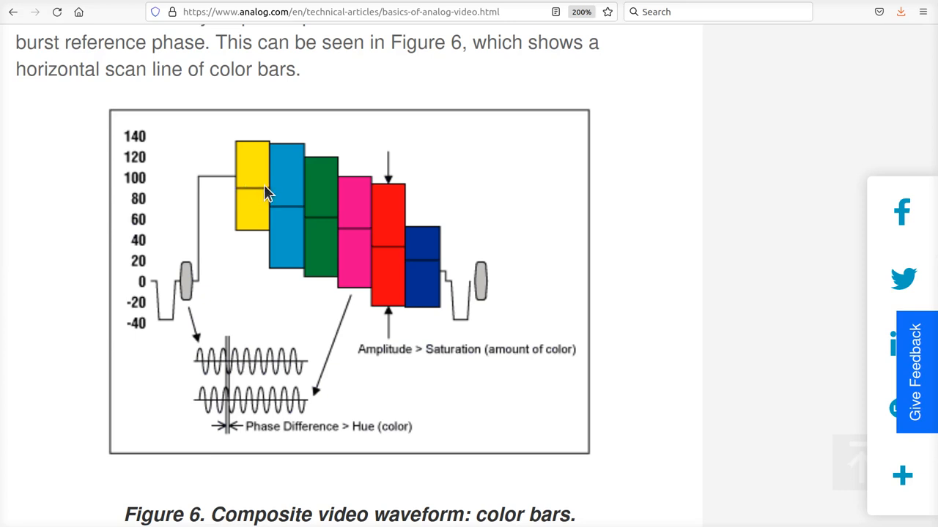
mouse_move(274, 192)
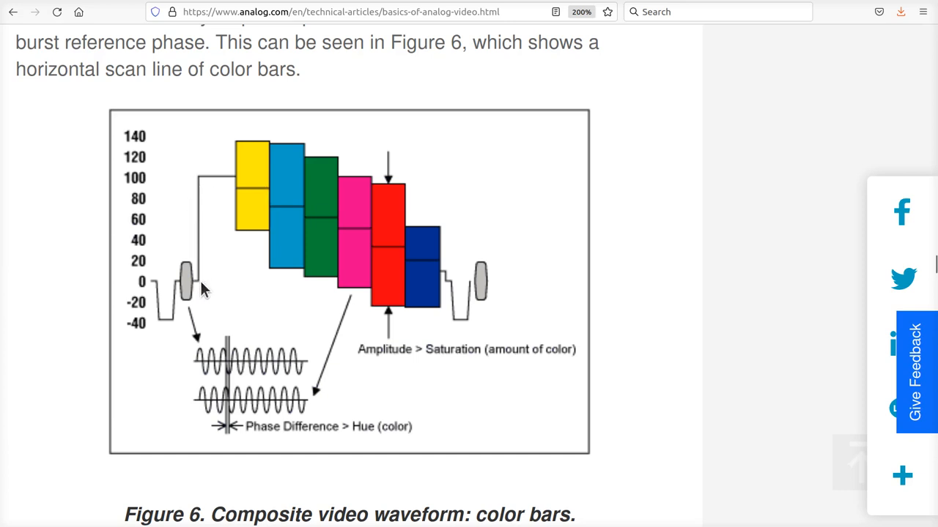
mouse_move(203, 267)
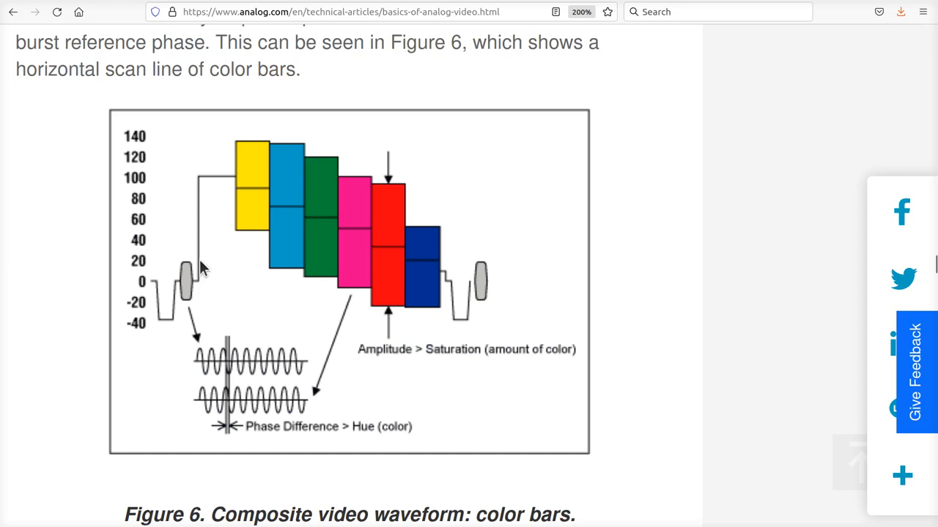
mouse_move(209, 181)
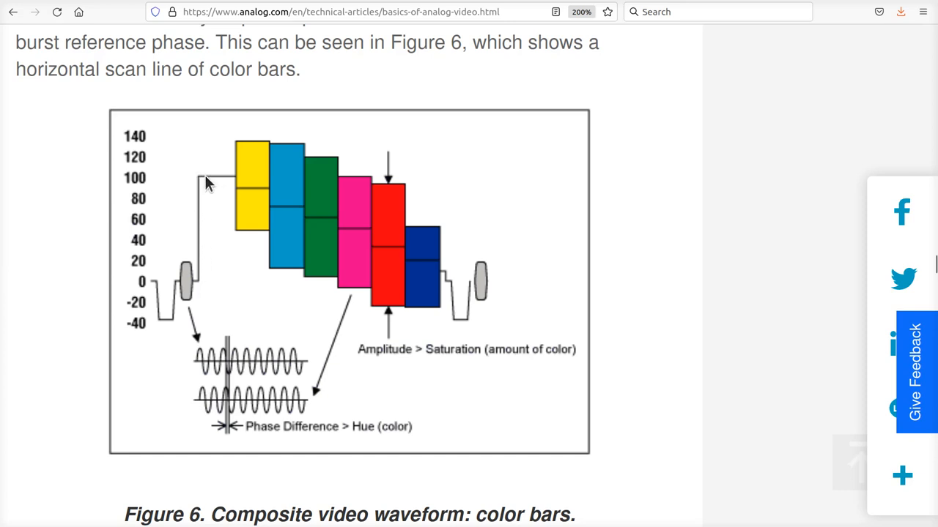
mouse_move(279, 199)
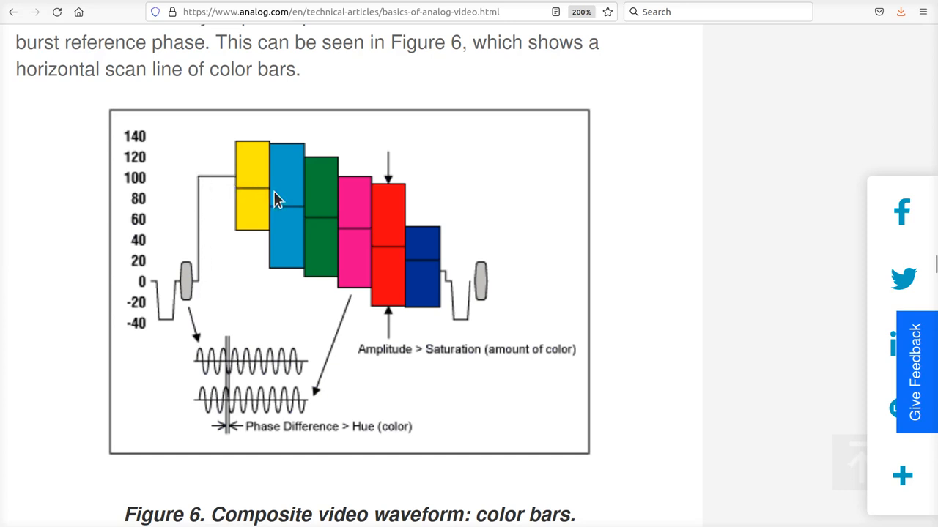
mouse_move(412, 261)
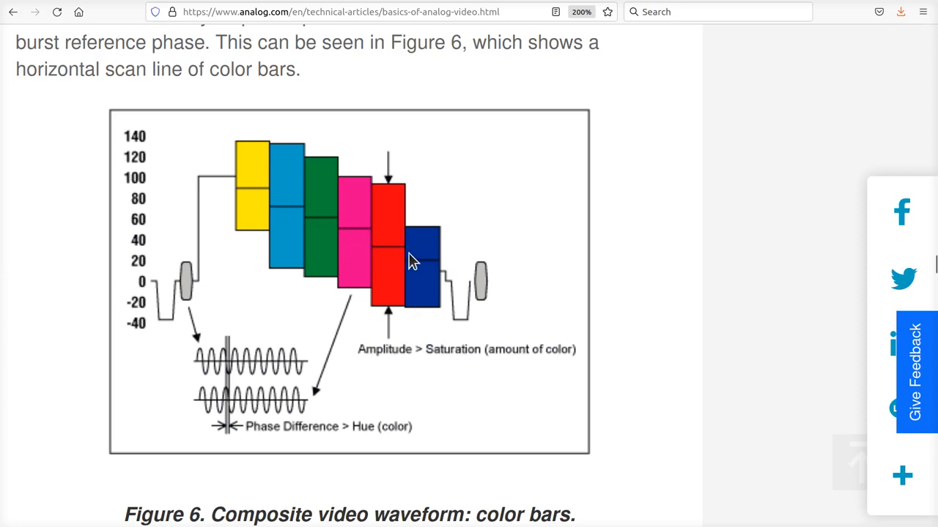
mouse_move(444, 279)
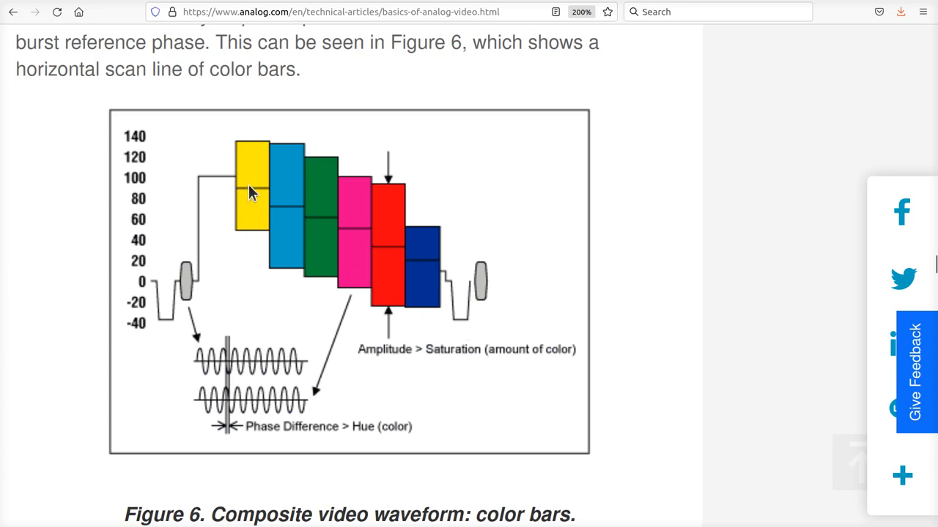
mouse_move(310, 227)
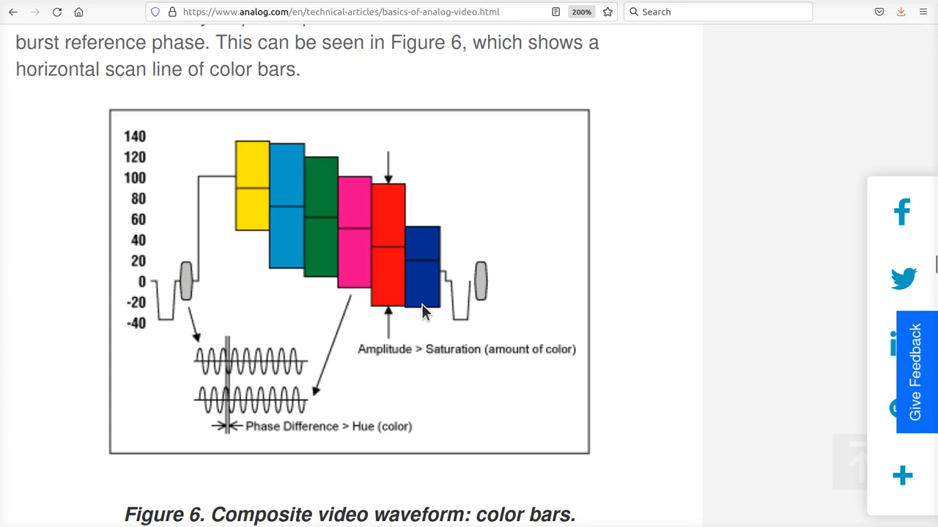
mouse_move(189, 170)
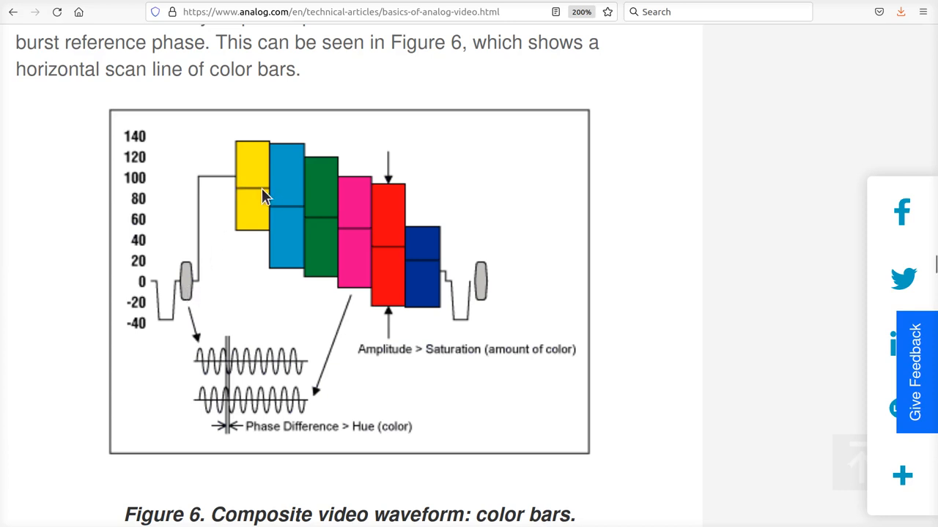
mouse_move(227, 194)
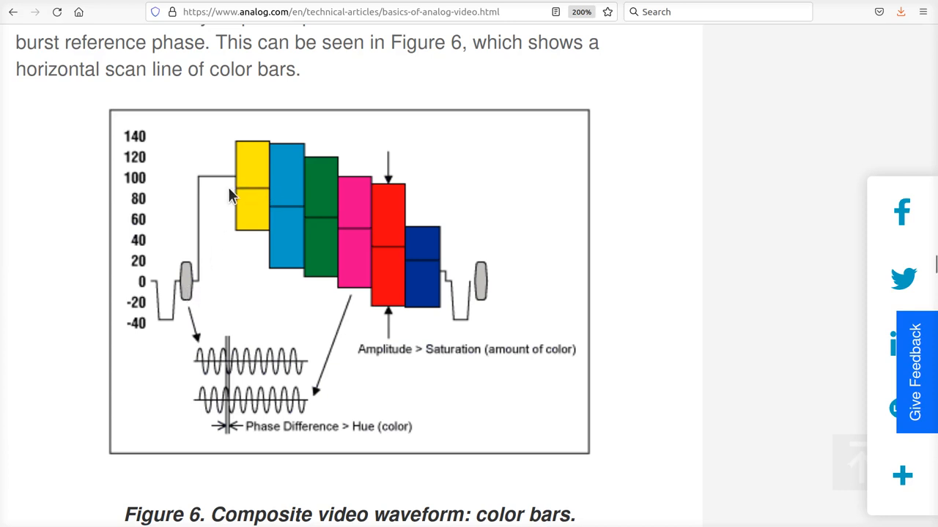
mouse_move(262, 161)
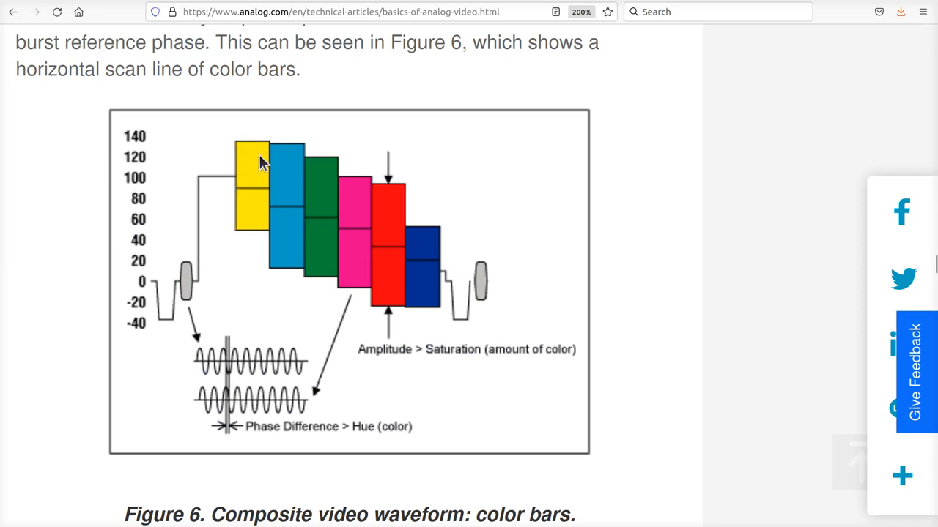
mouse_move(274, 212)
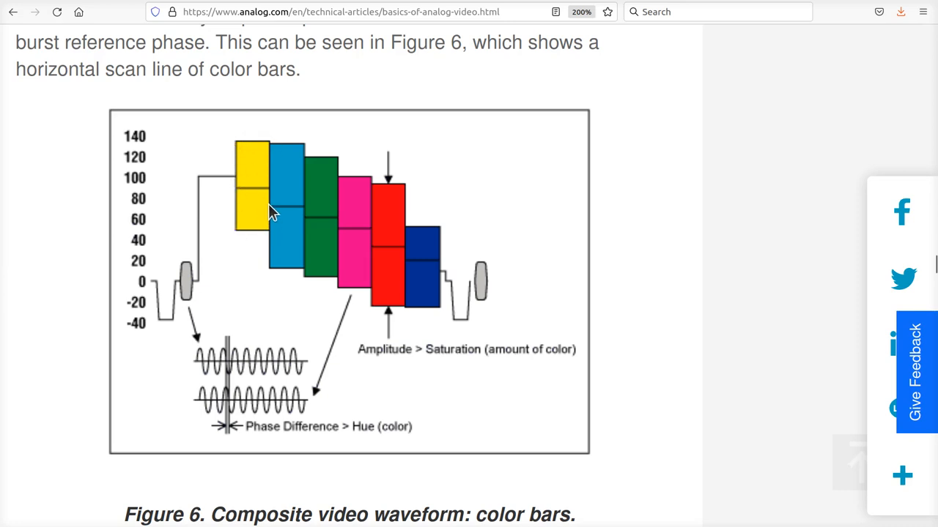
mouse_move(245, 189)
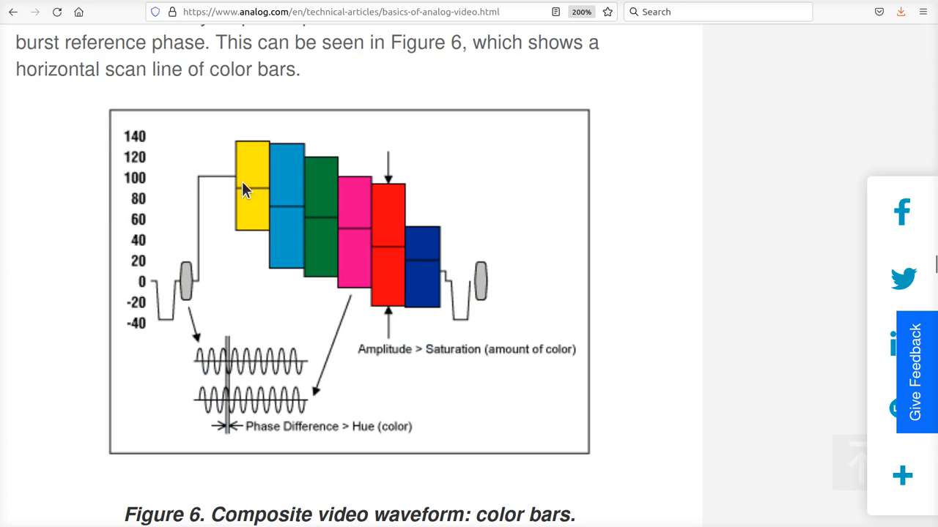
mouse_move(264, 229)
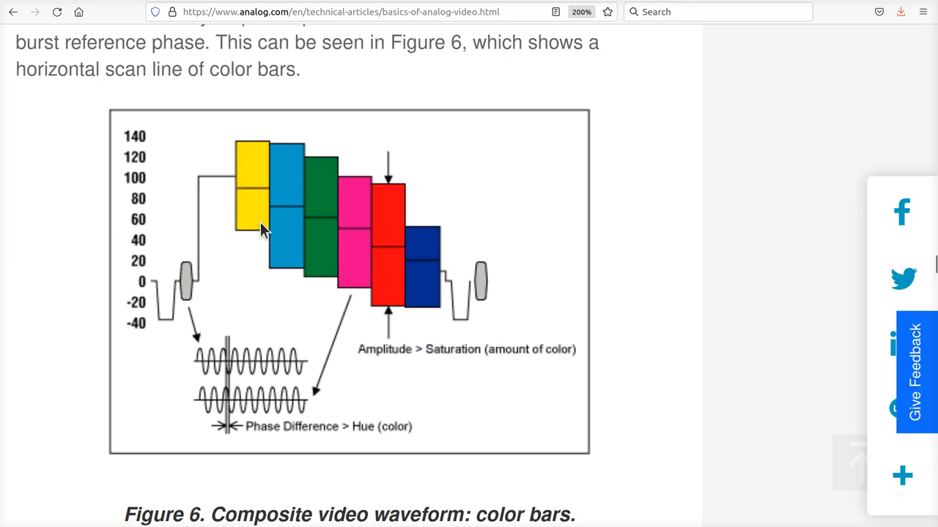
mouse_move(242, 206)
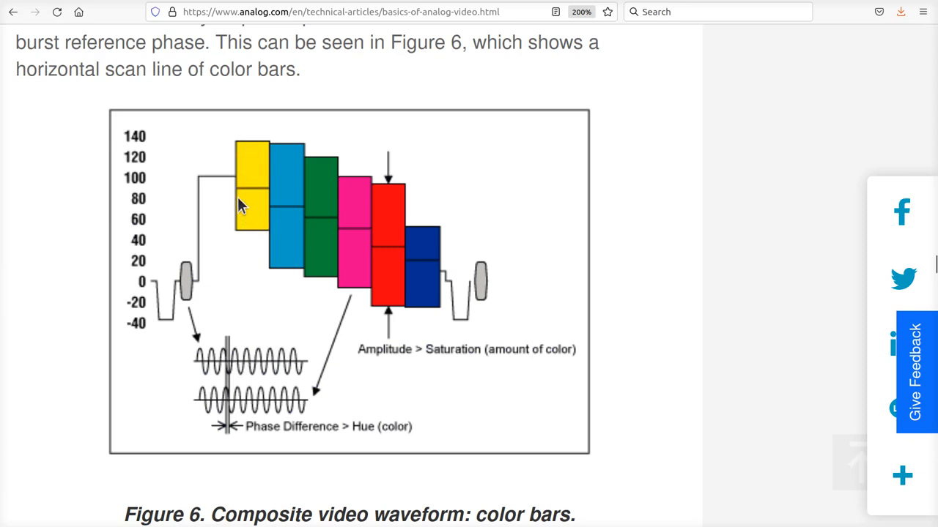
mouse_move(265, 193)
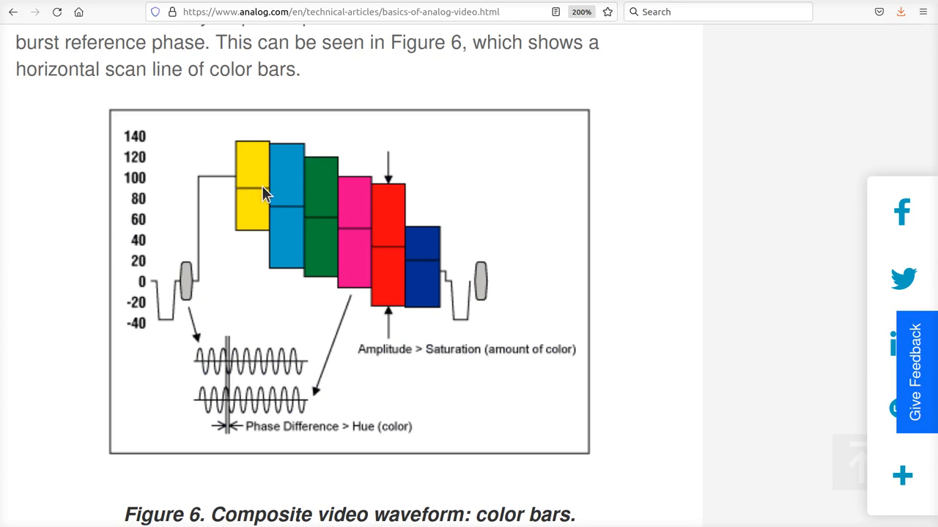
mouse_move(245, 225)
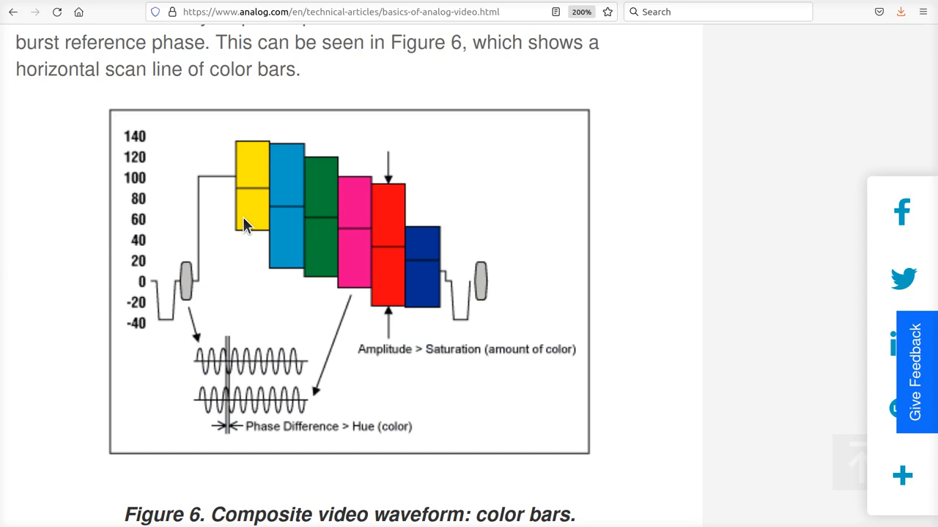
mouse_move(224, 197)
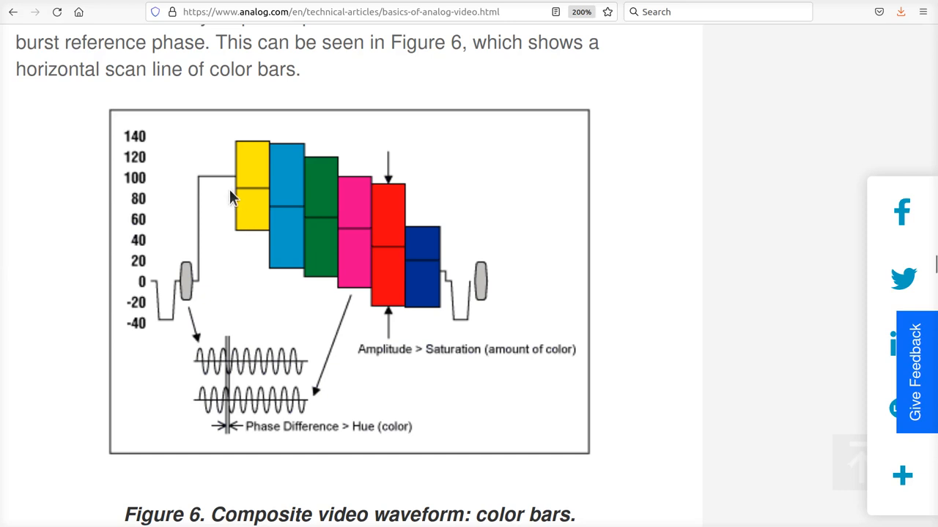
mouse_move(276, 200)
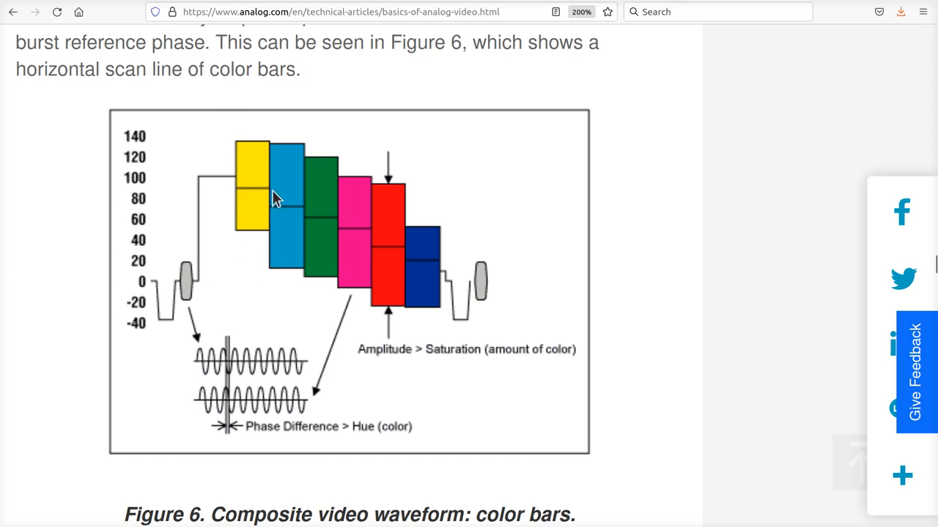
mouse_move(245, 179)
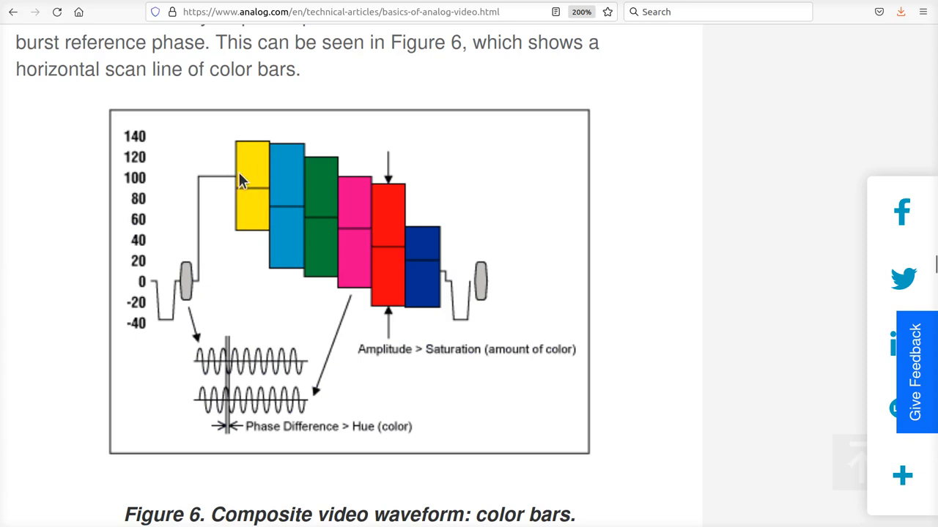
mouse_move(235, 198)
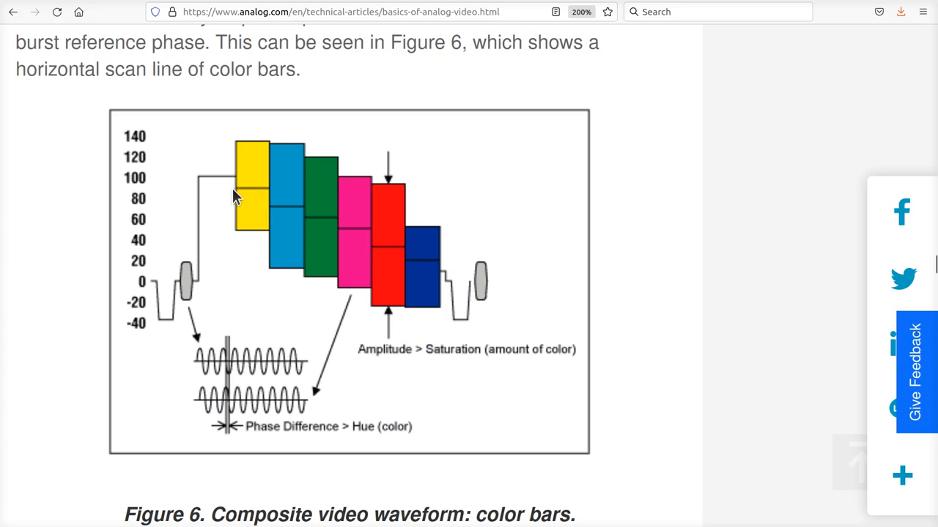
mouse_move(237, 145)
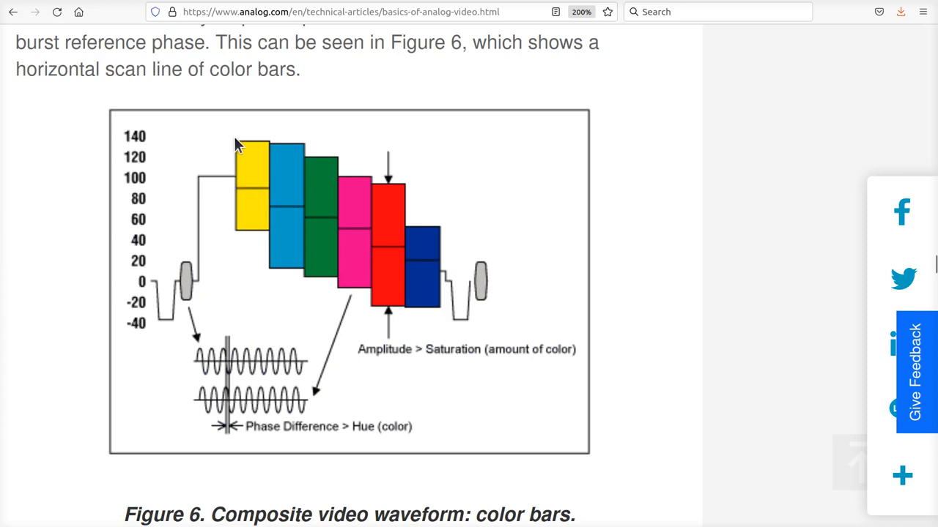
mouse_move(248, 167)
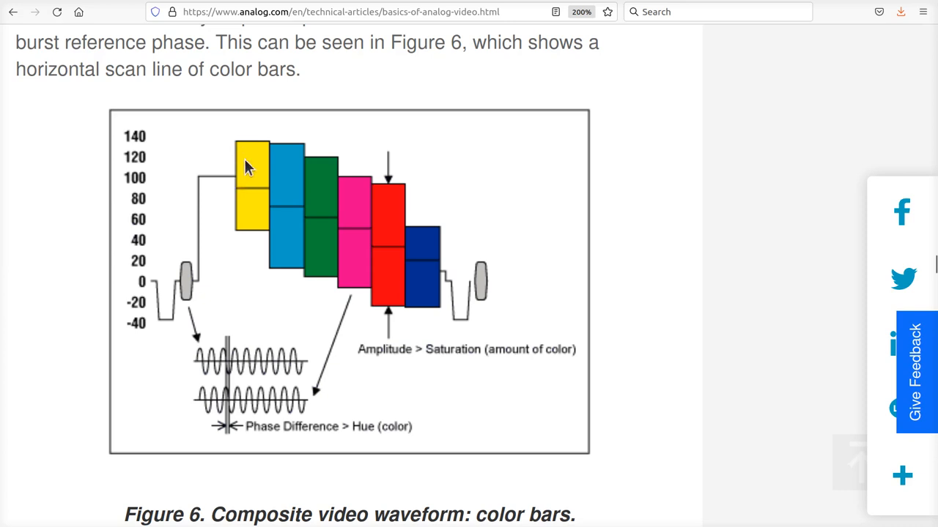
mouse_move(254, 185)
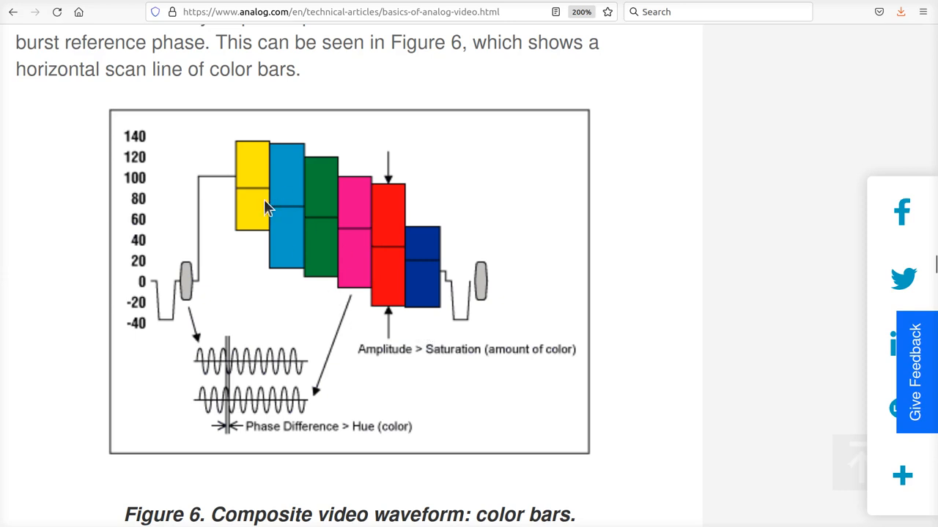
mouse_move(390, 252)
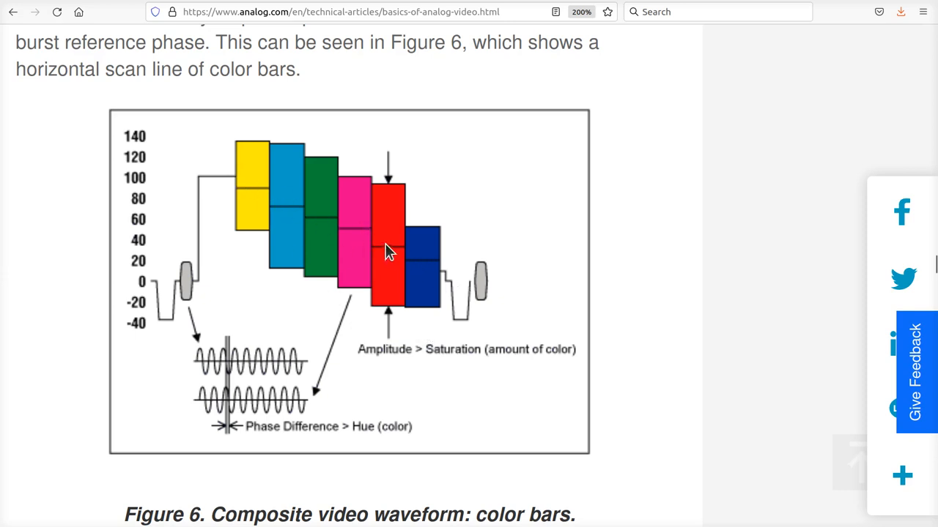
mouse_move(337, 258)
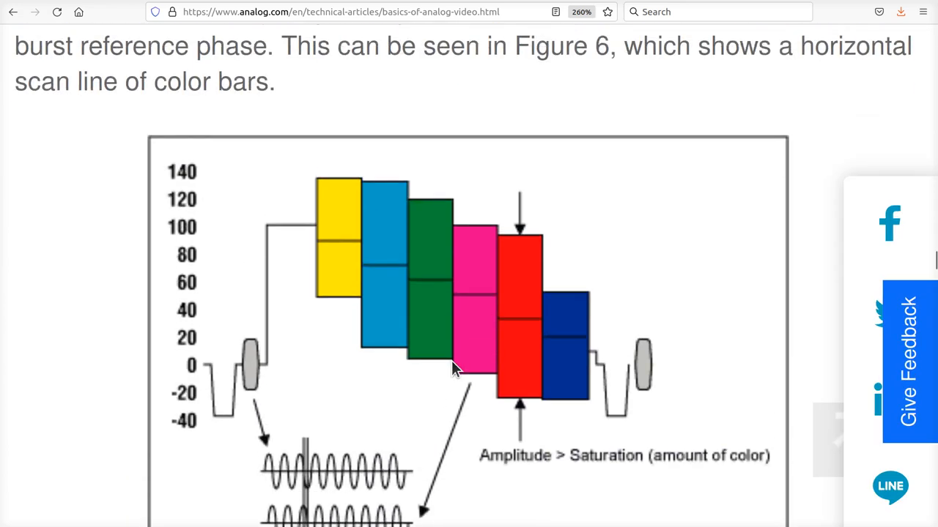
scroll("down", 3)
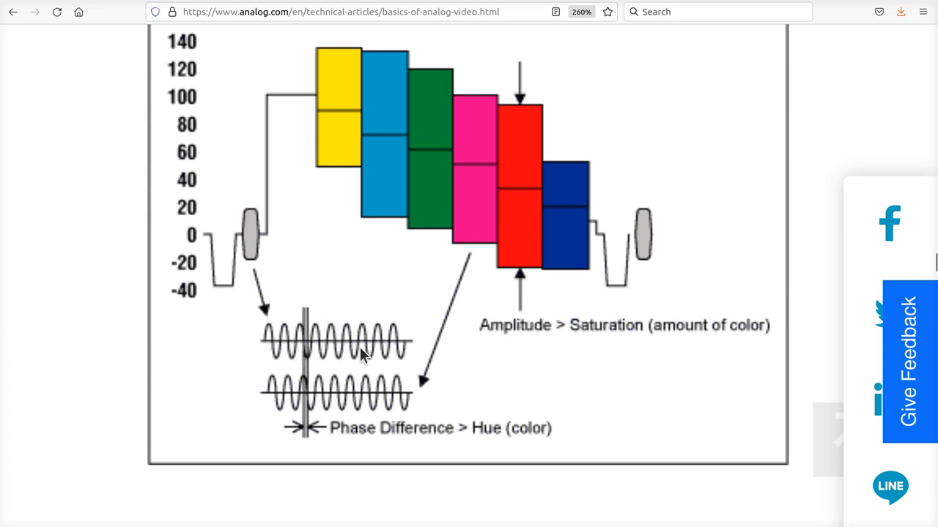
mouse_move(247, 254)
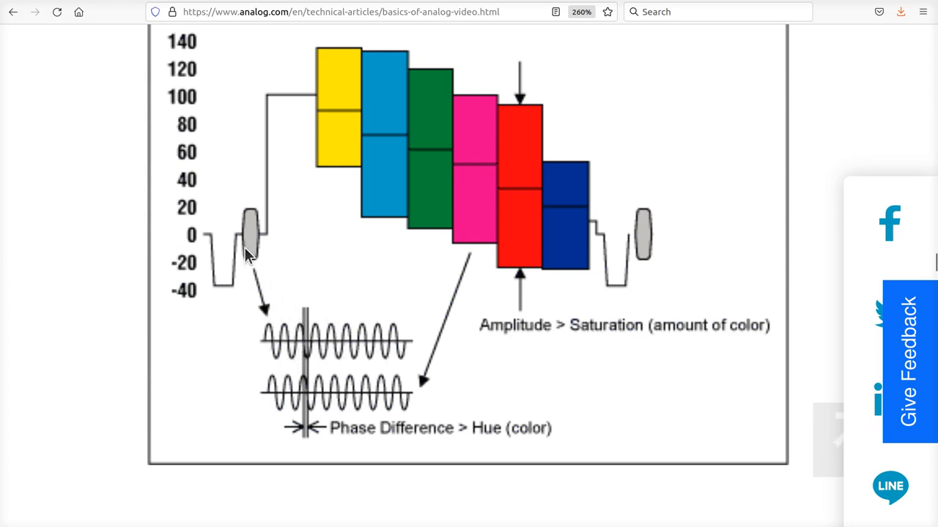
mouse_move(245, 247)
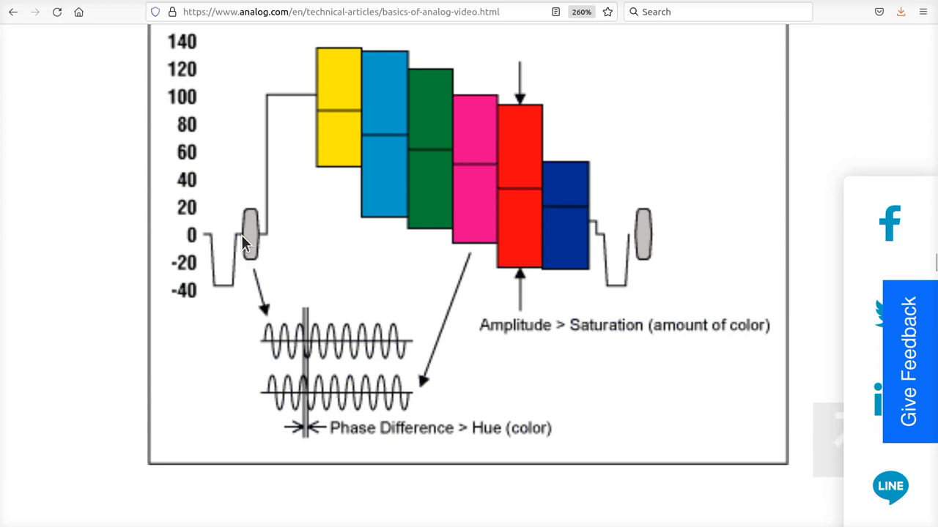
mouse_move(252, 236)
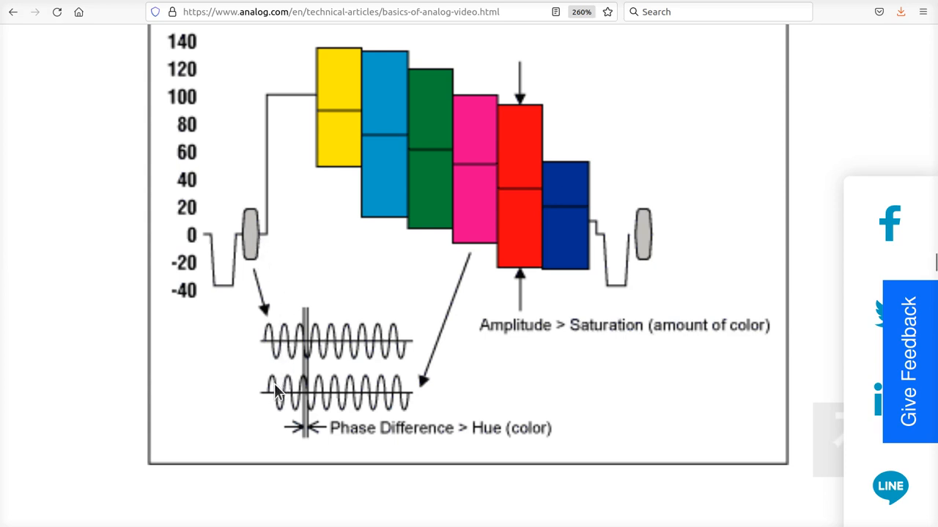
mouse_move(390, 404)
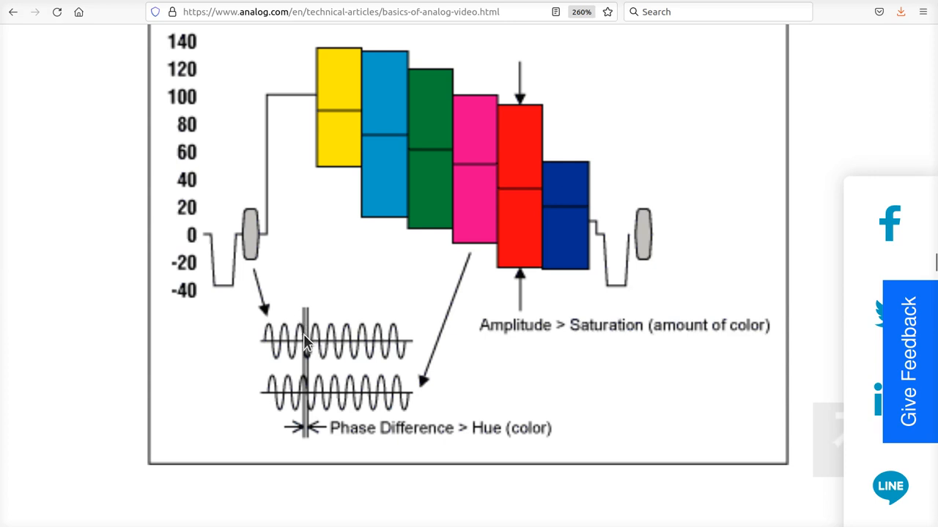
mouse_move(308, 394)
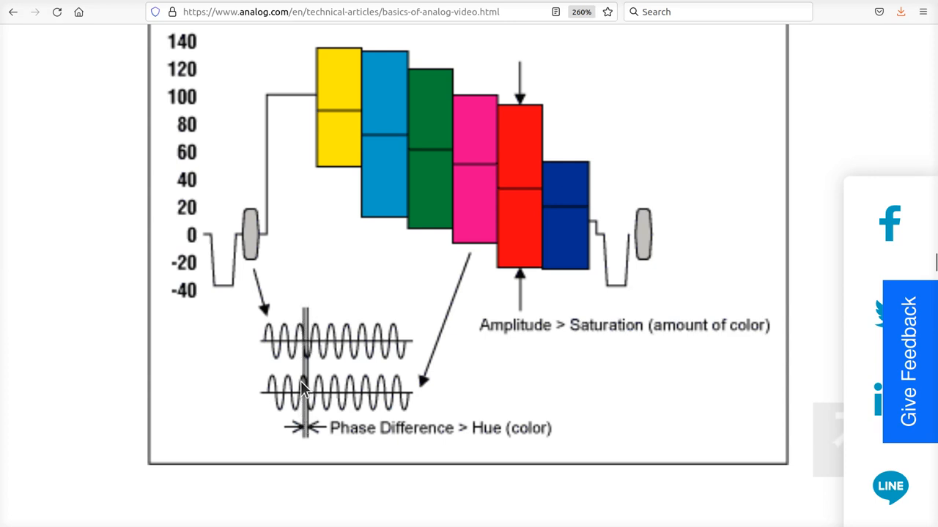
mouse_move(307, 401)
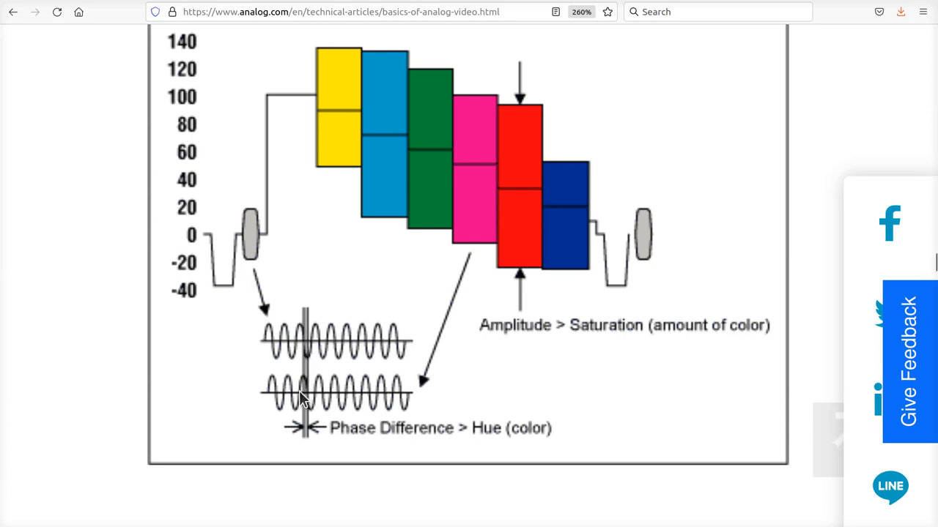
mouse_move(311, 450)
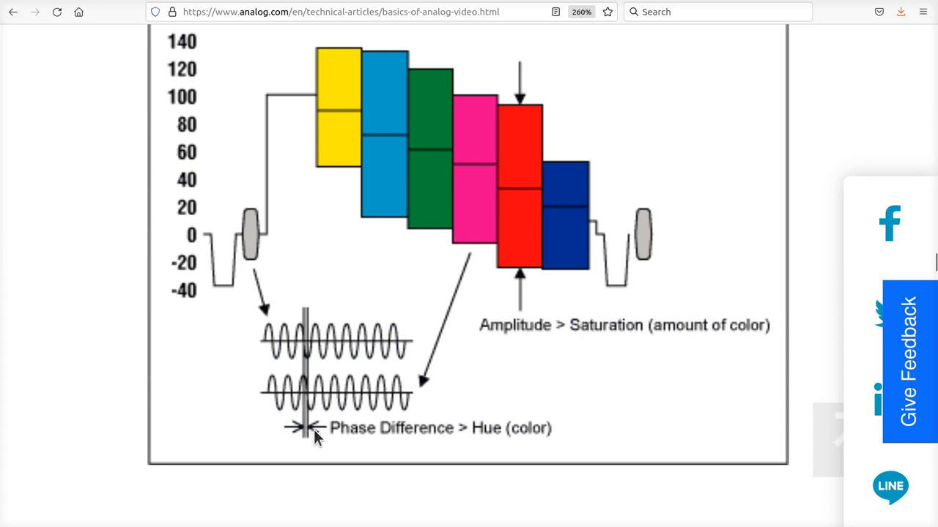
mouse_move(272, 397)
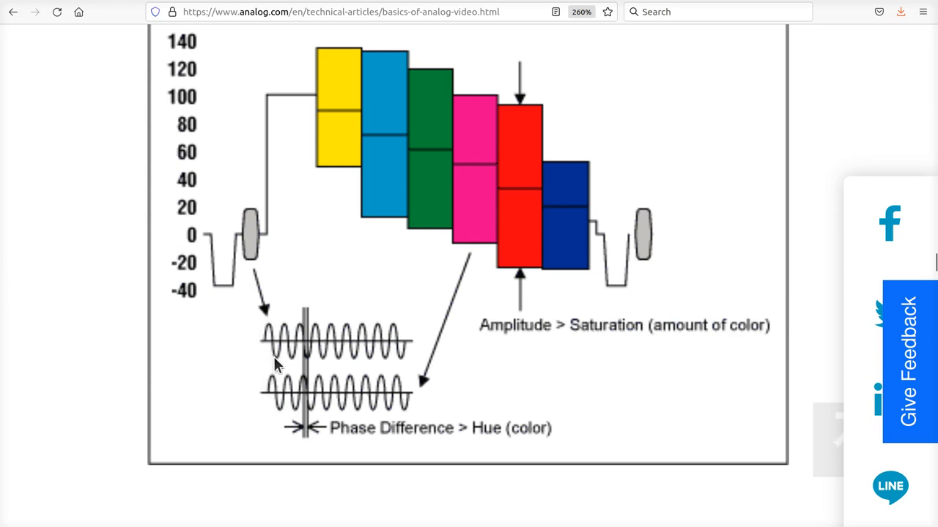
mouse_move(290, 342)
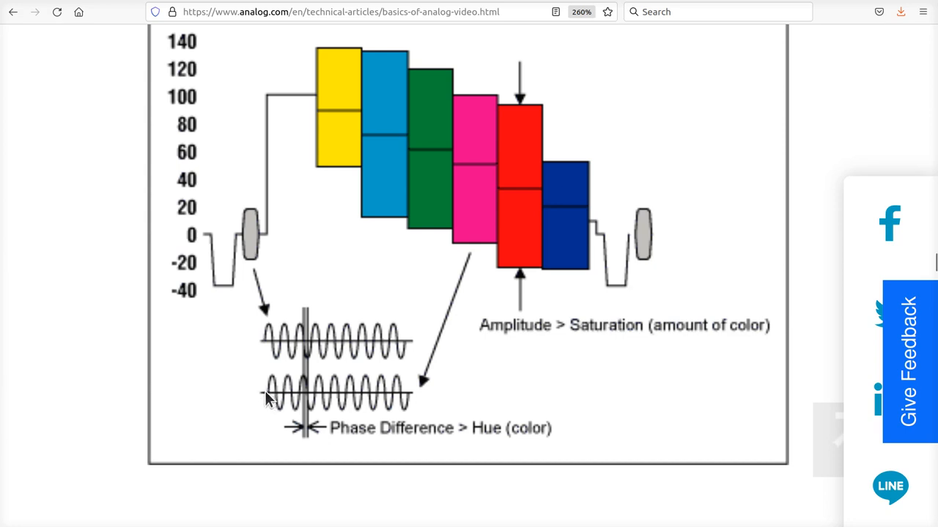
mouse_move(269, 393)
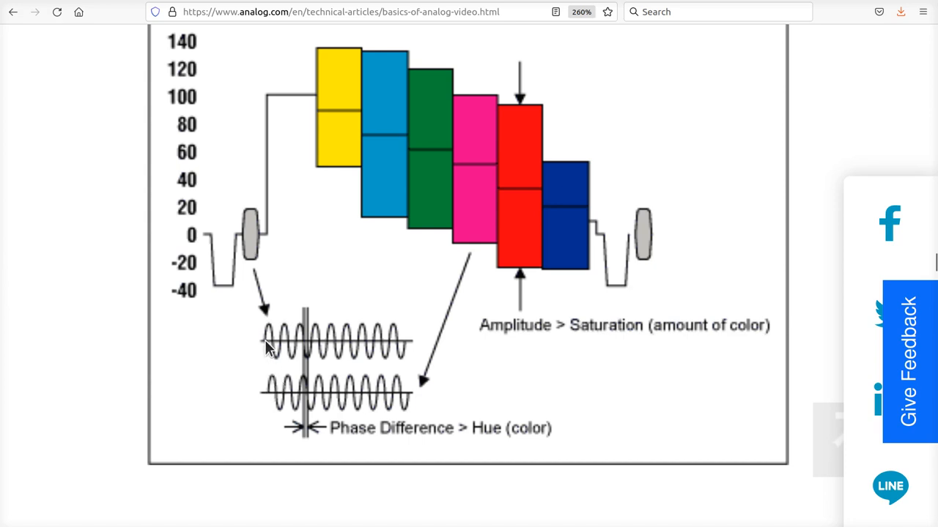
mouse_move(248, 223)
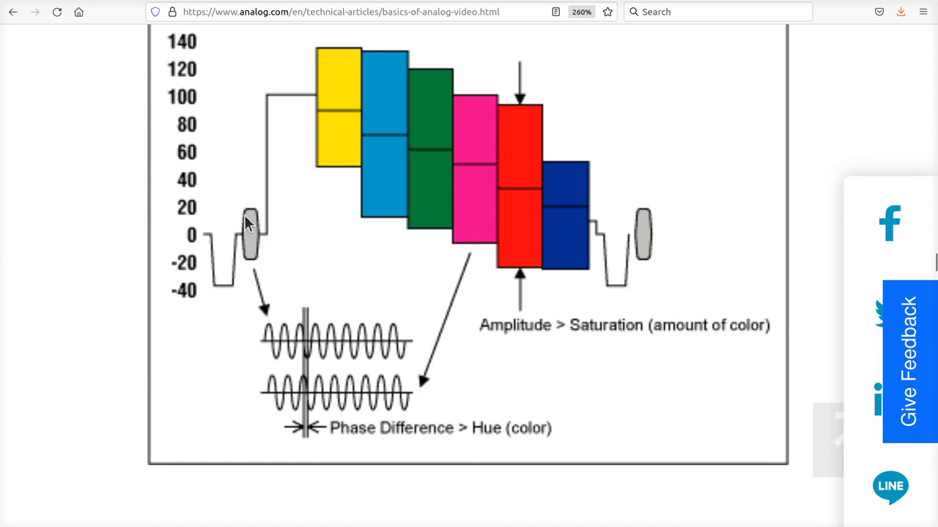
mouse_move(280, 397)
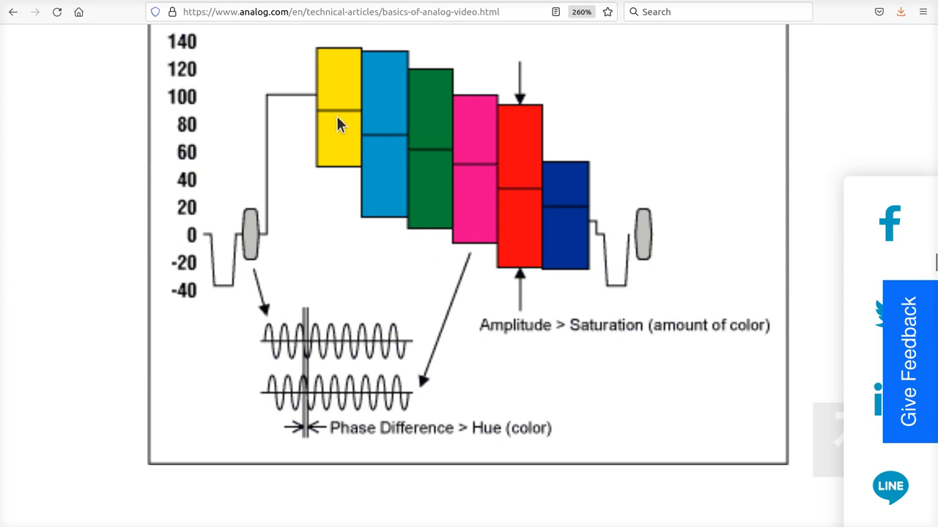
mouse_move(523, 242)
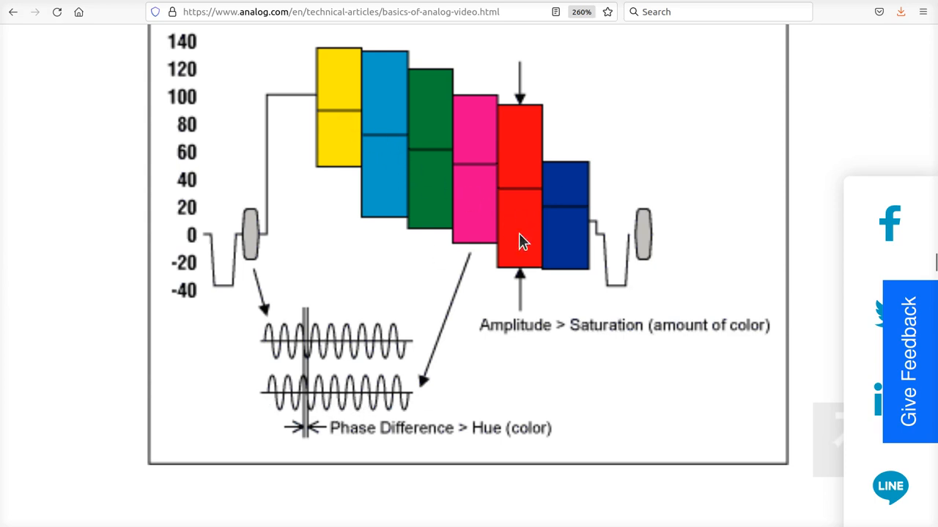
mouse_move(335, 143)
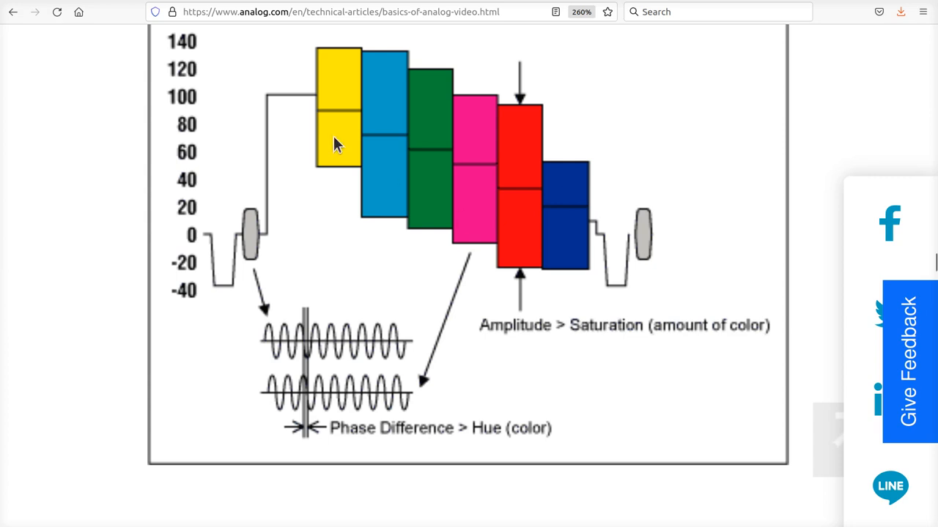
mouse_move(283, 216)
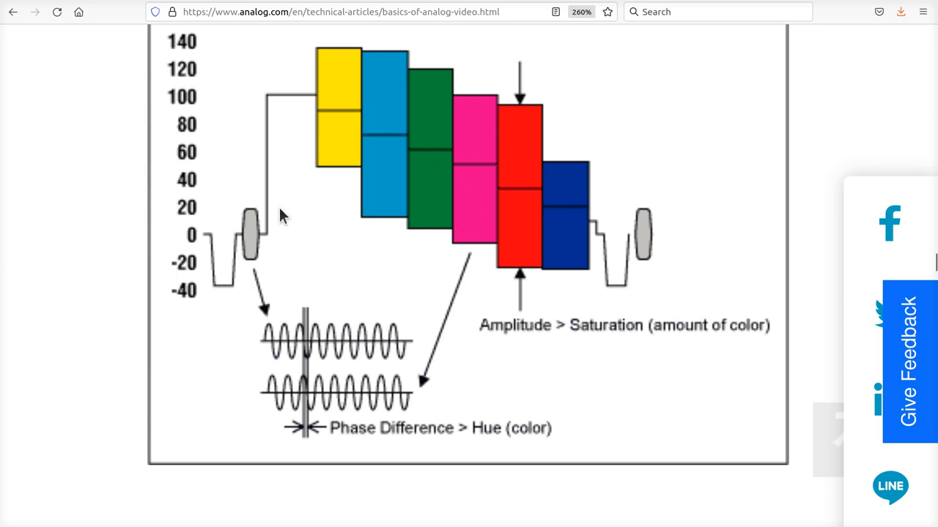
mouse_move(550, 242)
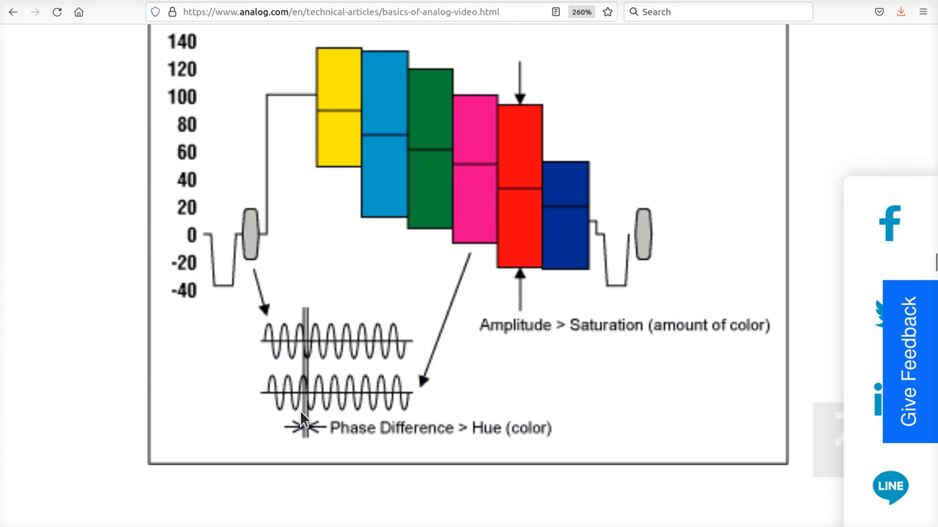
mouse_move(400, 410)
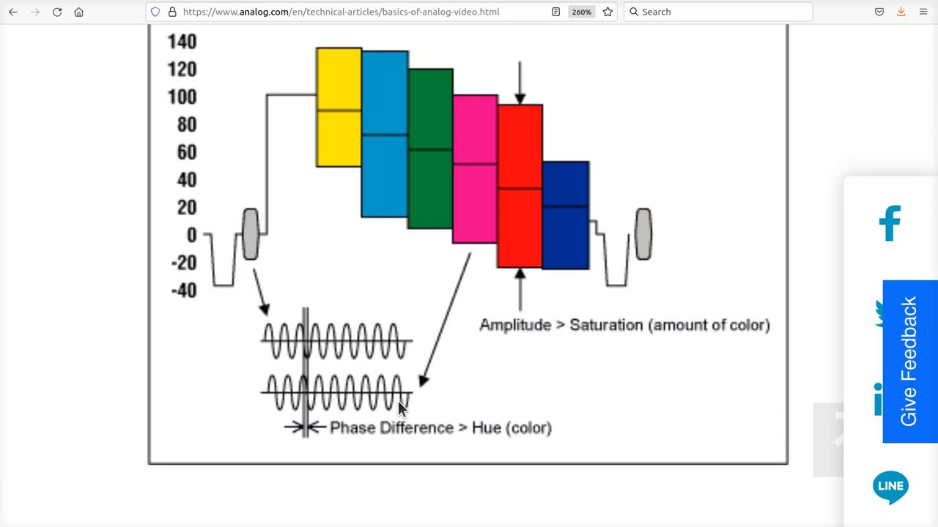
mouse_move(350, 116)
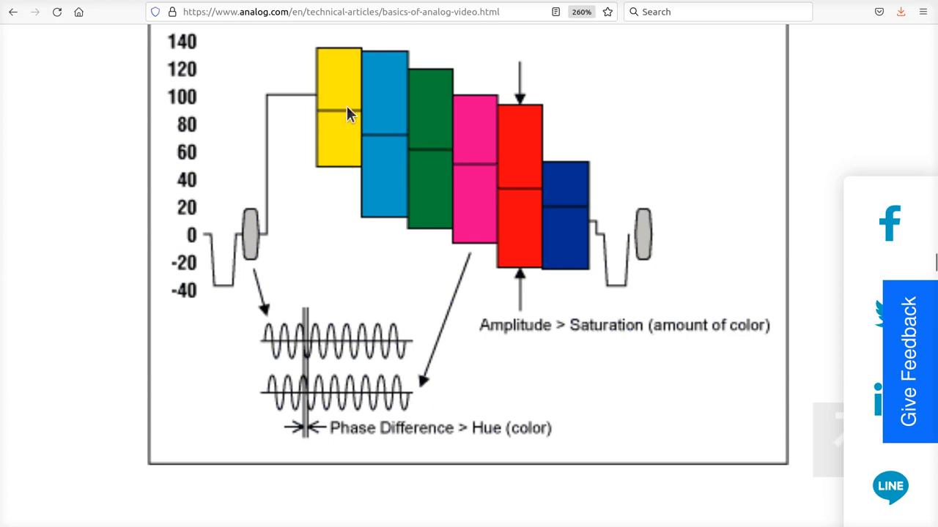
mouse_move(375, 144)
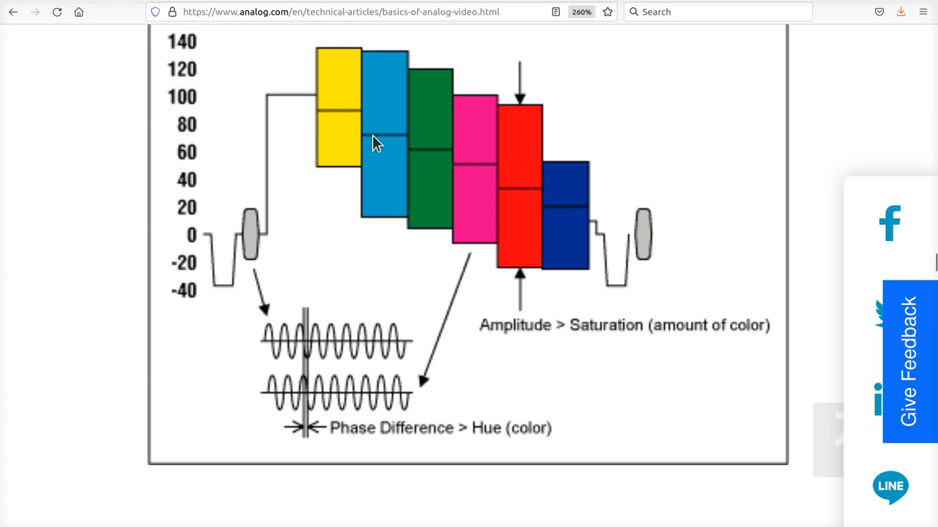
mouse_move(276, 410)
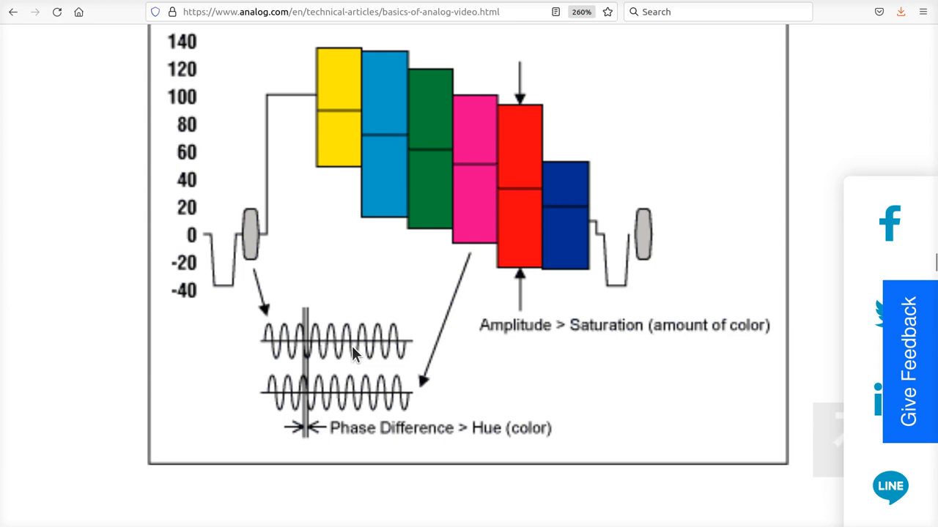
mouse_move(478, 328)
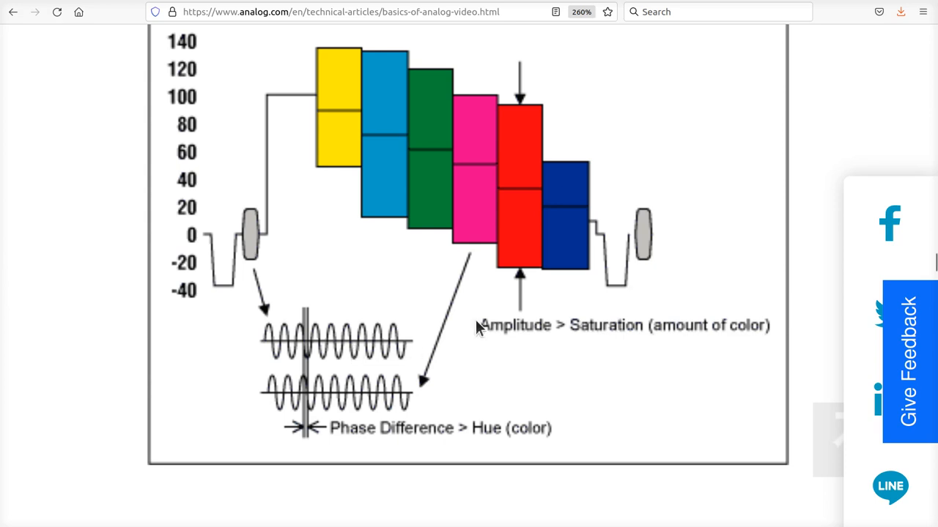
mouse_move(624, 238)
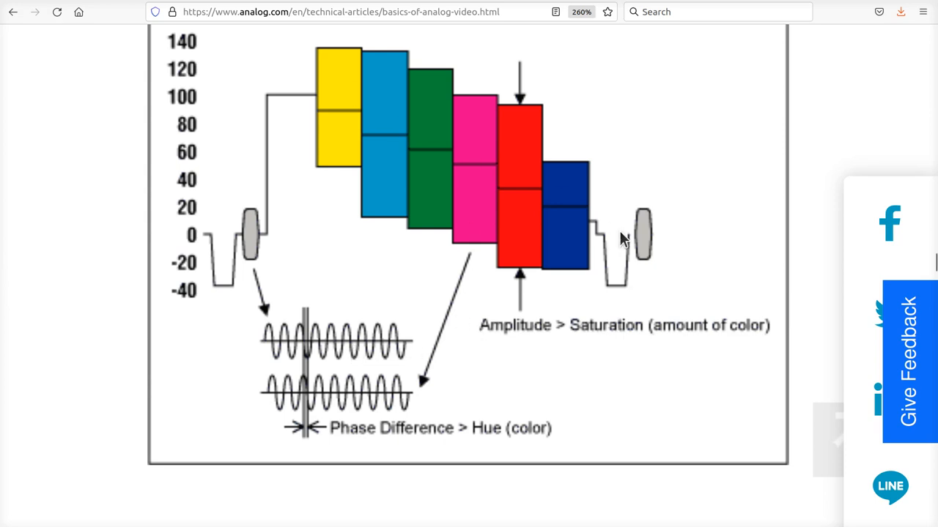
mouse_move(586, 290)
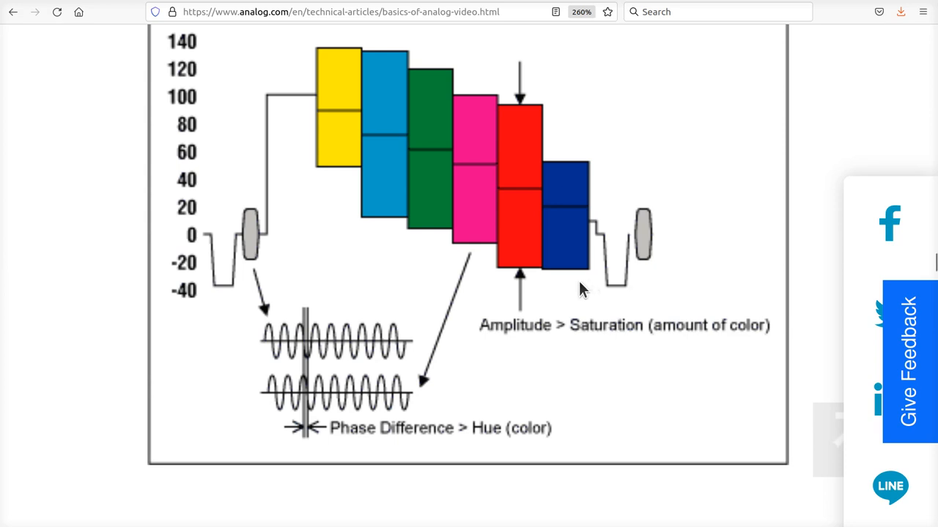
mouse_move(376, 389)
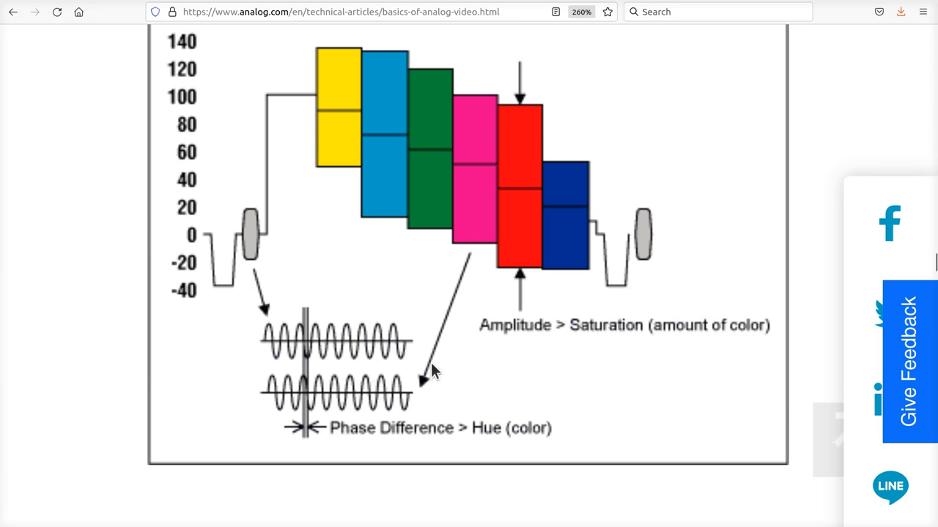
mouse_move(646, 317)
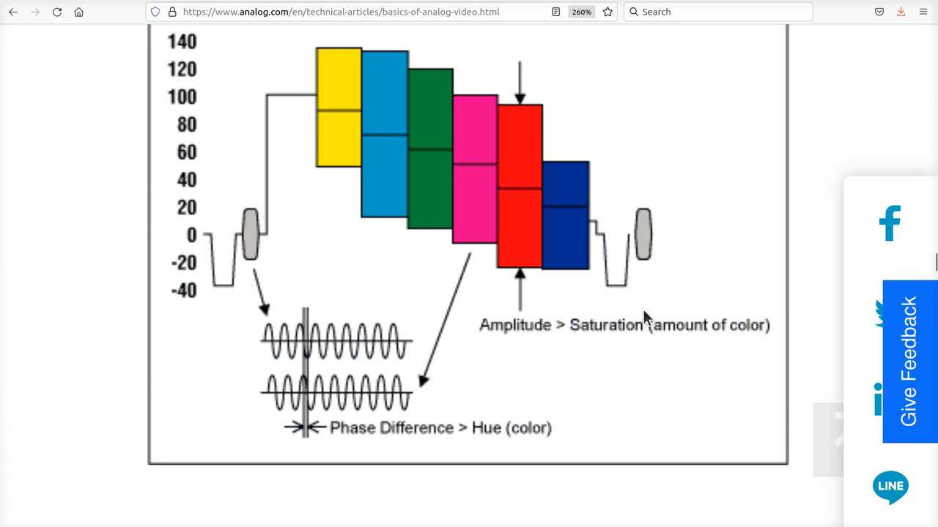
mouse_move(659, 359)
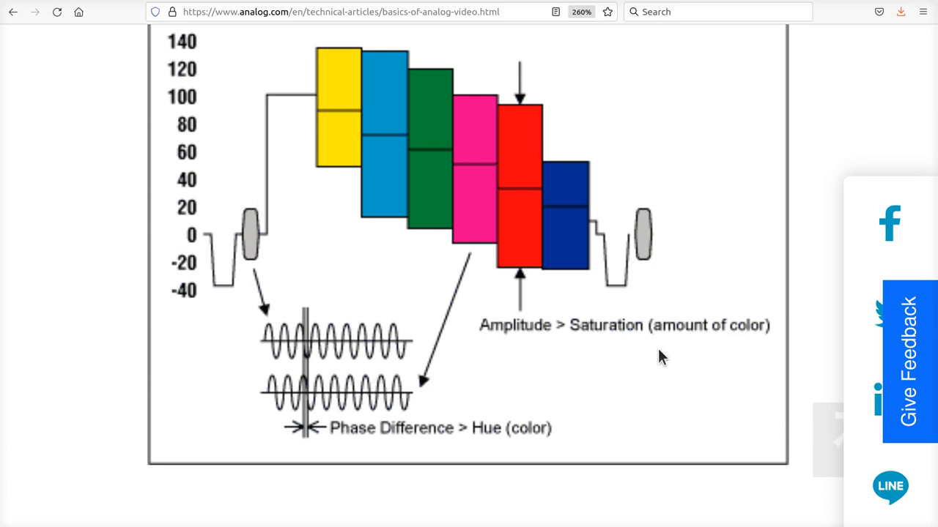
mouse_move(267, 337)
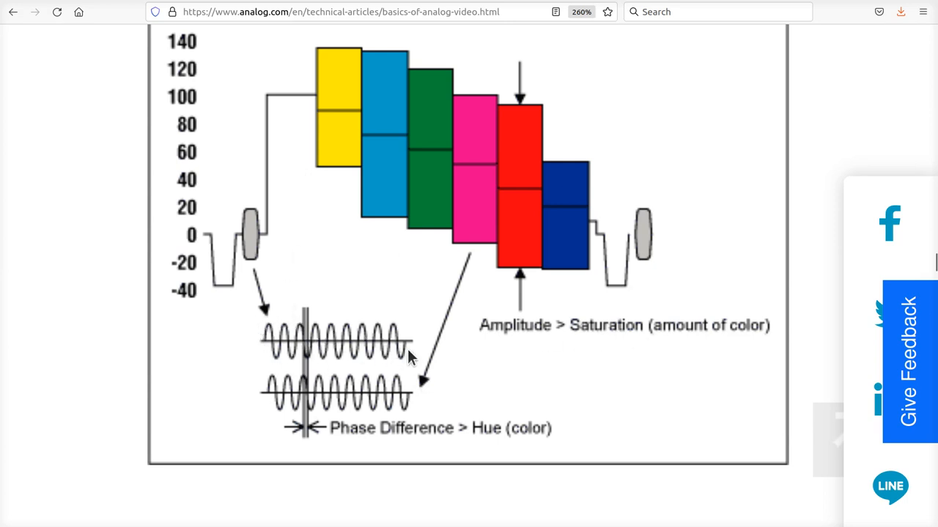
mouse_move(342, 261)
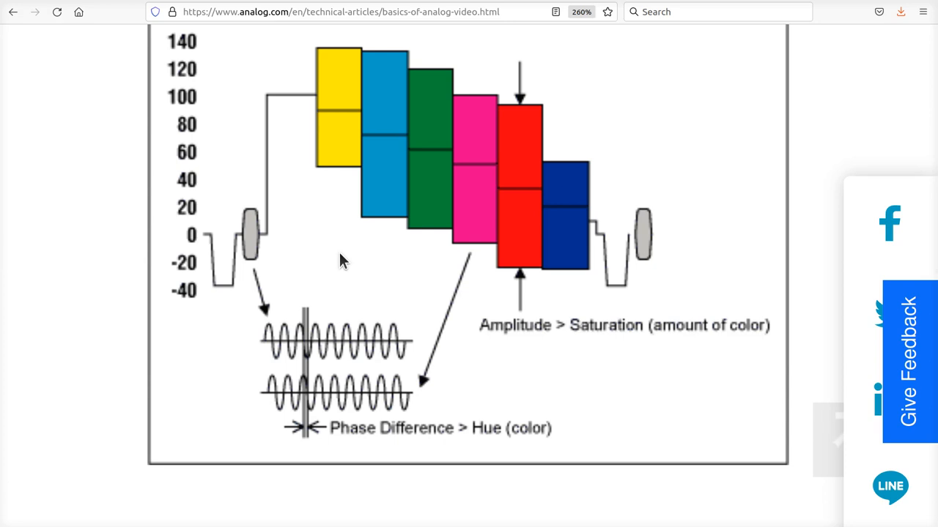
mouse_move(309, 199)
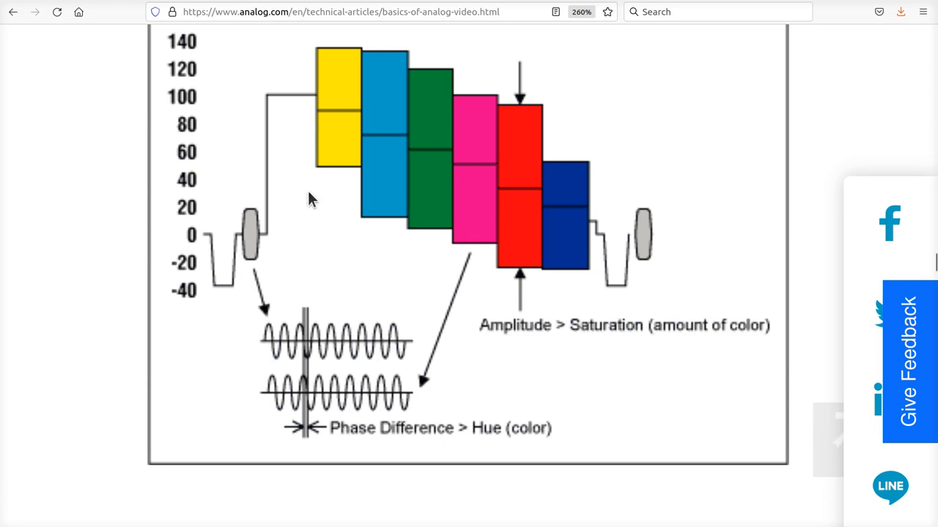
mouse_move(520, 305)
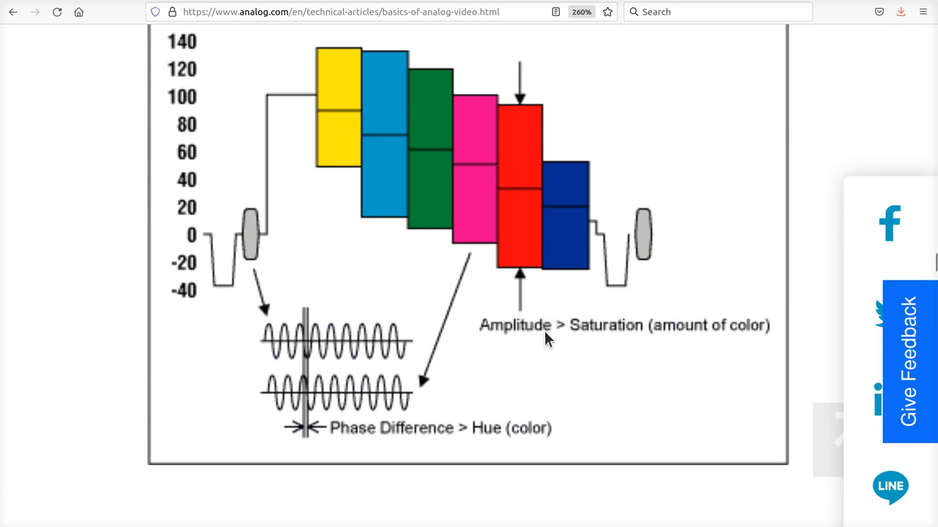
mouse_move(587, 300)
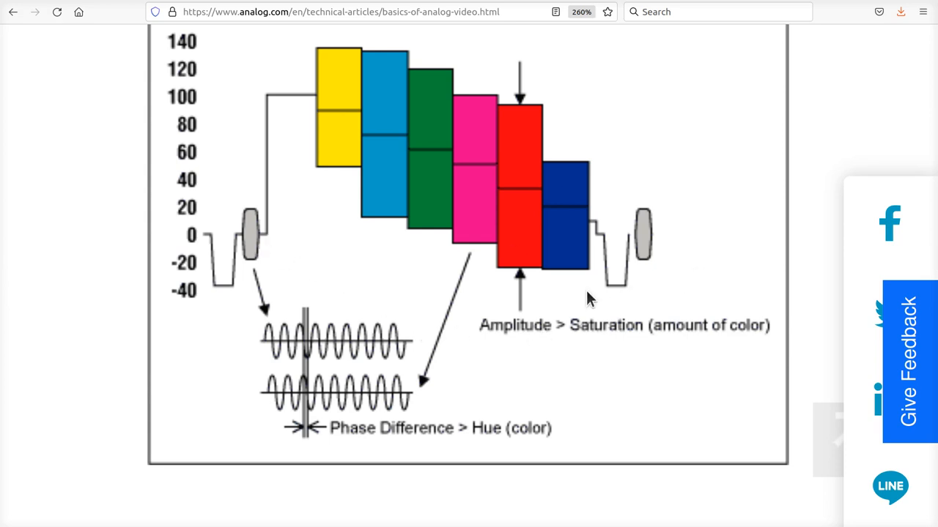
mouse_move(626, 304)
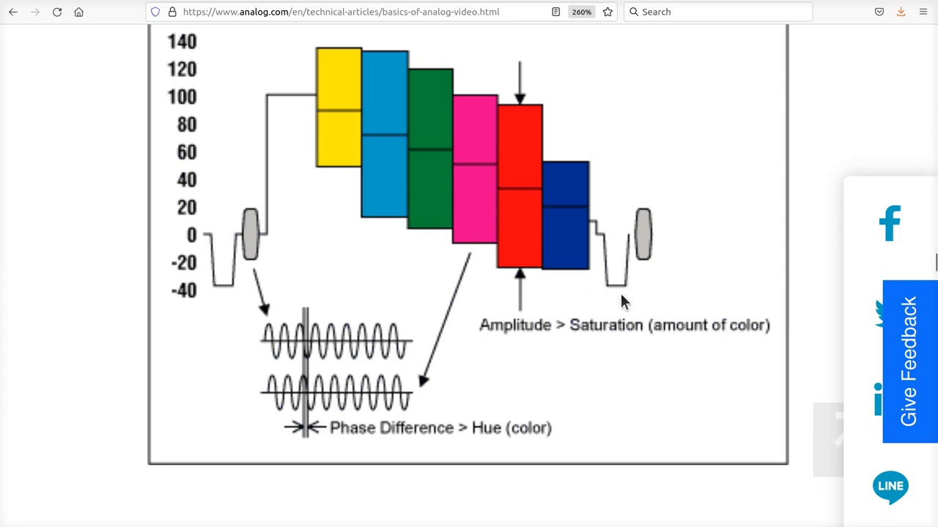
mouse_move(251, 243)
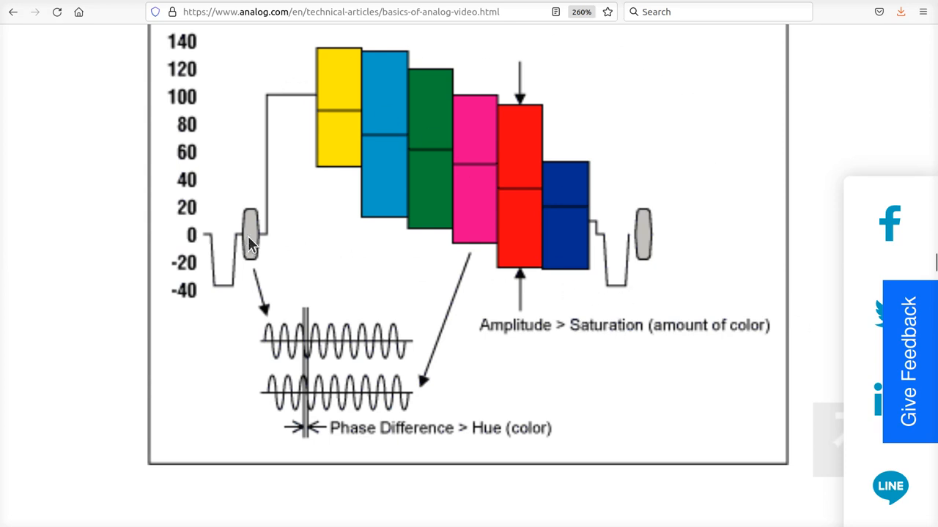
mouse_move(586, 267)
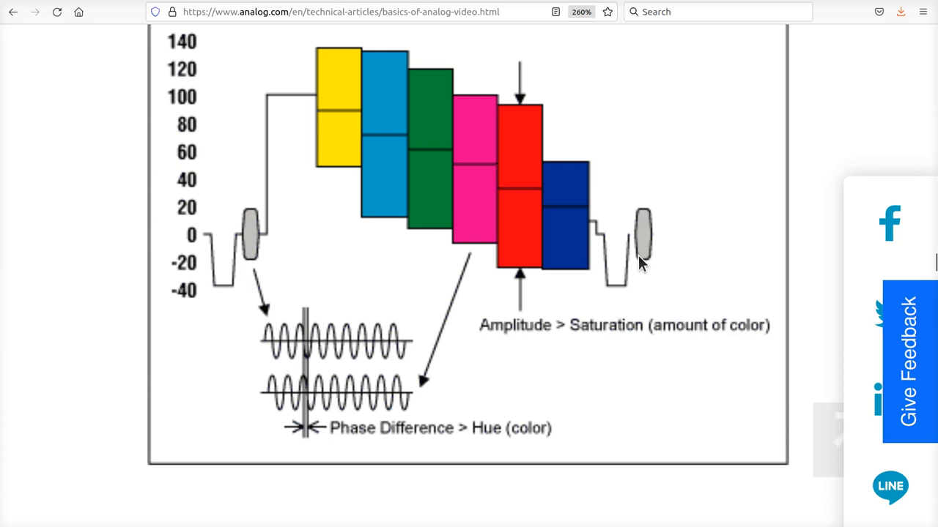
mouse_move(474, 307)
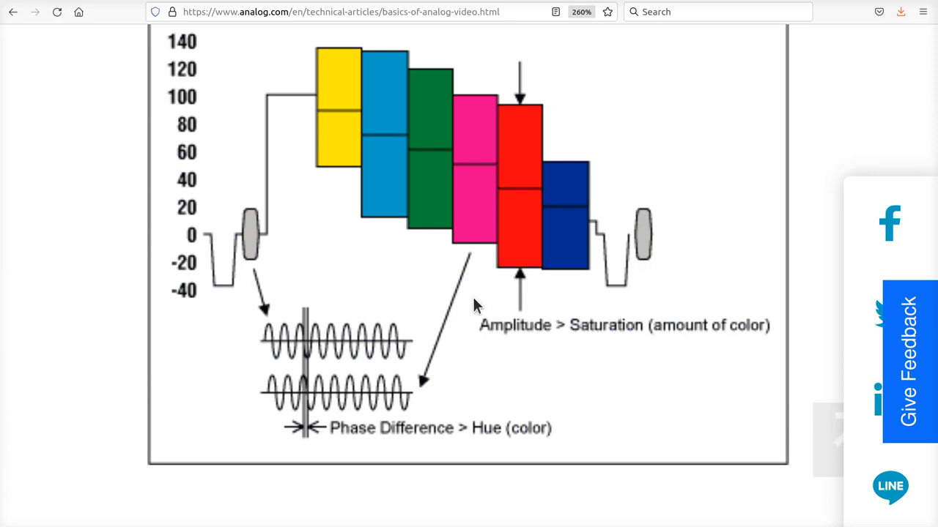
mouse_move(492, 300)
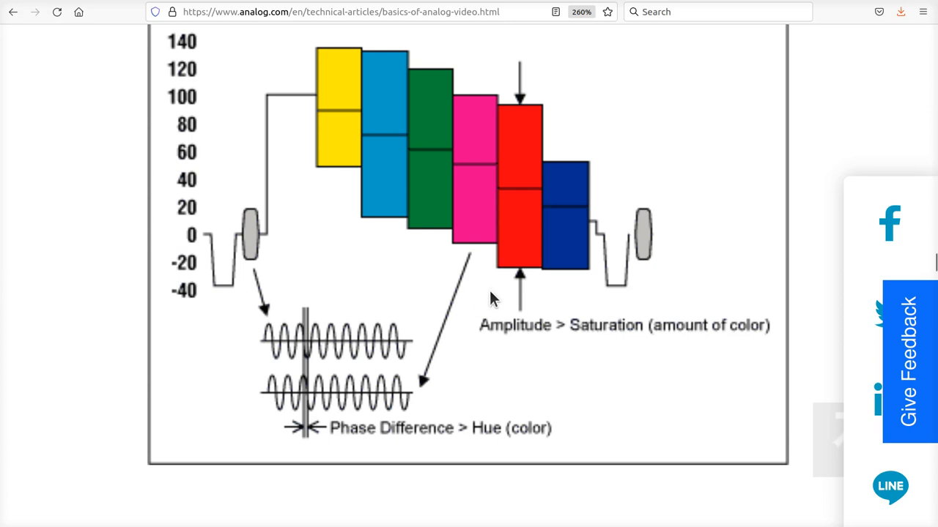
mouse_move(548, 284)
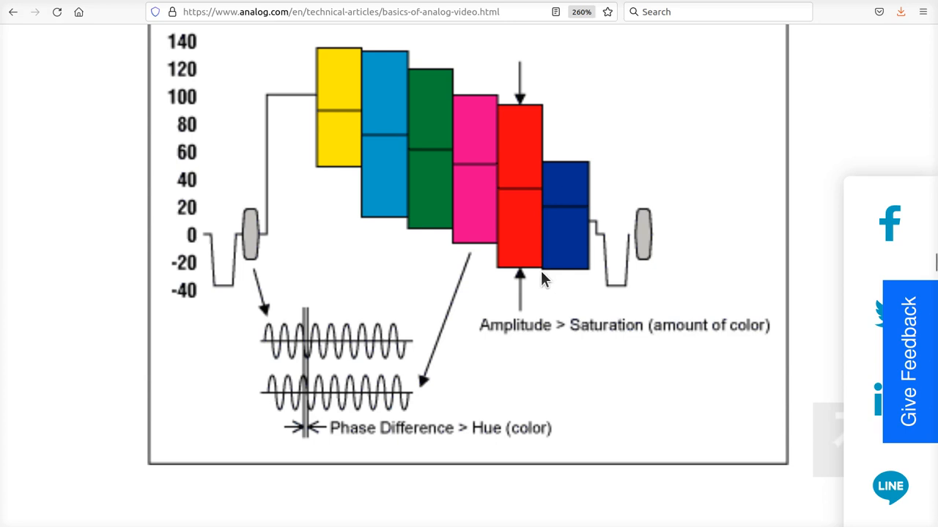
mouse_move(713, 301)
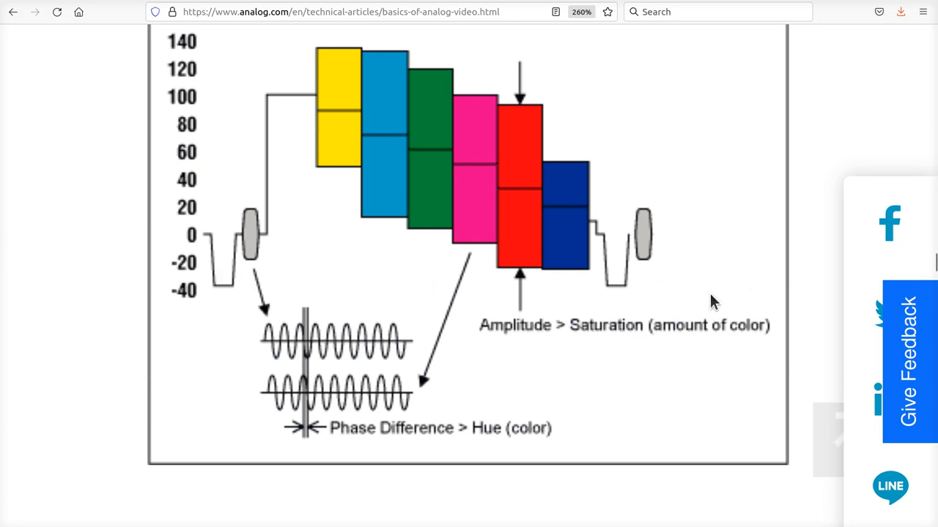
mouse_move(724, 298)
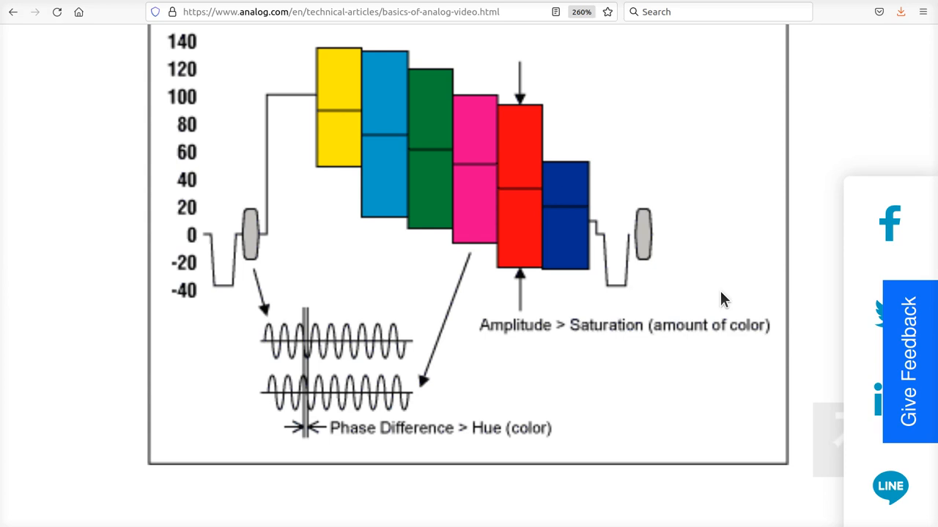
mouse_move(677, 299)
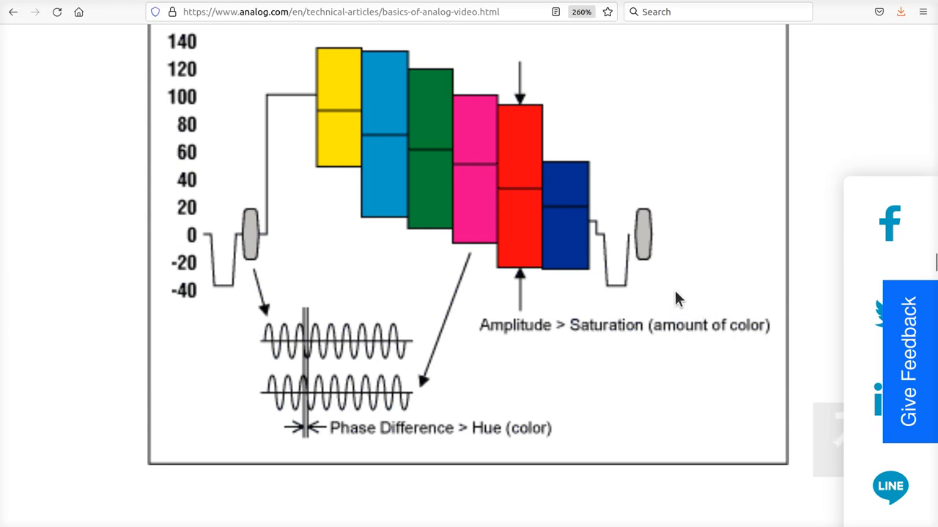
mouse_move(712, 262)
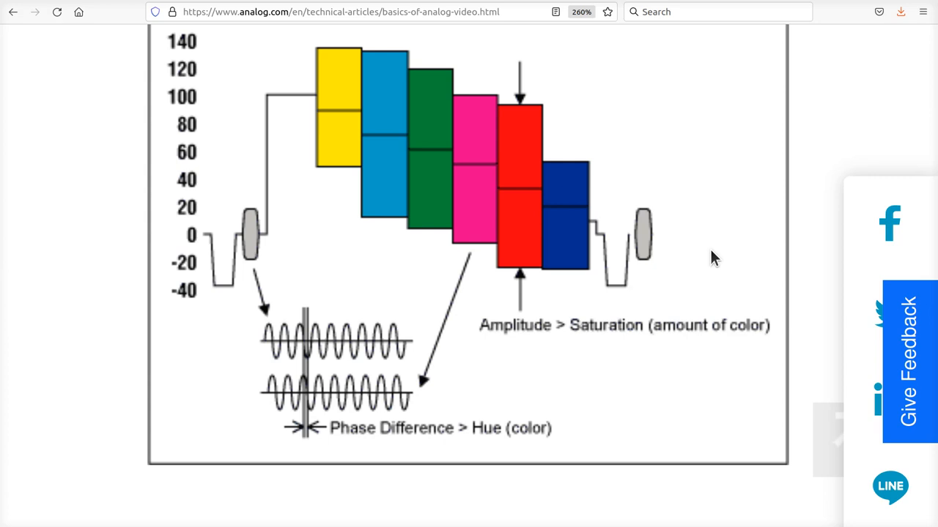
mouse_move(609, 317)
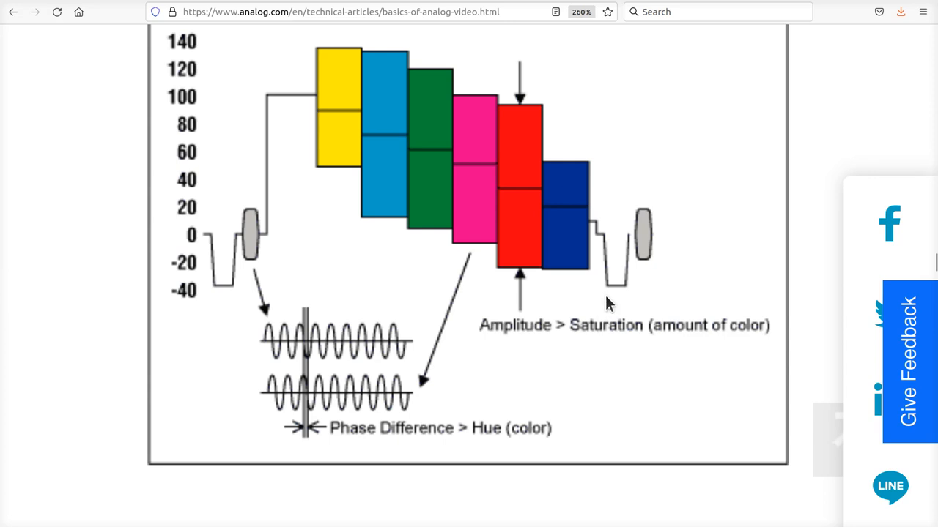
mouse_move(724, 272)
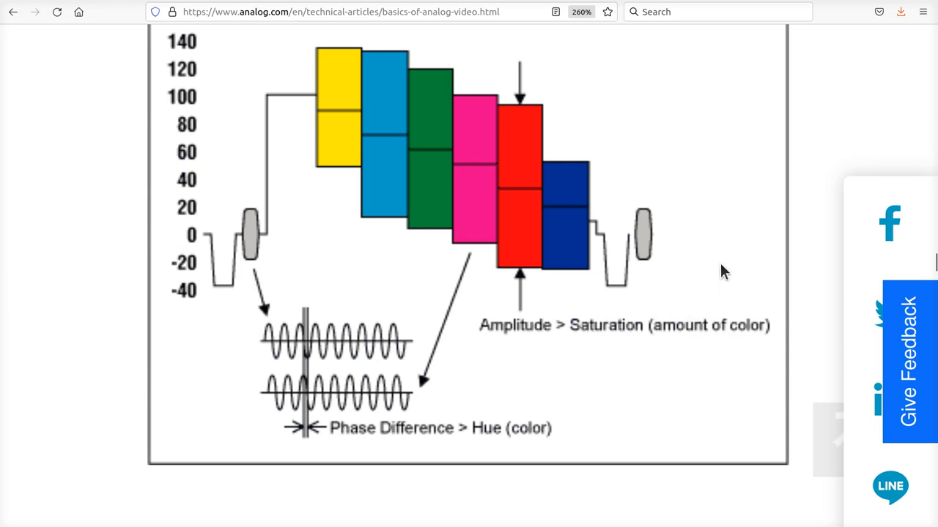
mouse_move(727, 263)
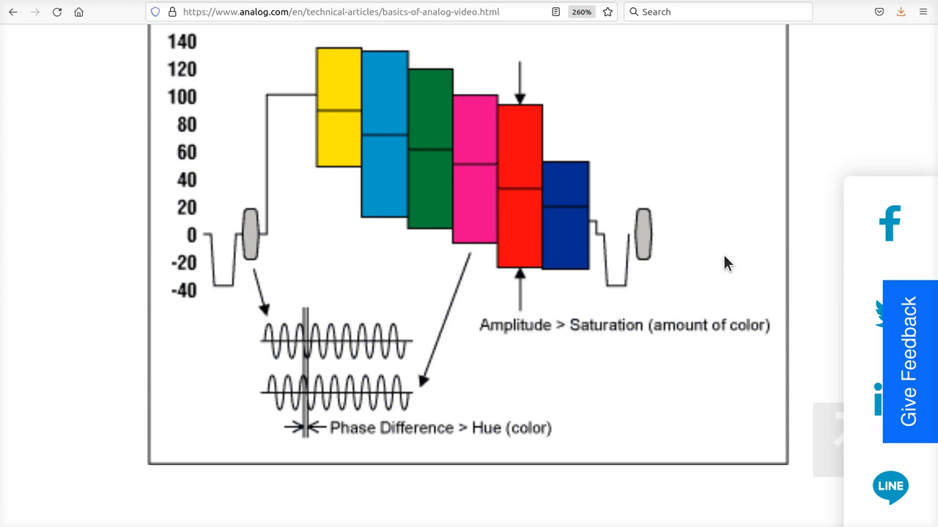
mouse_move(728, 256)
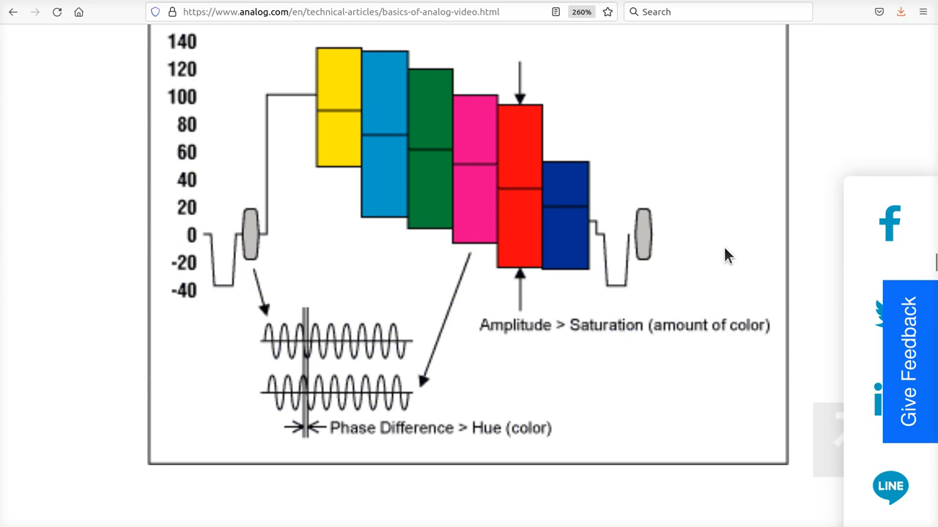
mouse_move(483, 408)
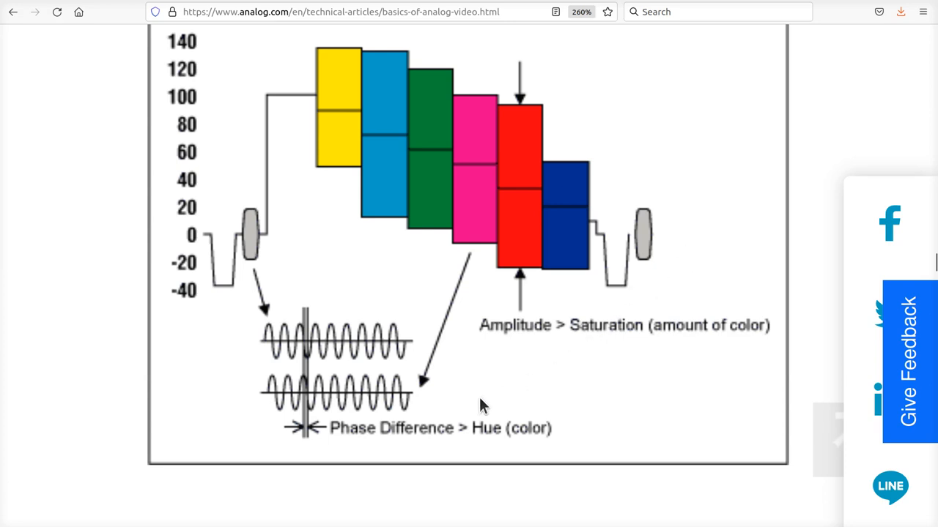
mouse_move(498, 395)
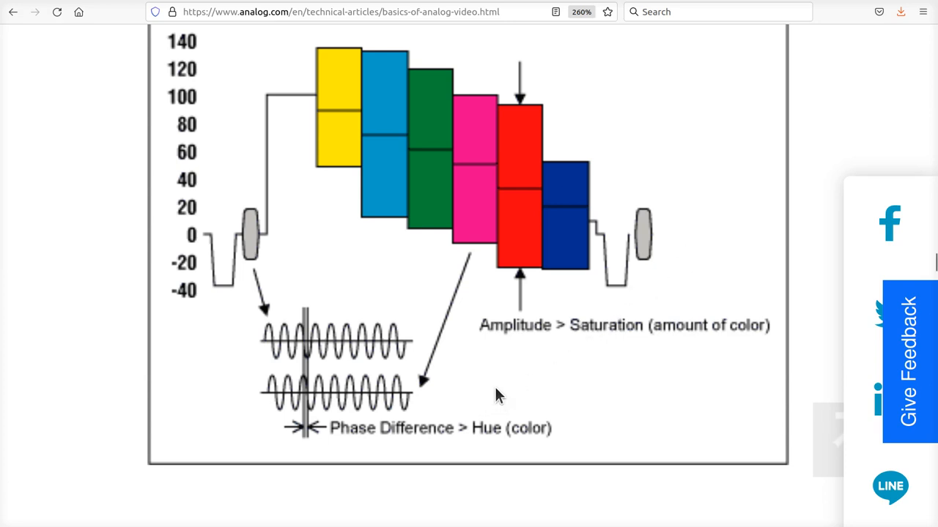
mouse_move(455, 396)
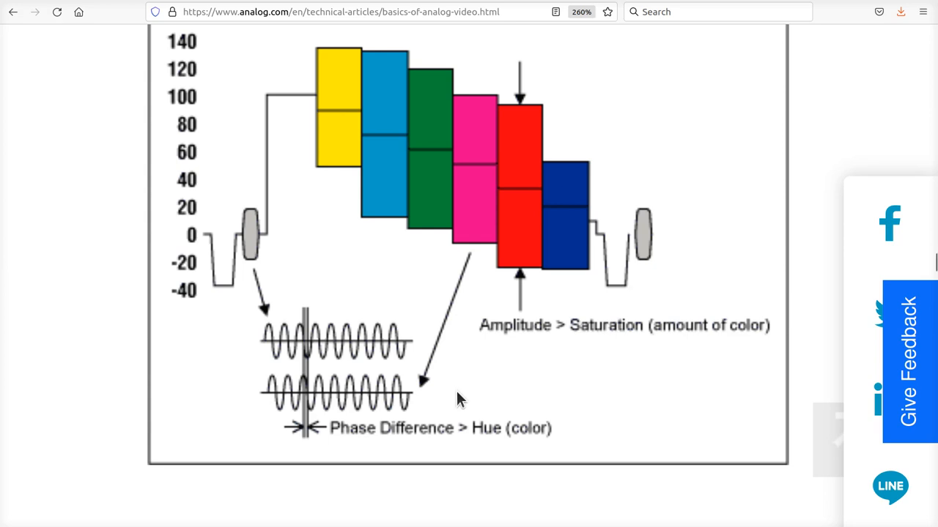
mouse_move(285, 121)
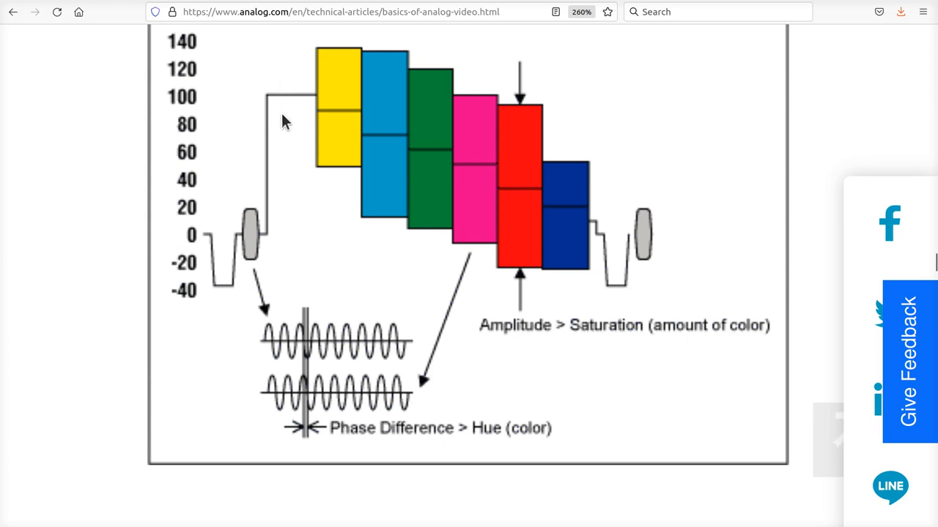
mouse_move(307, 91)
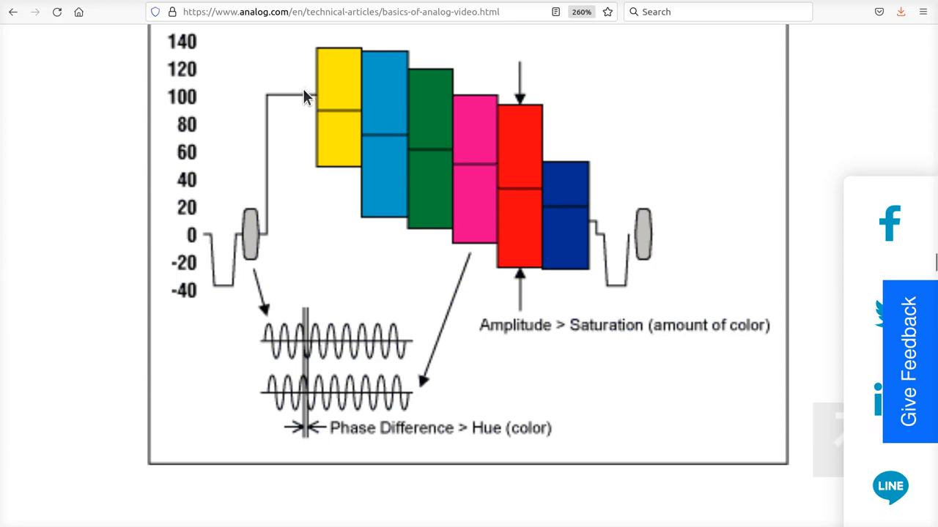
mouse_move(378, 207)
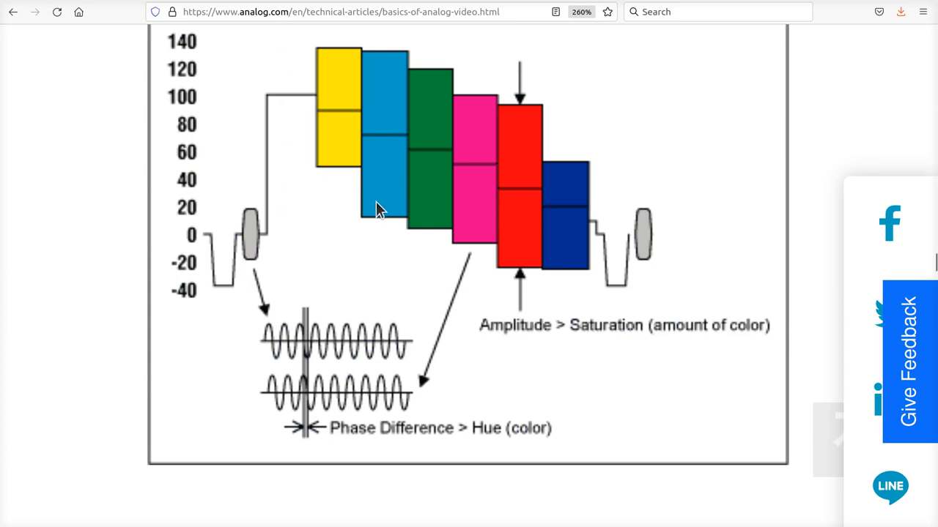
mouse_move(388, 208)
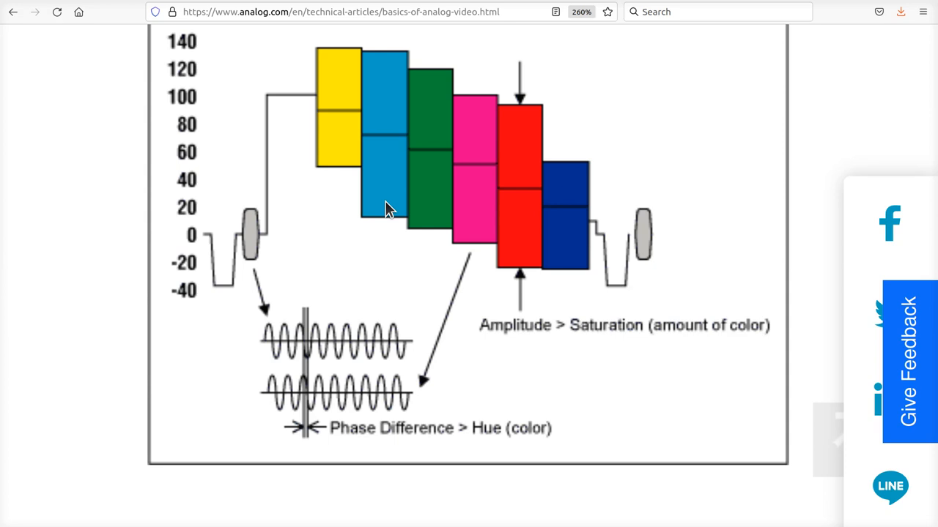
mouse_move(548, 290)
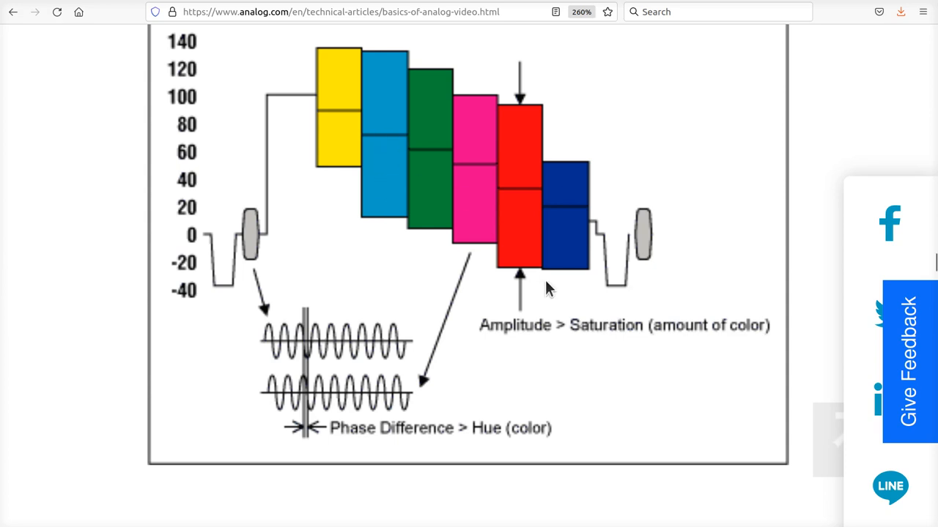
mouse_move(288, 144)
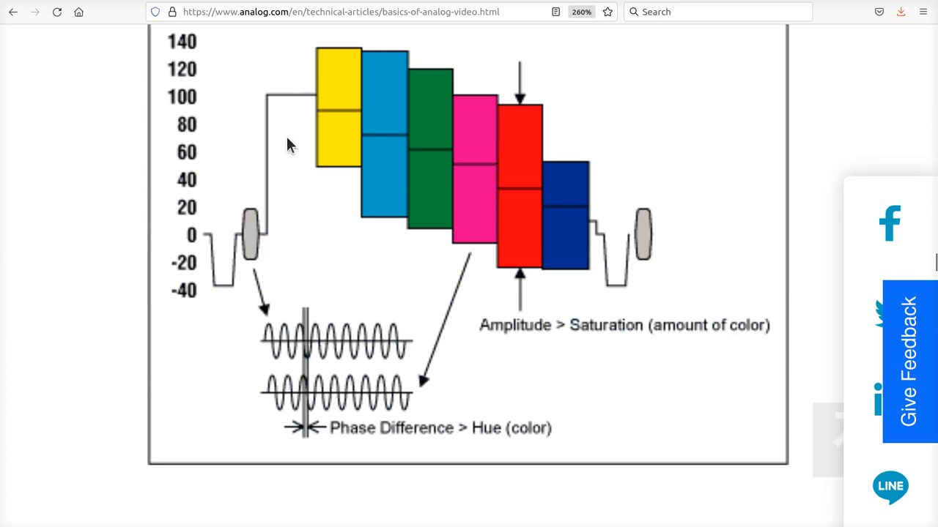
mouse_move(298, 93)
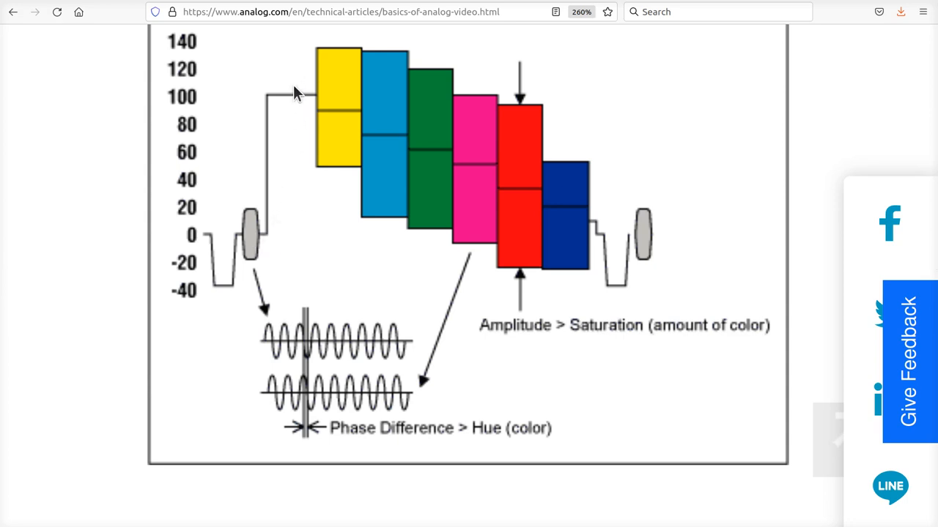
mouse_move(291, 240)
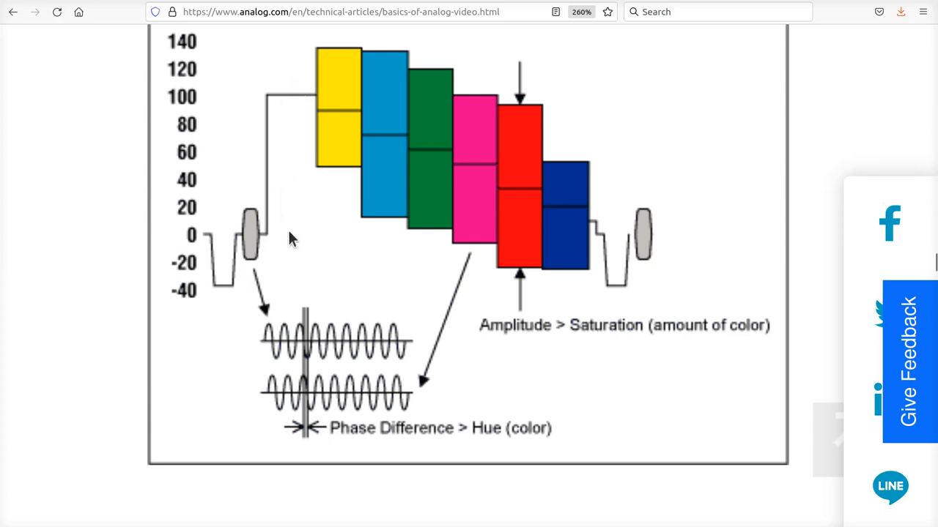
mouse_move(329, 59)
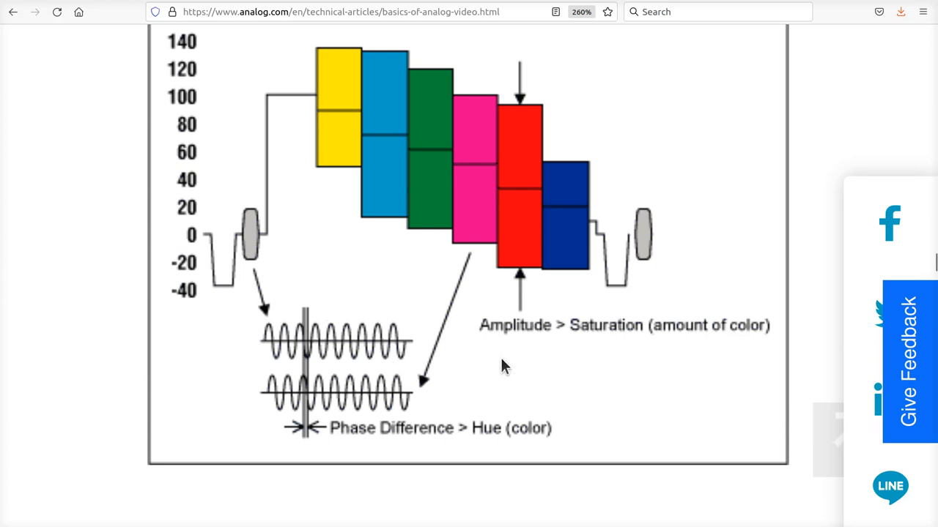
mouse_move(474, 361)
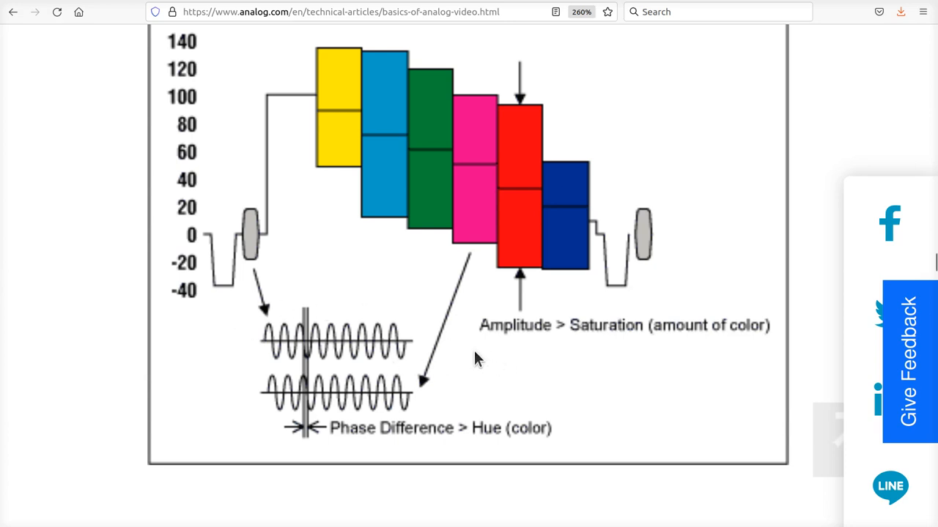
mouse_move(270, 228)
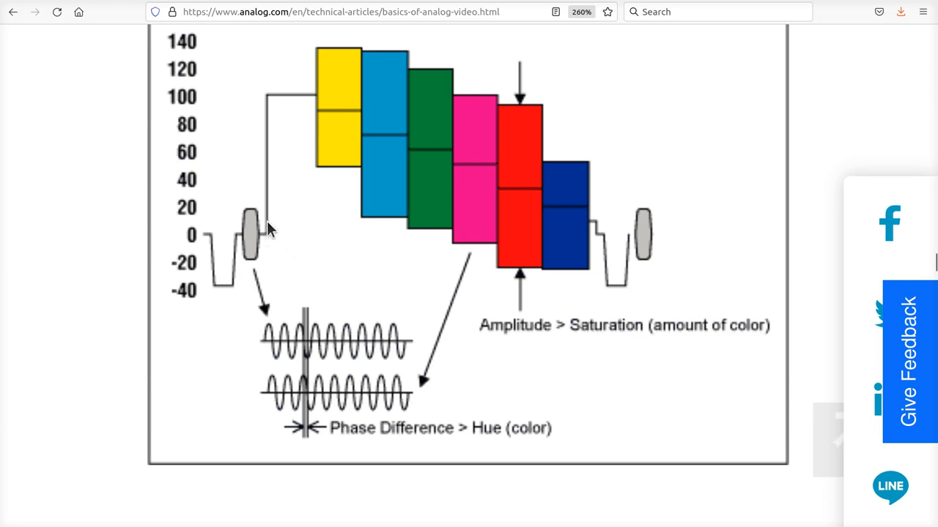
mouse_move(329, 124)
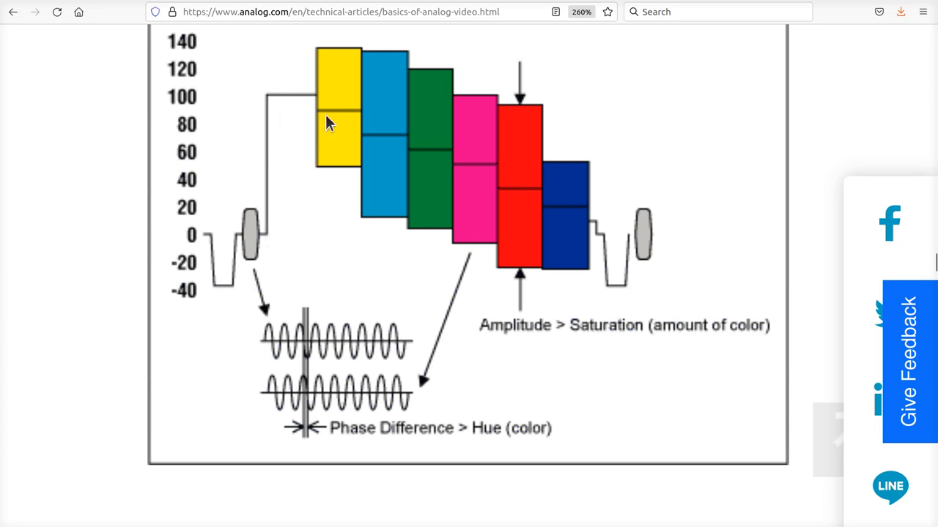
mouse_move(313, 208)
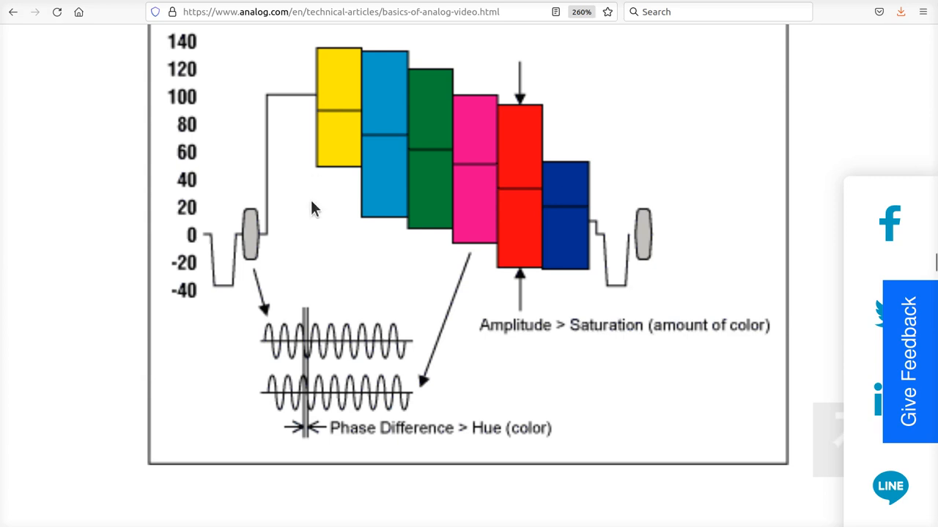
mouse_move(354, 227)
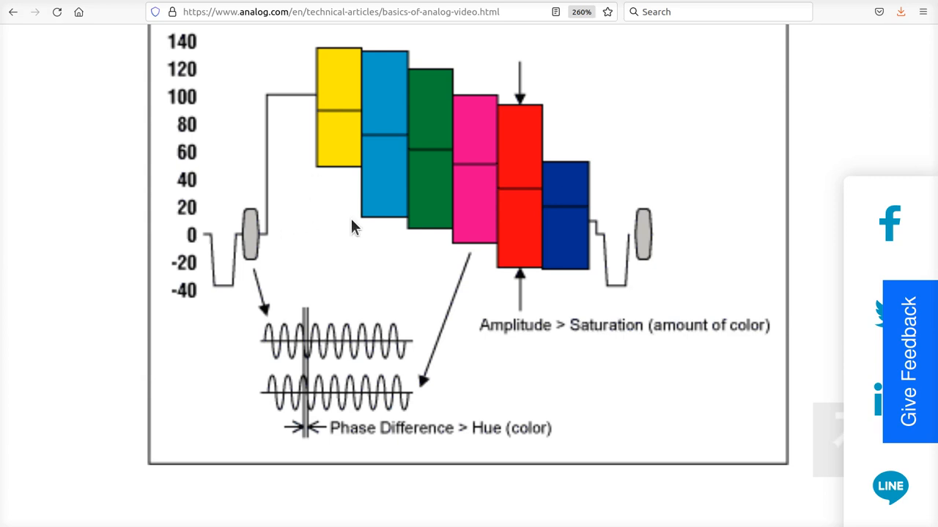
mouse_move(288, 243)
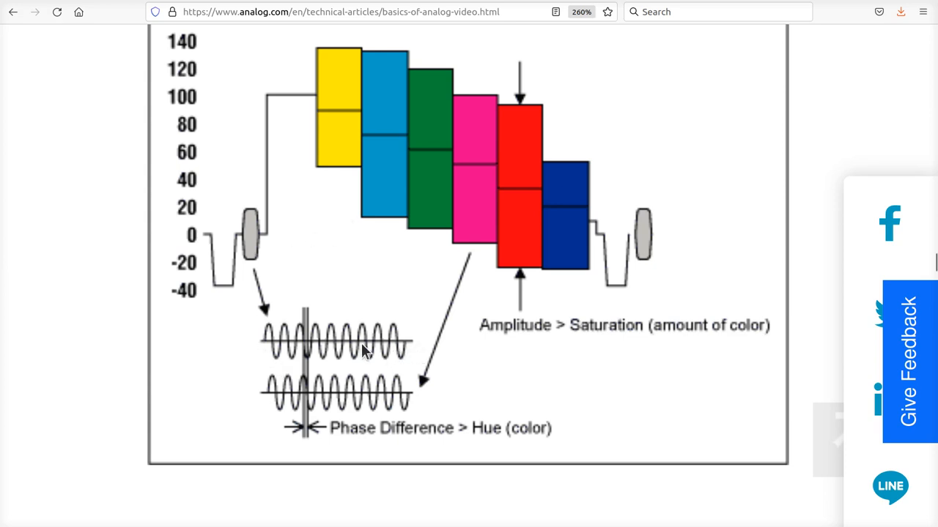
mouse_move(252, 209)
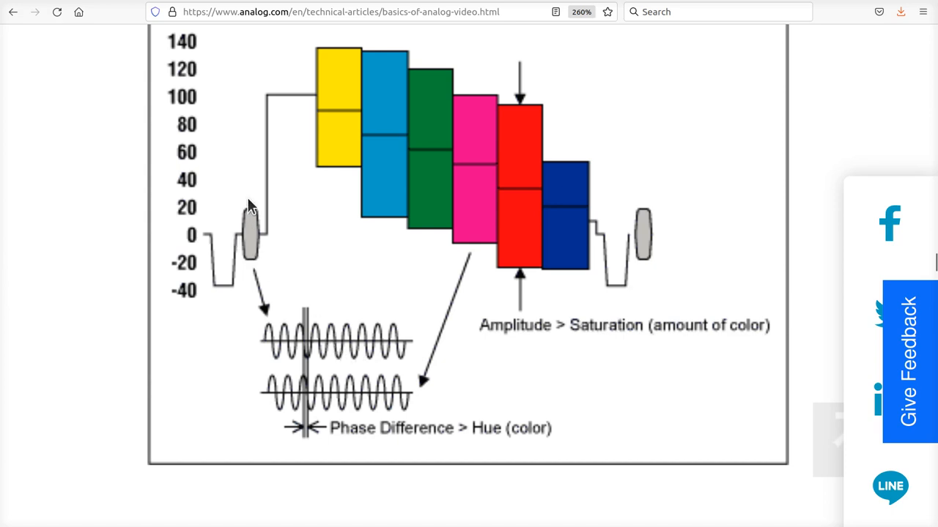
mouse_move(253, 249)
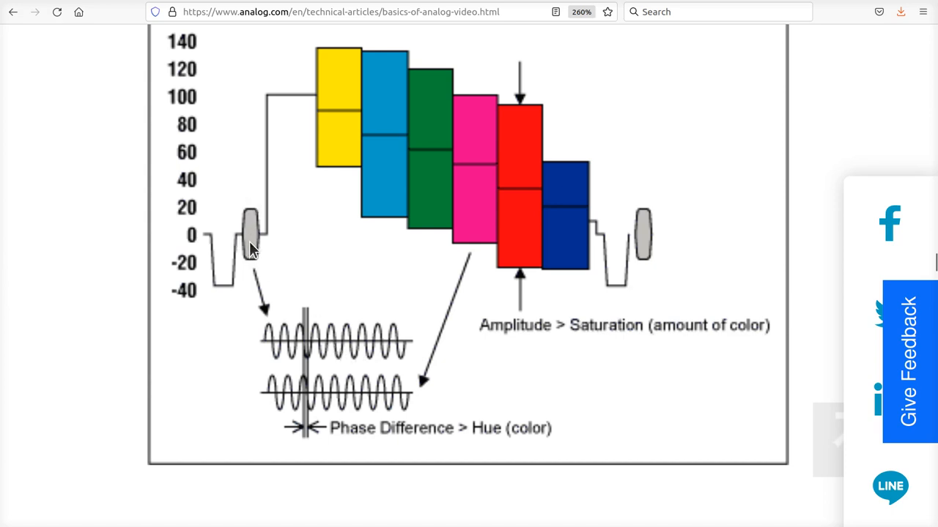
mouse_move(286, 239)
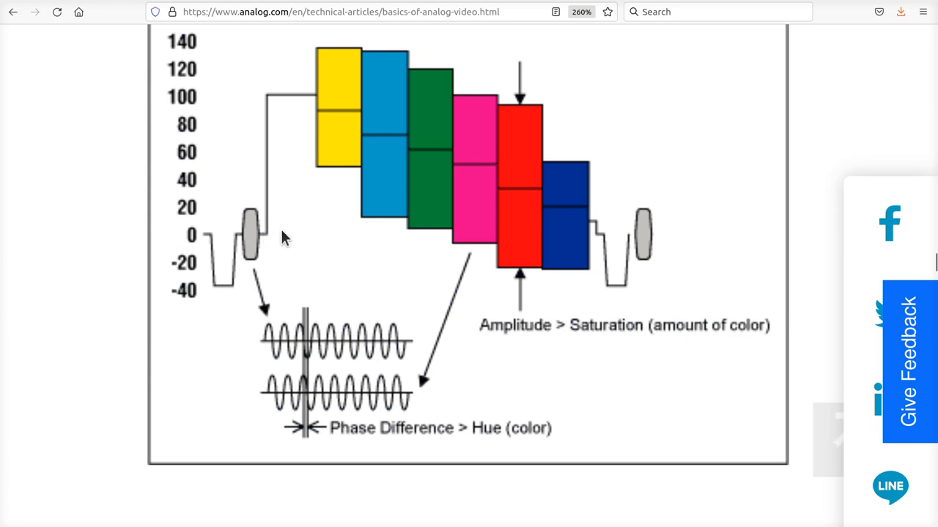
mouse_move(333, 249)
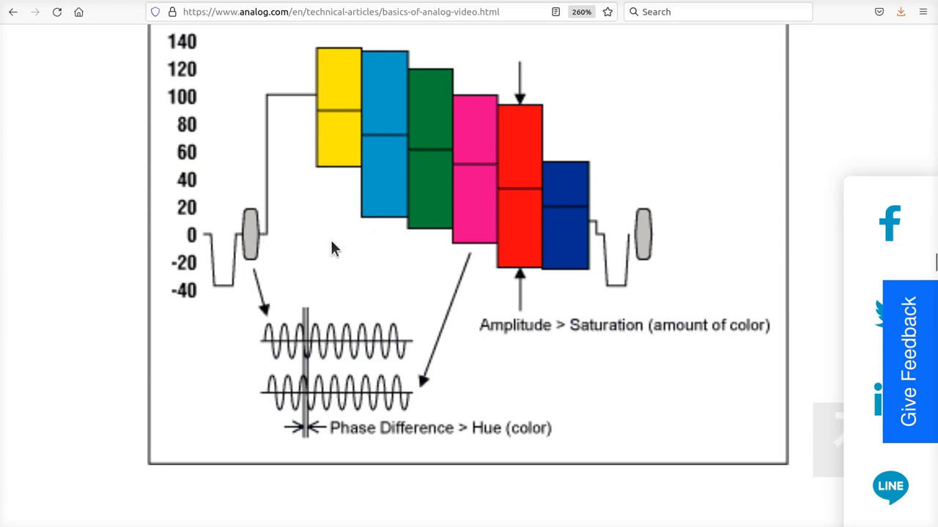
mouse_move(277, 246)
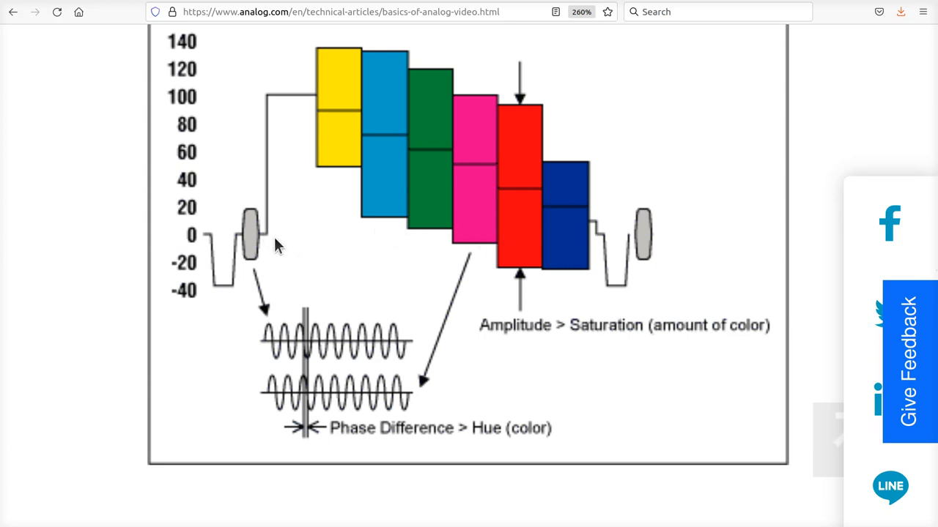
mouse_move(288, 123)
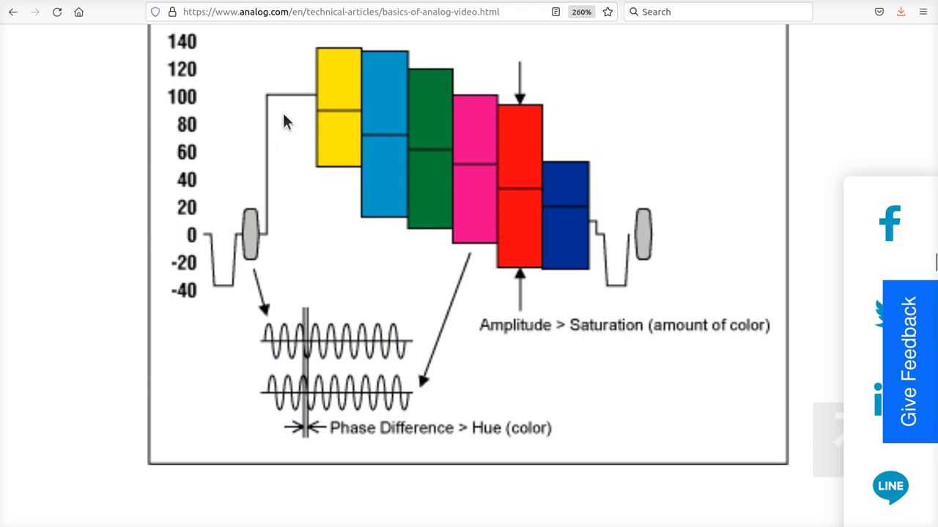
mouse_move(450, 285)
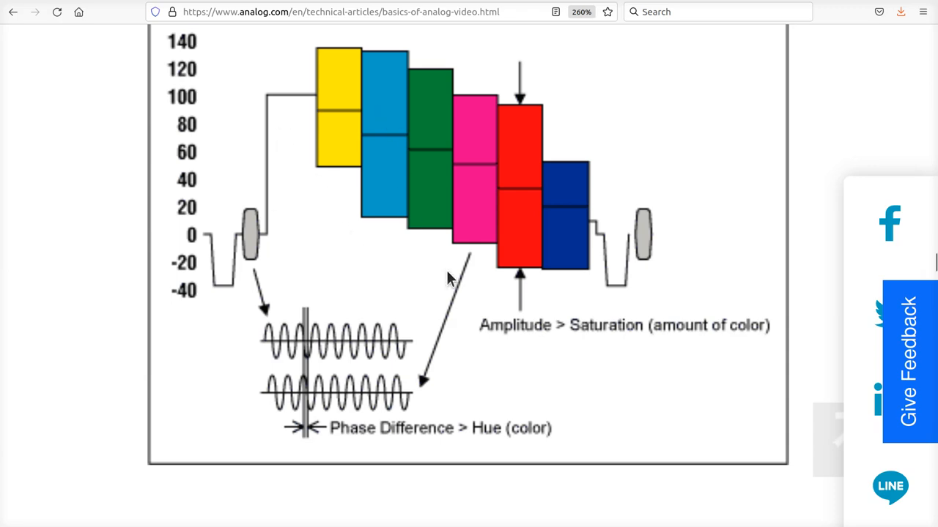
scroll("down", 3)
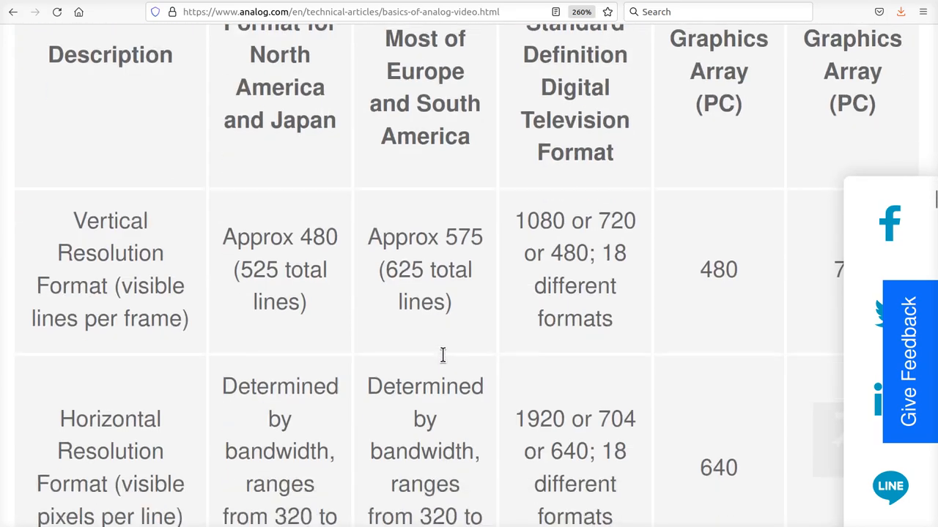
scroll("down", 3)
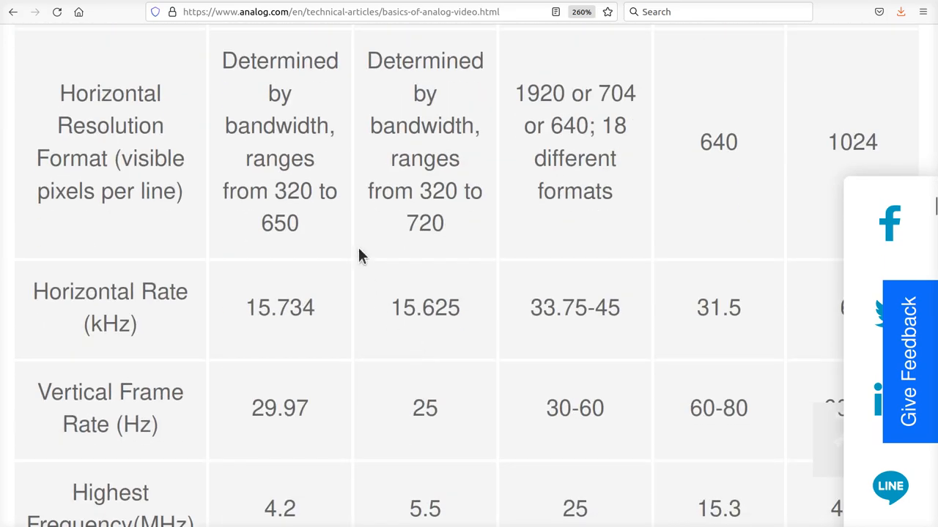
mouse_move(109, 106)
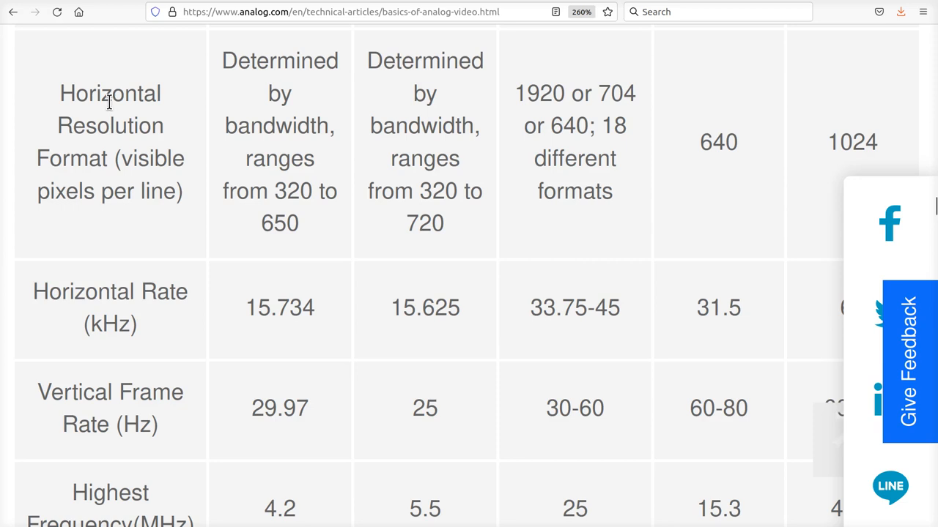
mouse_move(209, 154)
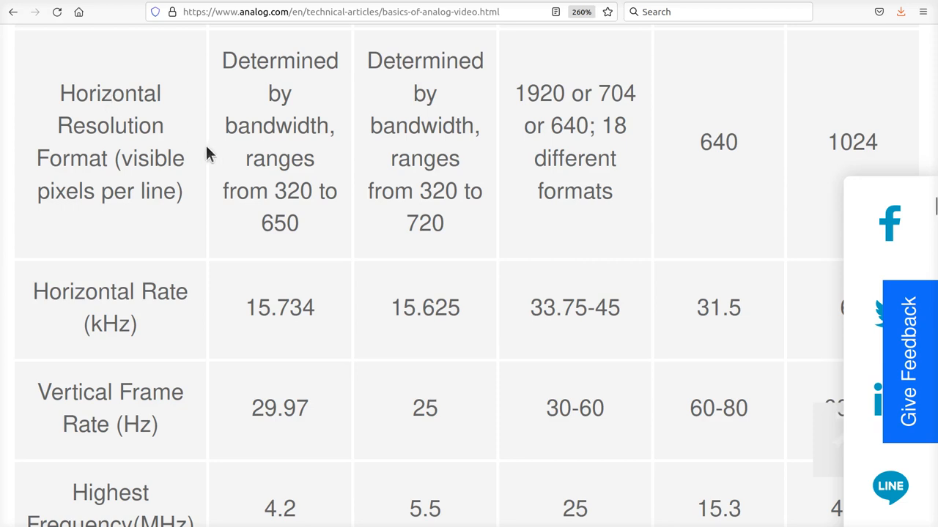
mouse_move(203, 199)
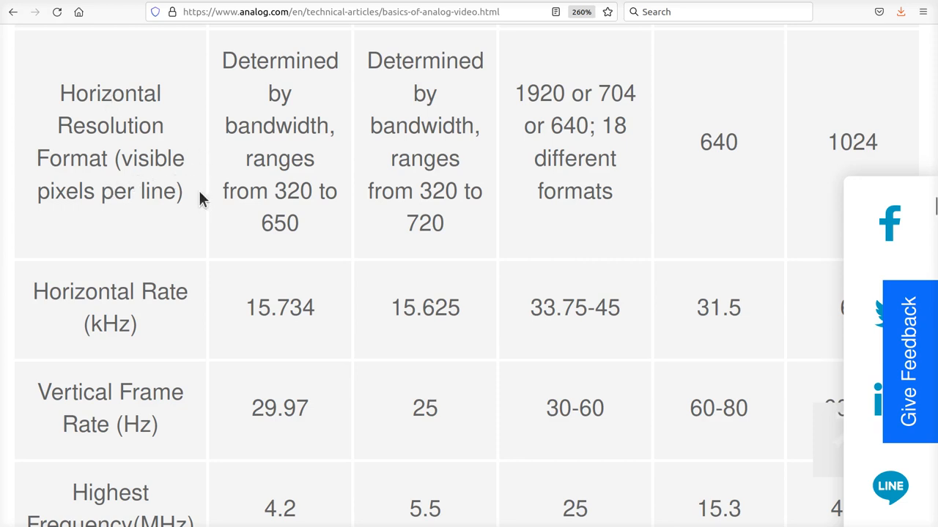
mouse_move(236, 154)
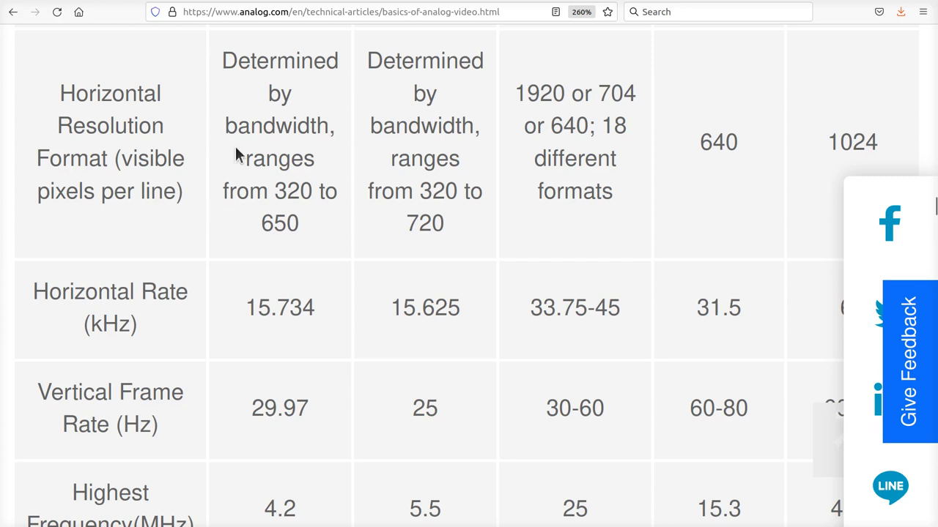
mouse_move(283, 150)
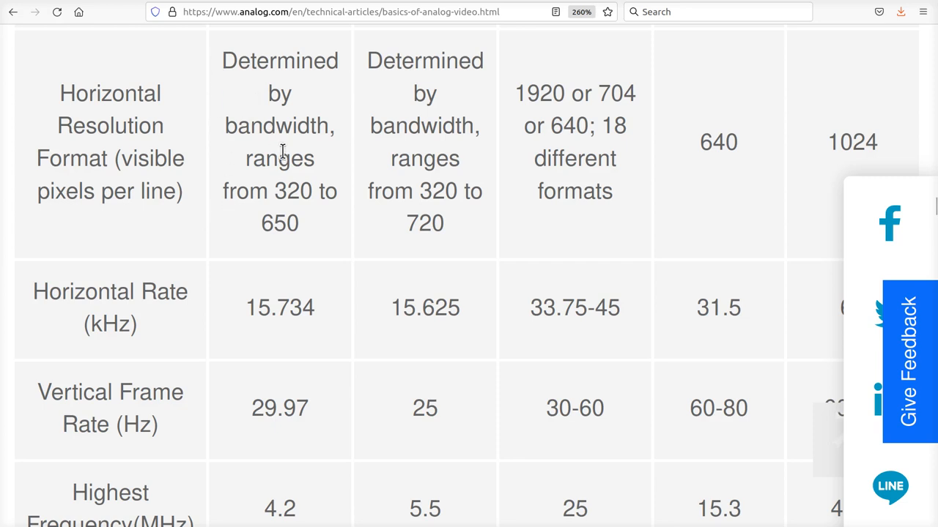
double_click(279, 224)
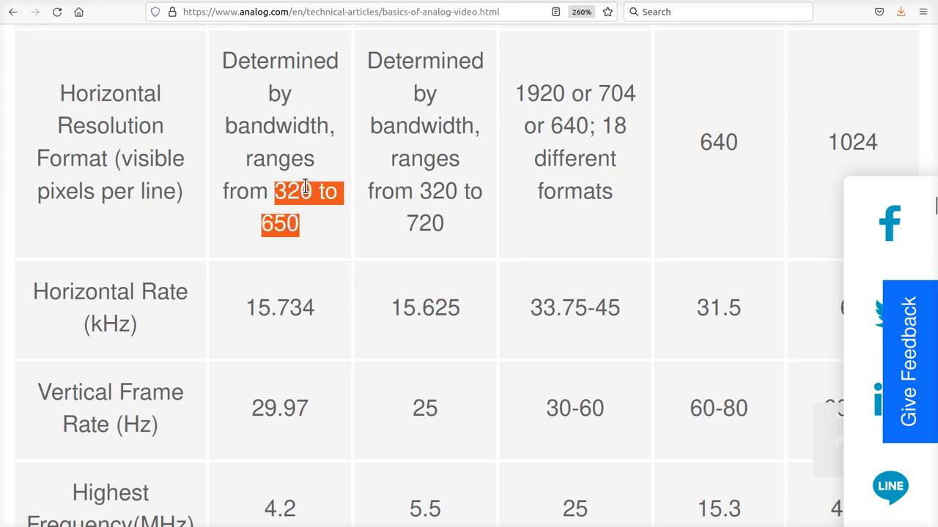
left_click(320, 253)
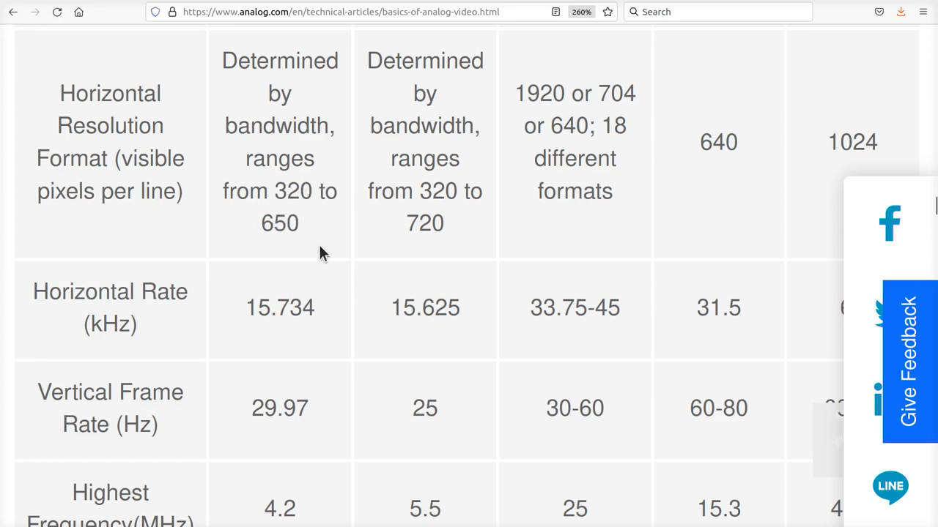
Scroll past Figure 6 and search for 'ntsc color edge problems' in a new tab.
scroll("down", 3)
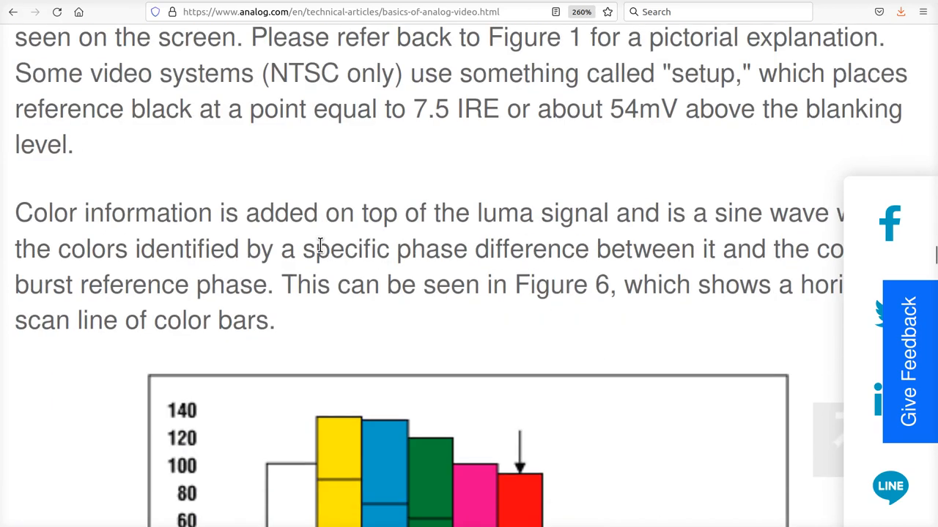
scroll("down", 3)
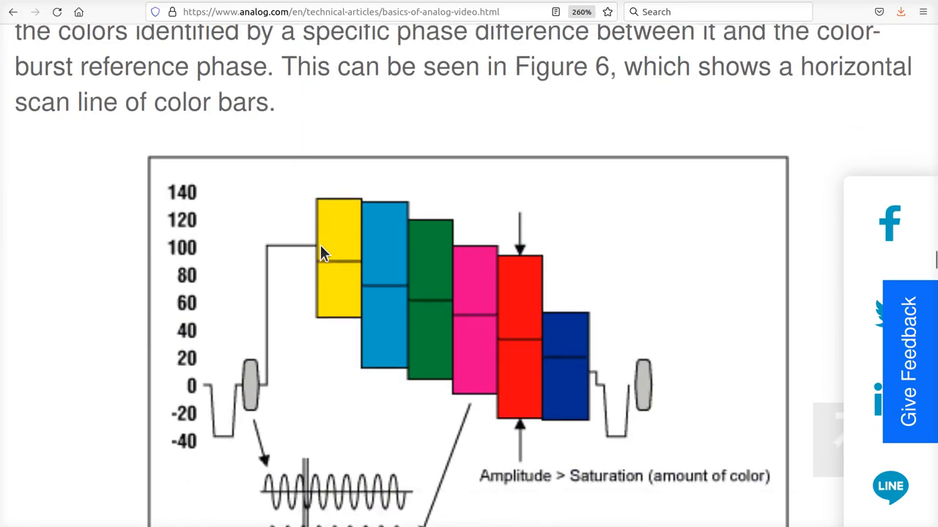
scroll("down", 3)
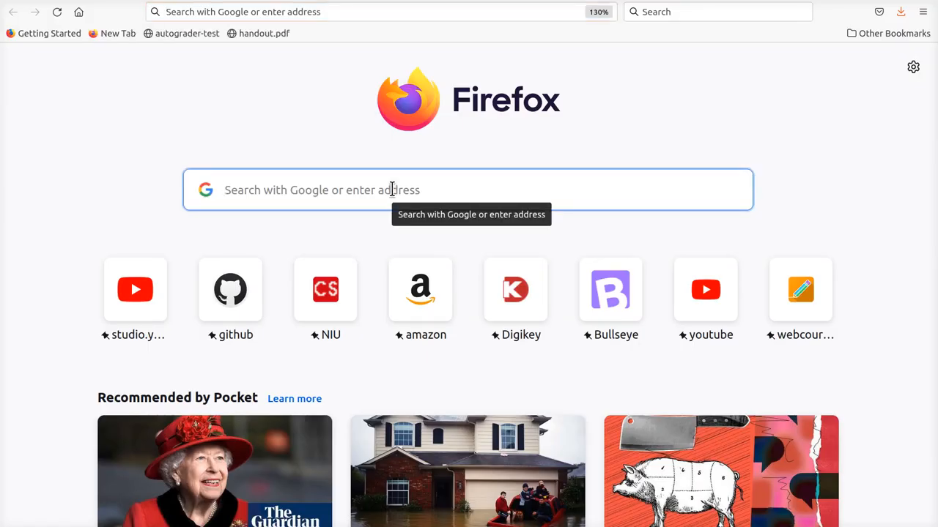
type("ntsc color")
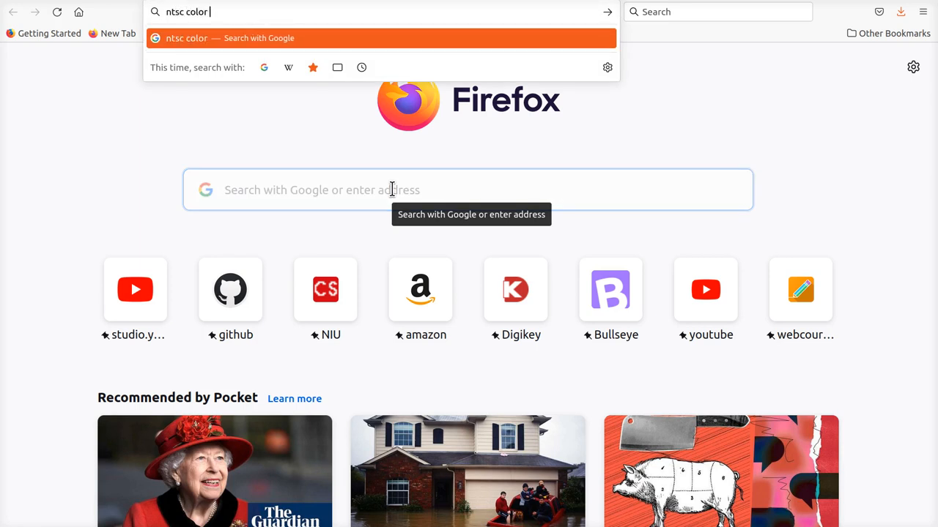
type("edge pro")
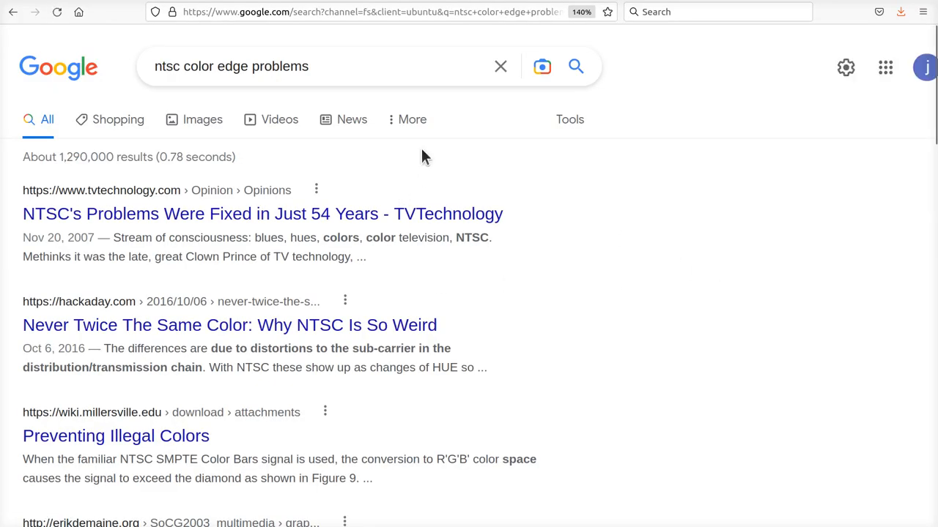
Browse the image results and preview the 'Composite artifact colors - Wikipedia' thumbnail.
left_click(202, 119)
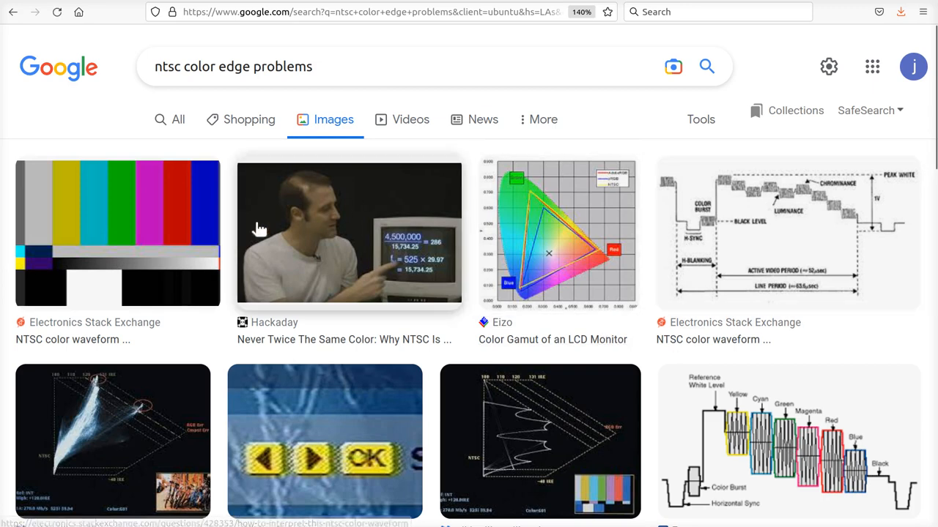
scroll("down", 3)
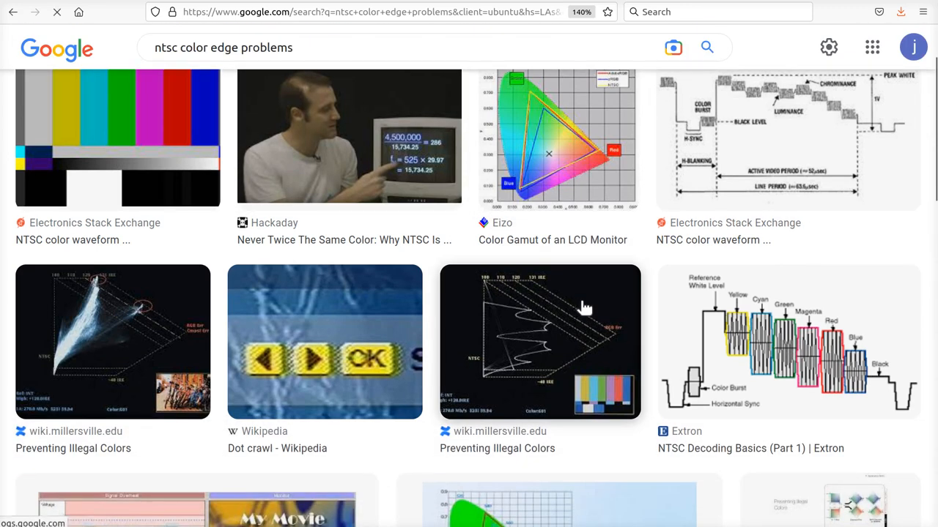
mouse_move(738, 254)
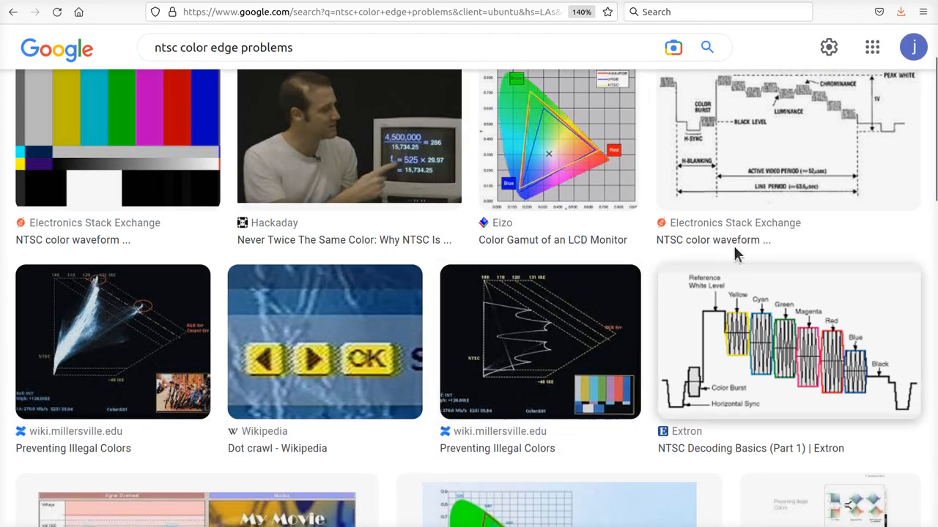
mouse_move(860, 101)
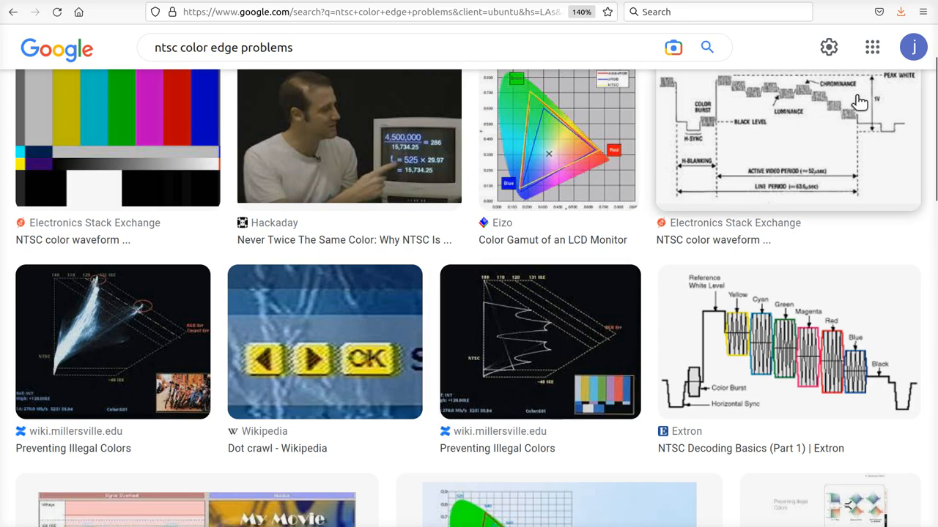
mouse_move(795, 356)
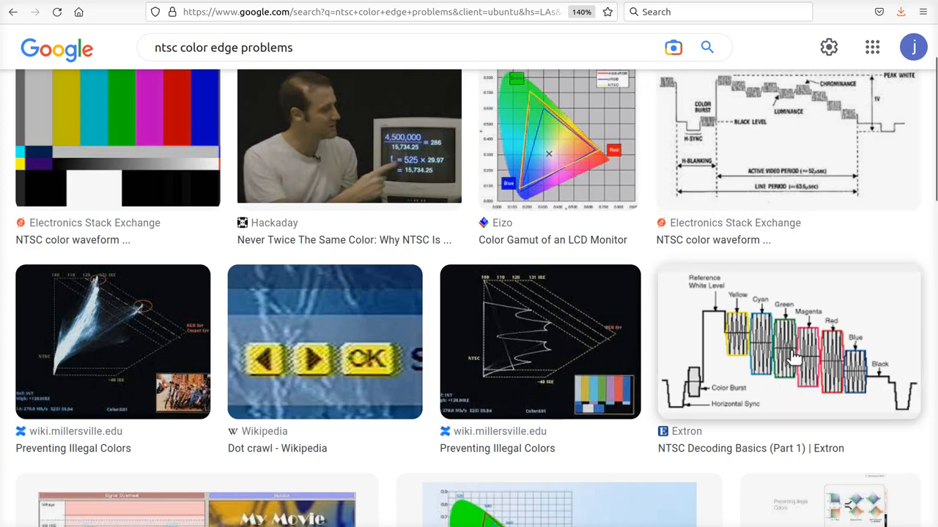
scroll("down", 3)
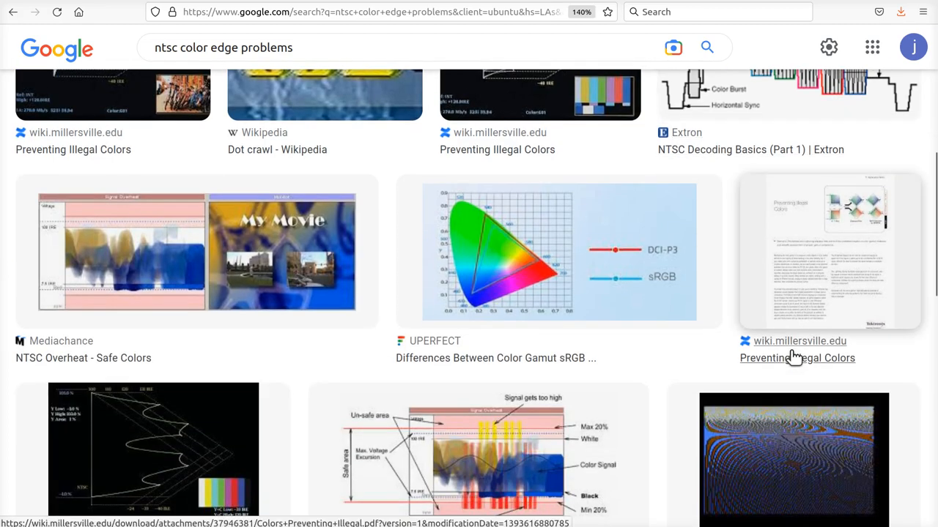
scroll("down", 3)
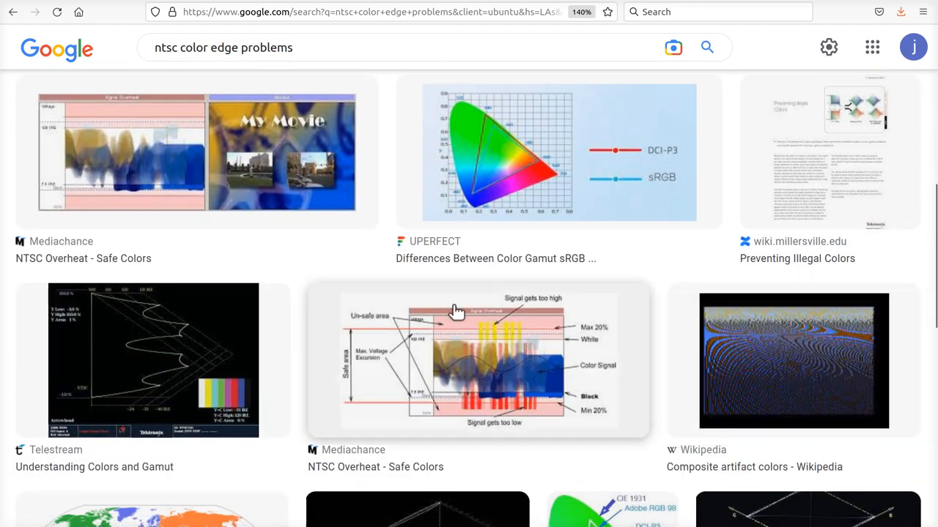
mouse_move(558, 453)
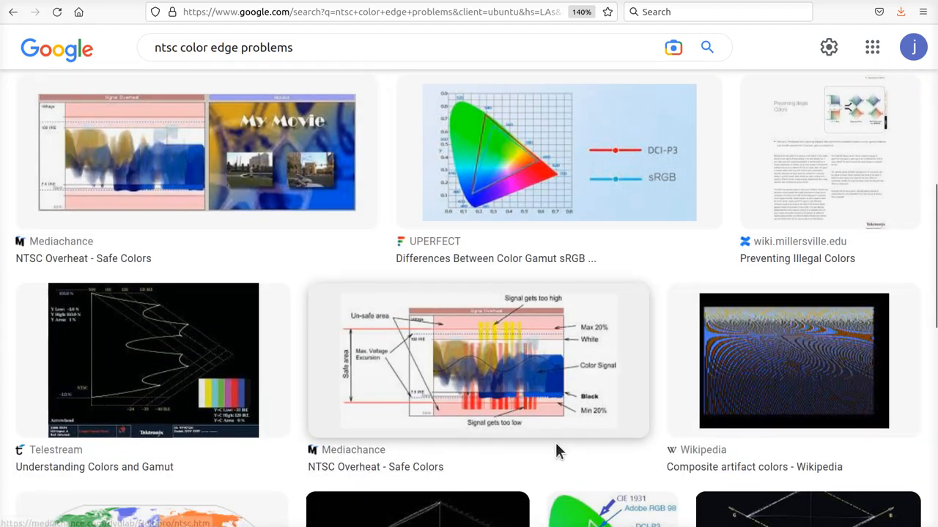
scroll("down", 3)
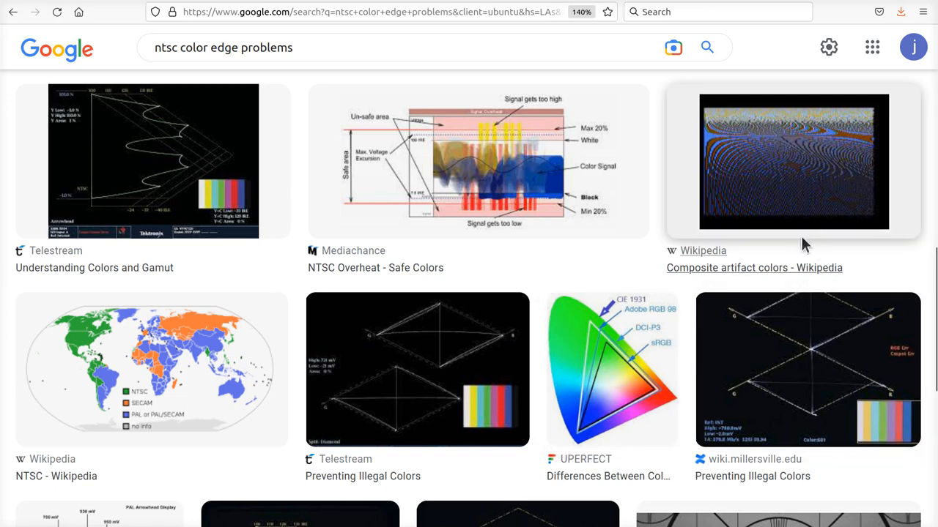
left_click(789, 161)
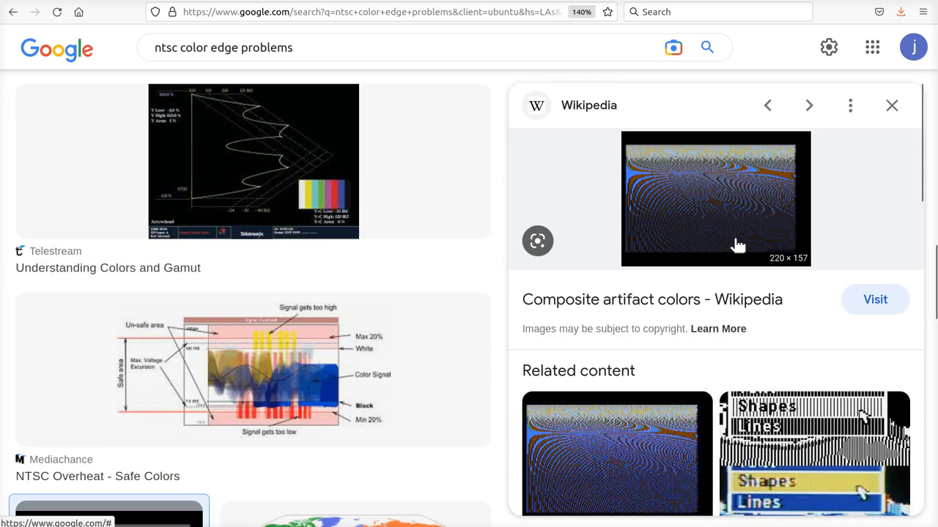
Visit the Wikipedia article and enlarge its orange TRS-80 artifact-color image.
left_click(875, 299)
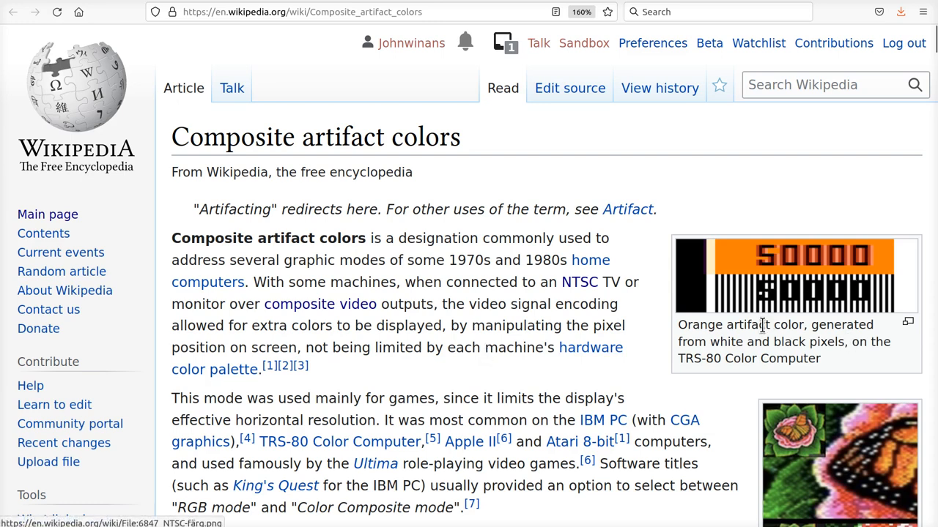
mouse_move(894, 255)
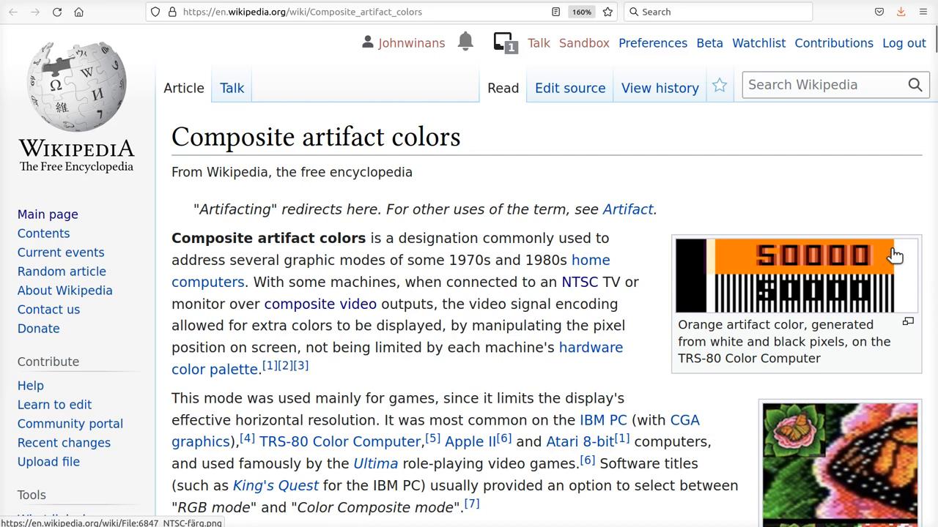
left_click(794, 275)
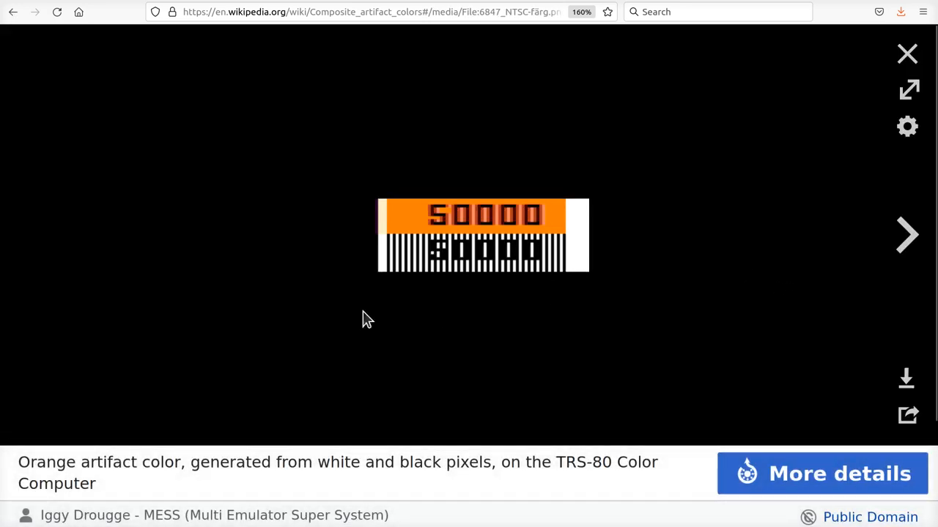
mouse_move(422, 247)
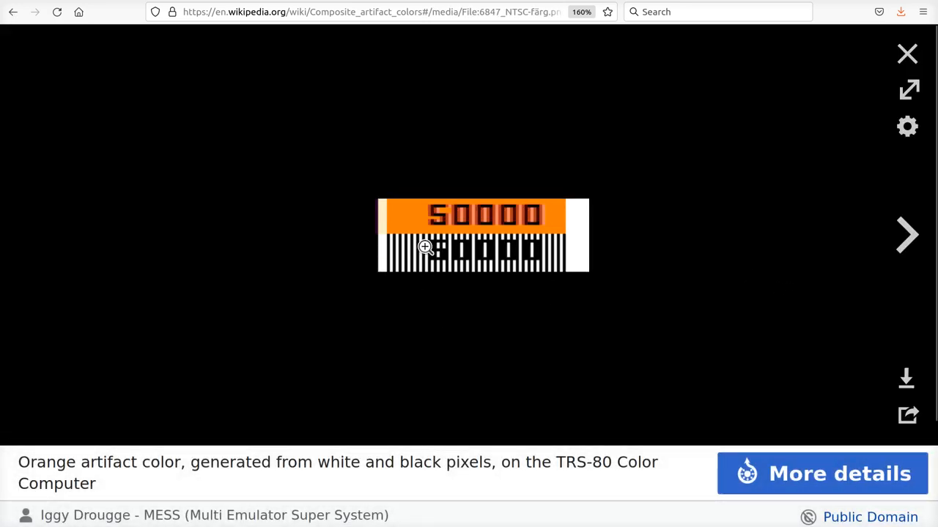
mouse_move(439, 304)
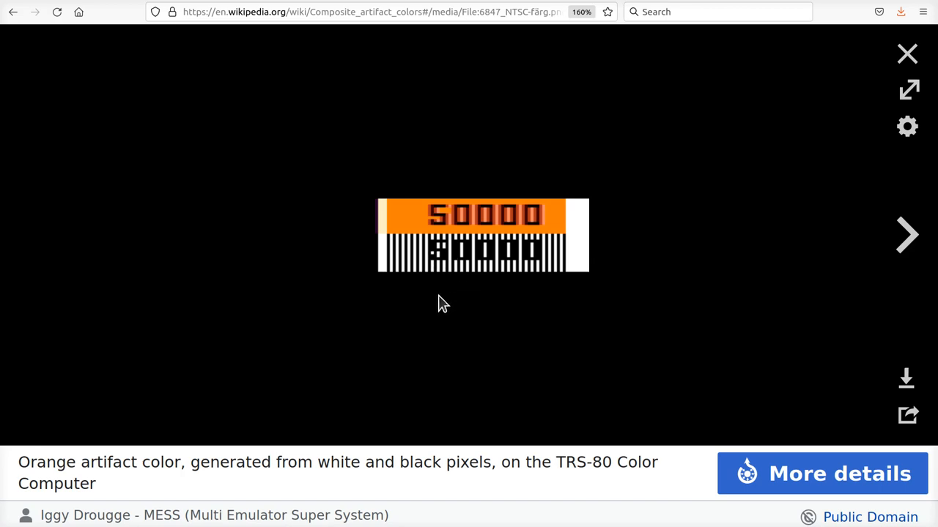
mouse_move(101, 496)
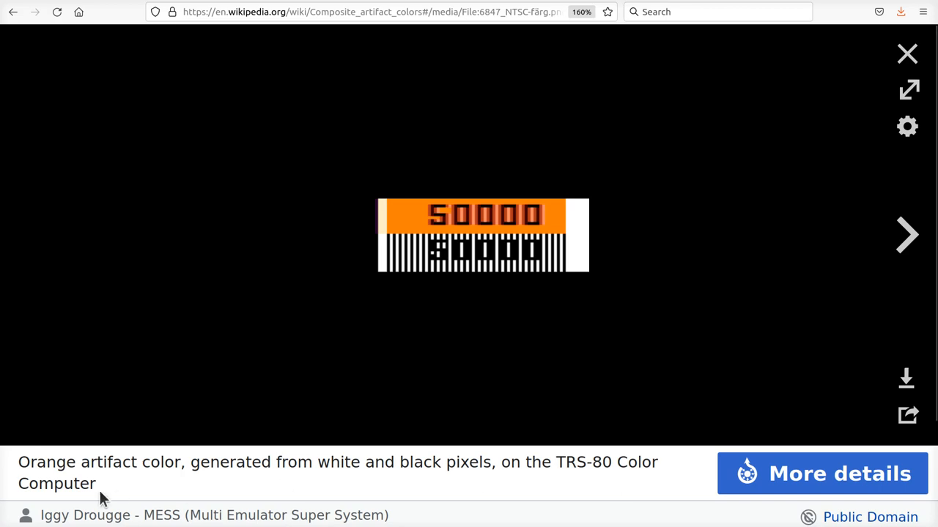
mouse_move(413, 212)
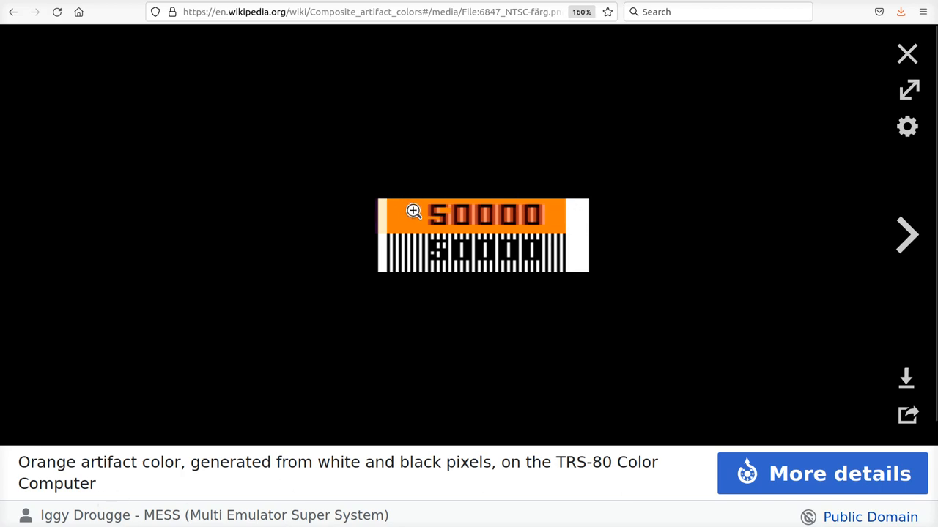
mouse_move(508, 217)
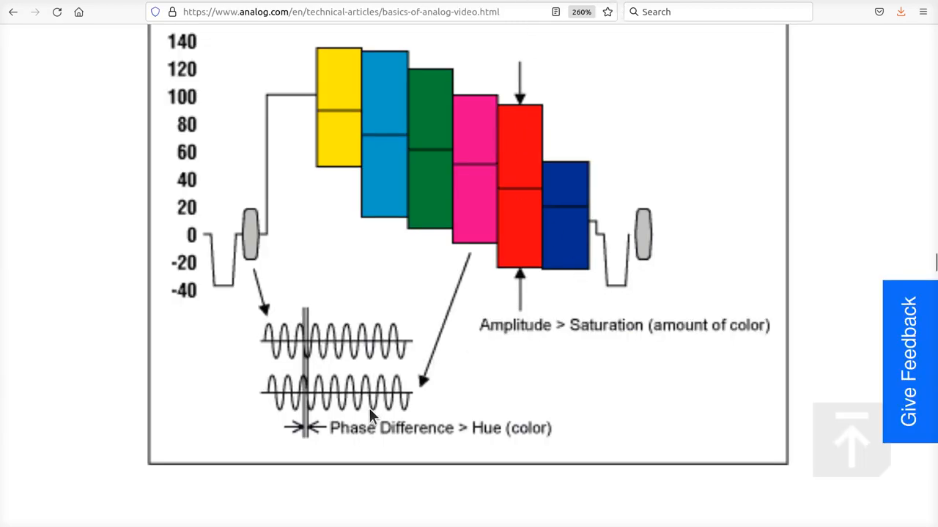
mouse_move(376, 200)
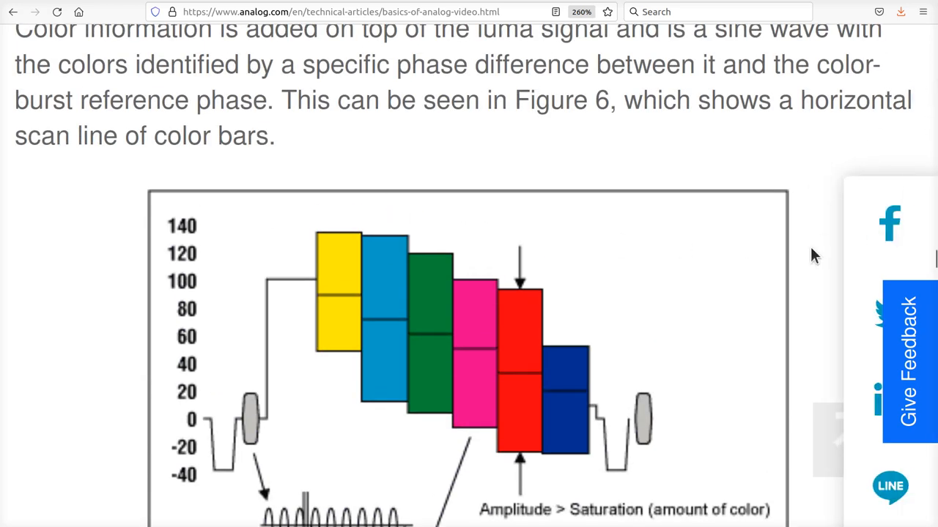
scroll("down", 3)
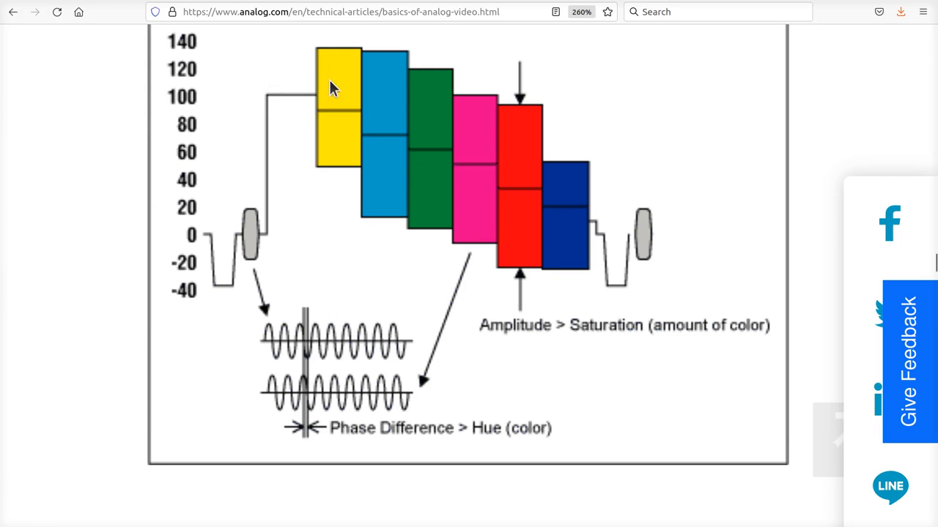
mouse_move(634, 250)
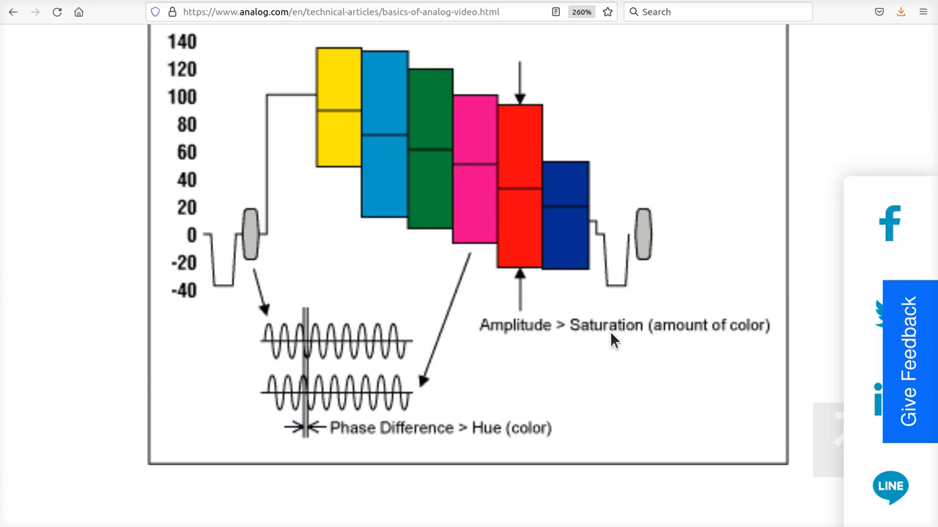
mouse_move(460, 183)
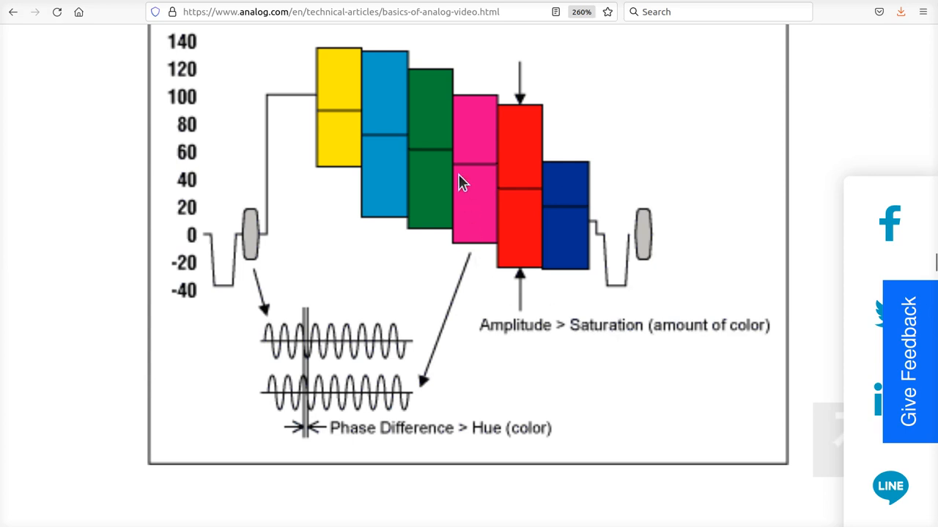
mouse_move(435, 184)
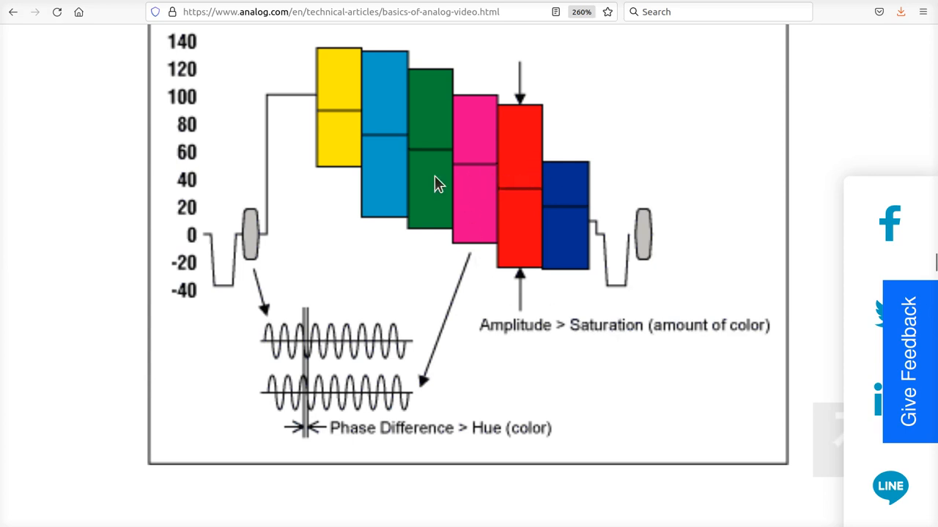
mouse_move(513, 196)
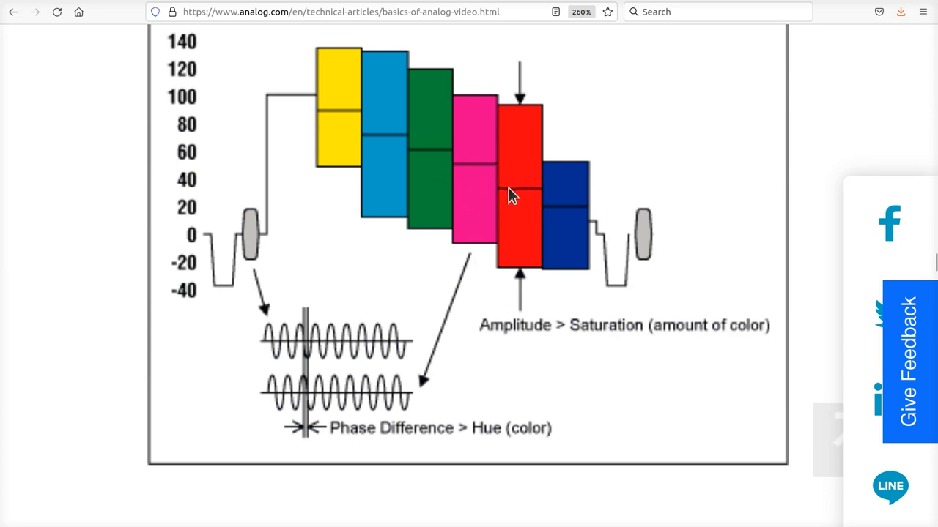
mouse_move(478, 184)
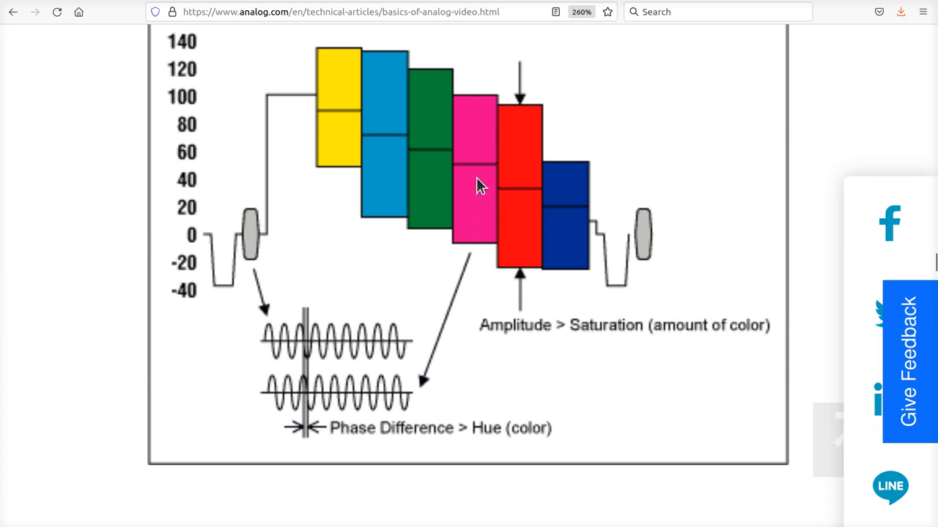
mouse_move(517, 163)
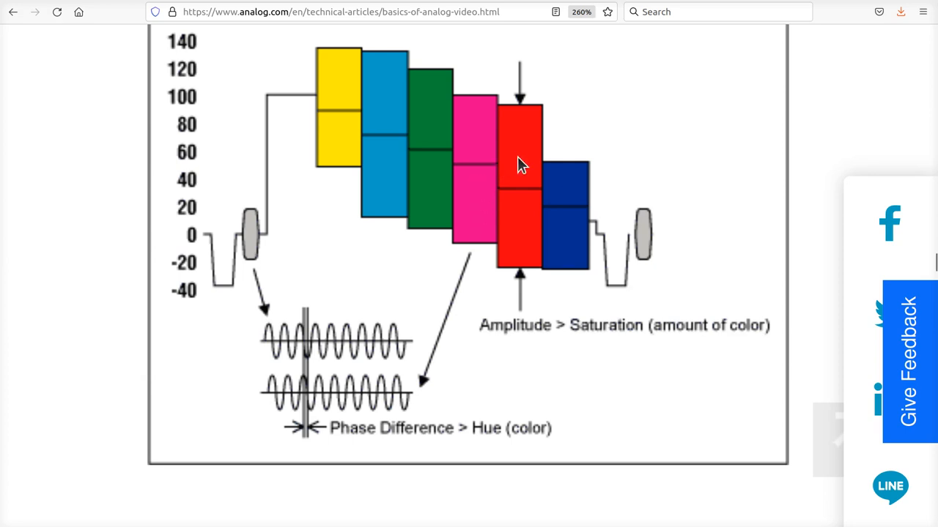
mouse_move(487, 141)
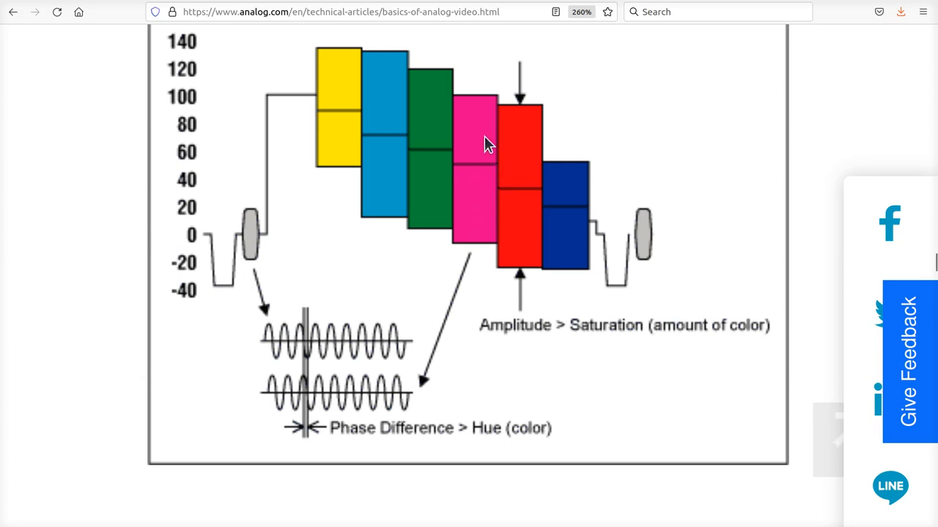
mouse_move(314, 276)
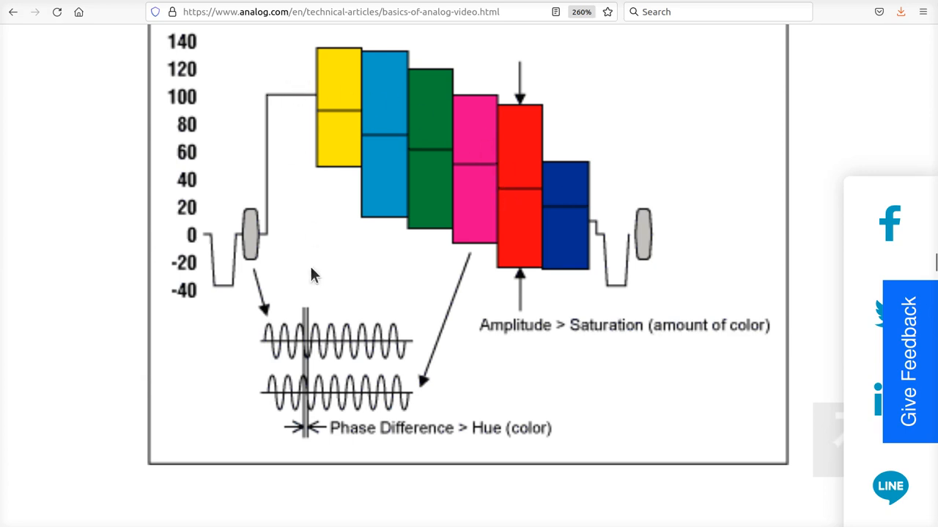
mouse_move(595, 233)
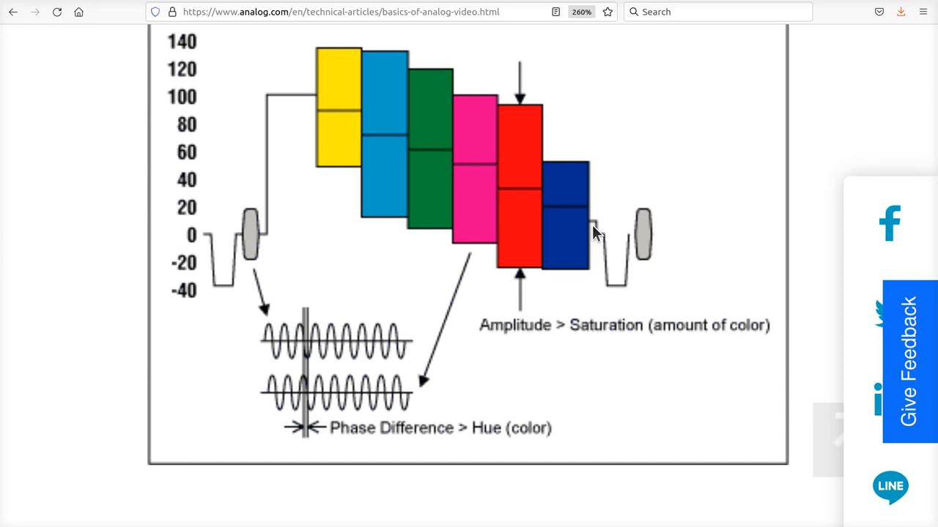
mouse_move(288, 295)
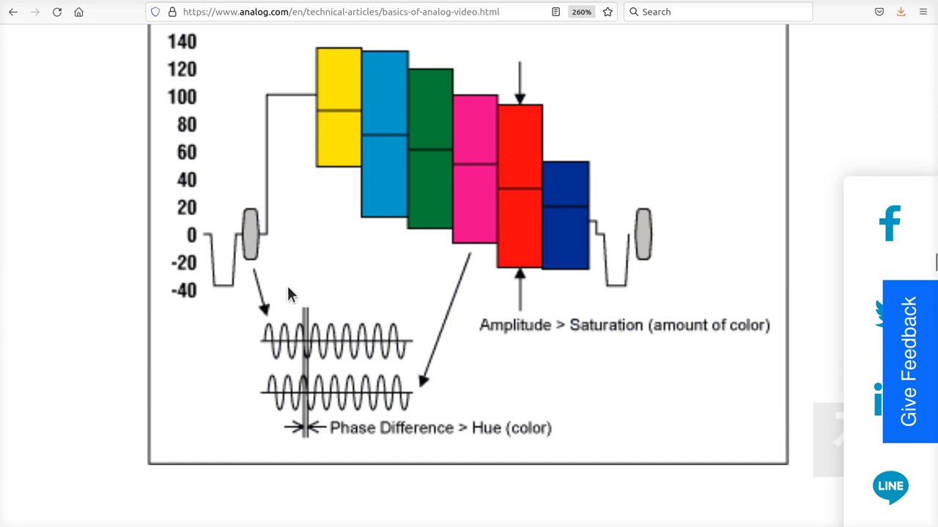
mouse_move(314, 296)
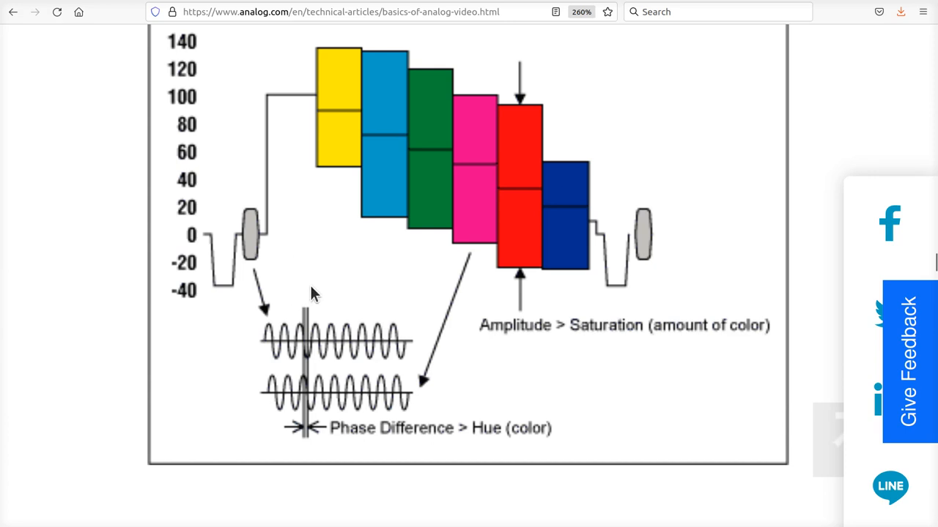
mouse_move(329, 278)
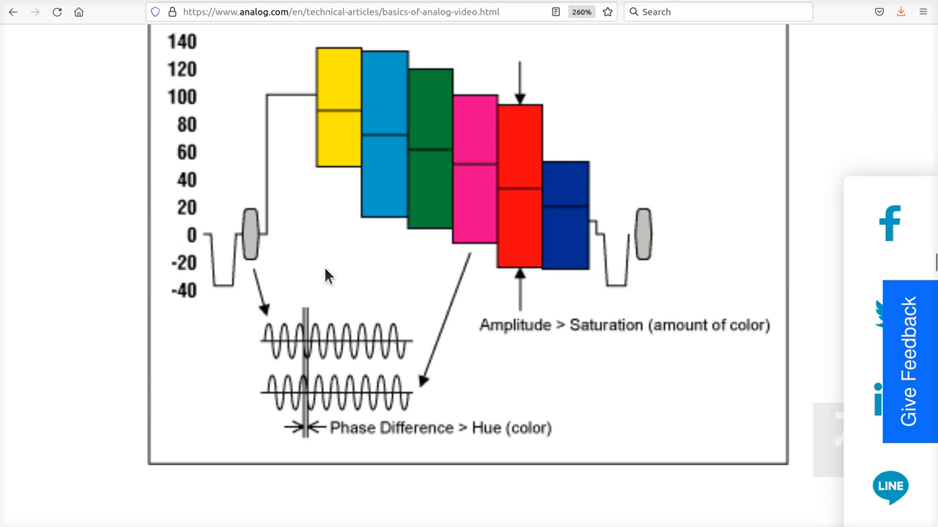
mouse_move(310, 130)
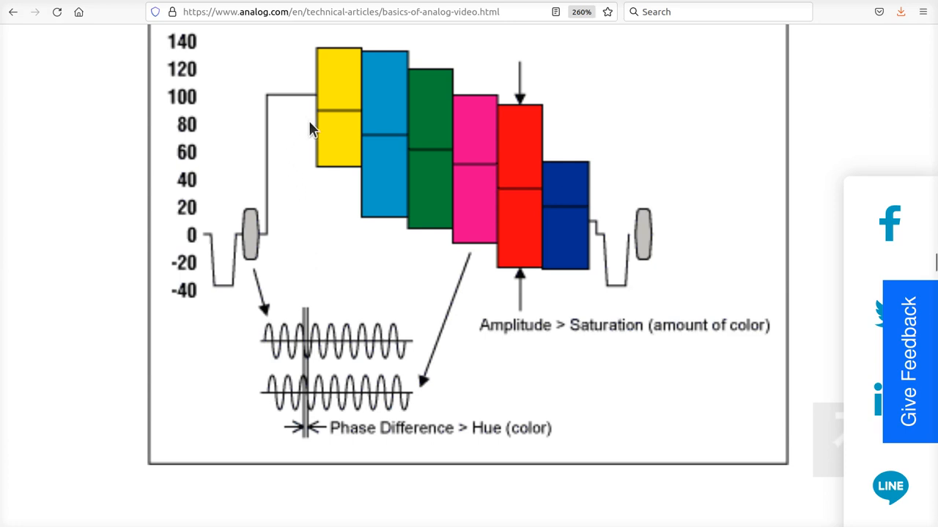
mouse_move(321, 181)
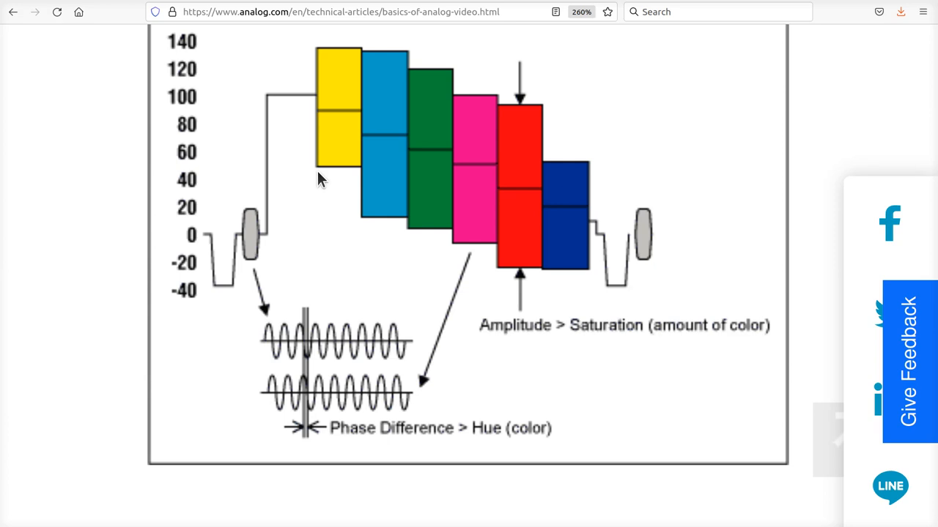
mouse_move(319, 240)
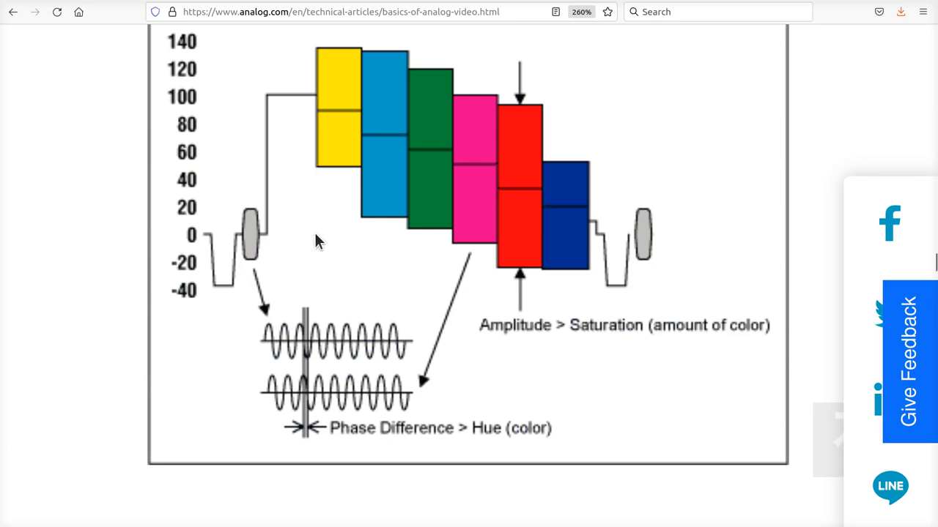
mouse_move(288, 222)
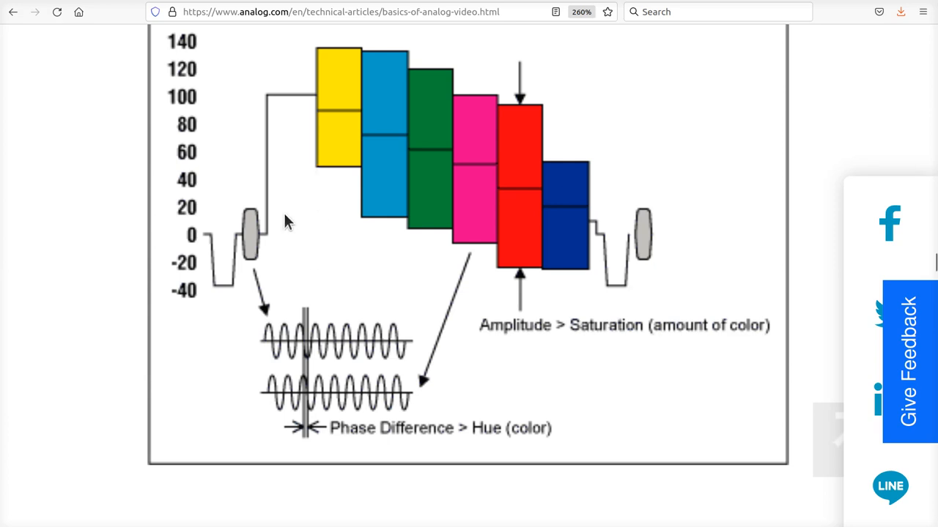
mouse_move(598, 219)
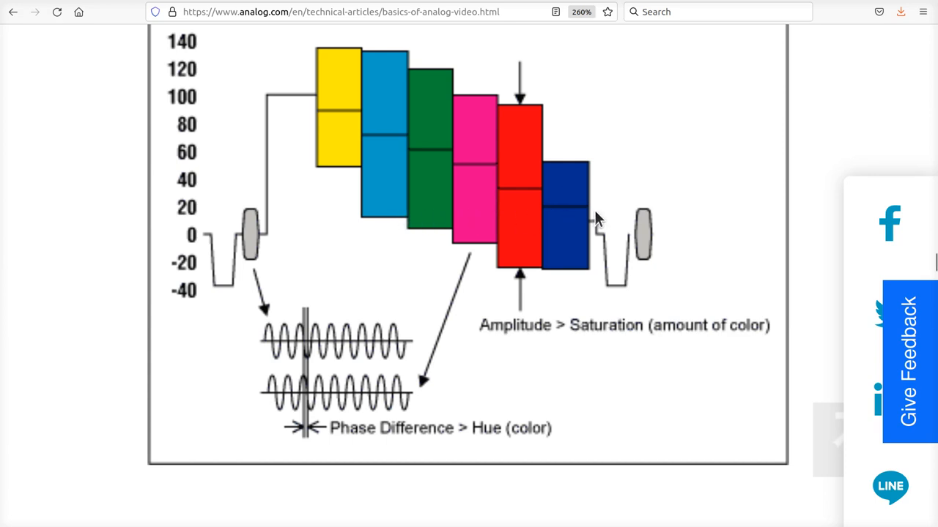
mouse_move(319, 209)
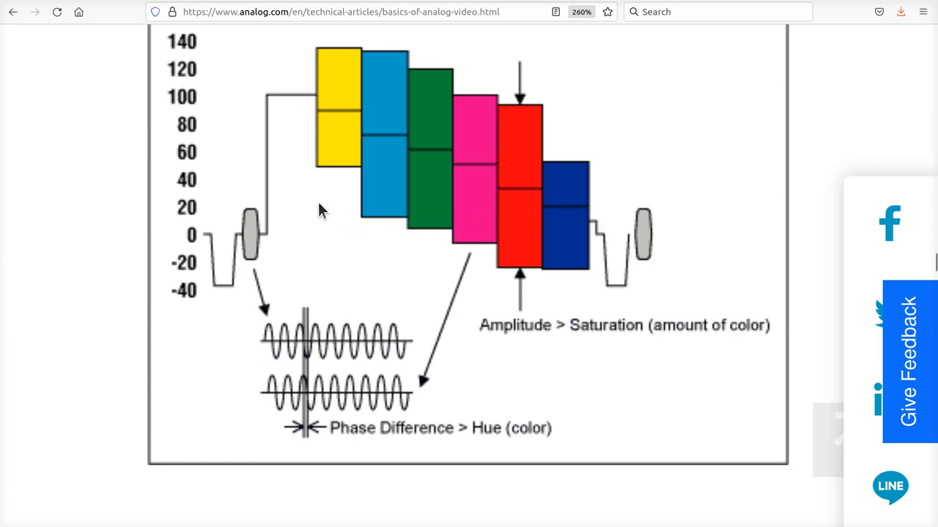
mouse_move(388, 211)
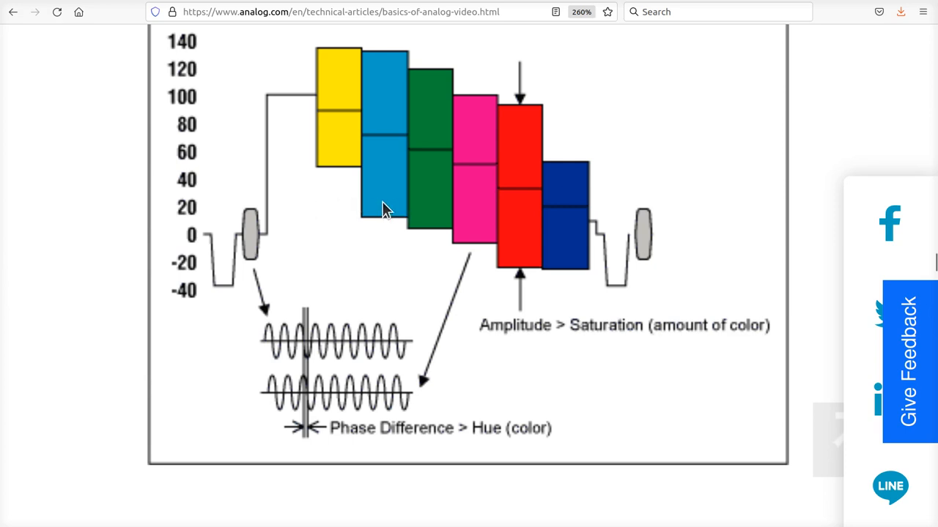
mouse_move(587, 174)
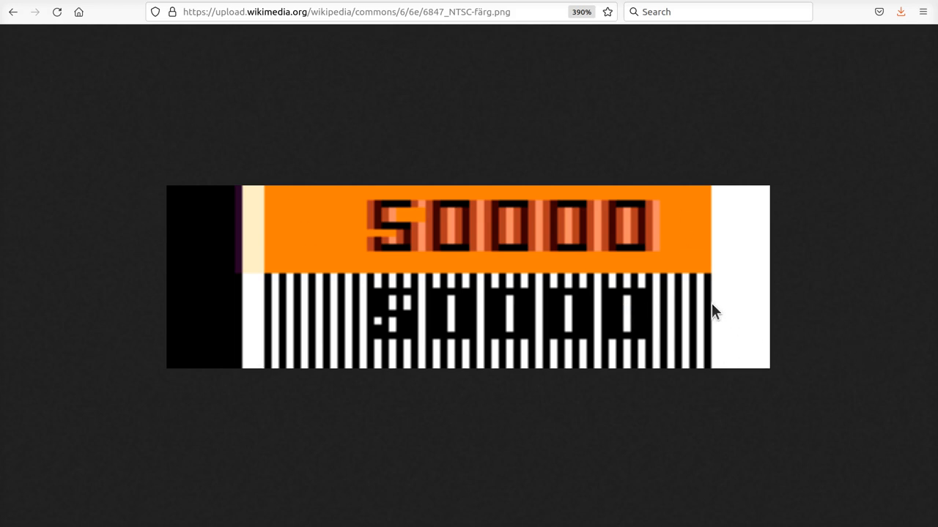
mouse_move(749, 277)
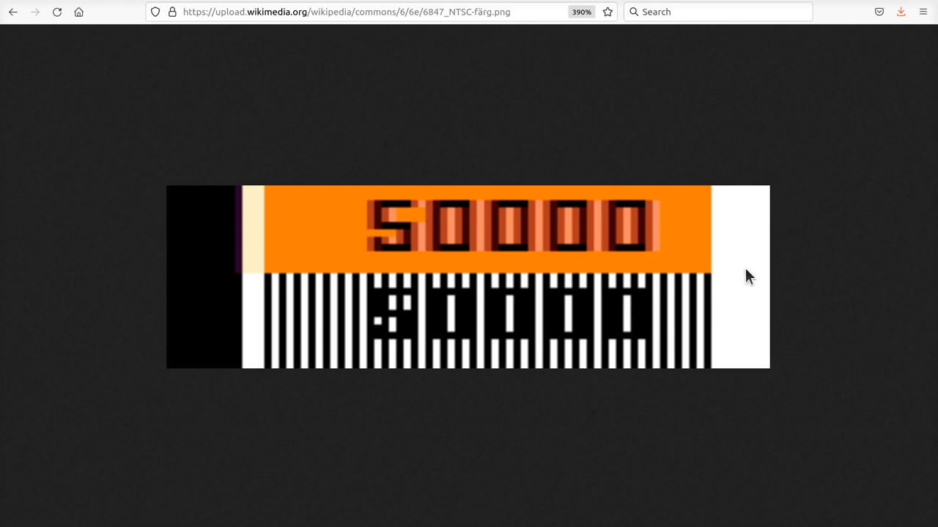
mouse_move(577, 157)
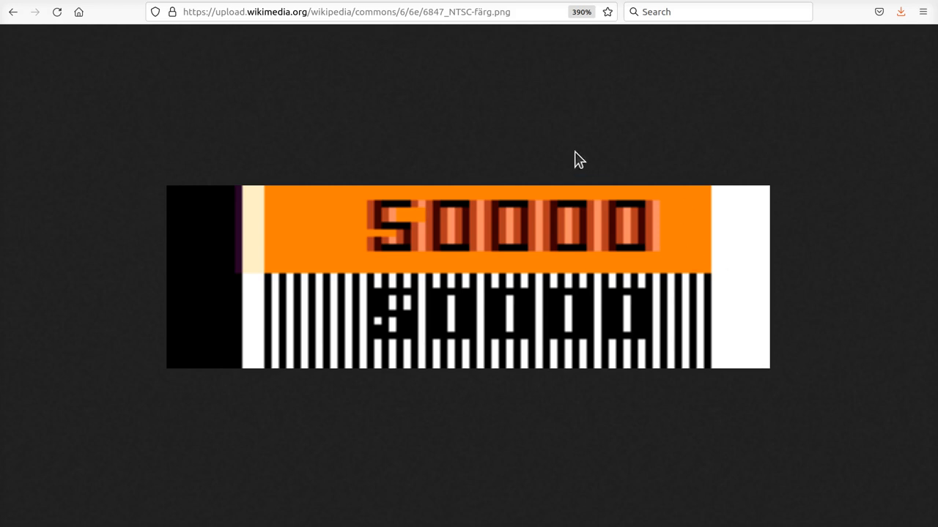